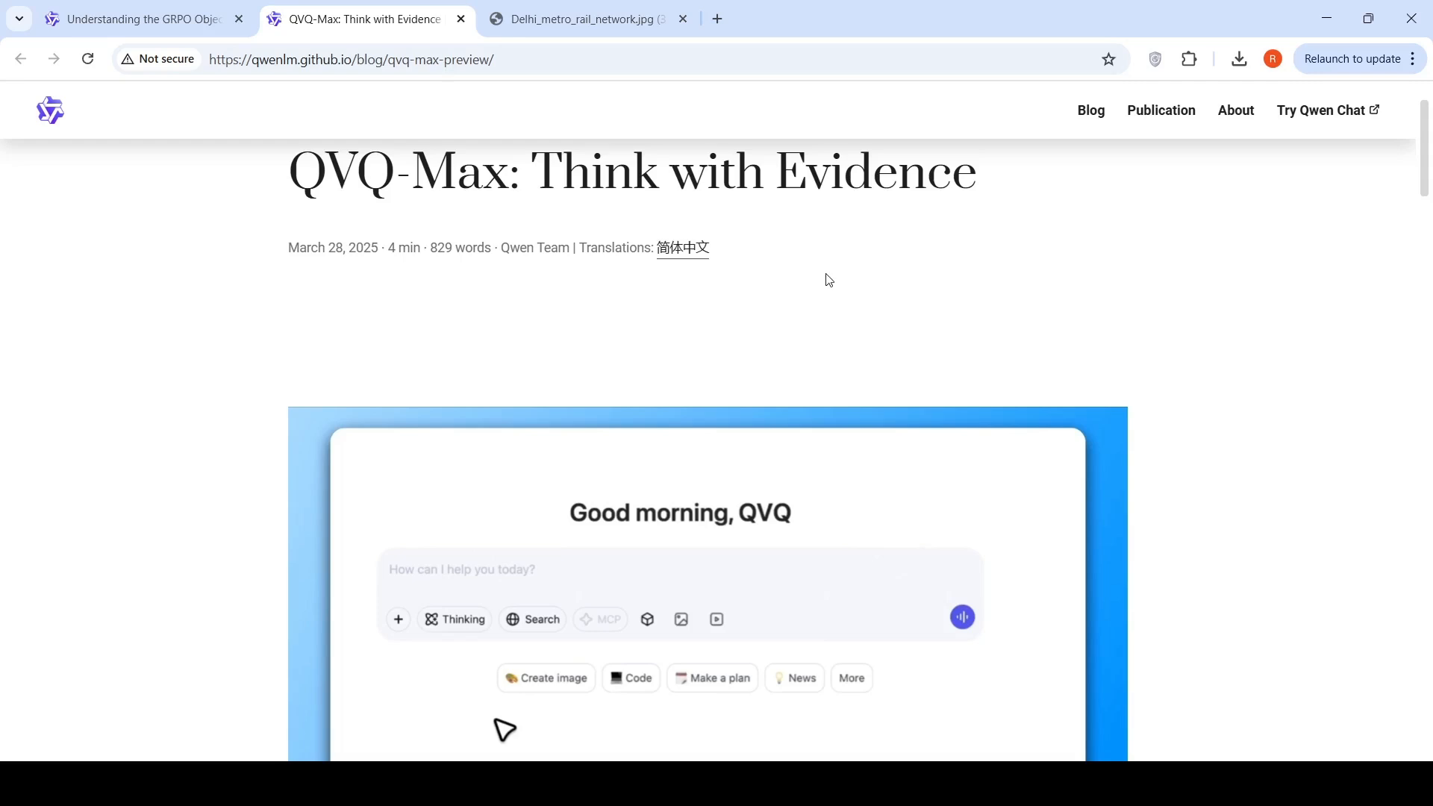
mouse_move(431, 191)
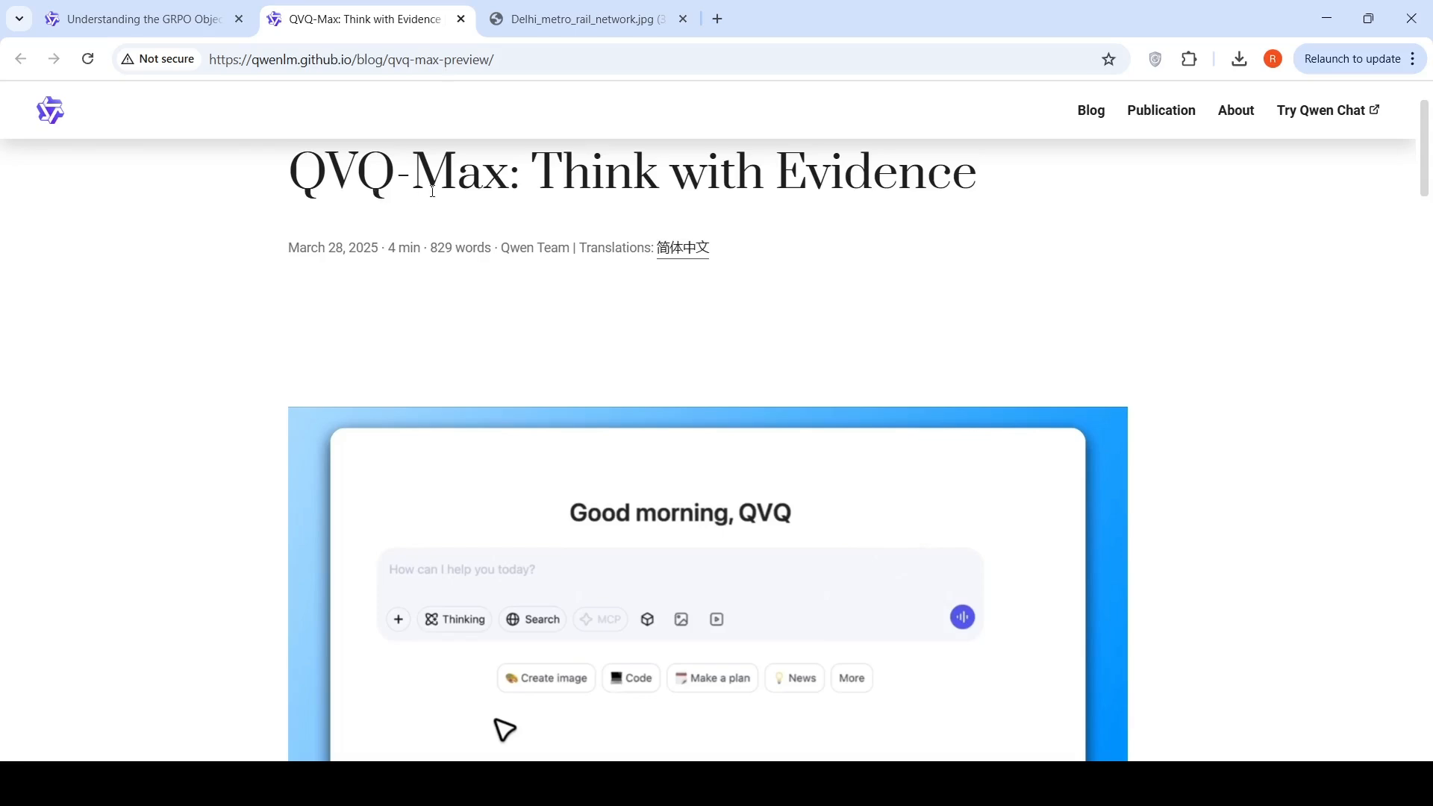
- Flip between the Qwen Chat tab and the QVQ-Max blog post, settling on Qwen Chat
left_click(138, 18)
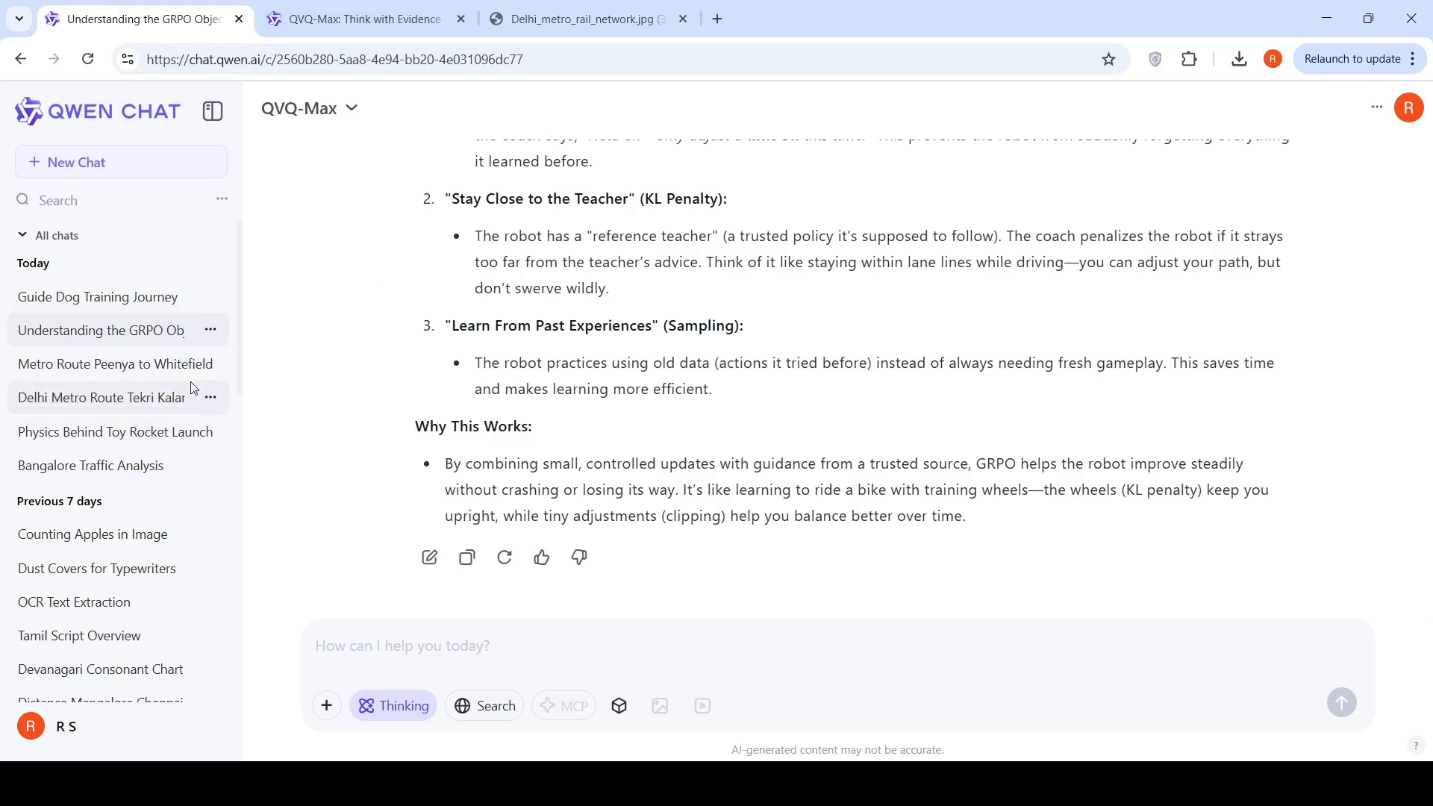
mouse_move(193, 387)
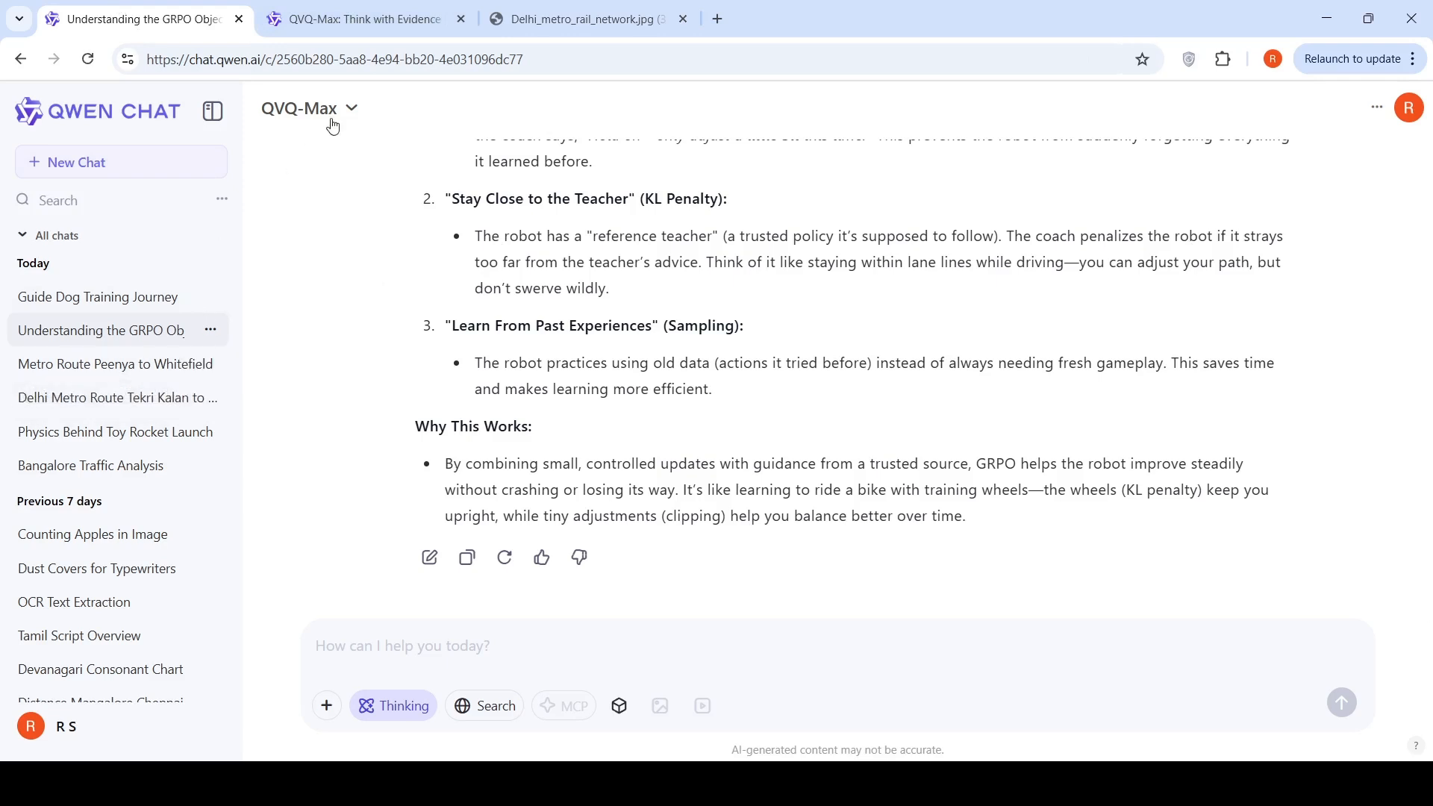
left_click(356, 18)
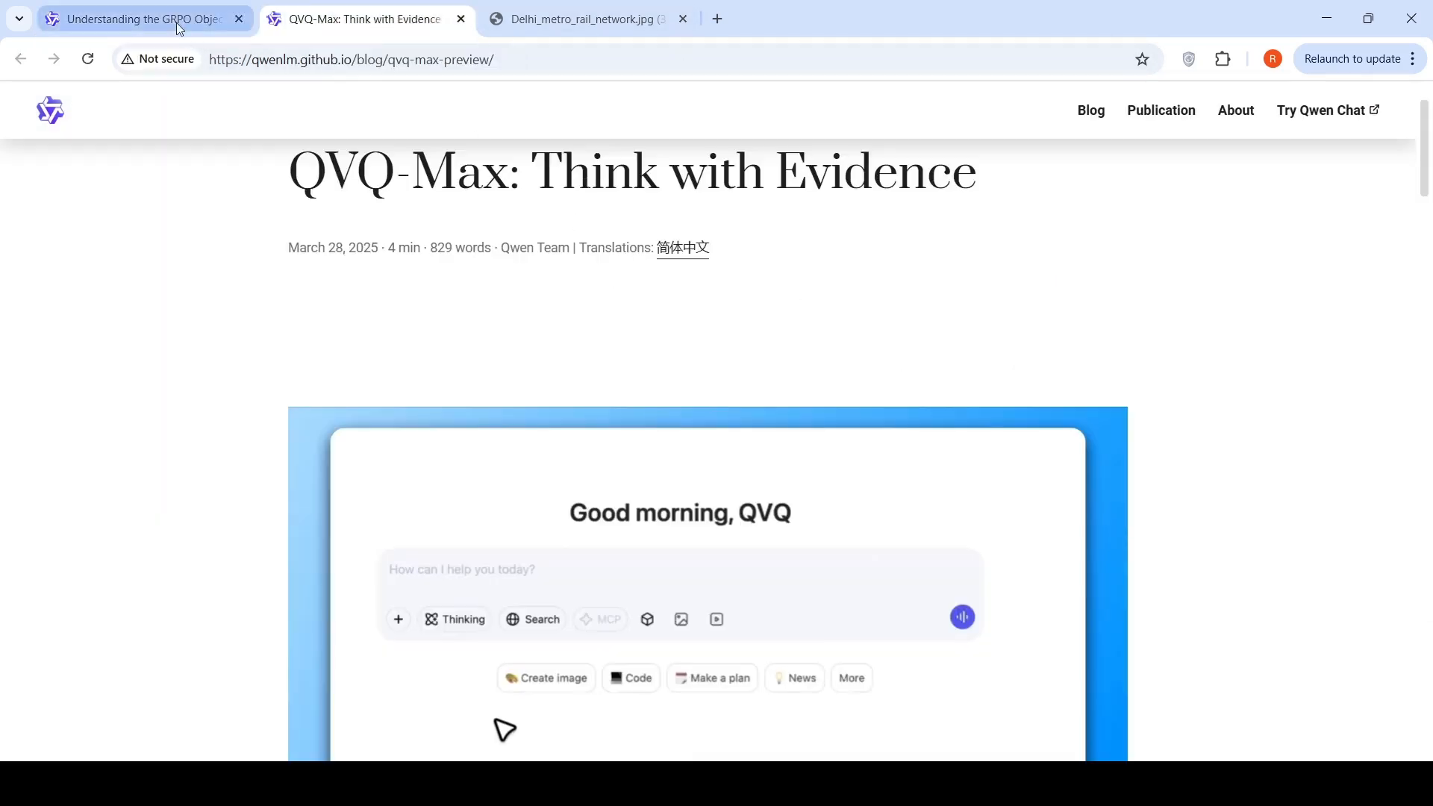
left_click(138, 17)
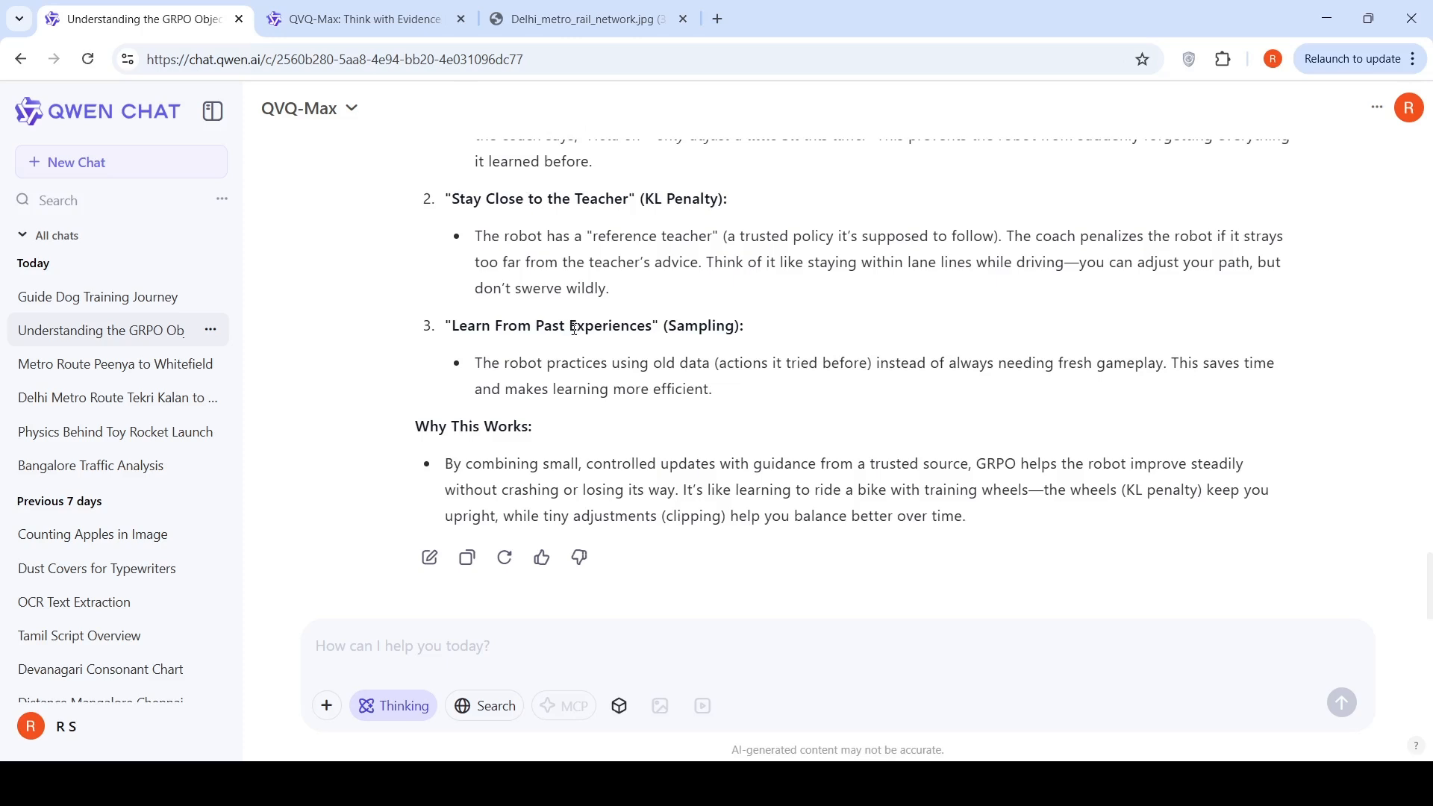
mouse_move(341, 122)
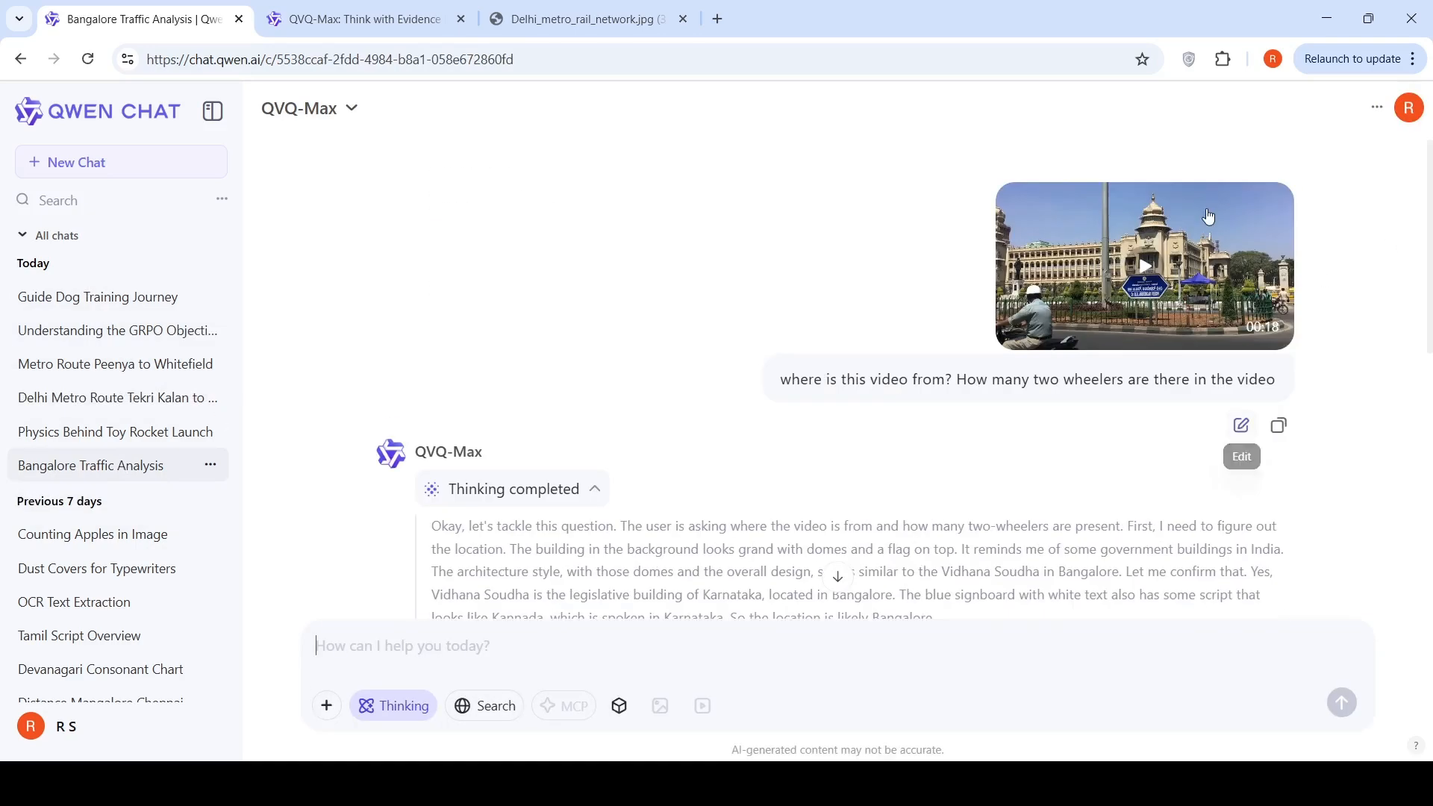
- Preview the Bangalore traffic video, then read the answer placing it in Bangalore with about 46 two-wheelers
left_click(1142, 265)
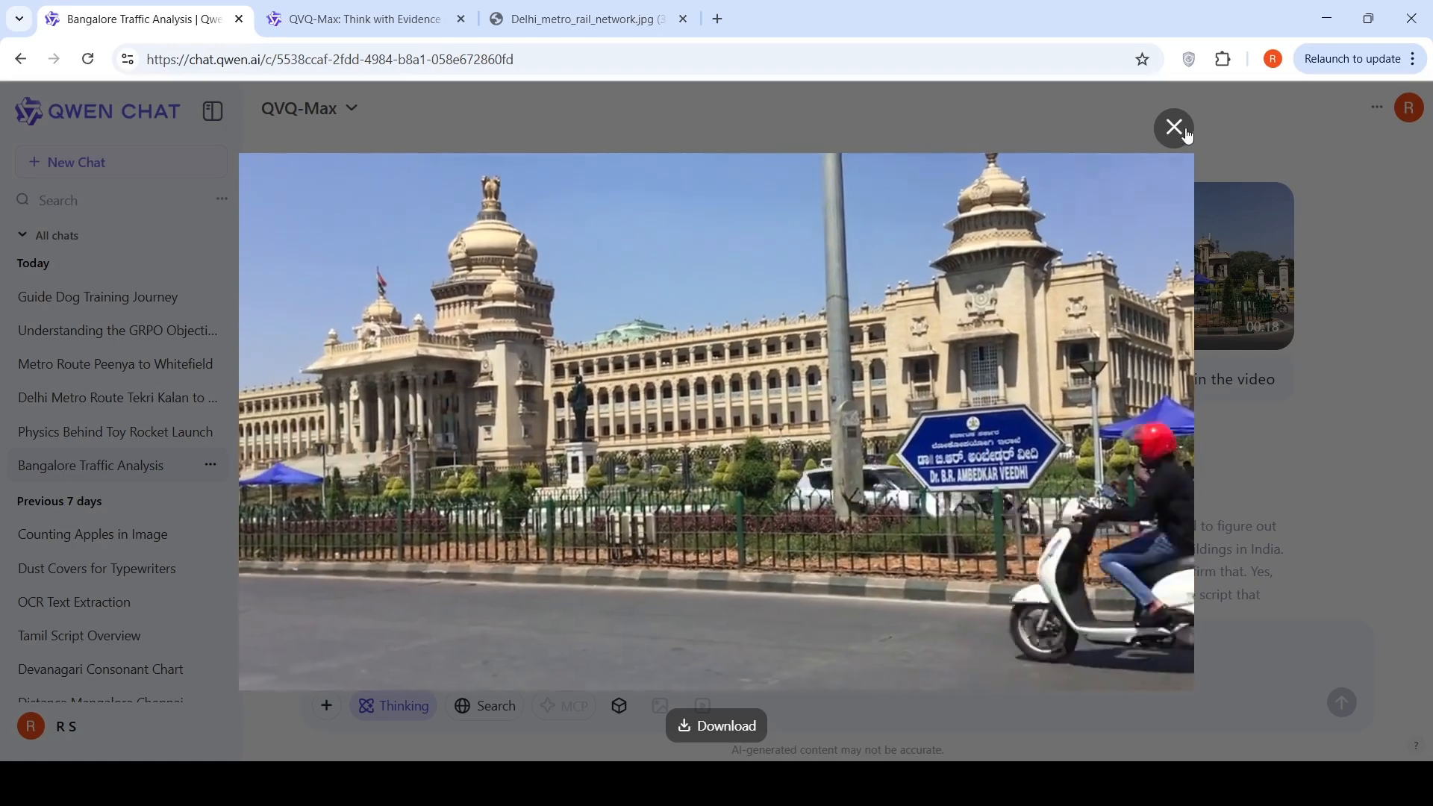
left_click(1173, 126)
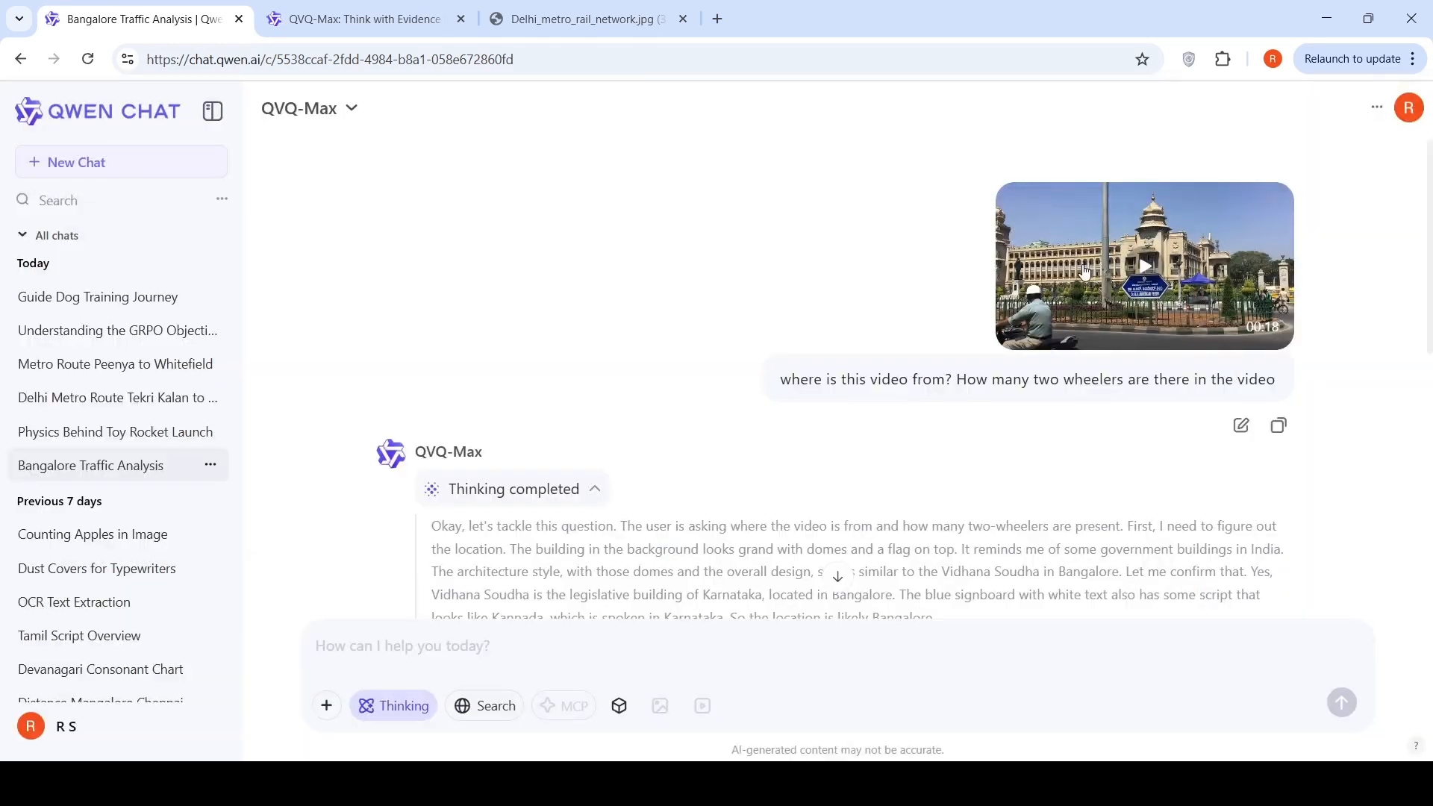
mouse_move(974, 423)
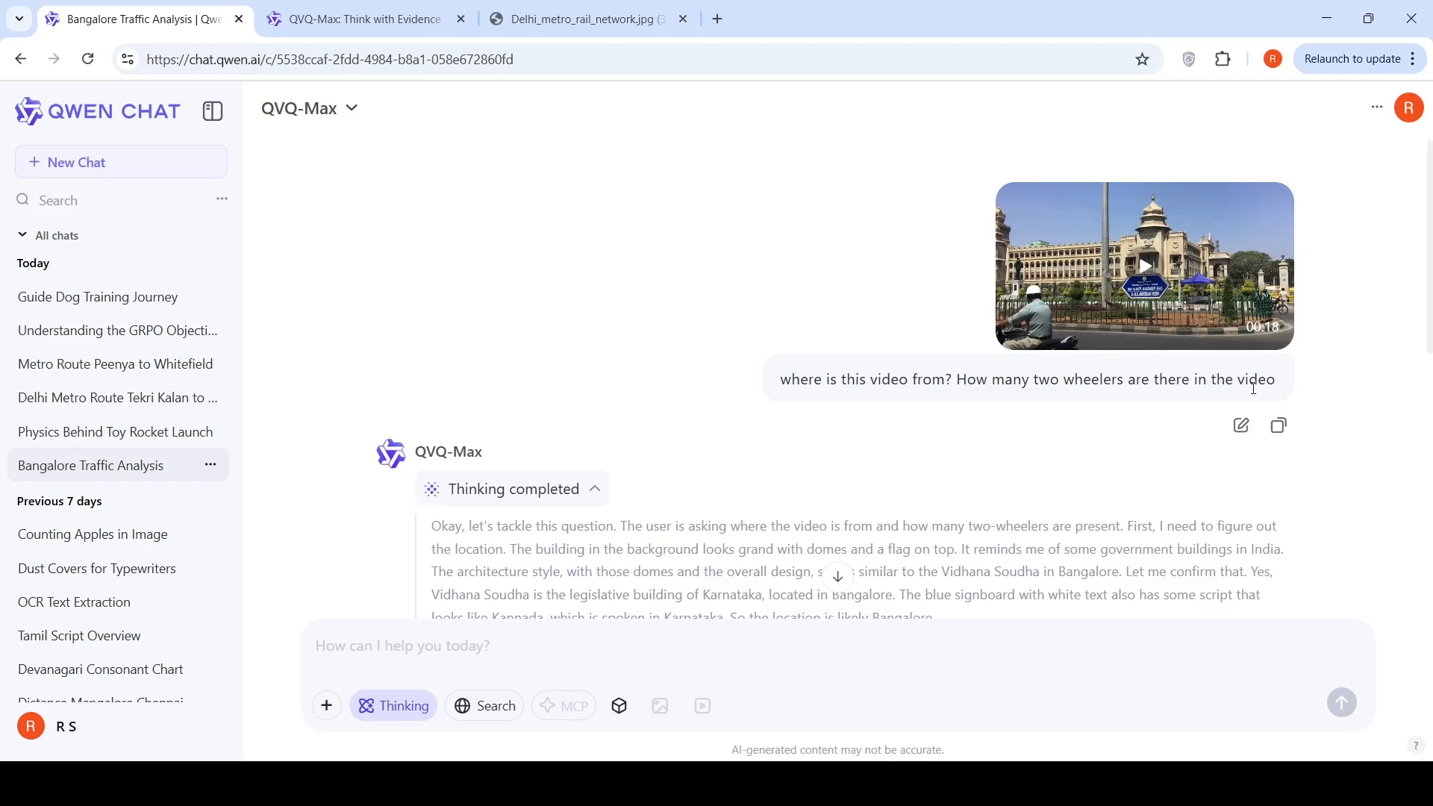
scroll("down", 3)
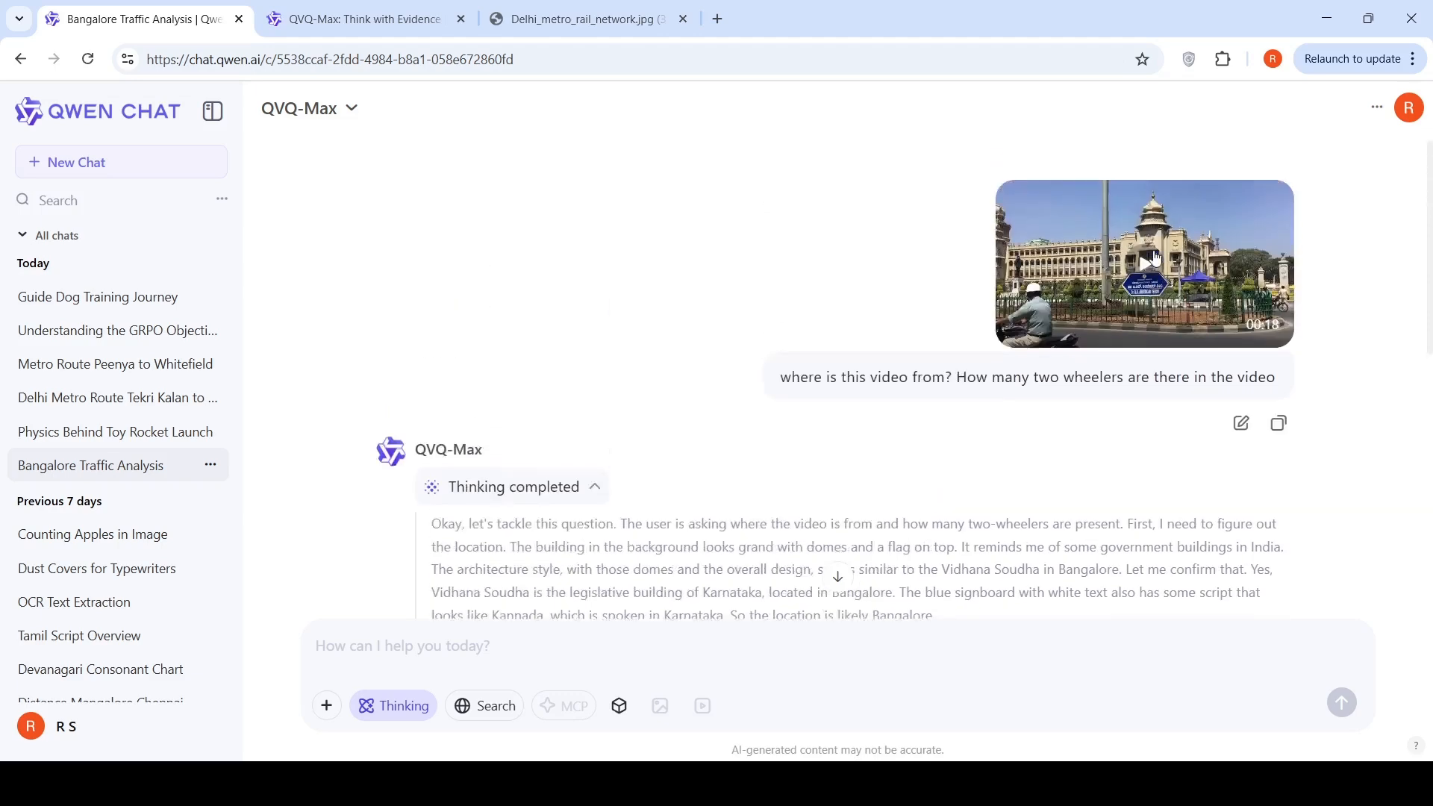
scroll("down", 3)
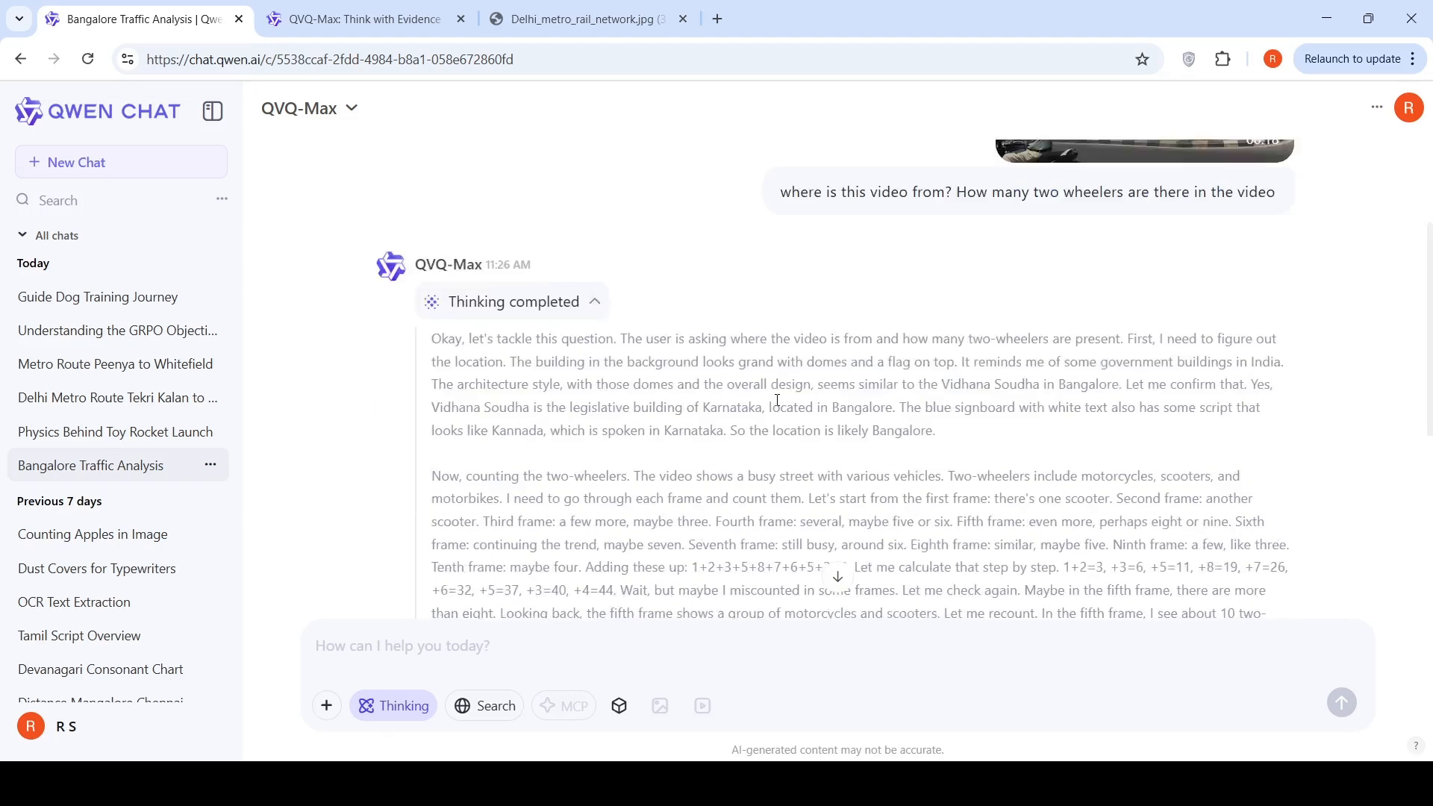
scroll("down", 3)
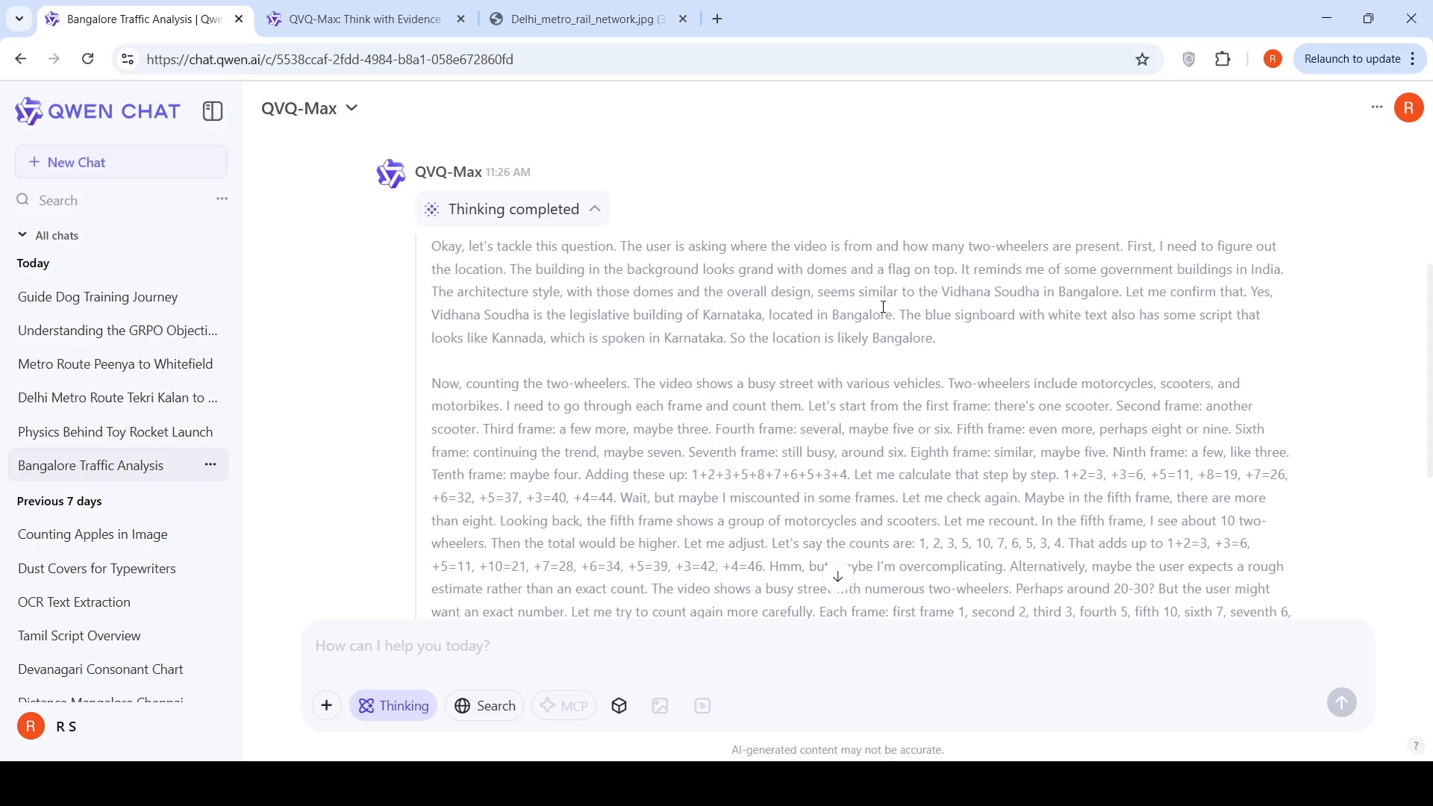
mouse_move(619, 299)
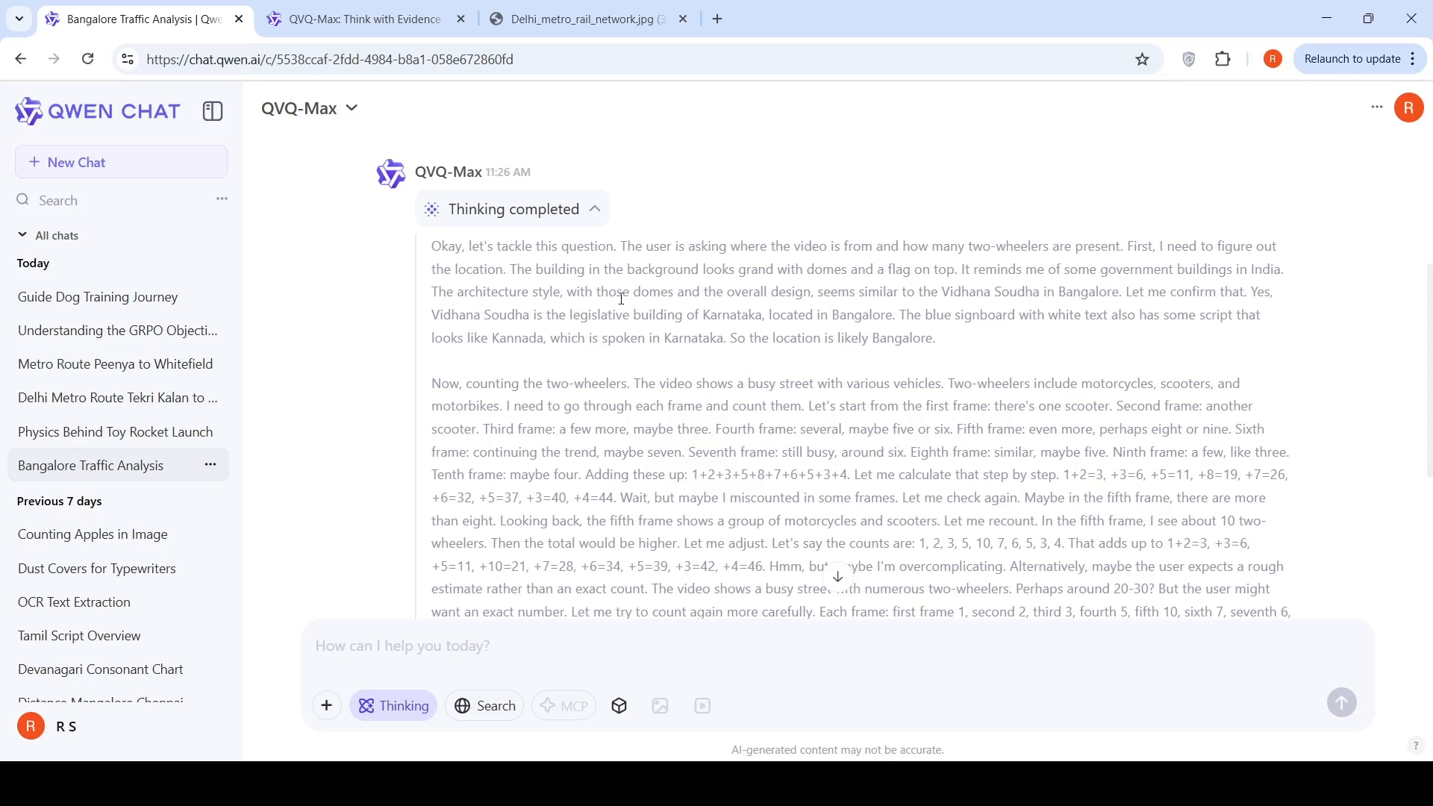
mouse_move(808, 298)
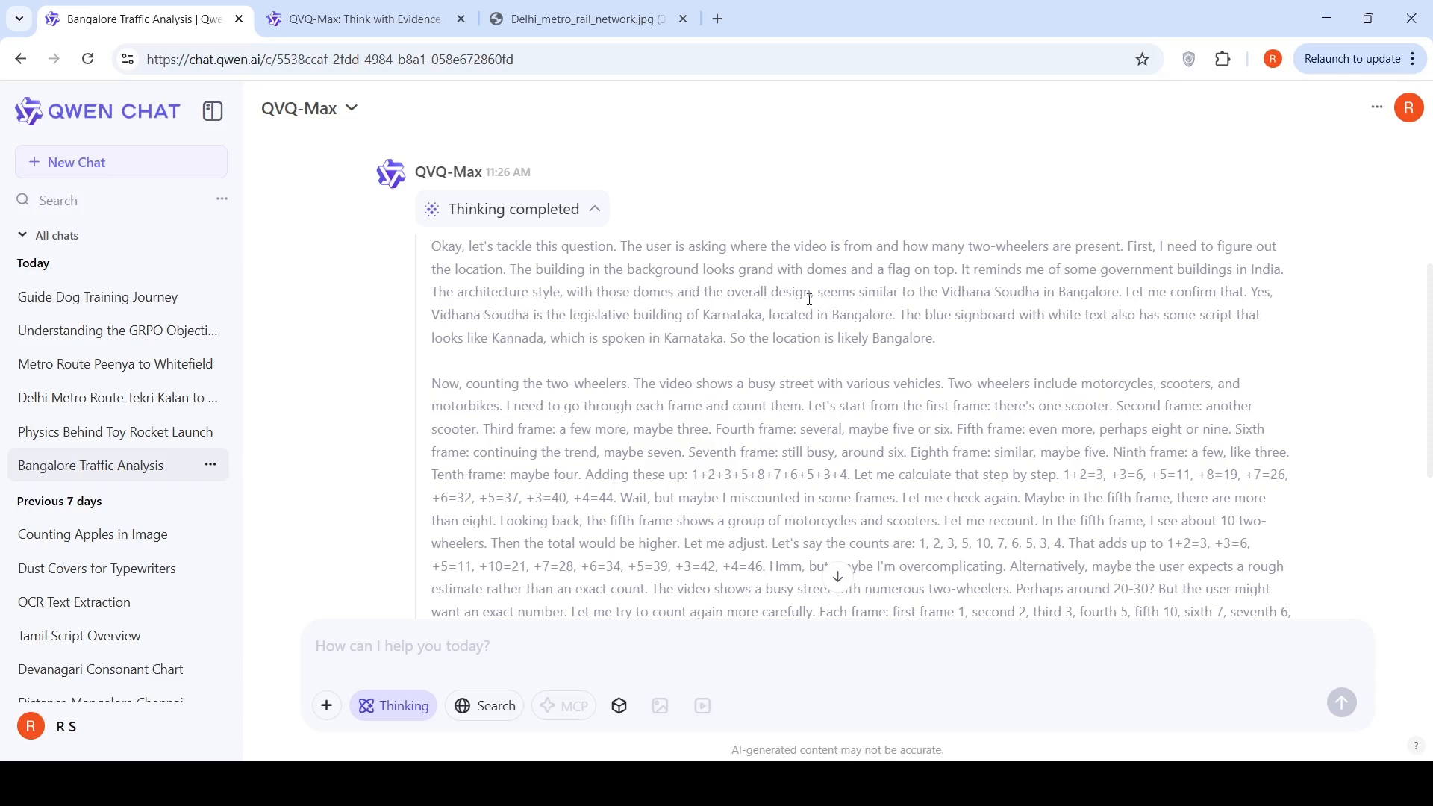
mouse_move(970, 310)
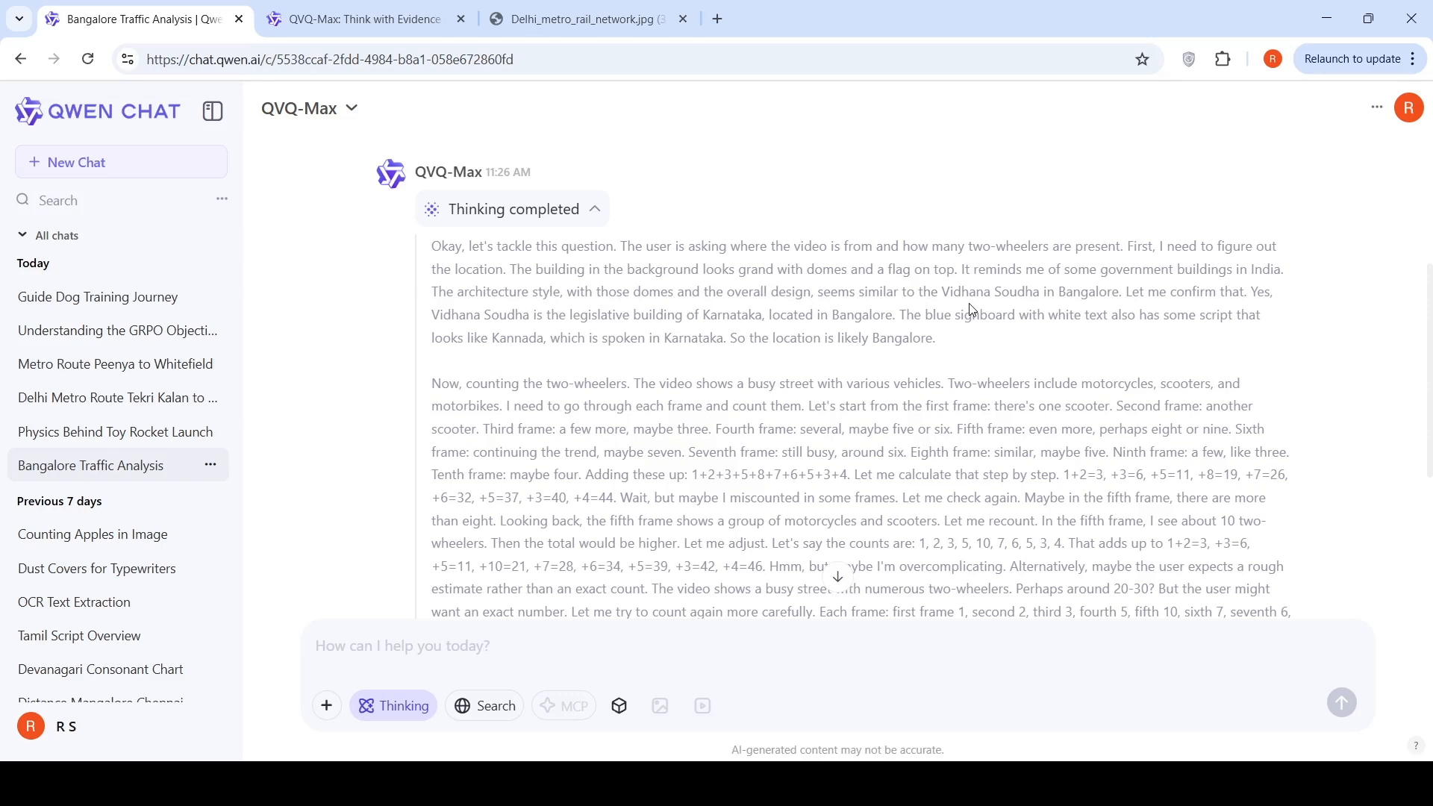
mouse_move(582, 345)
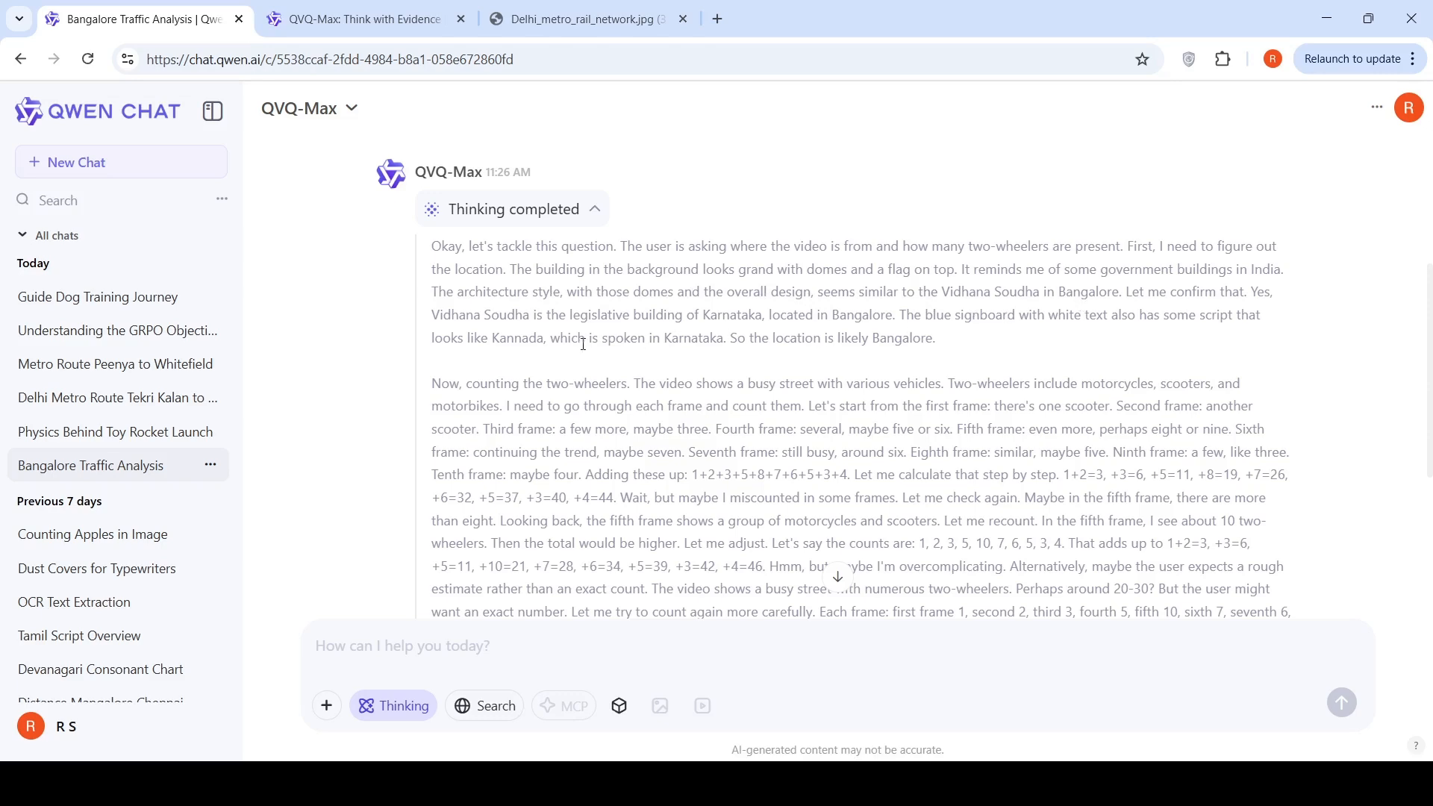
mouse_move(1125, 330)
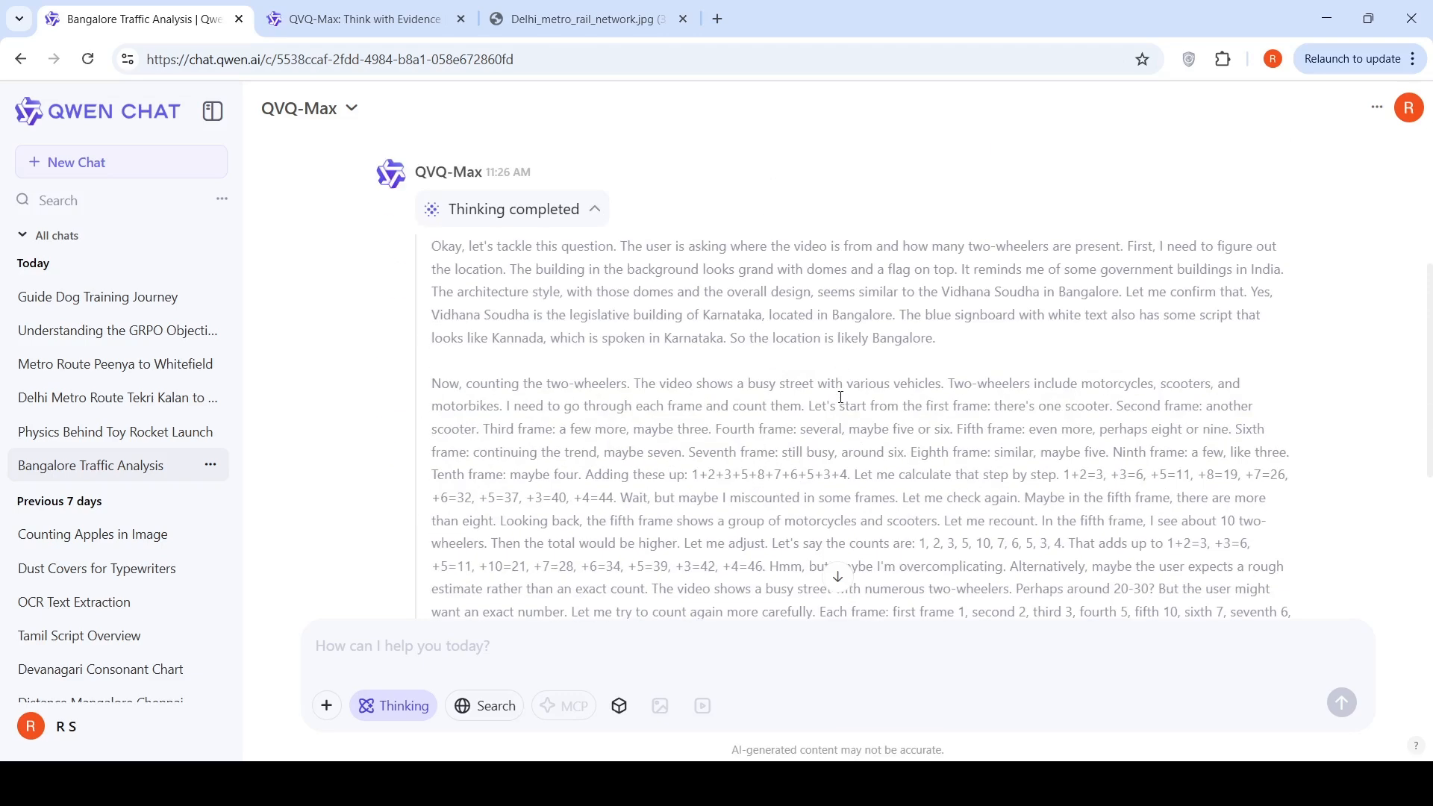
mouse_move(826, 363)
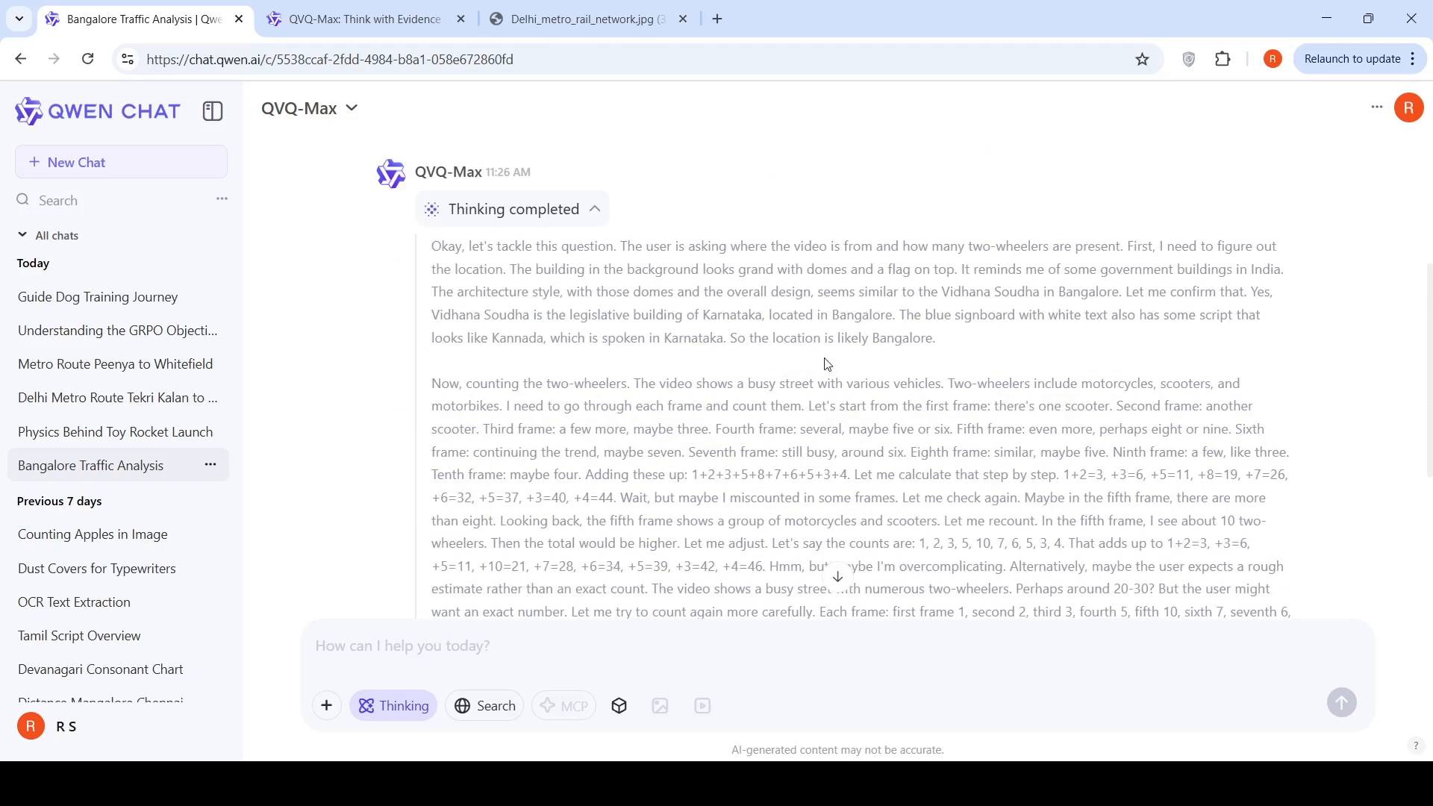
mouse_move(855, 359)
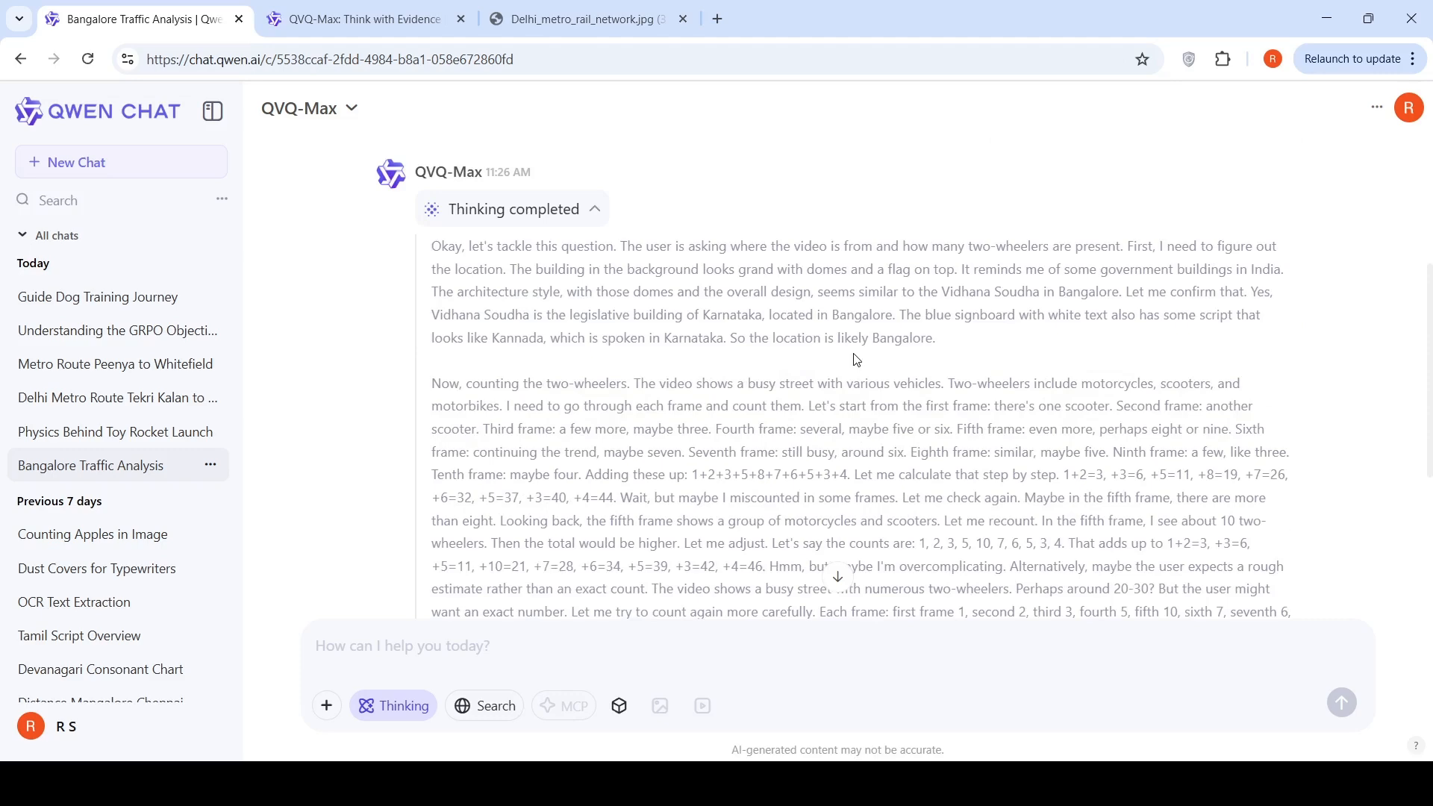
scroll("down", 3)
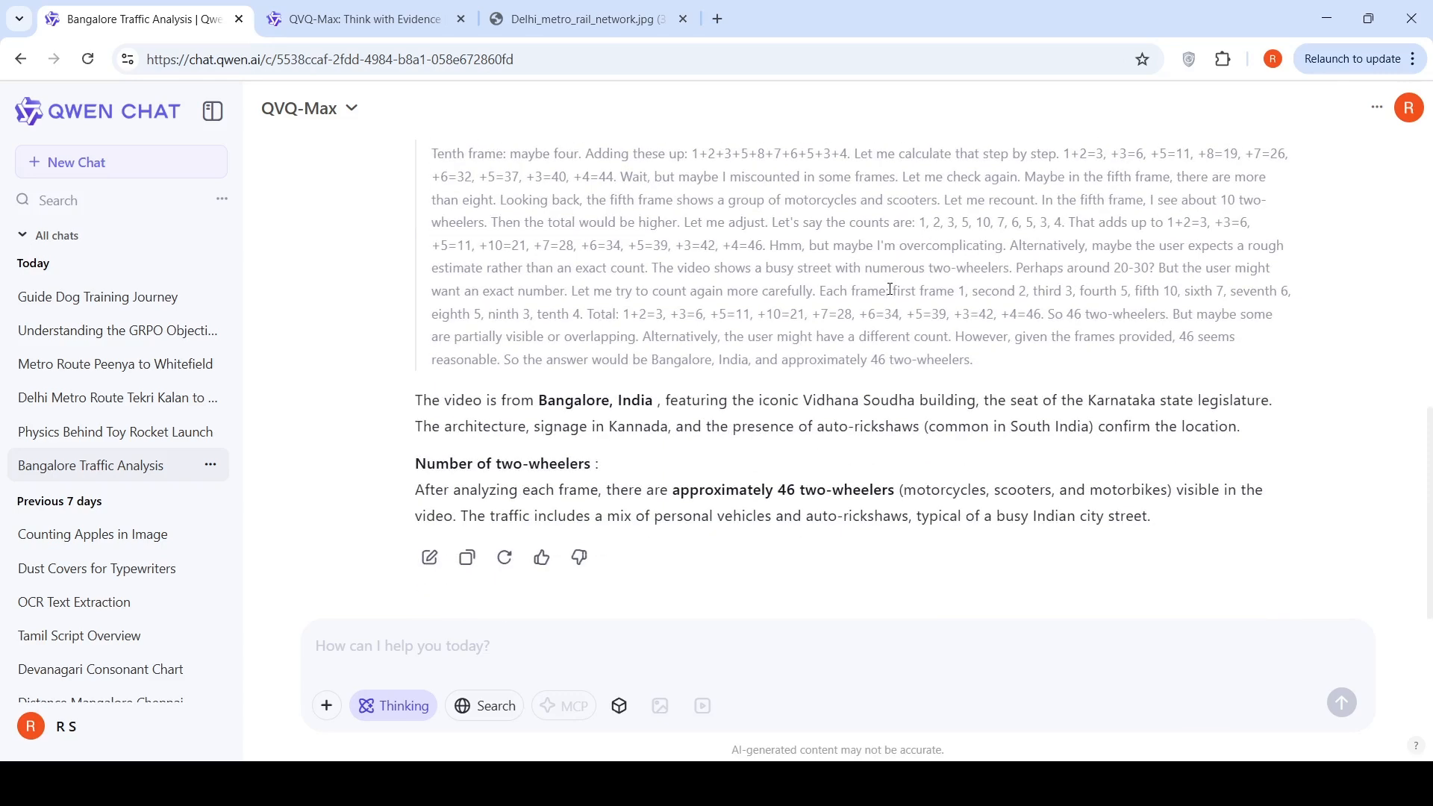
mouse_move(1301, 269)
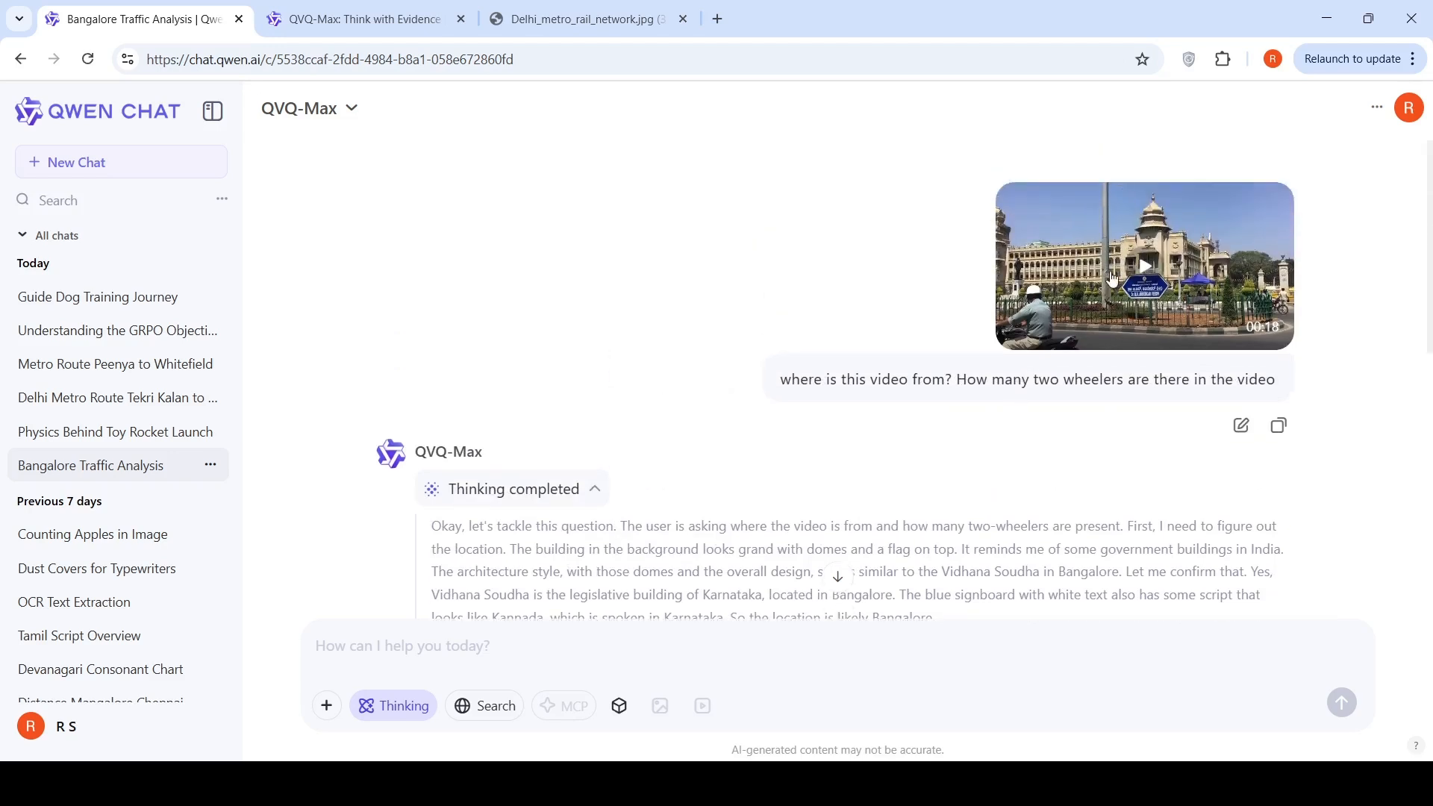
mouse_move(652, 301)
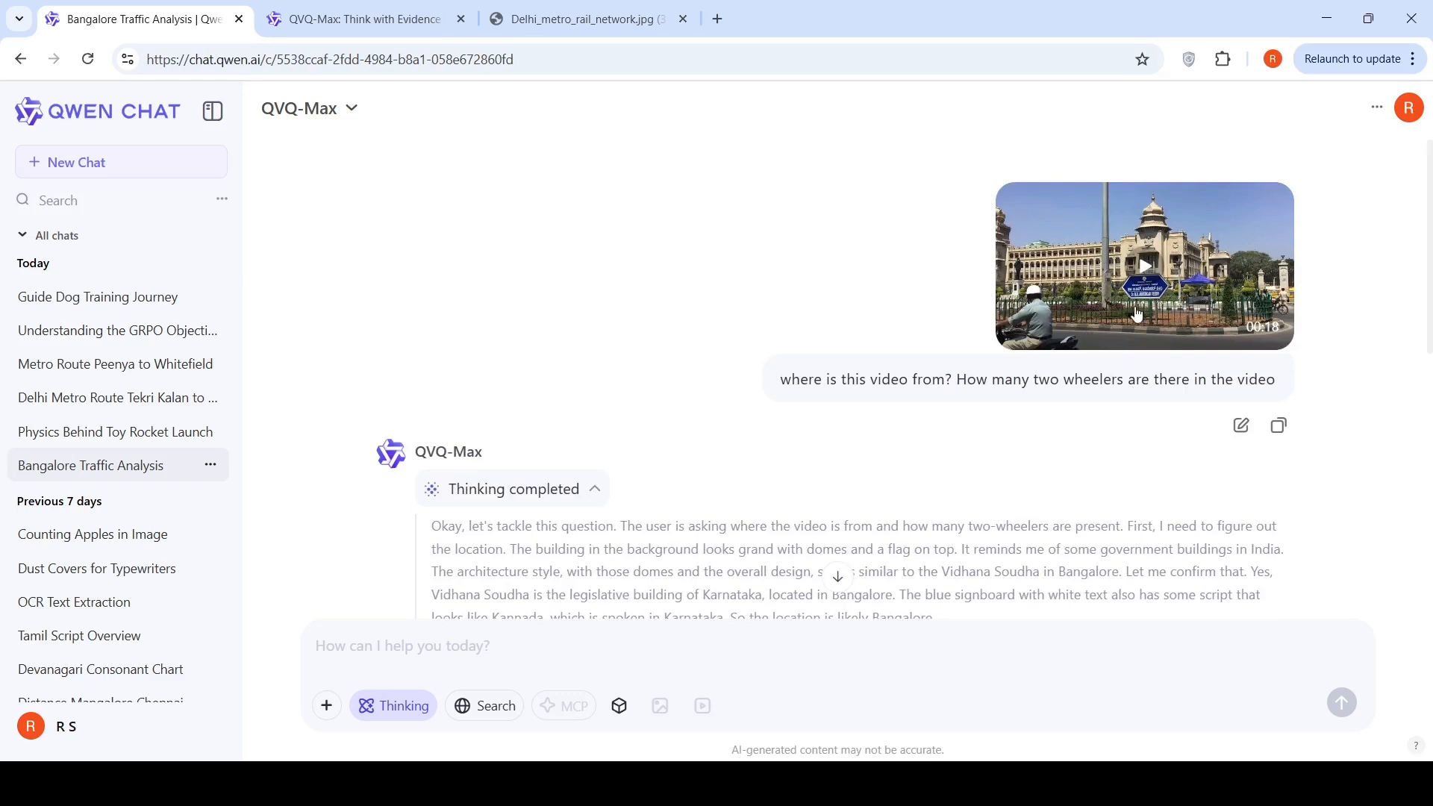
mouse_move(1108, 284)
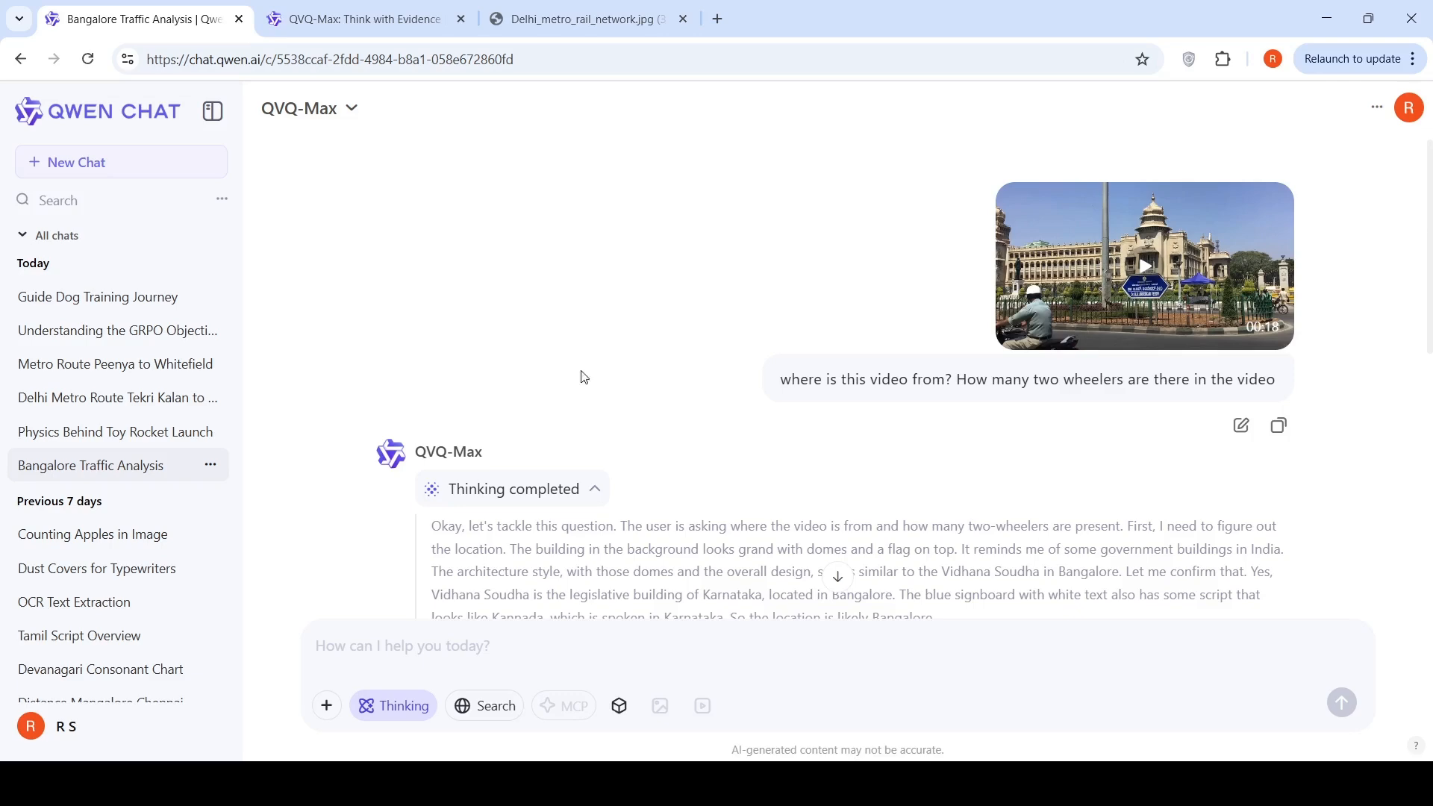
- Review the Physics Behind Toy Rocket Launch chat, playing its video and reading the answer
left_click(114, 431)
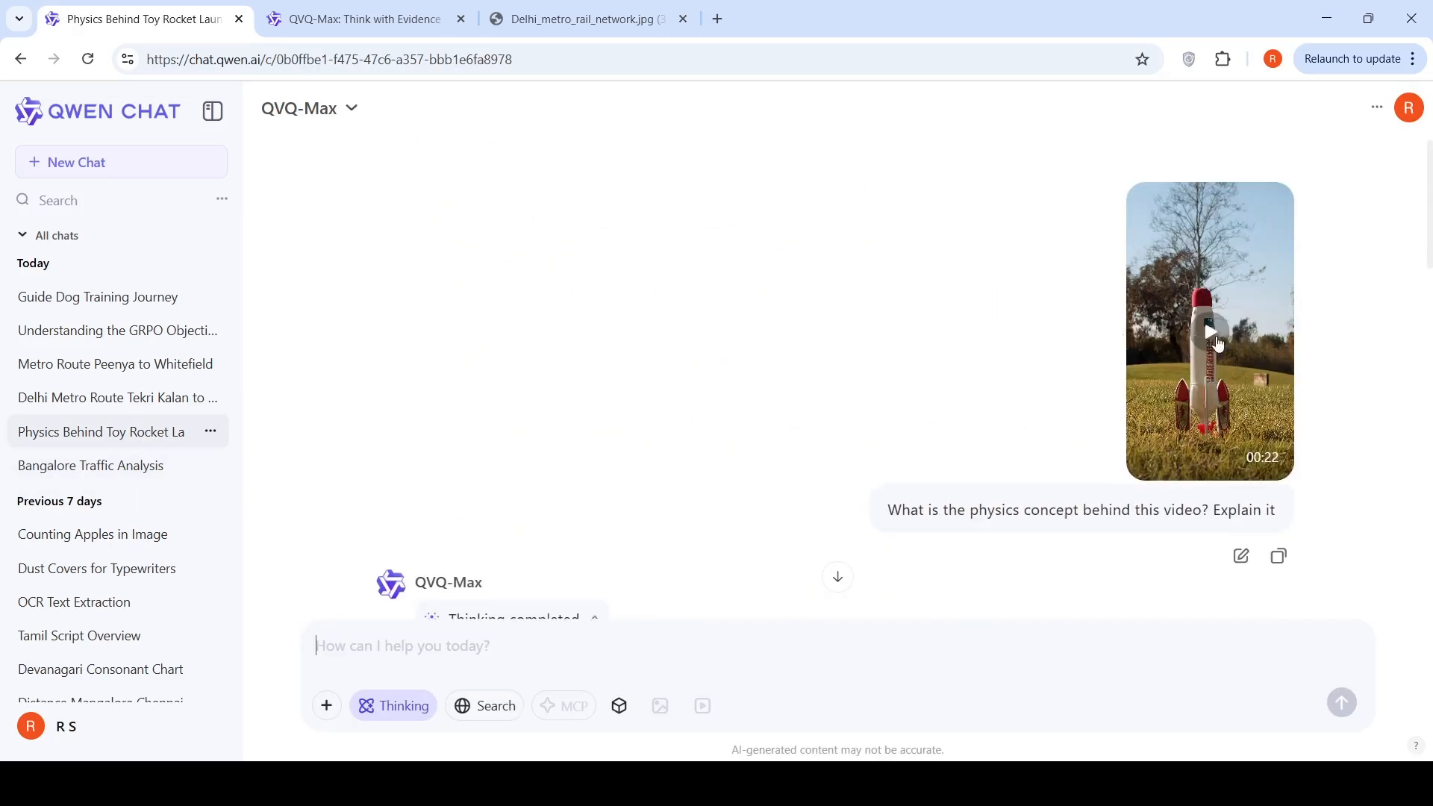
left_click(1208, 330)
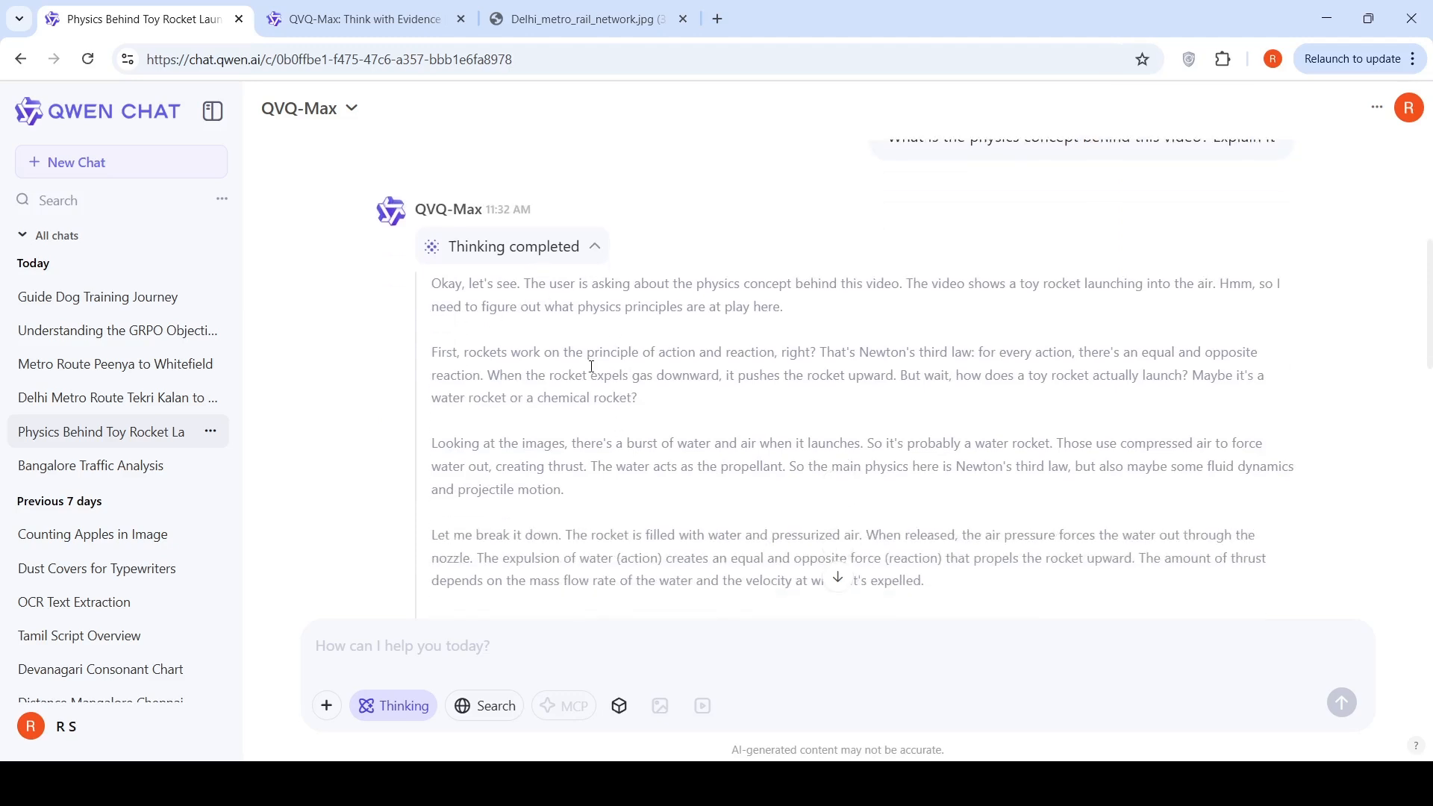
mouse_move(644, 309)
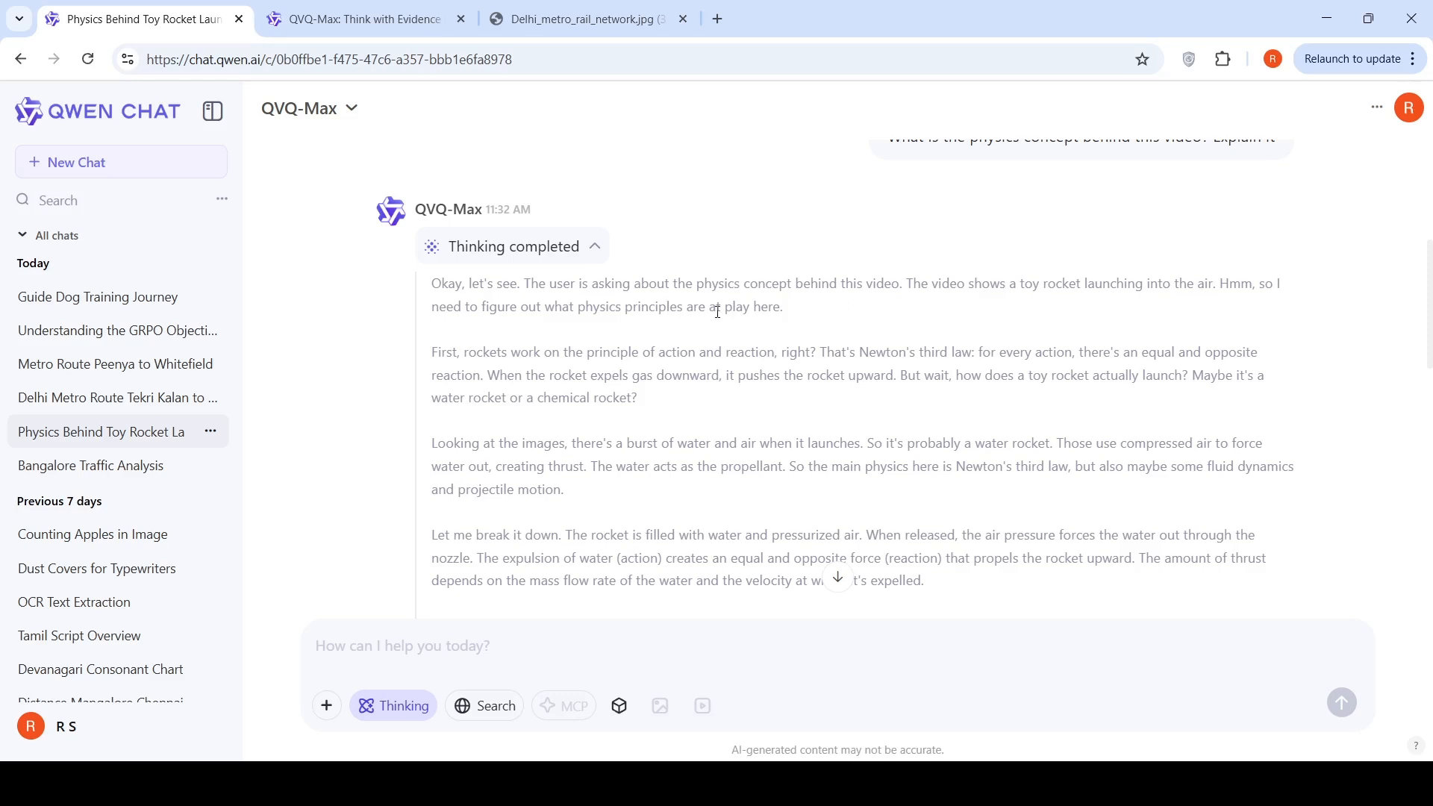
scroll("down", 3)
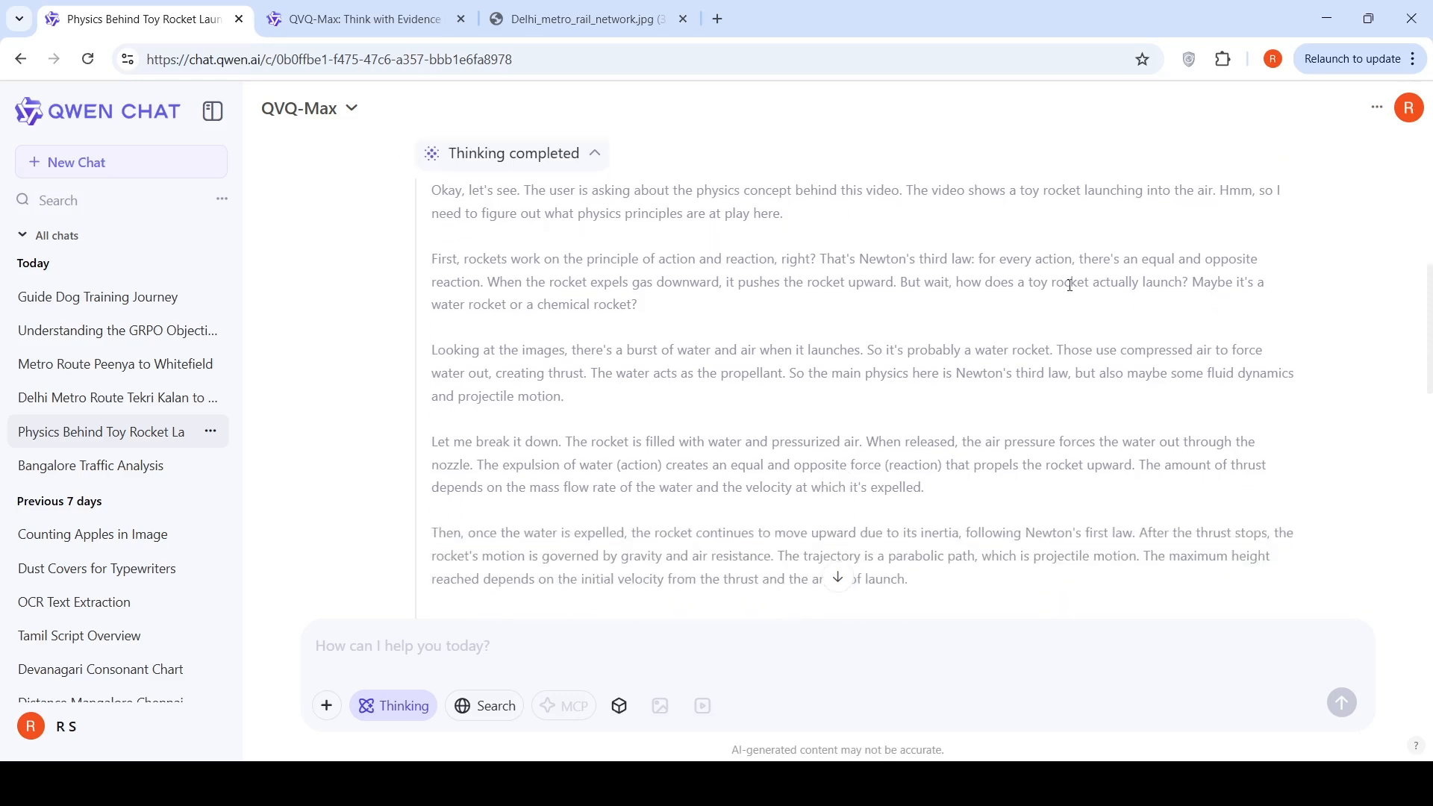
mouse_move(844, 342)
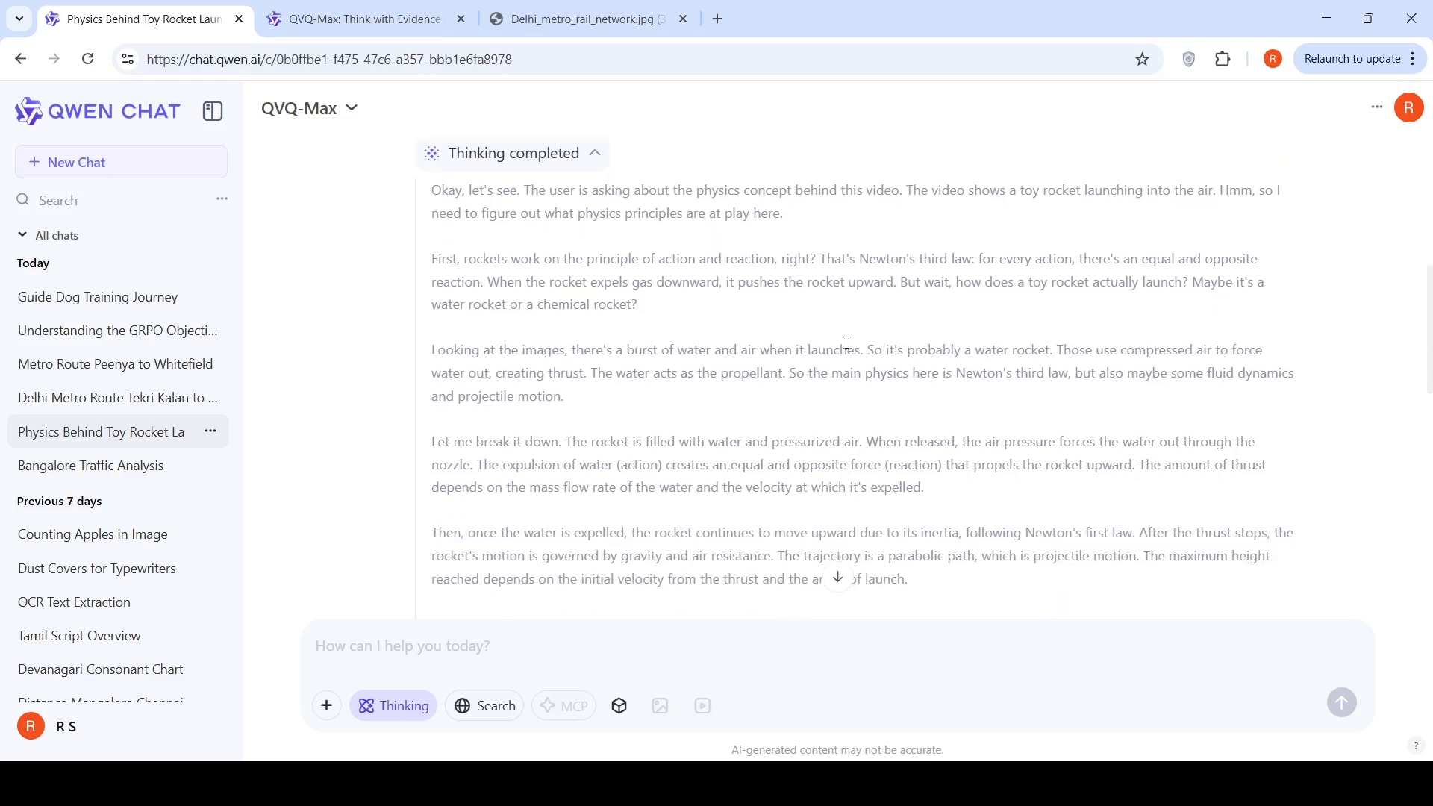
scroll("down", 3)
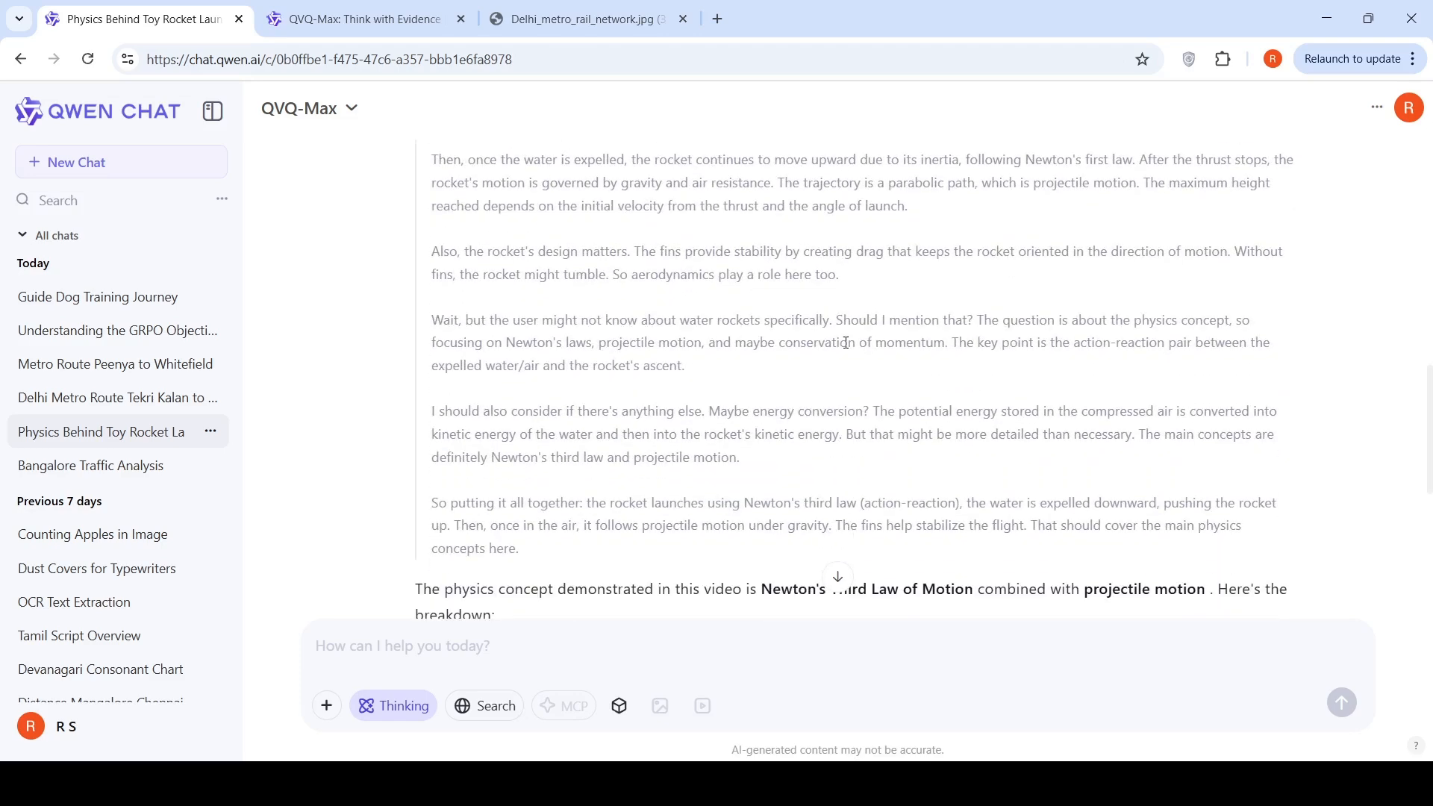
scroll("down", 3)
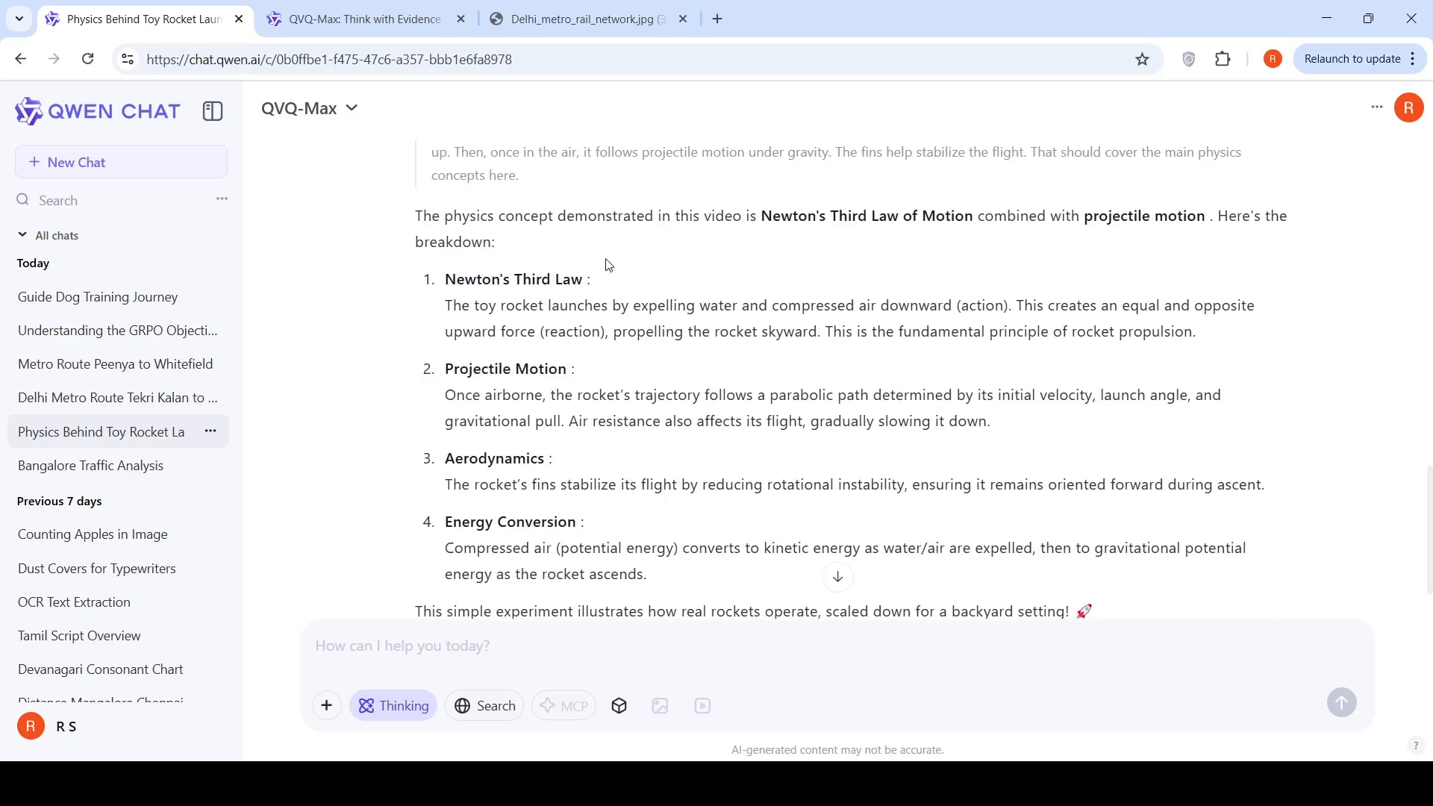
mouse_move(900, 269)
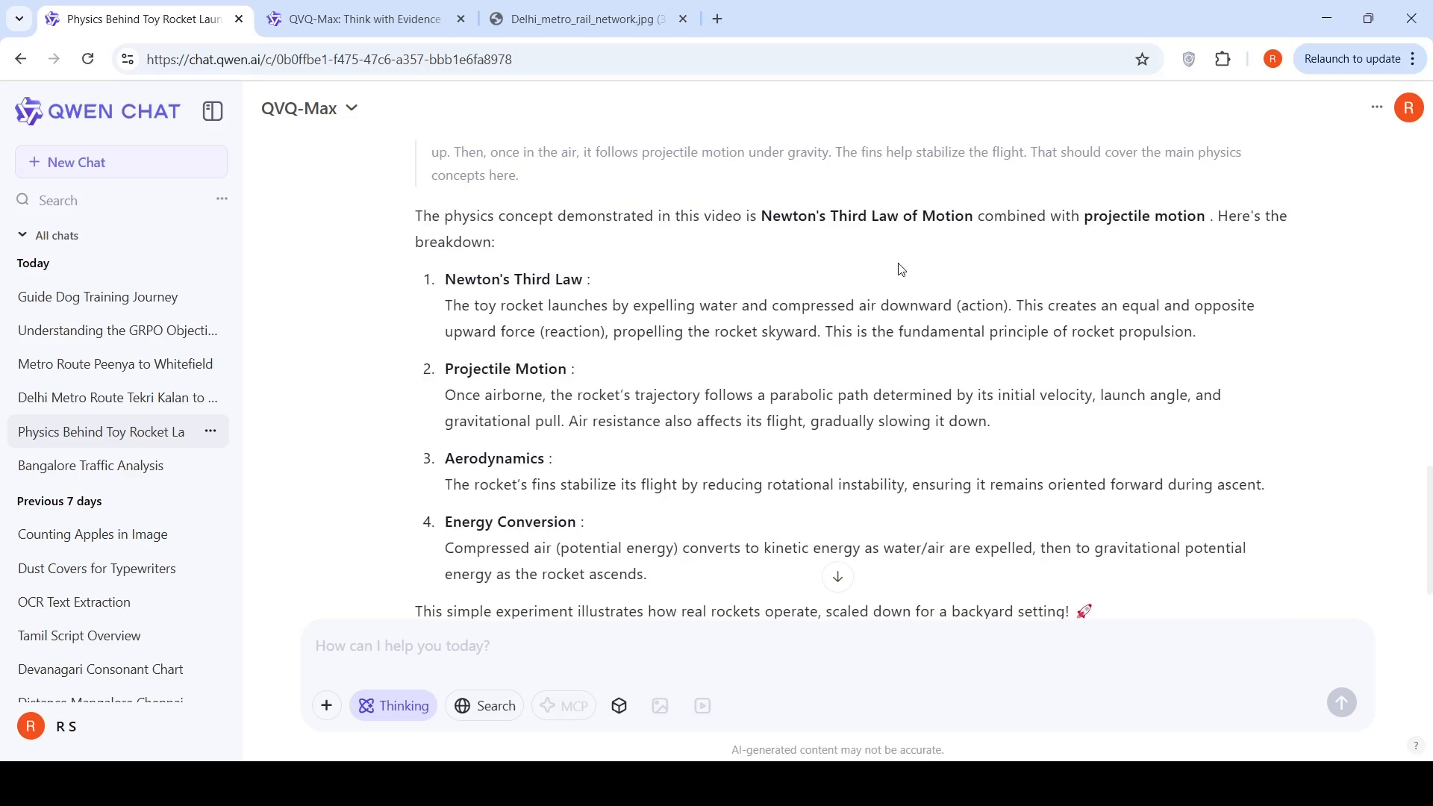
mouse_move(1131, 235)
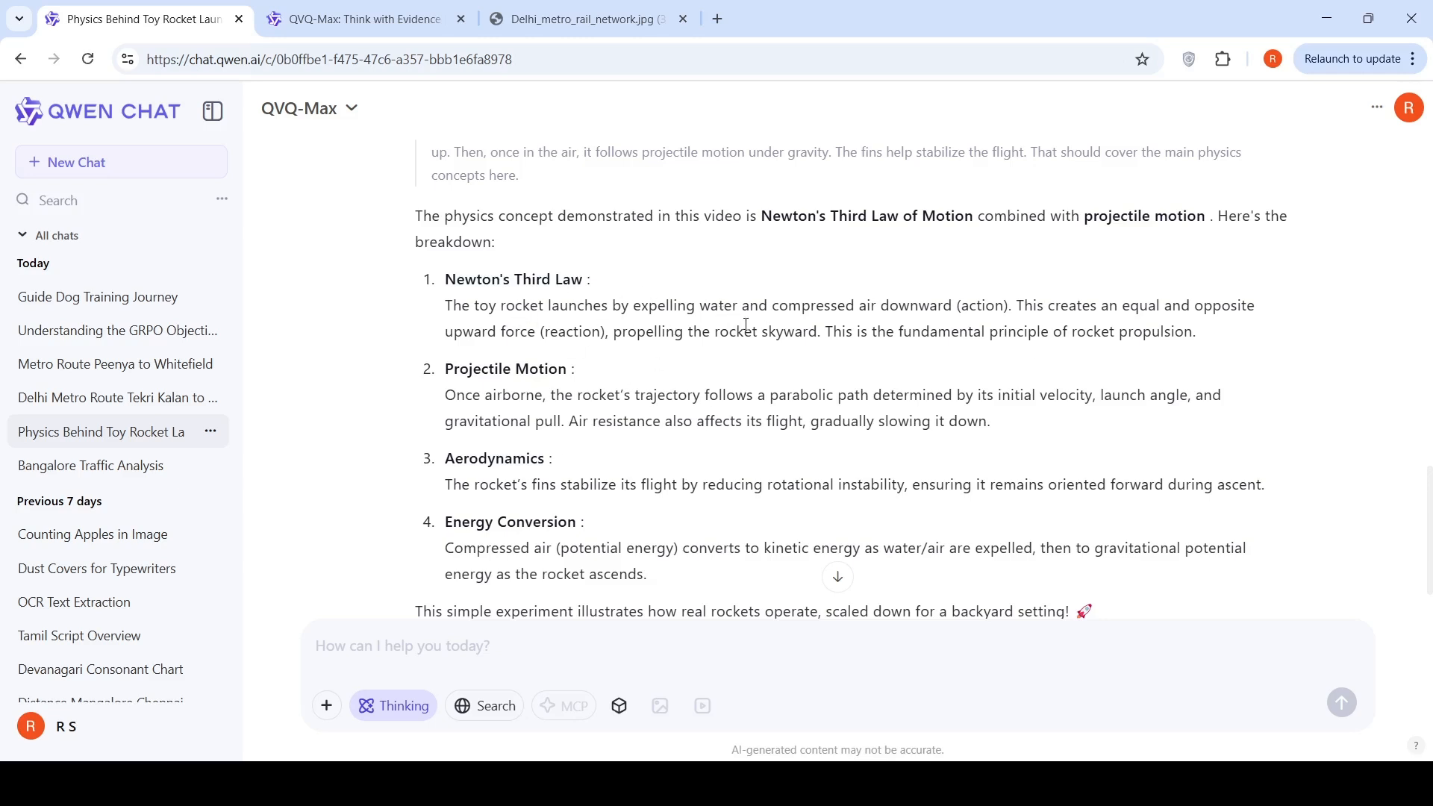
mouse_move(1039, 323)
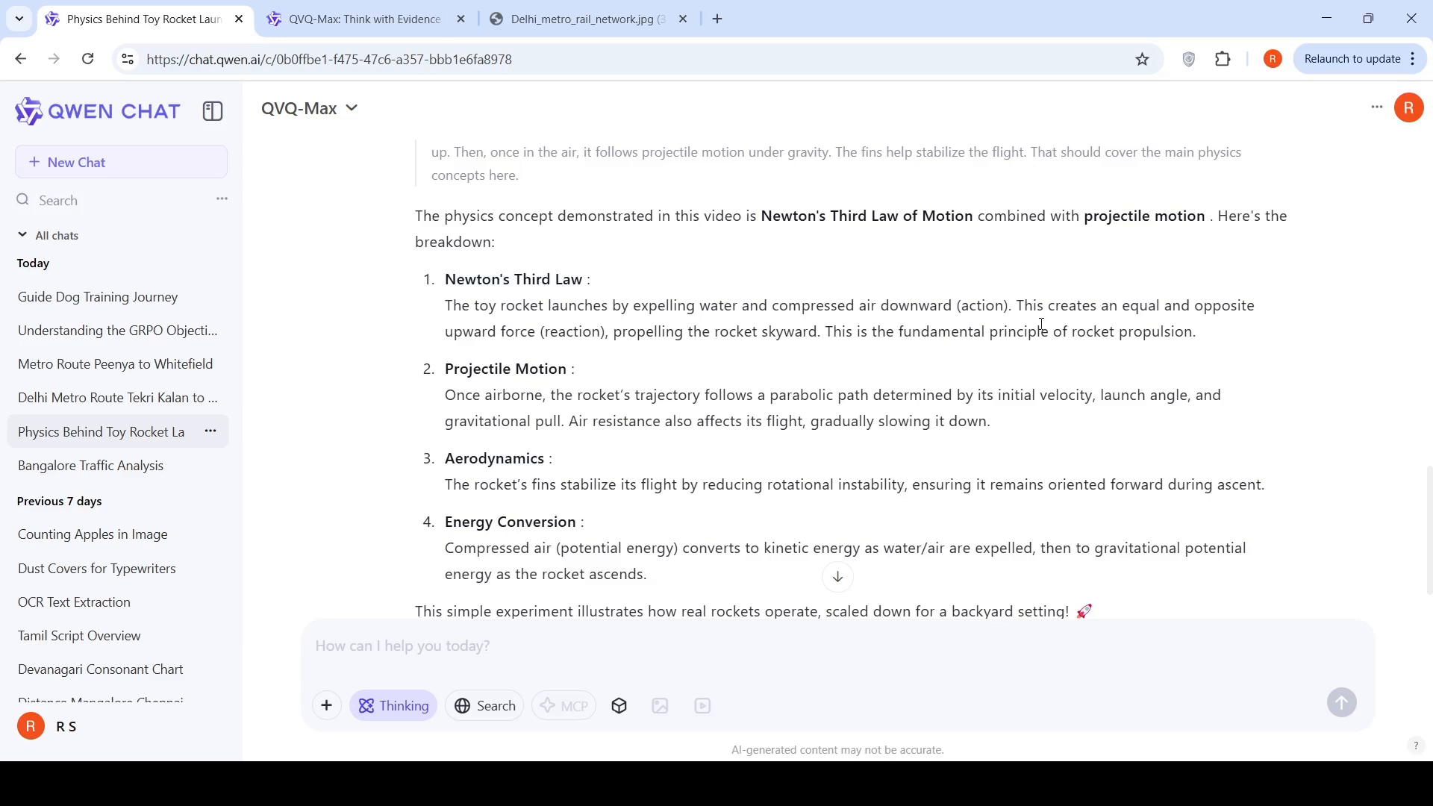
mouse_move(694, 362)
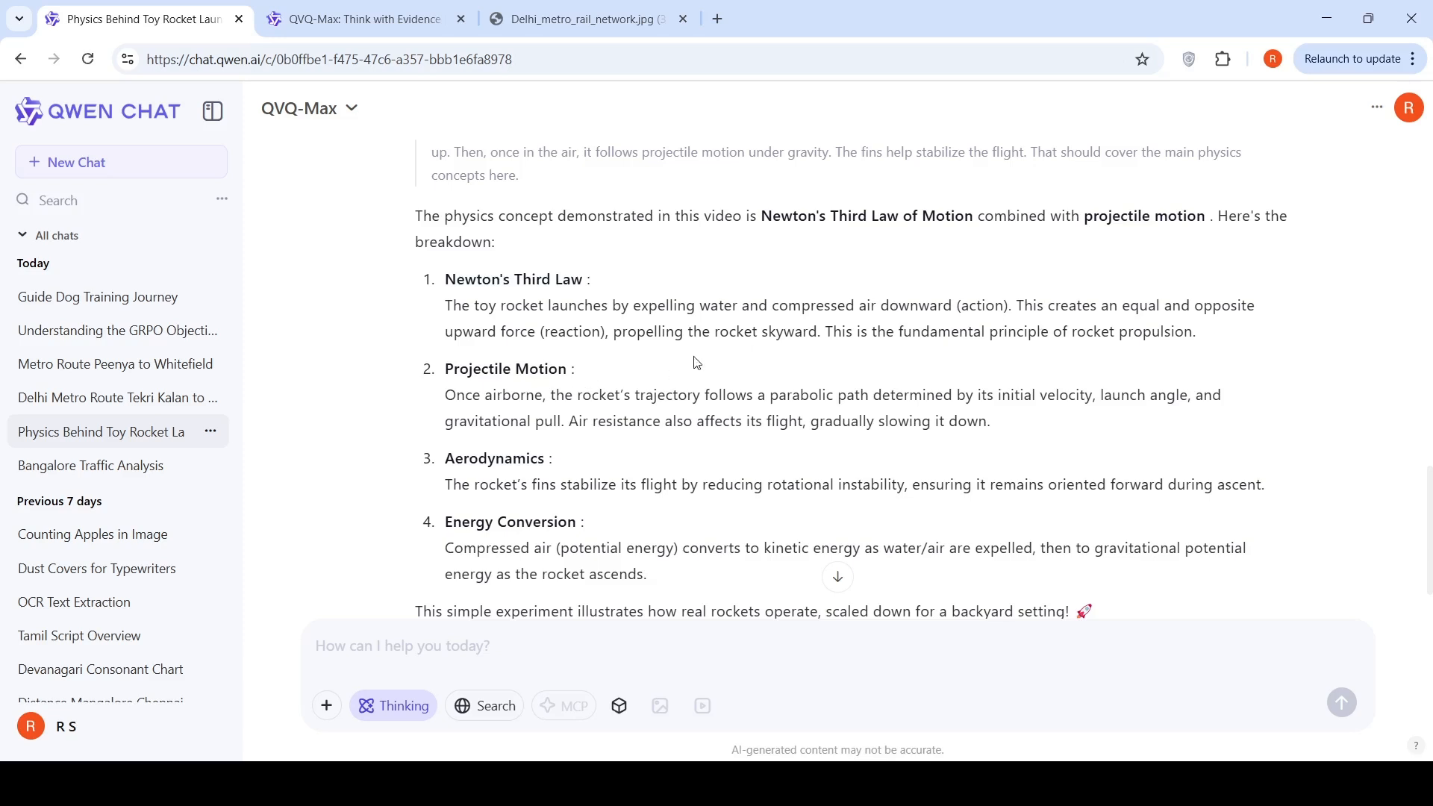
mouse_move(863, 373)
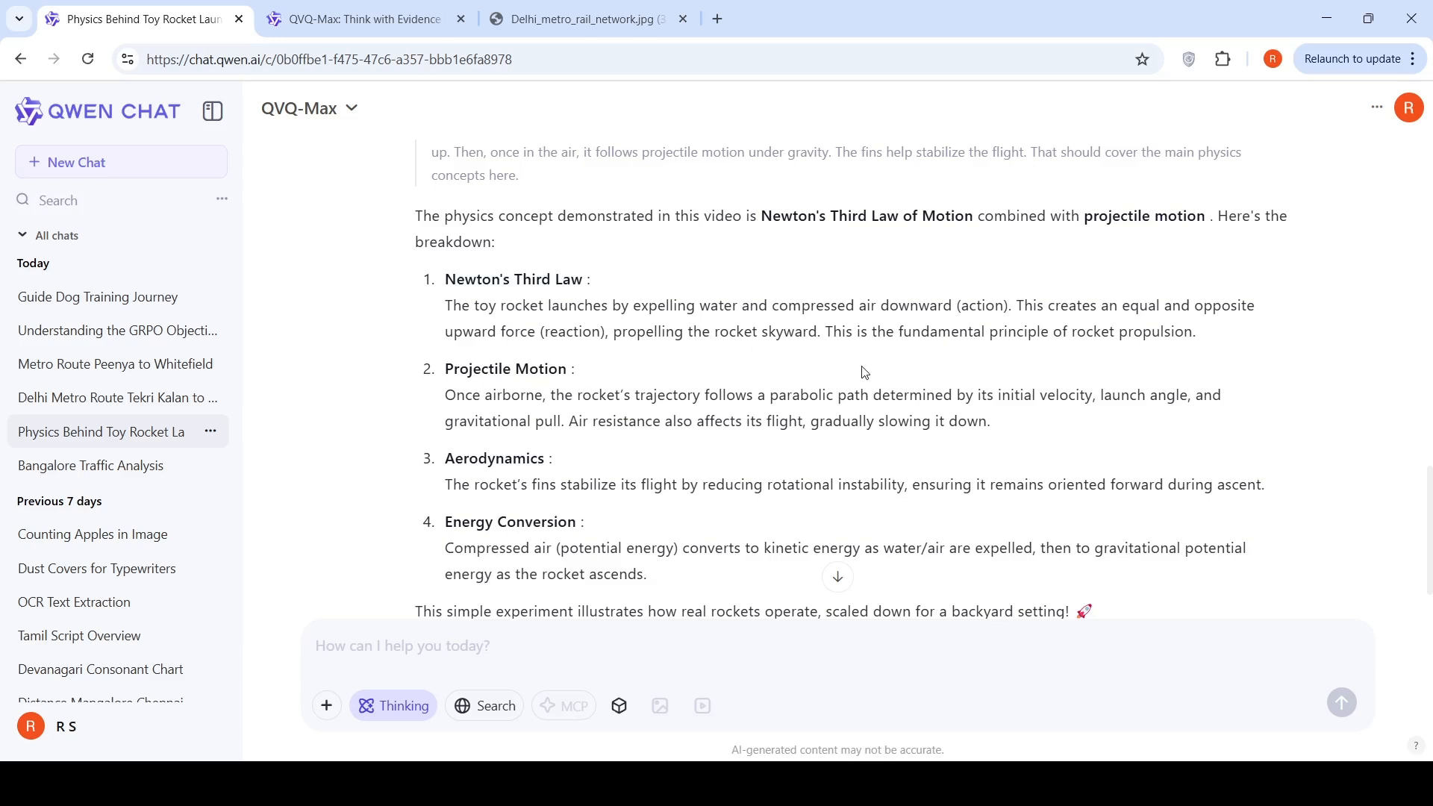
scroll("down", 3)
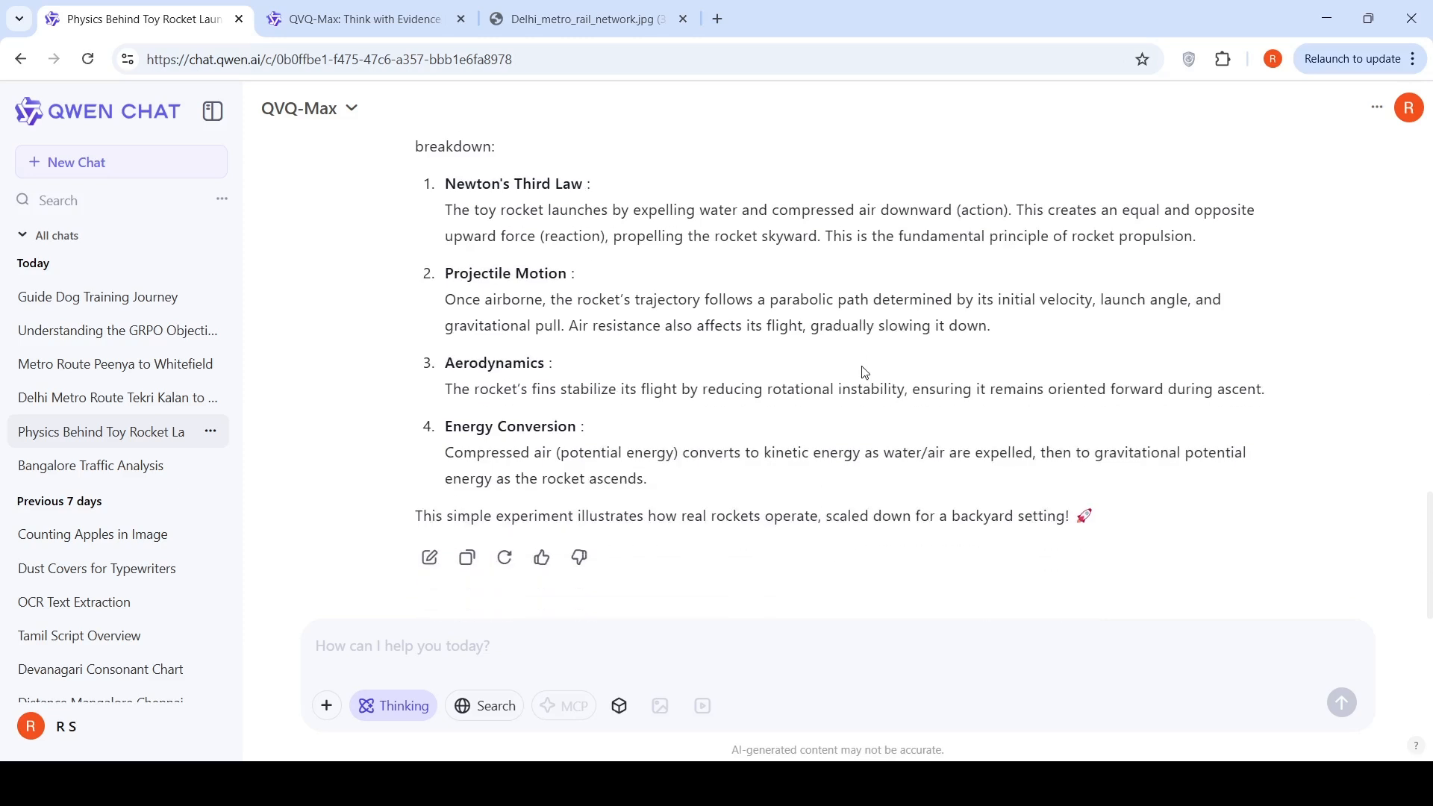
mouse_move(101, 396)
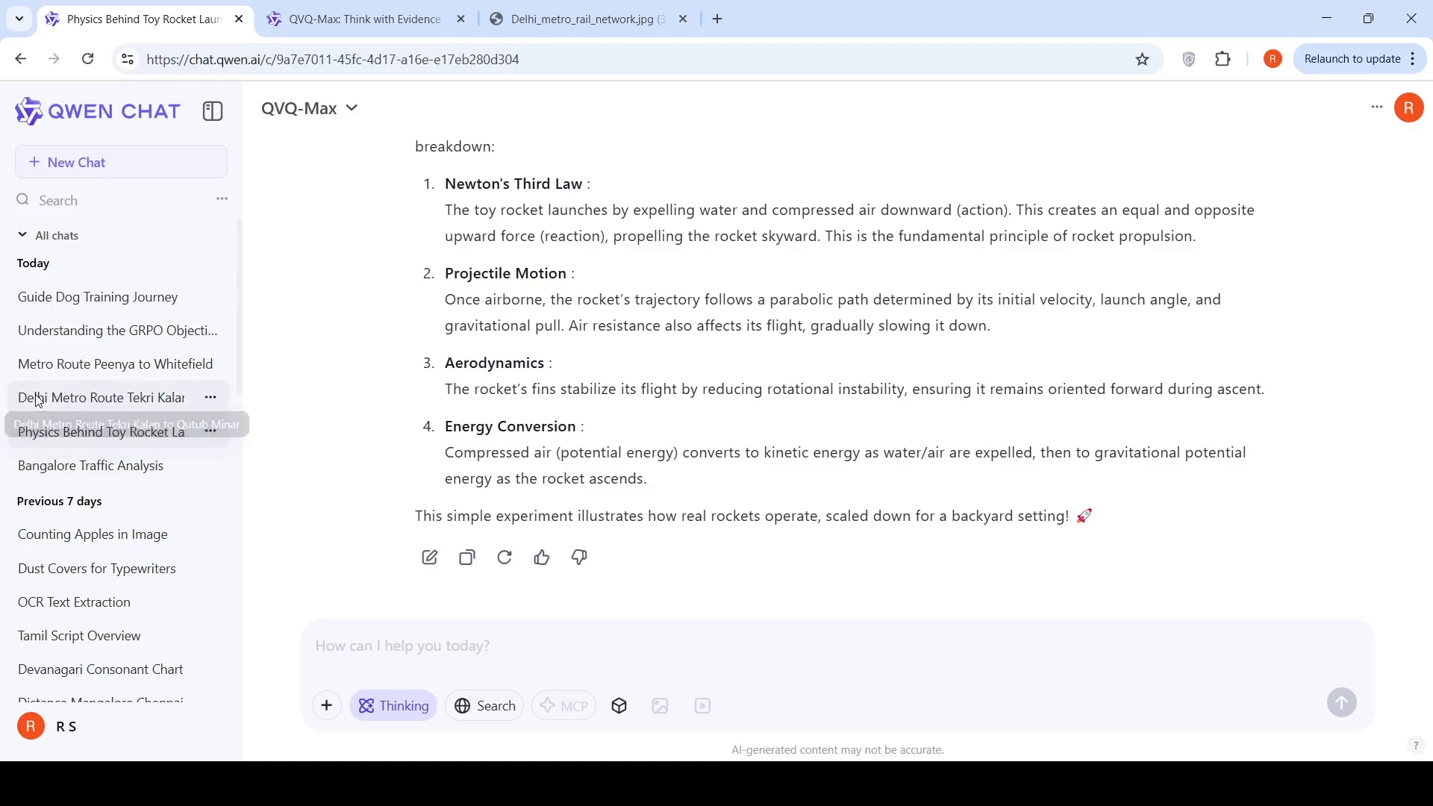
- Switch to the Delhi Metro Route Tekri Kalan to Qutub Minar conversation
left_click(101, 396)
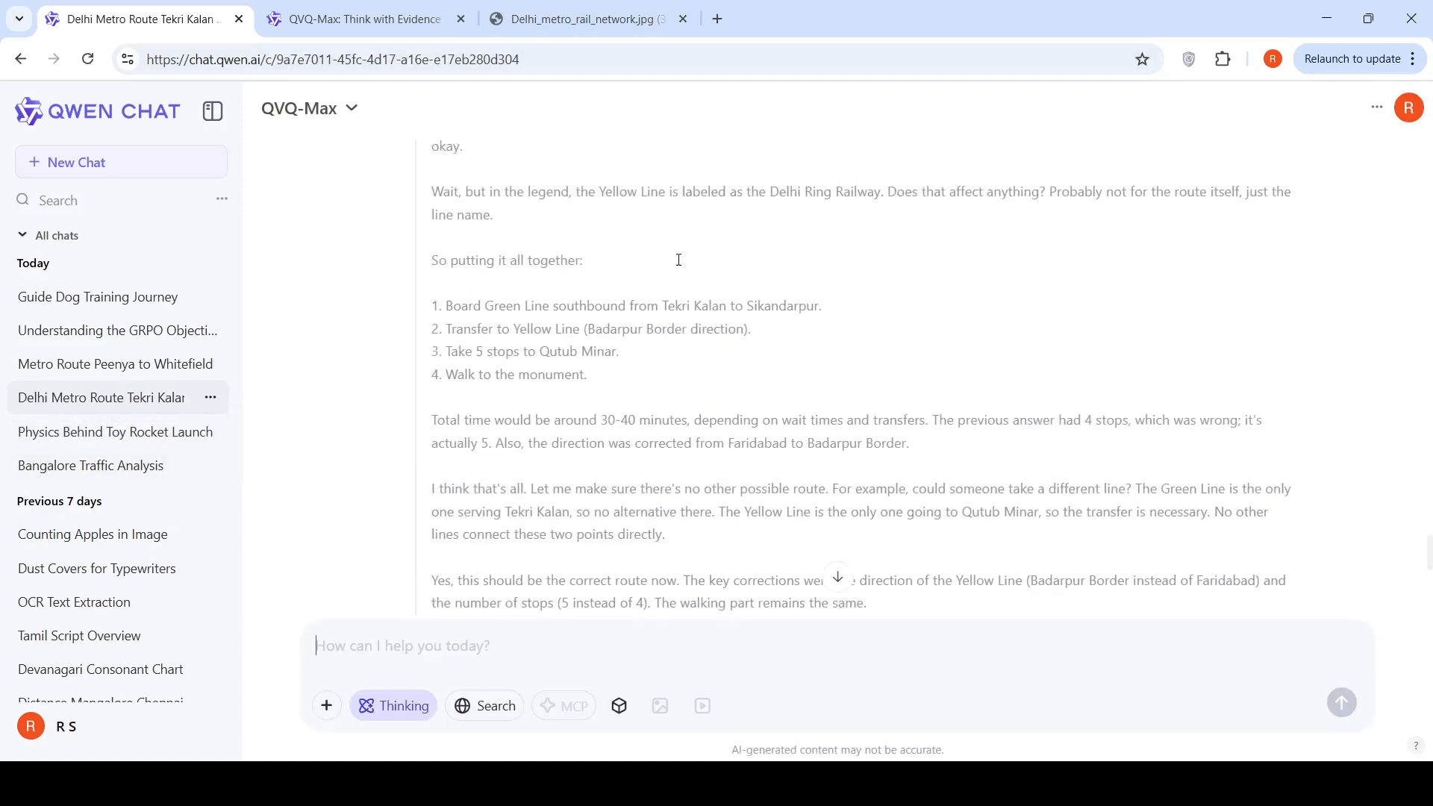
scroll("down", 3)
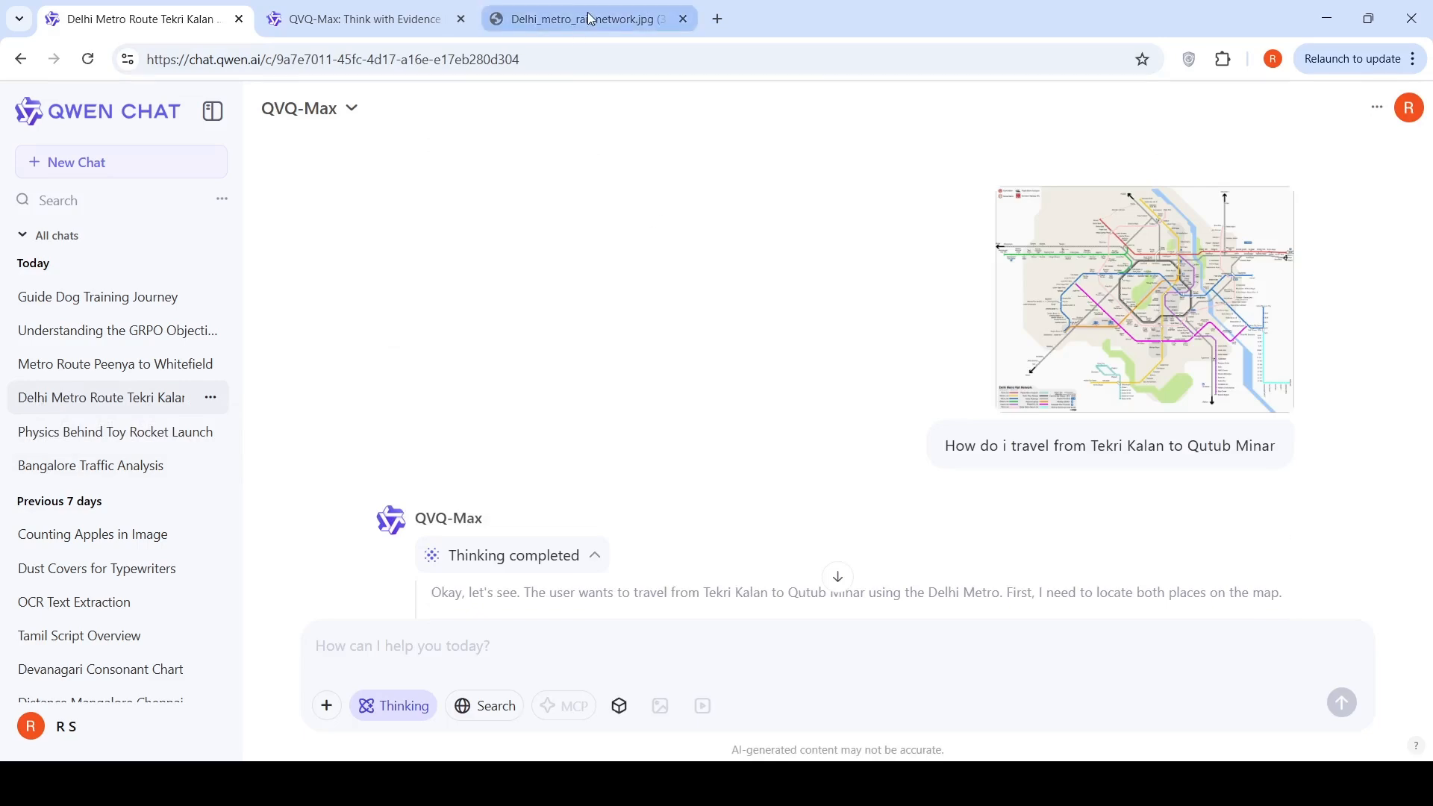
left_click(585, 18)
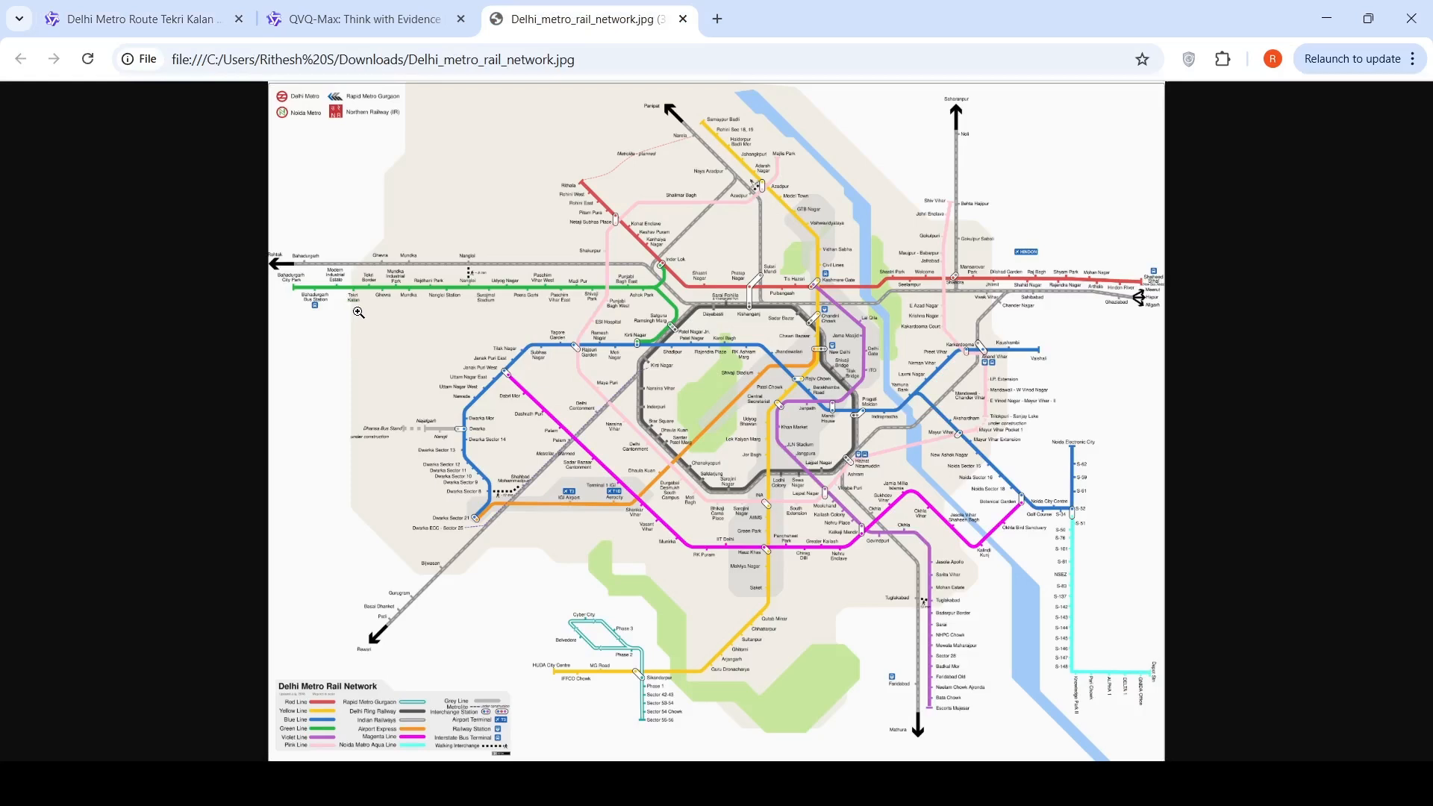
mouse_move(713, 615)
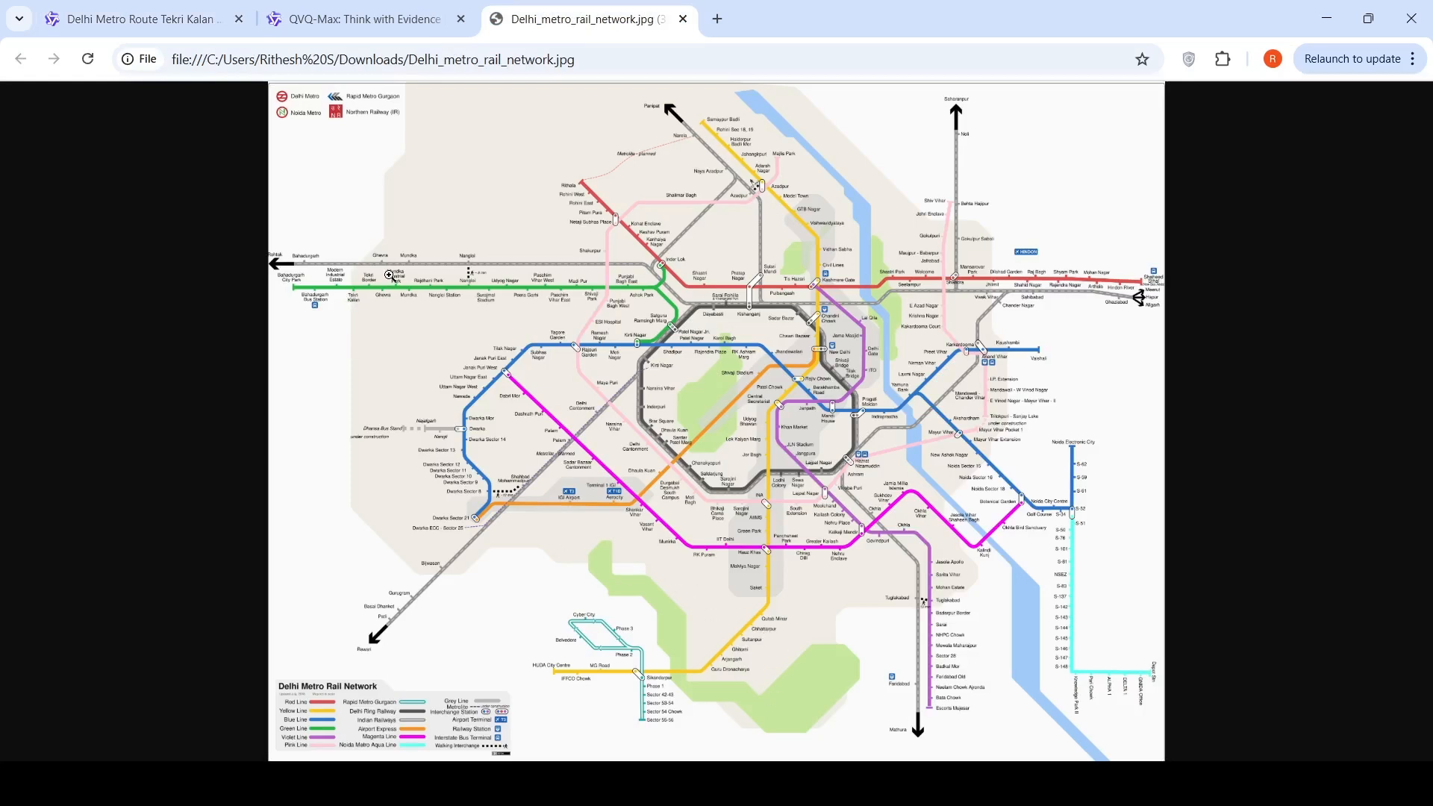
mouse_move(646, 350)
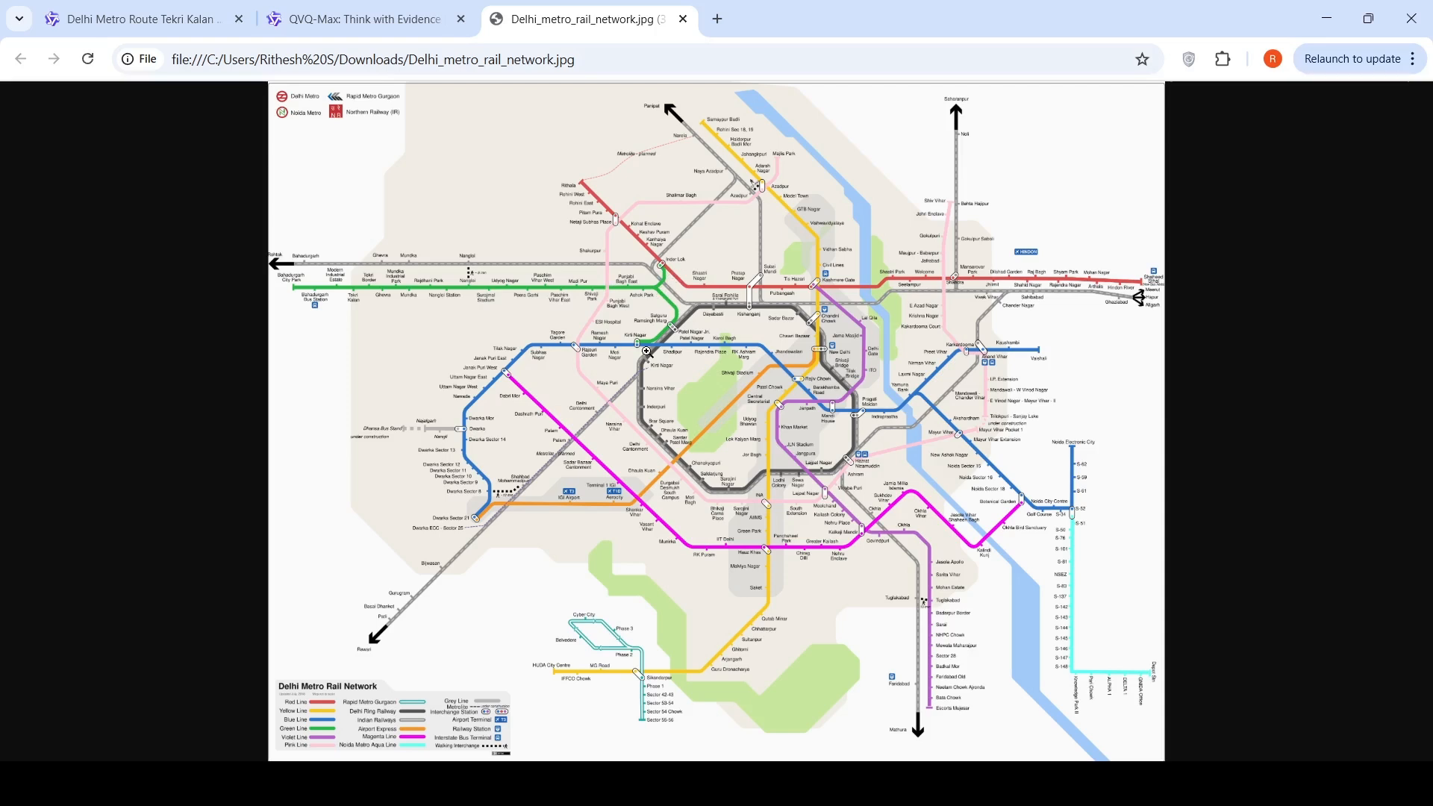
mouse_move(802, 385)
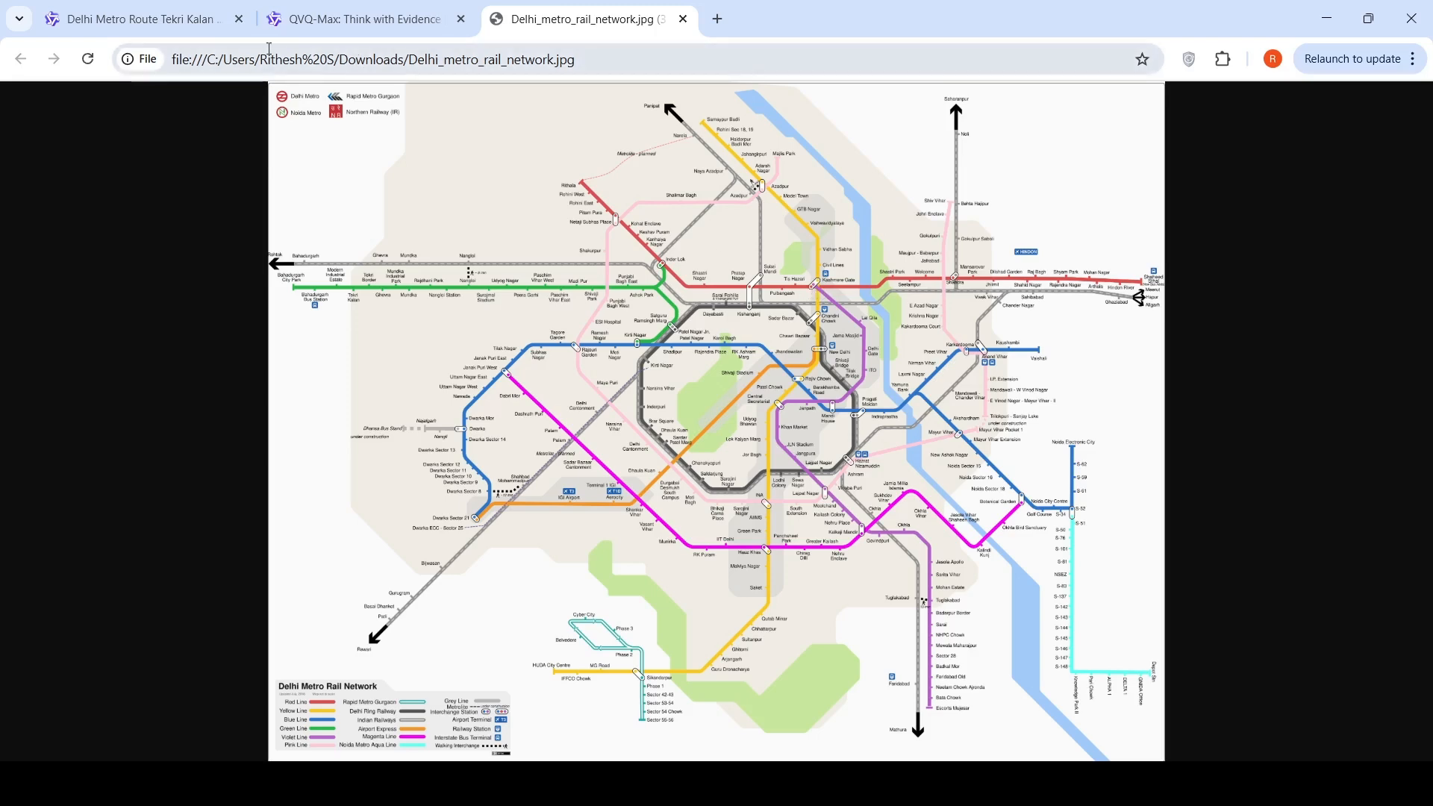
left_click(137, 18)
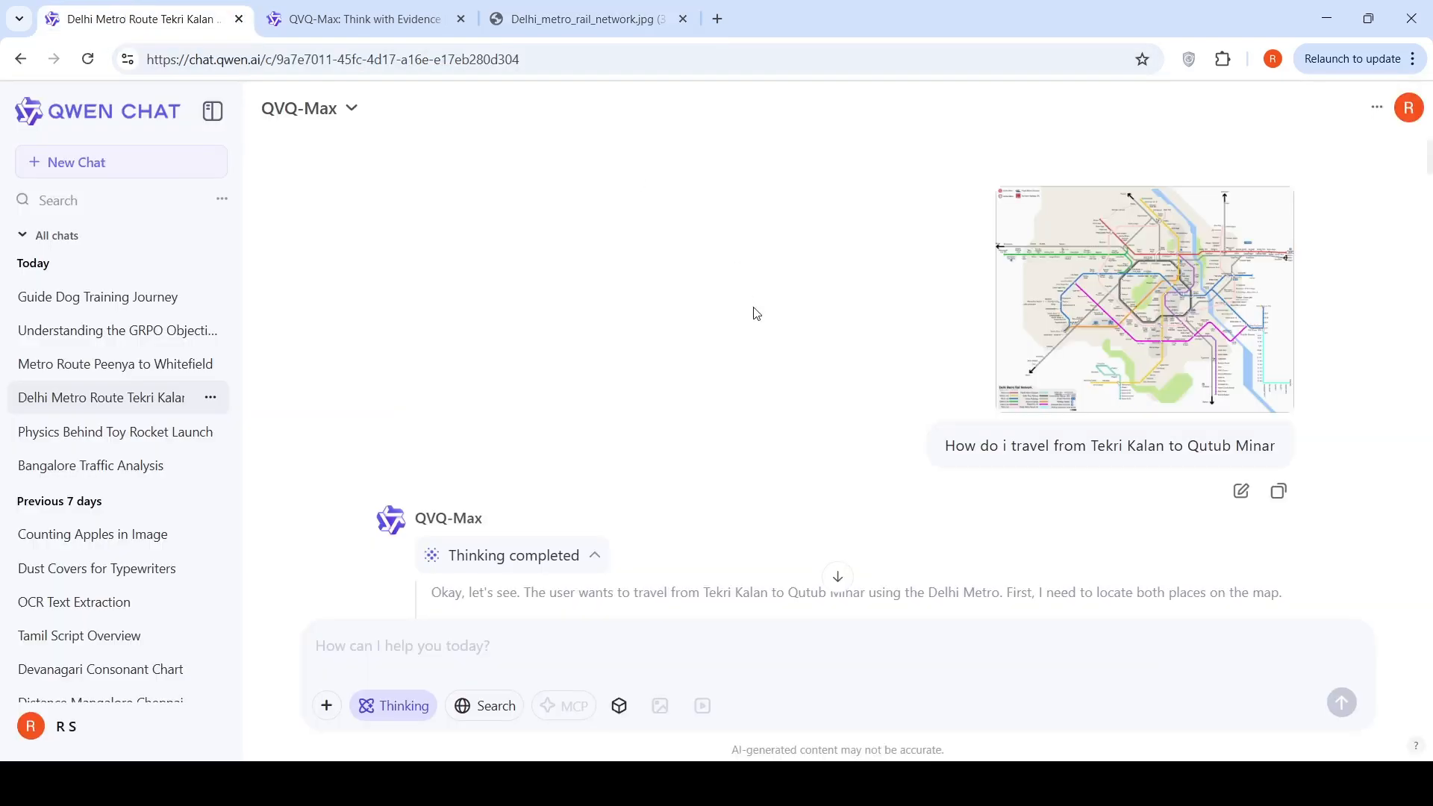
scroll("down", 3)
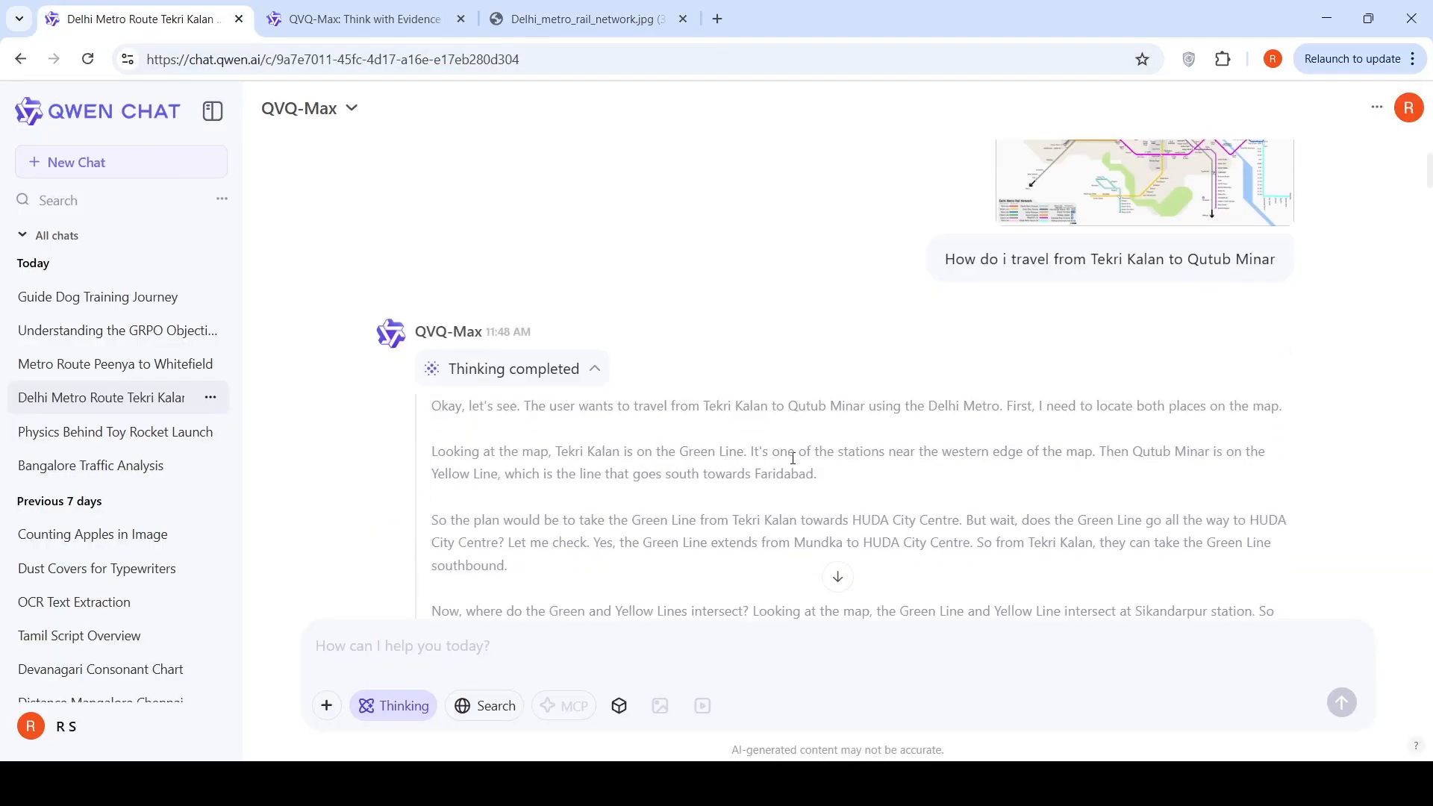
mouse_move(952, 514)
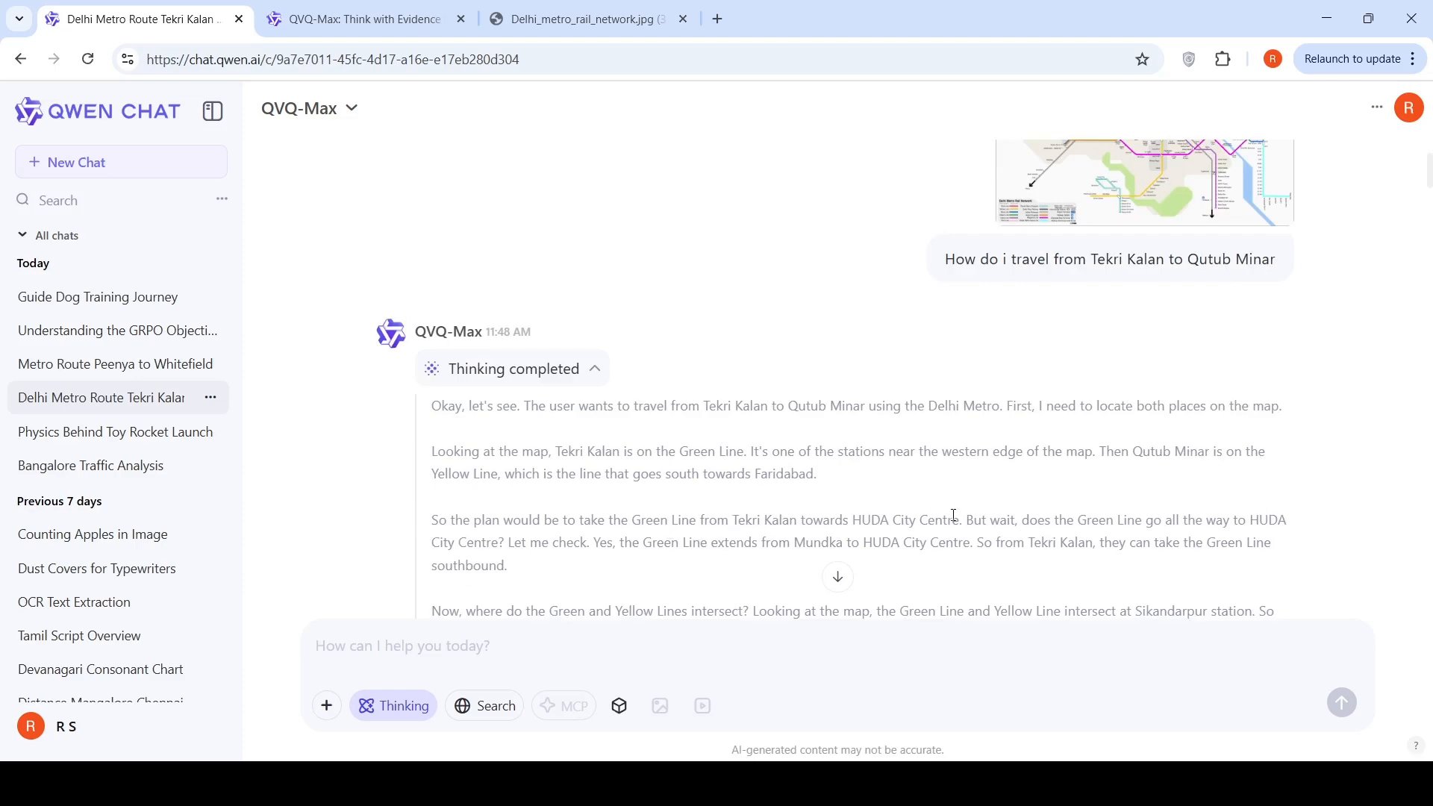
left_click(585, 18)
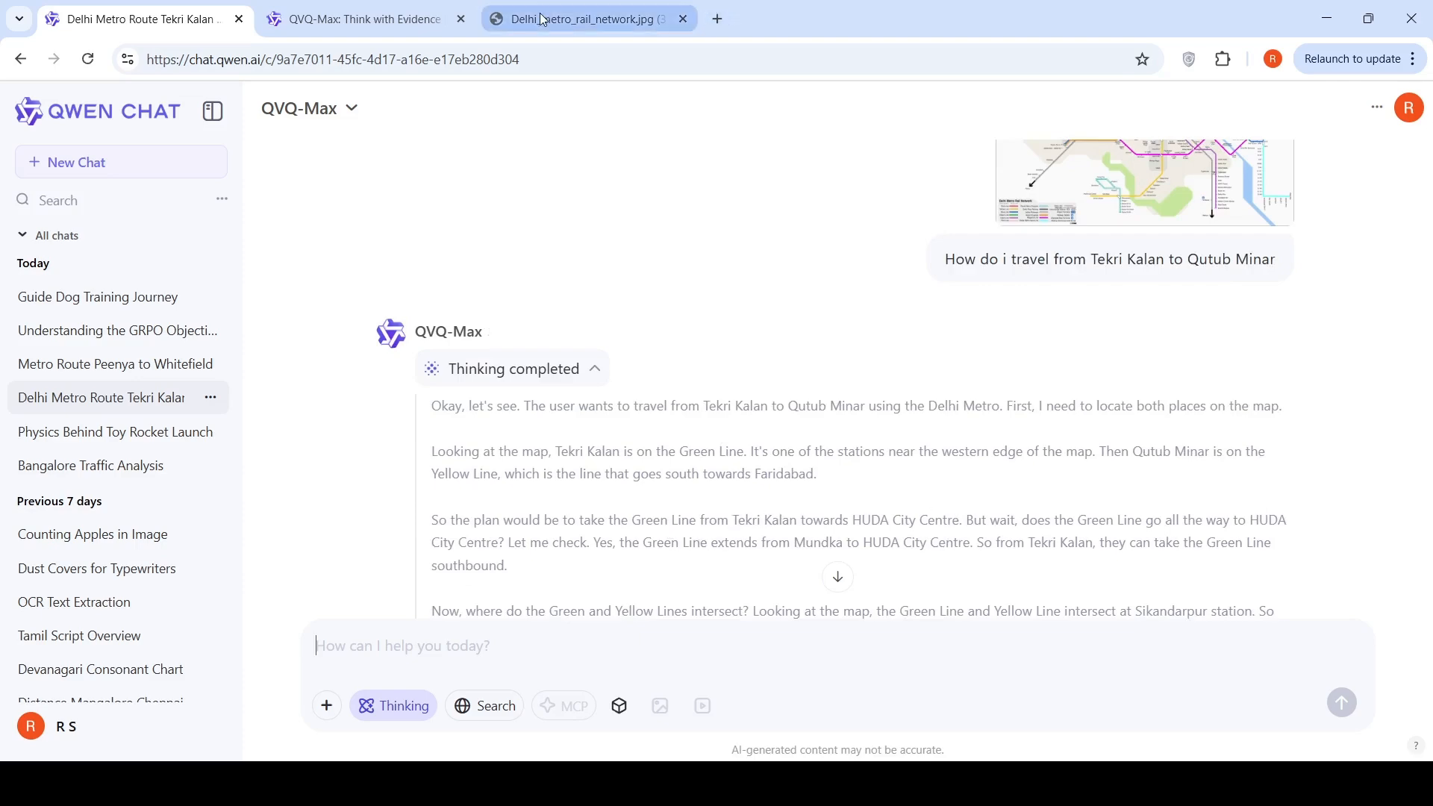
left_click(582, 18)
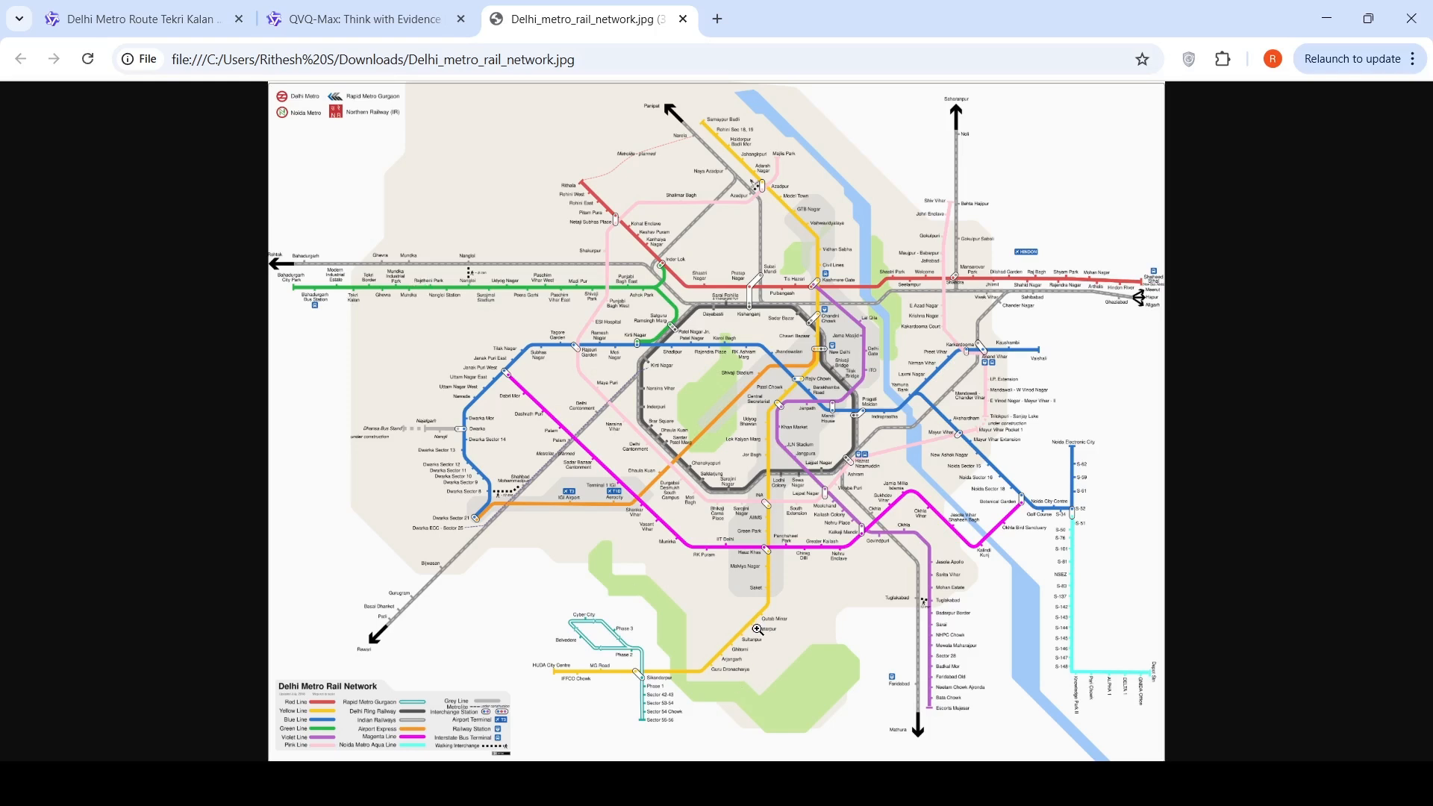
mouse_move(284, 292)
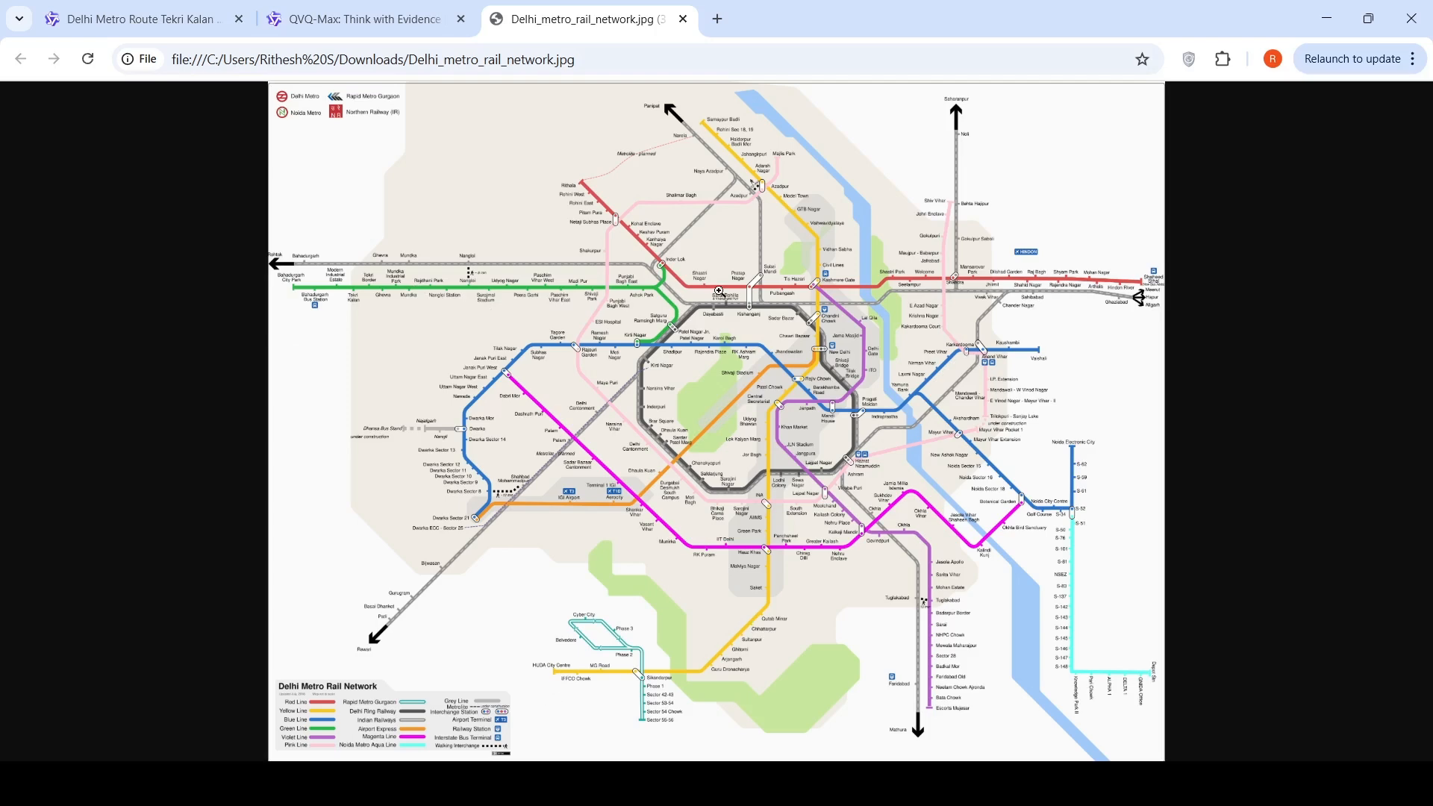
mouse_move(361, 18)
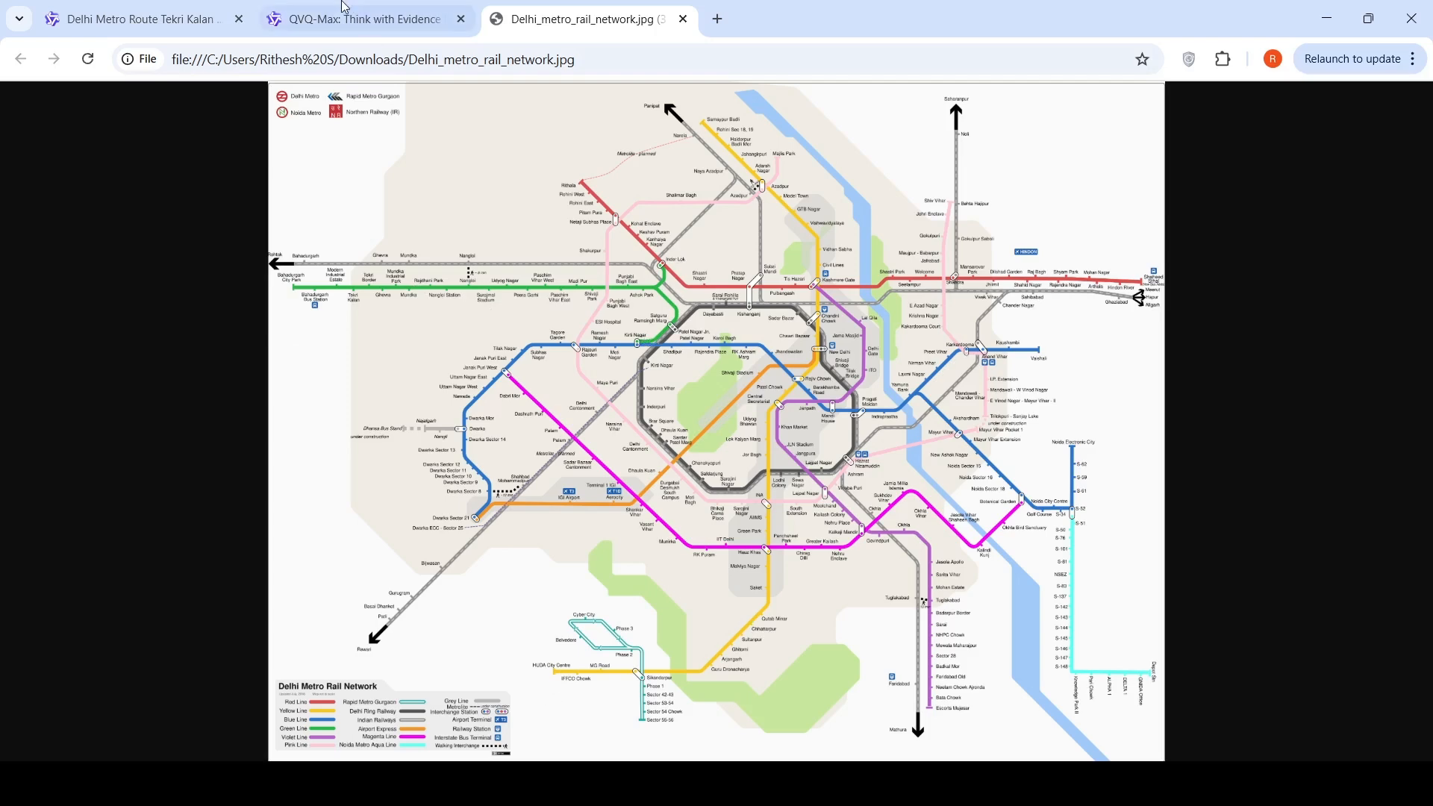
left_click(138, 18)
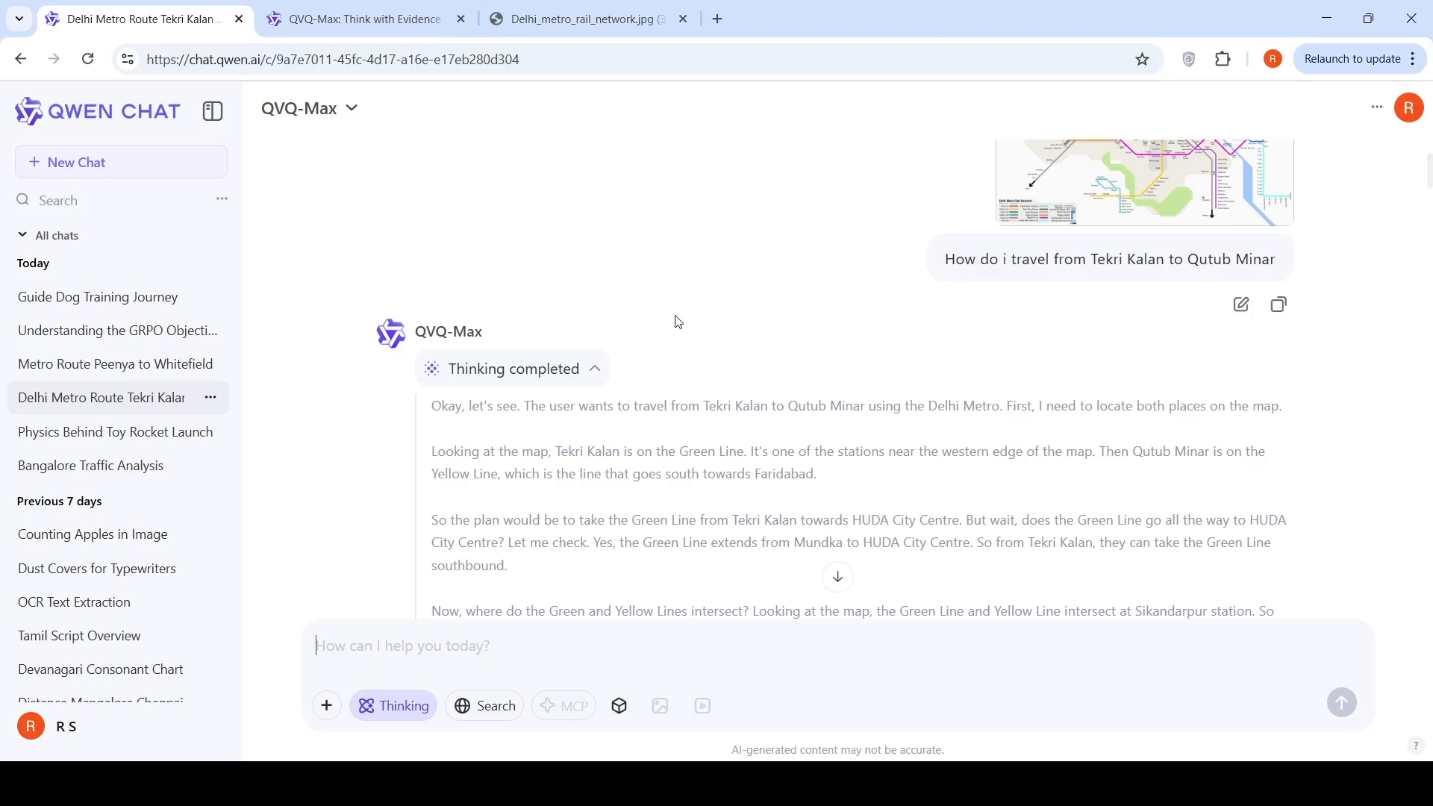
mouse_move(159, 501)
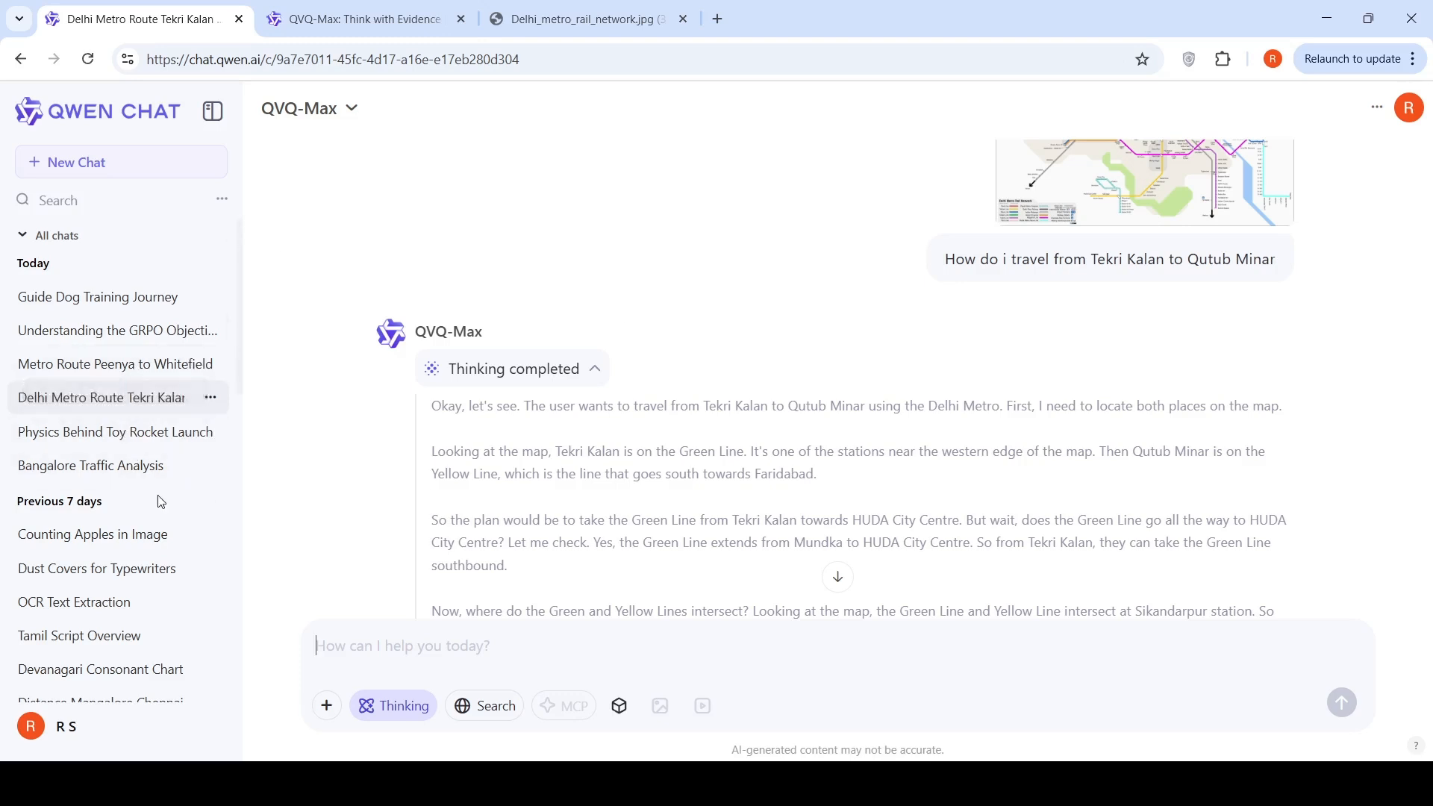
- Load the Peenya to Whitefield metro chat and view its attached Bangalore metro map enlarged
left_click(115, 364)
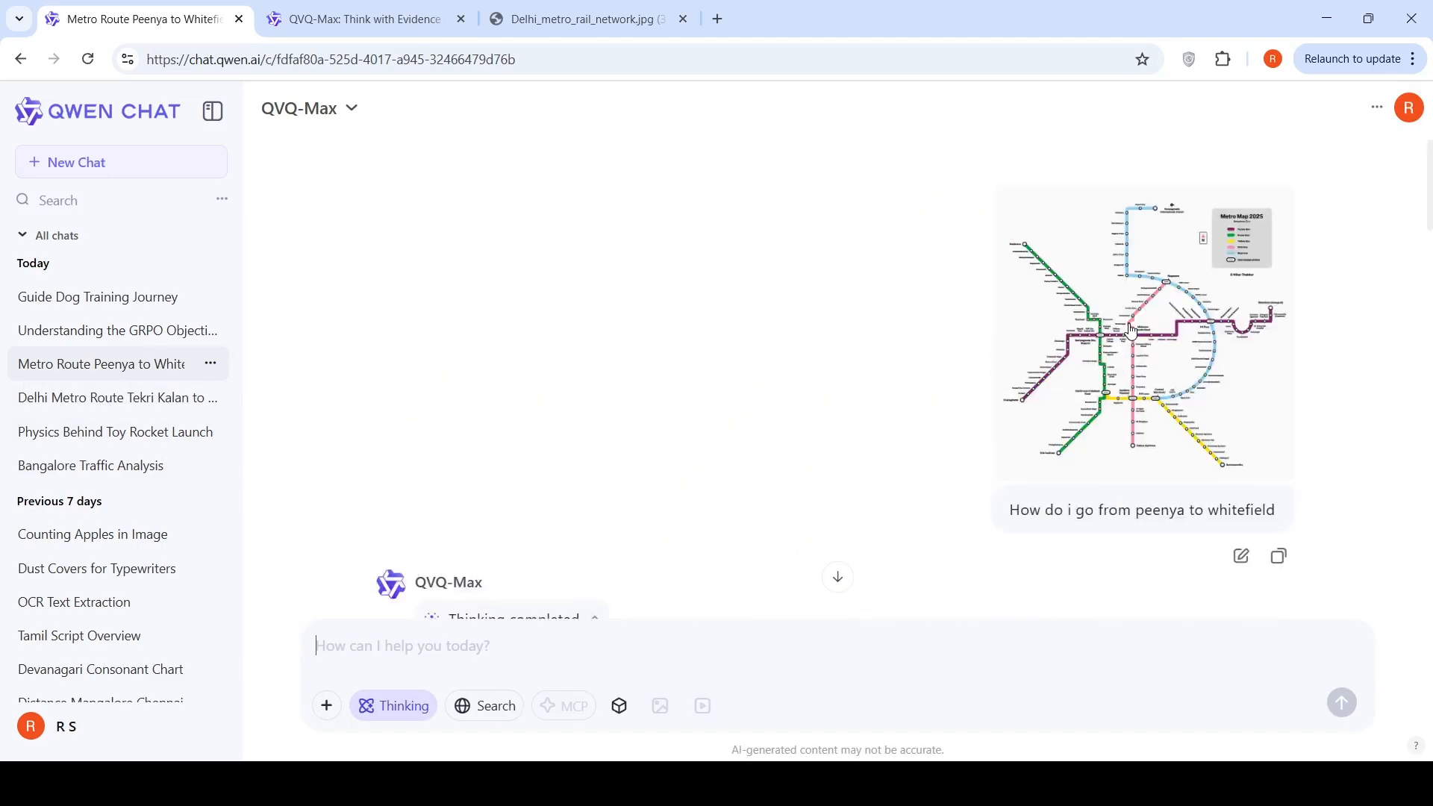
left_click(1144, 331)
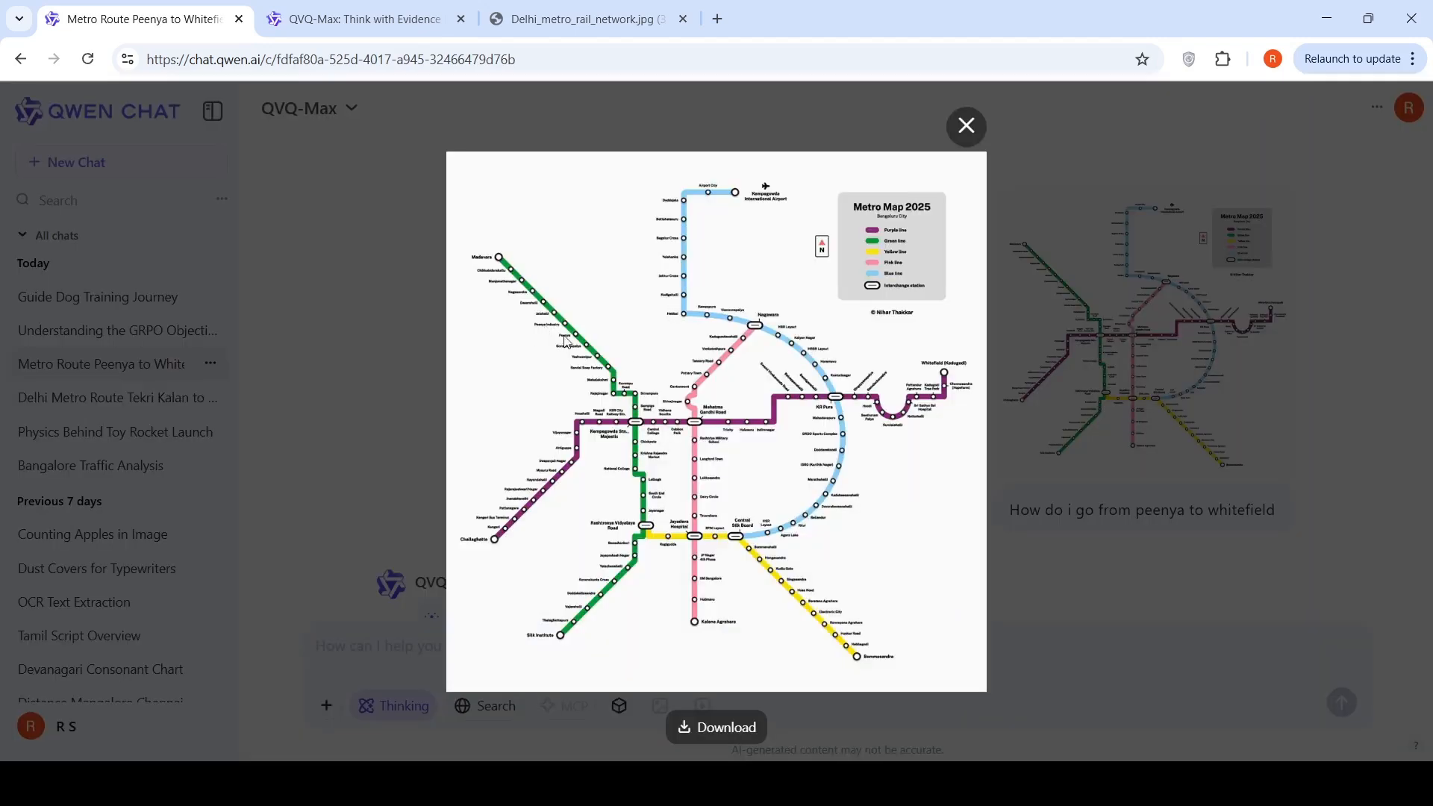
mouse_move(952, 402)
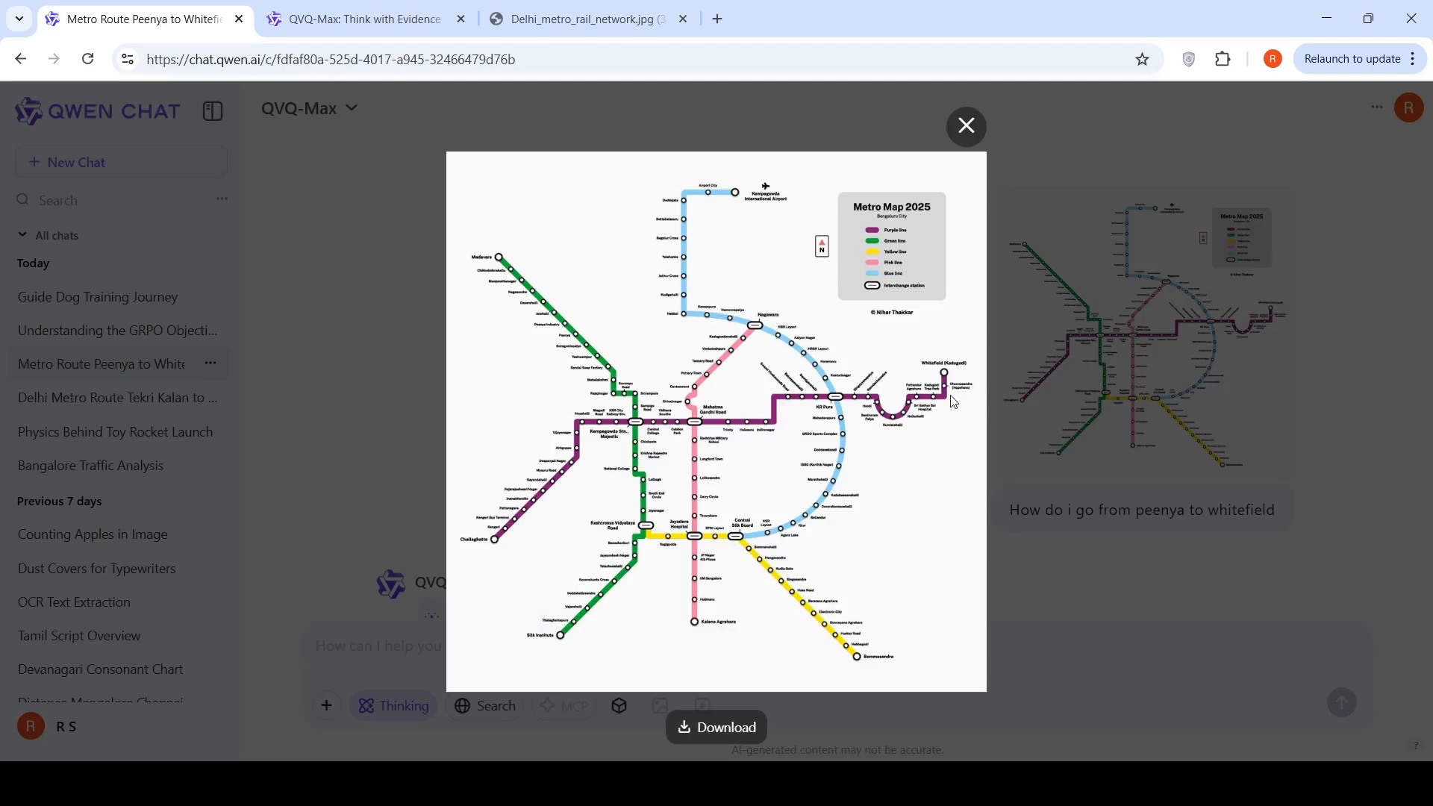
left_click(965, 126)
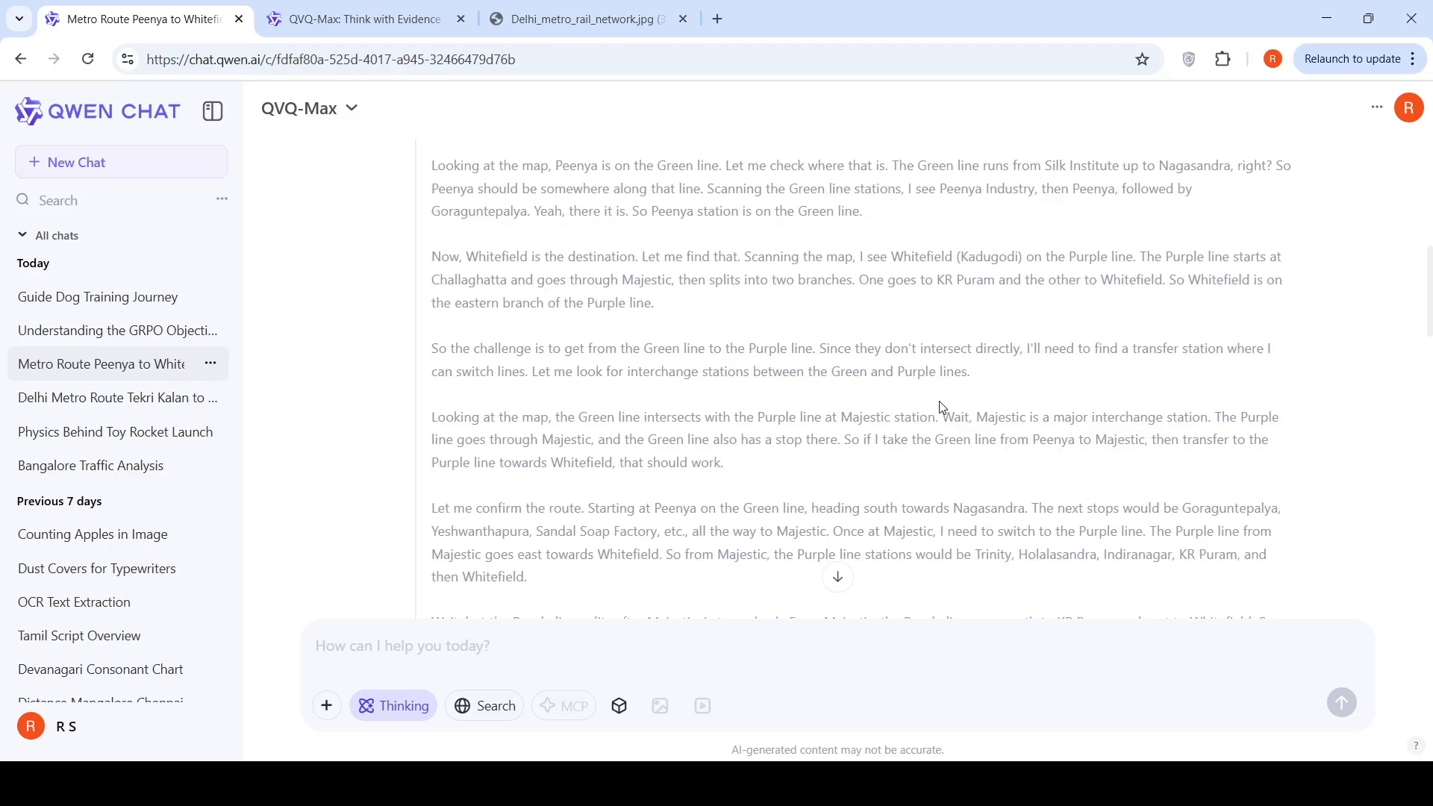
- Read the 18-stop Green-to-Purple route via Majestic, then leave the chat tab
scroll("down", 3)
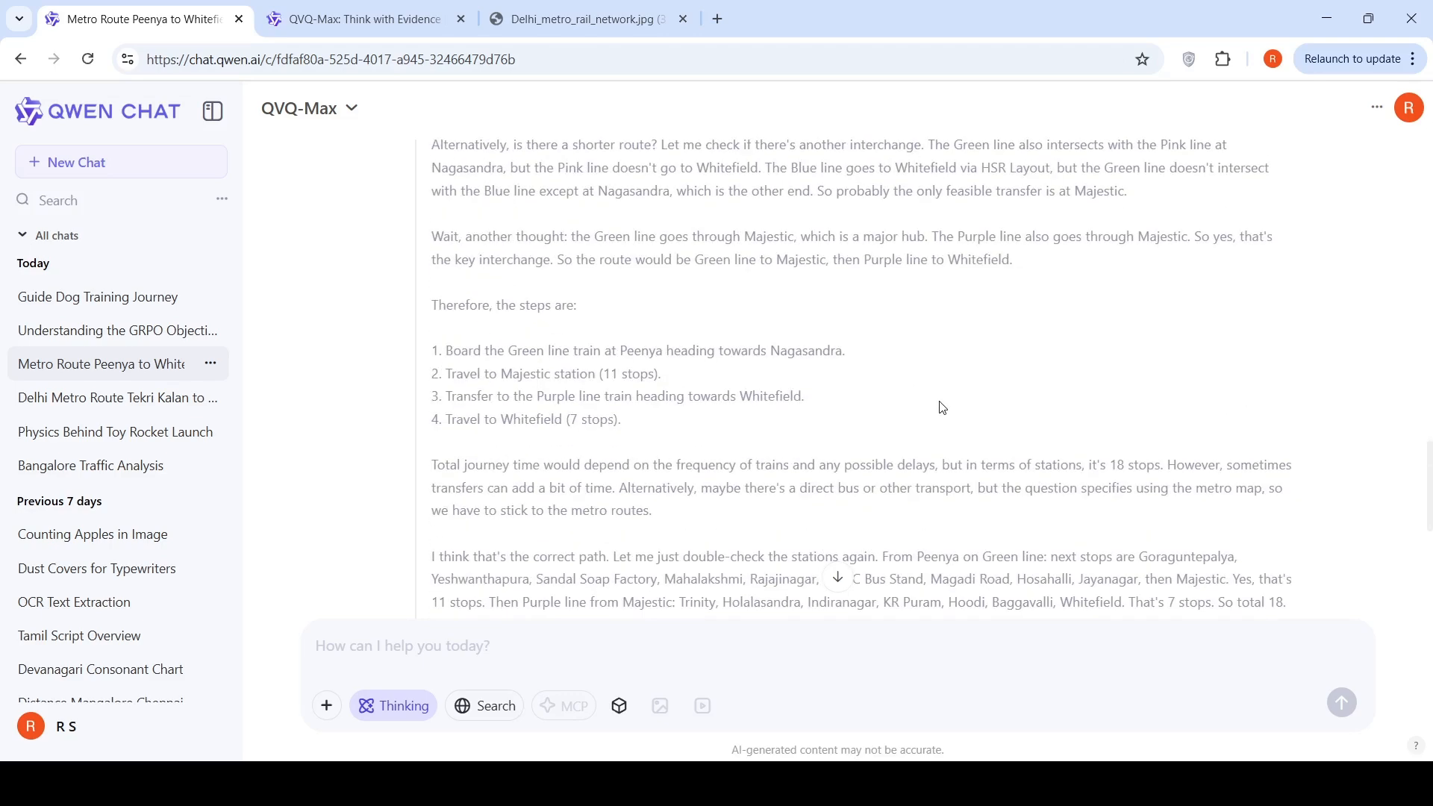
scroll("down", 3)
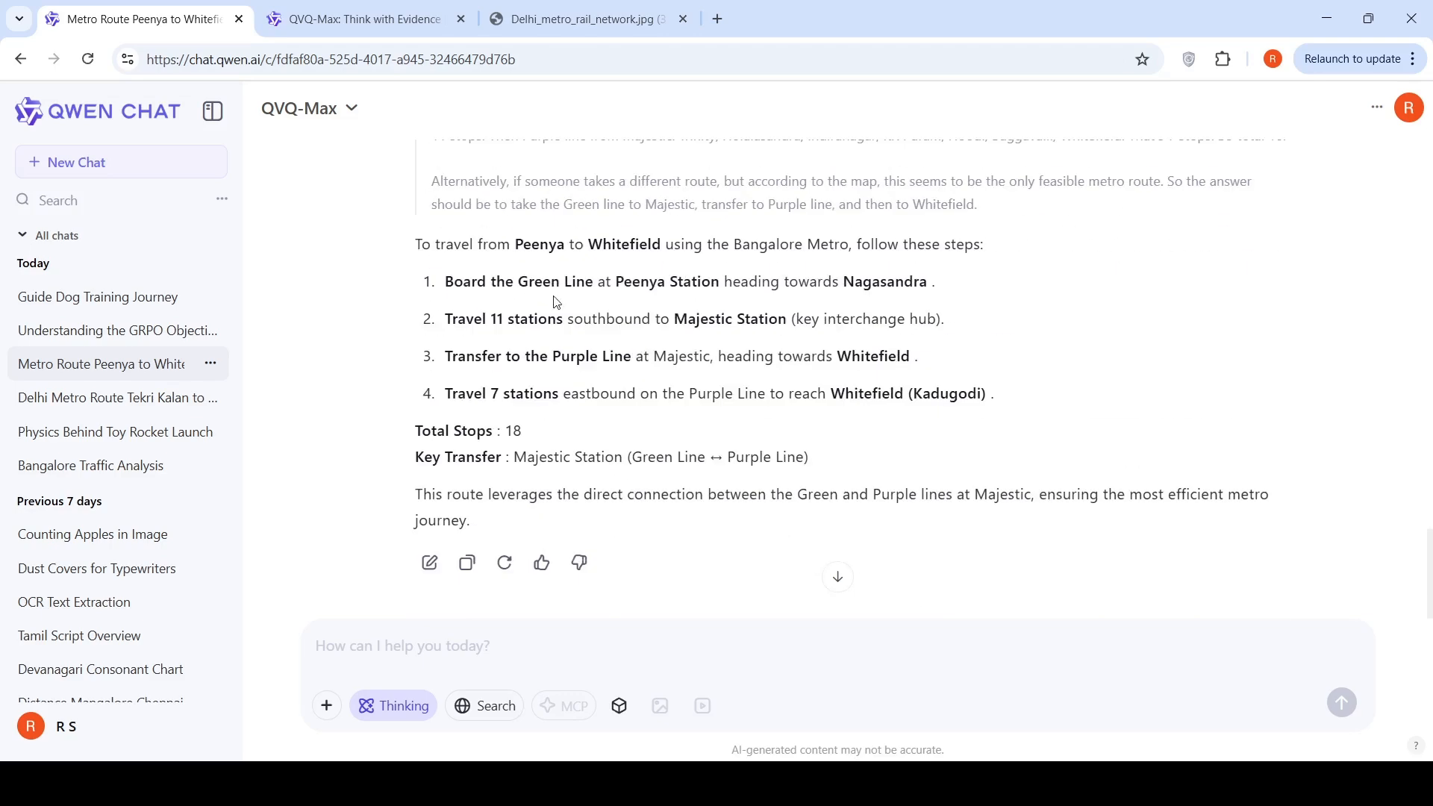
mouse_move(860, 289)
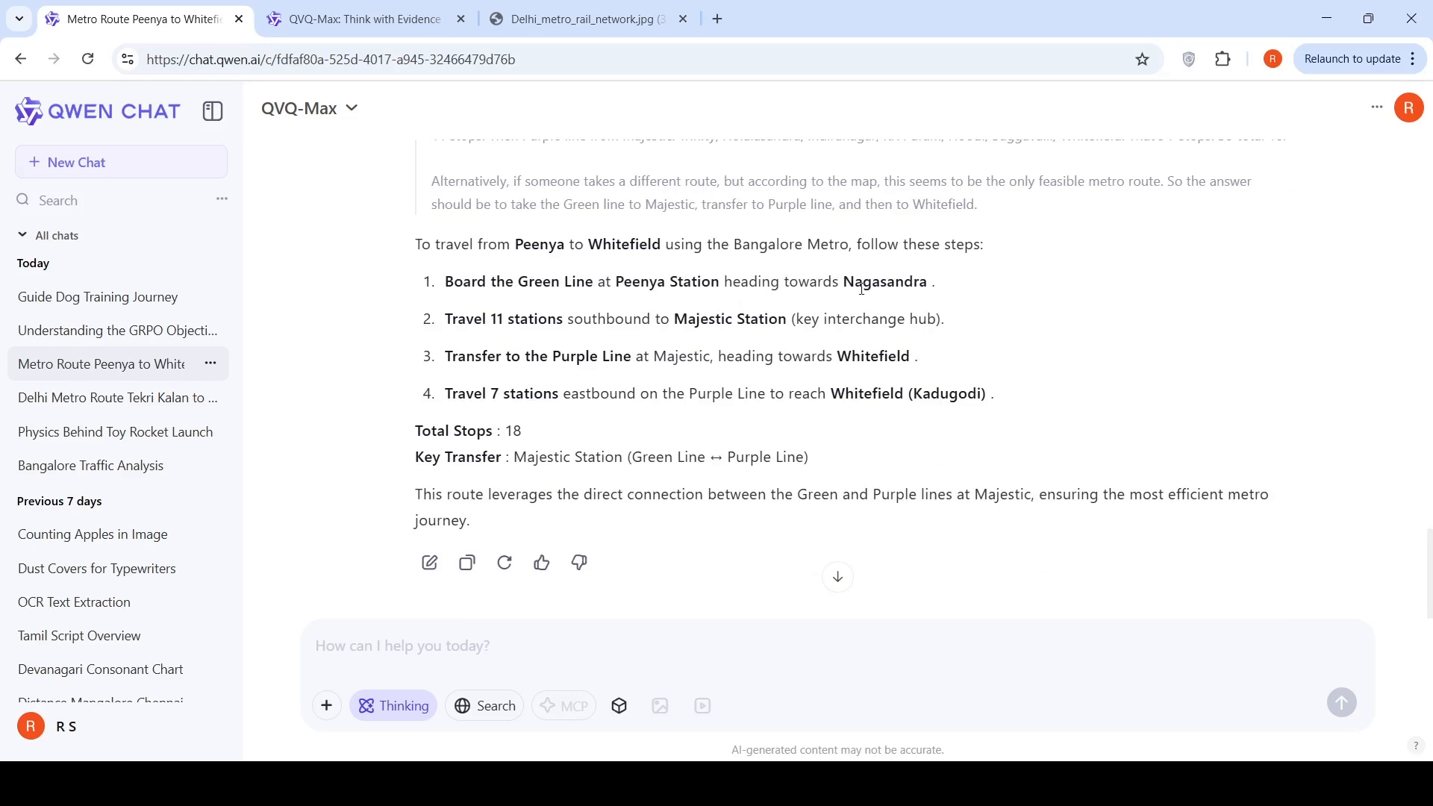
mouse_move(683, 345)
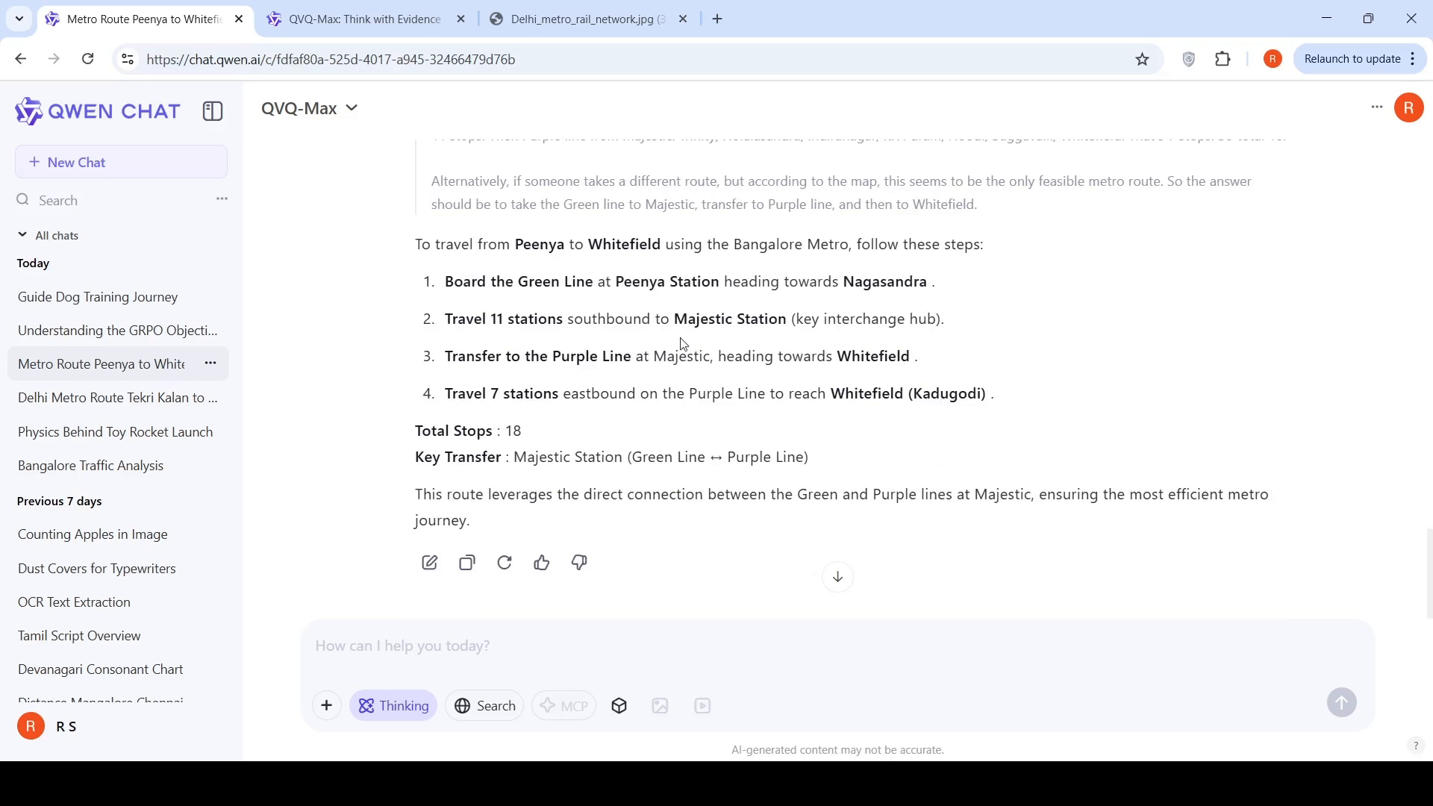
mouse_move(743, 334)
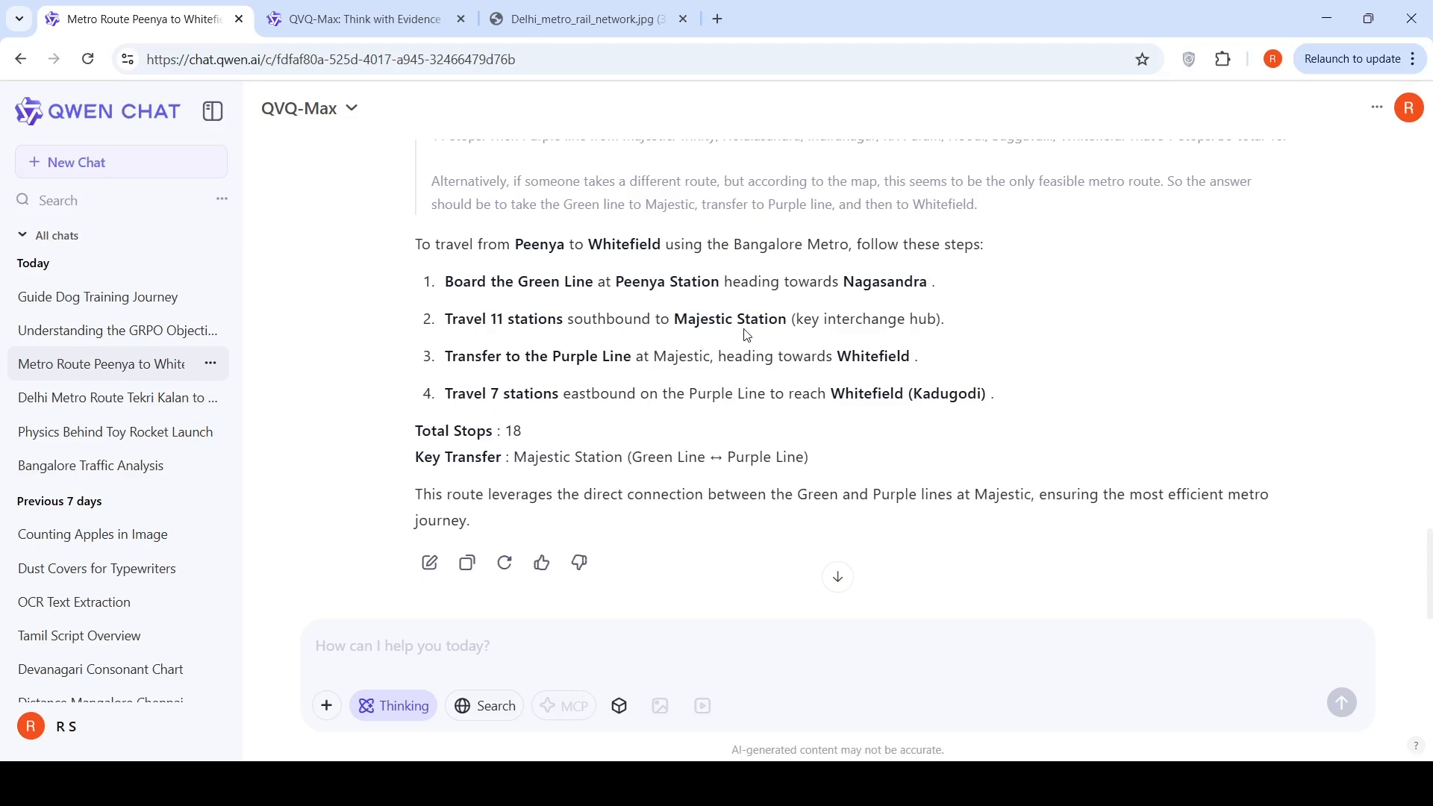
mouse_move(534, 301)
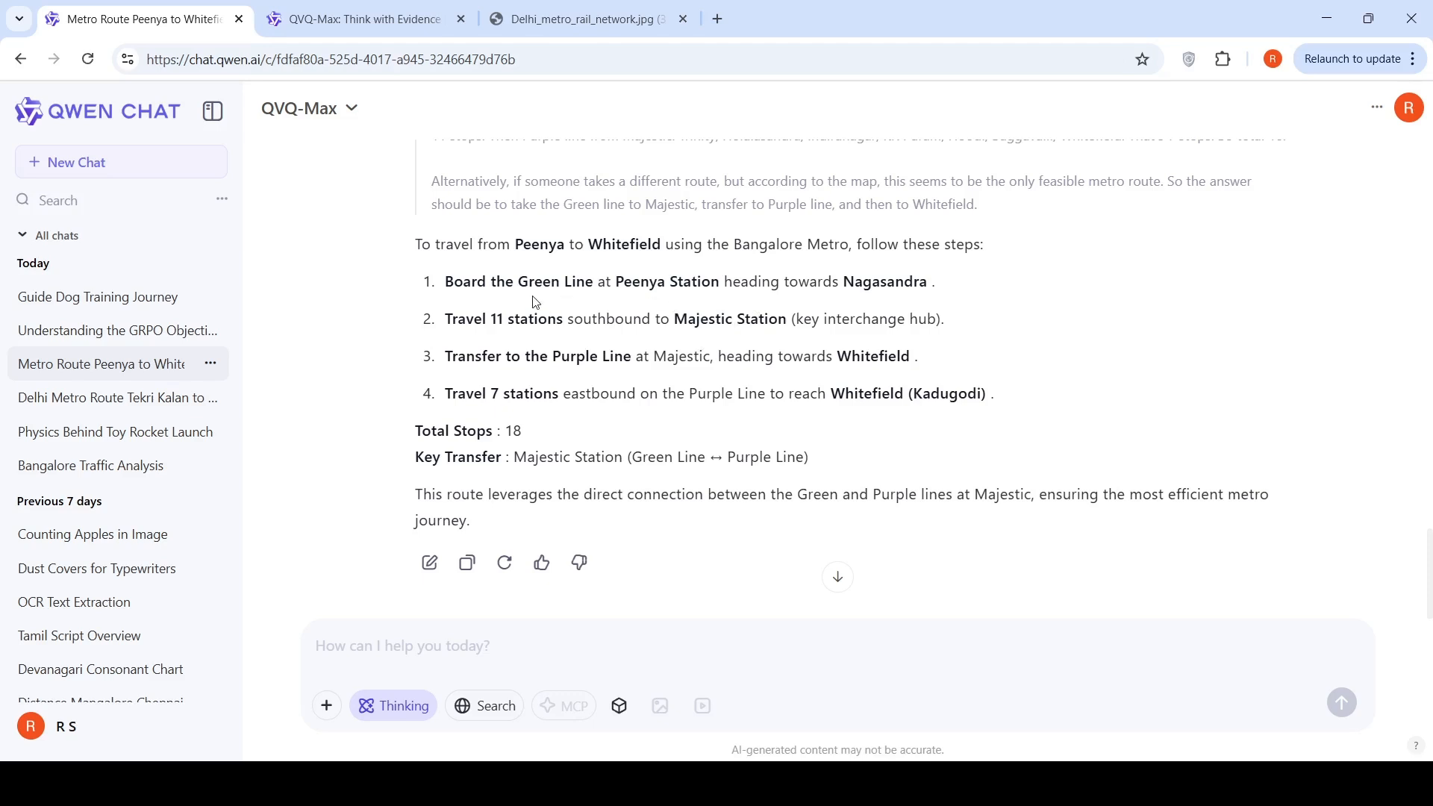
mouse_move(902, 270)
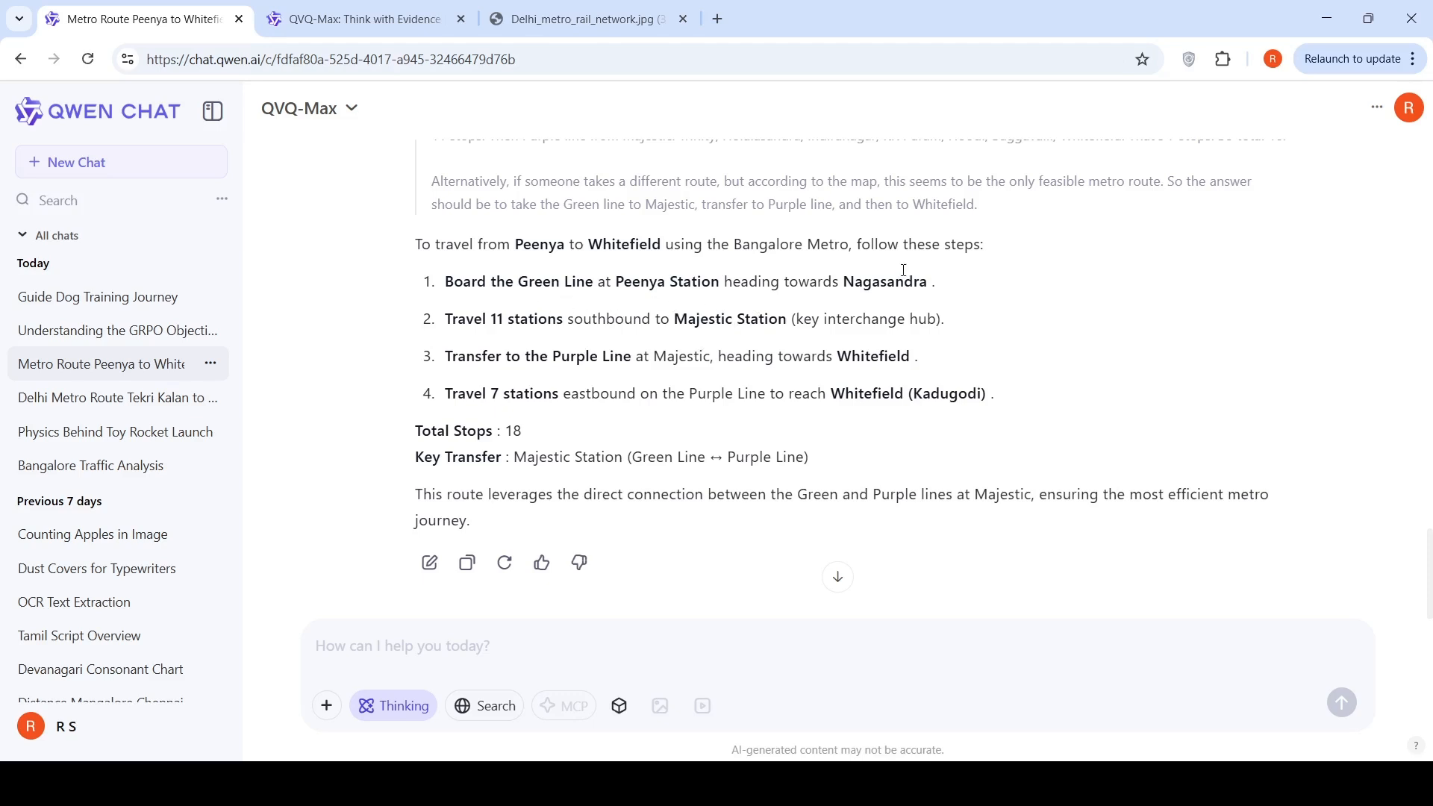
left_click(585, 18)
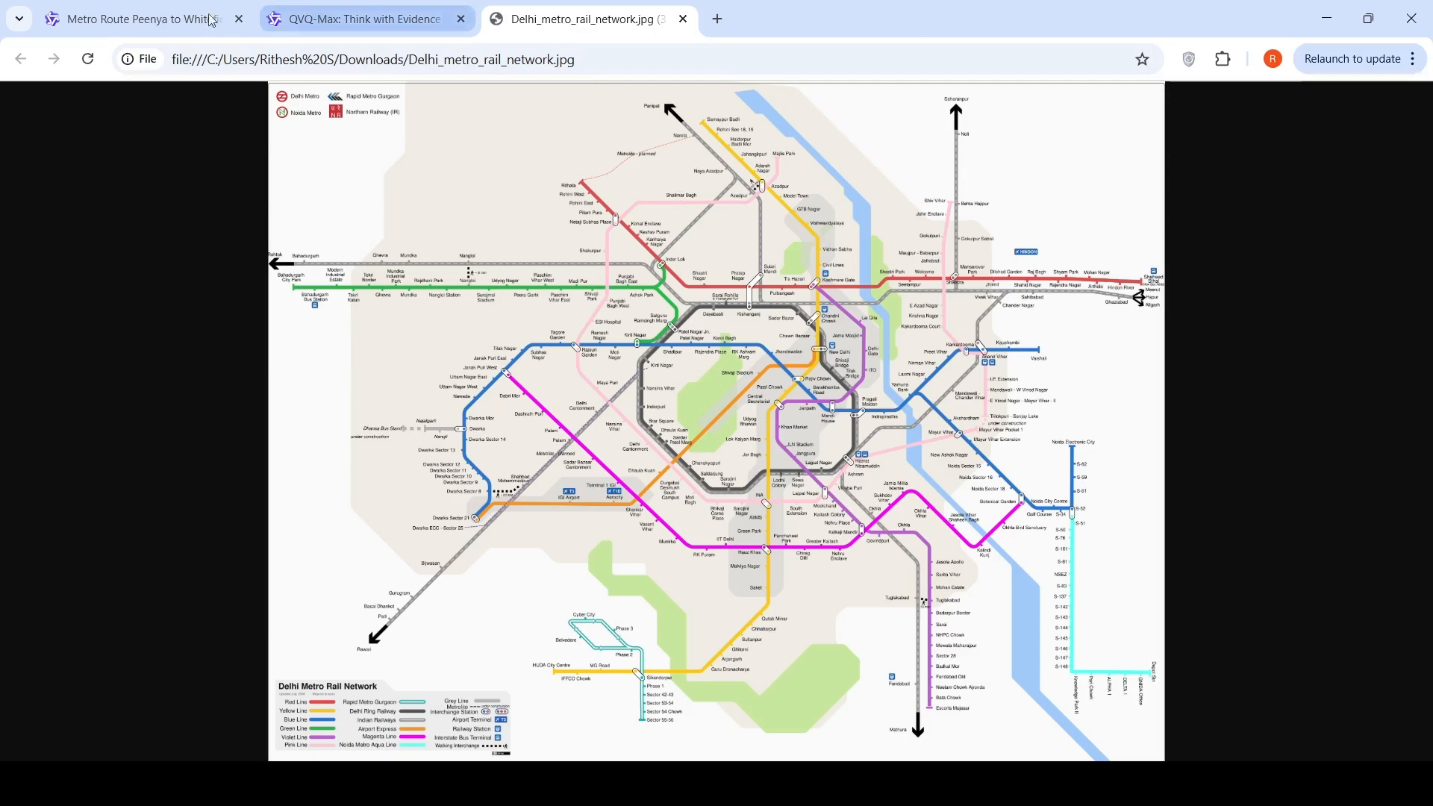
- Back in the Peenya to Whitefield chat, enlarge the Bangalore metro map and close it again
left_click(137, 18)
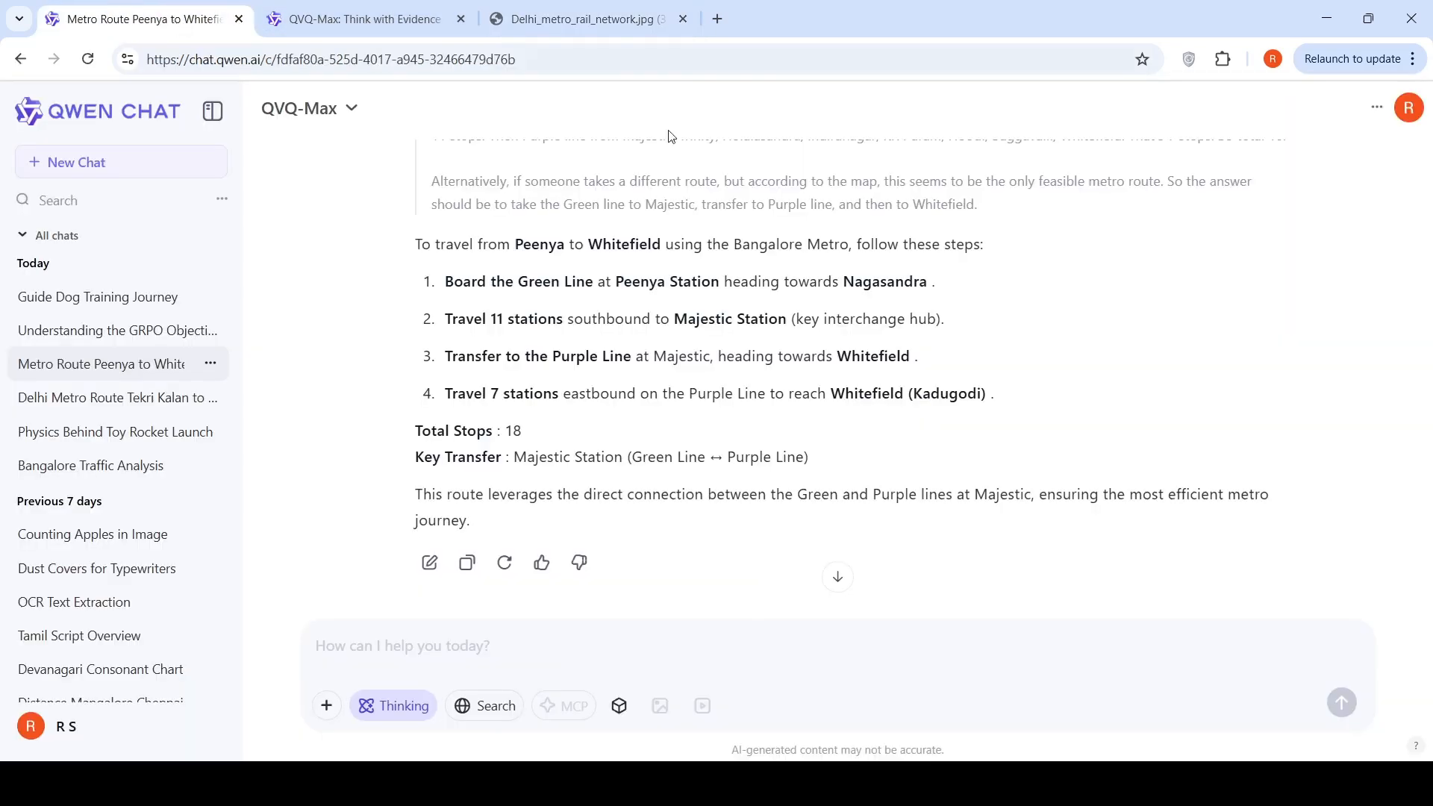
left_click(1140, 329)
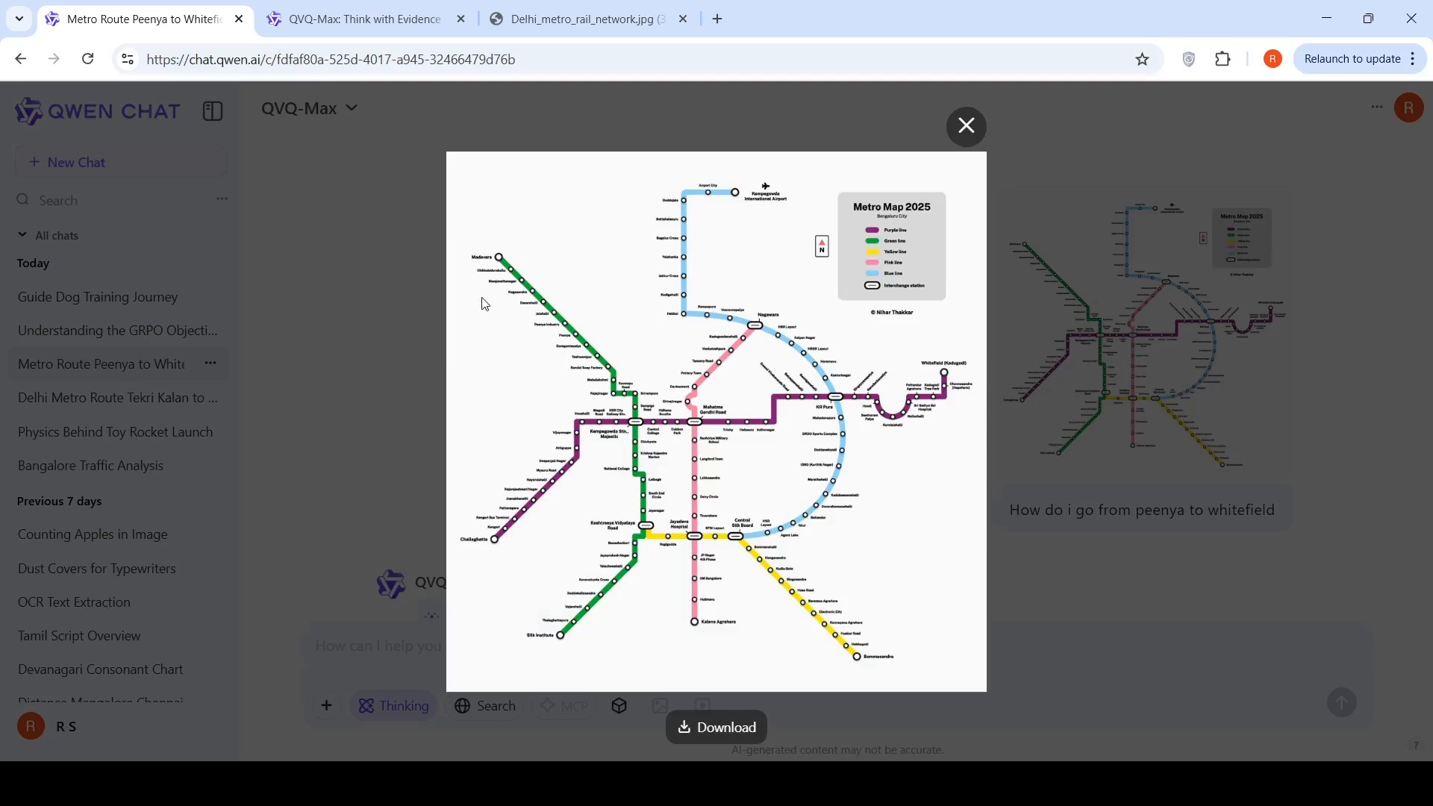
mouse_move(561, 337)
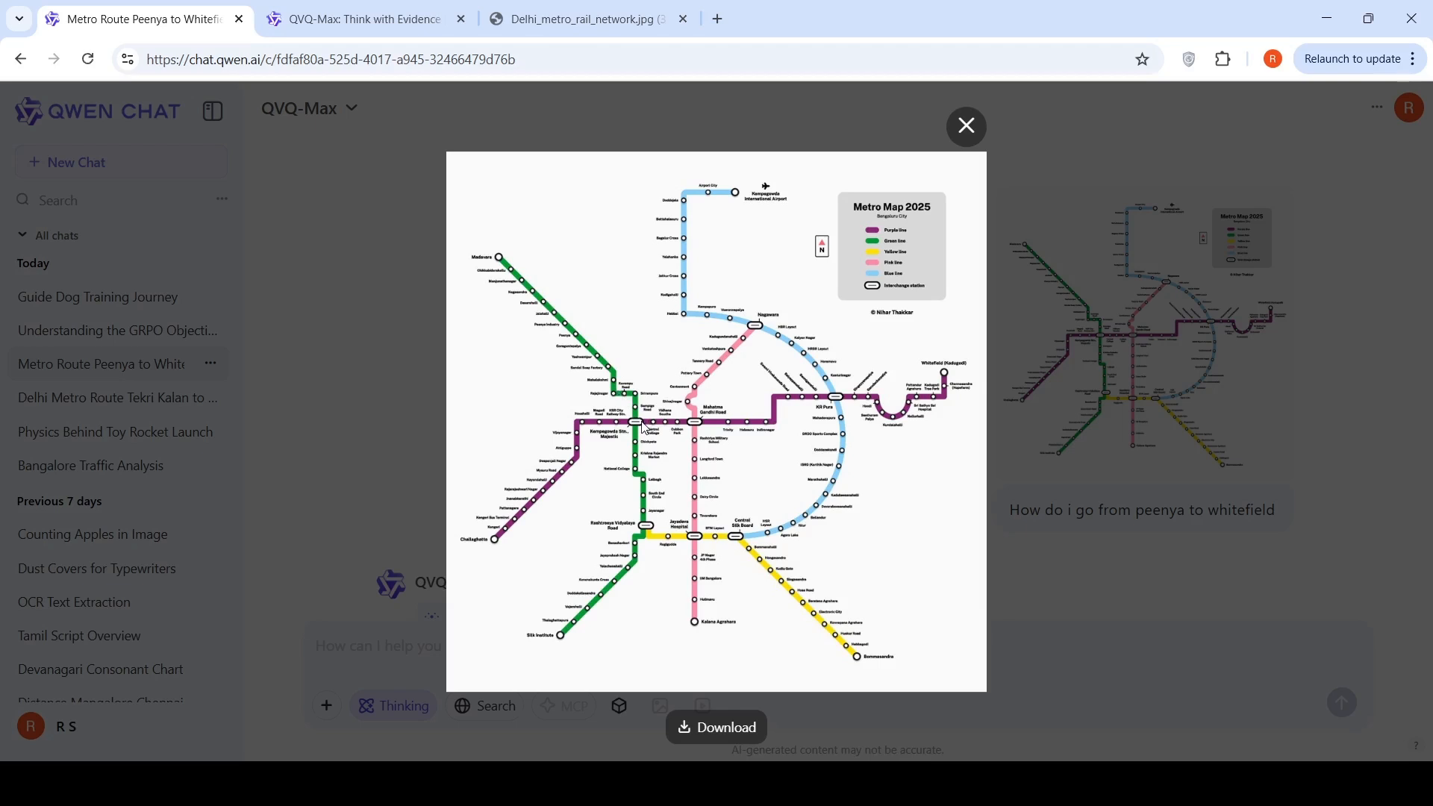
mouse_move(126, 77)
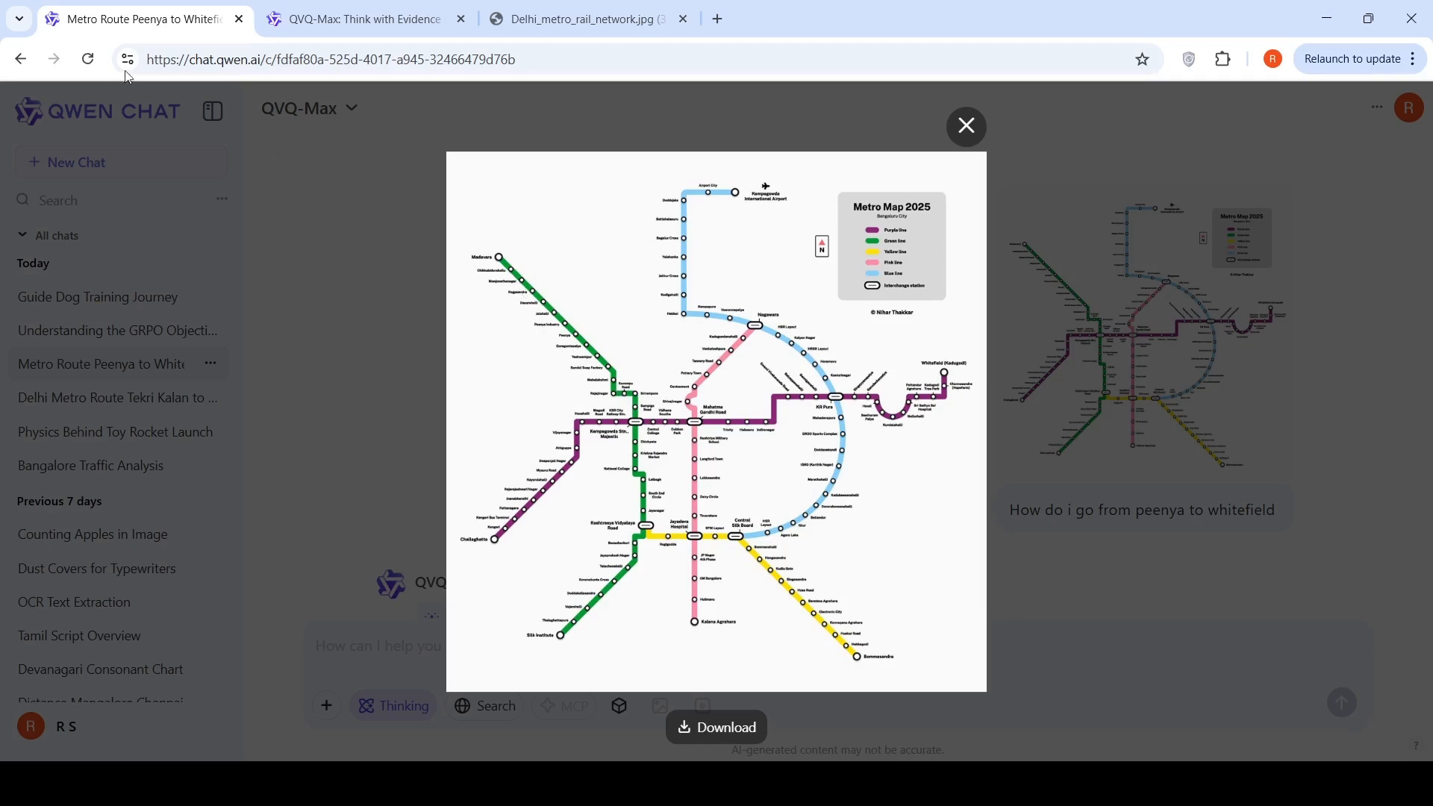
left_click(965, 125)
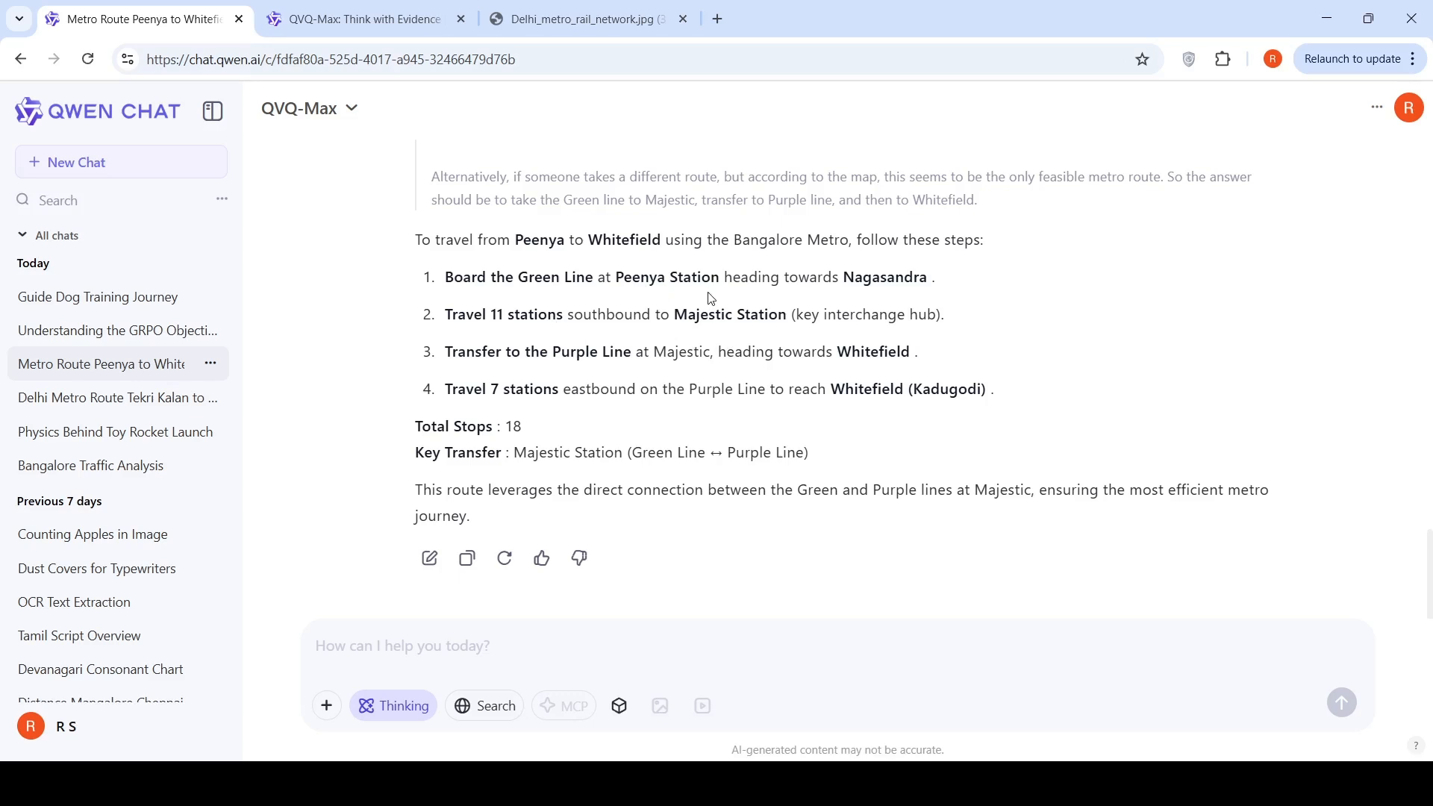
mouse_move(715, 302)
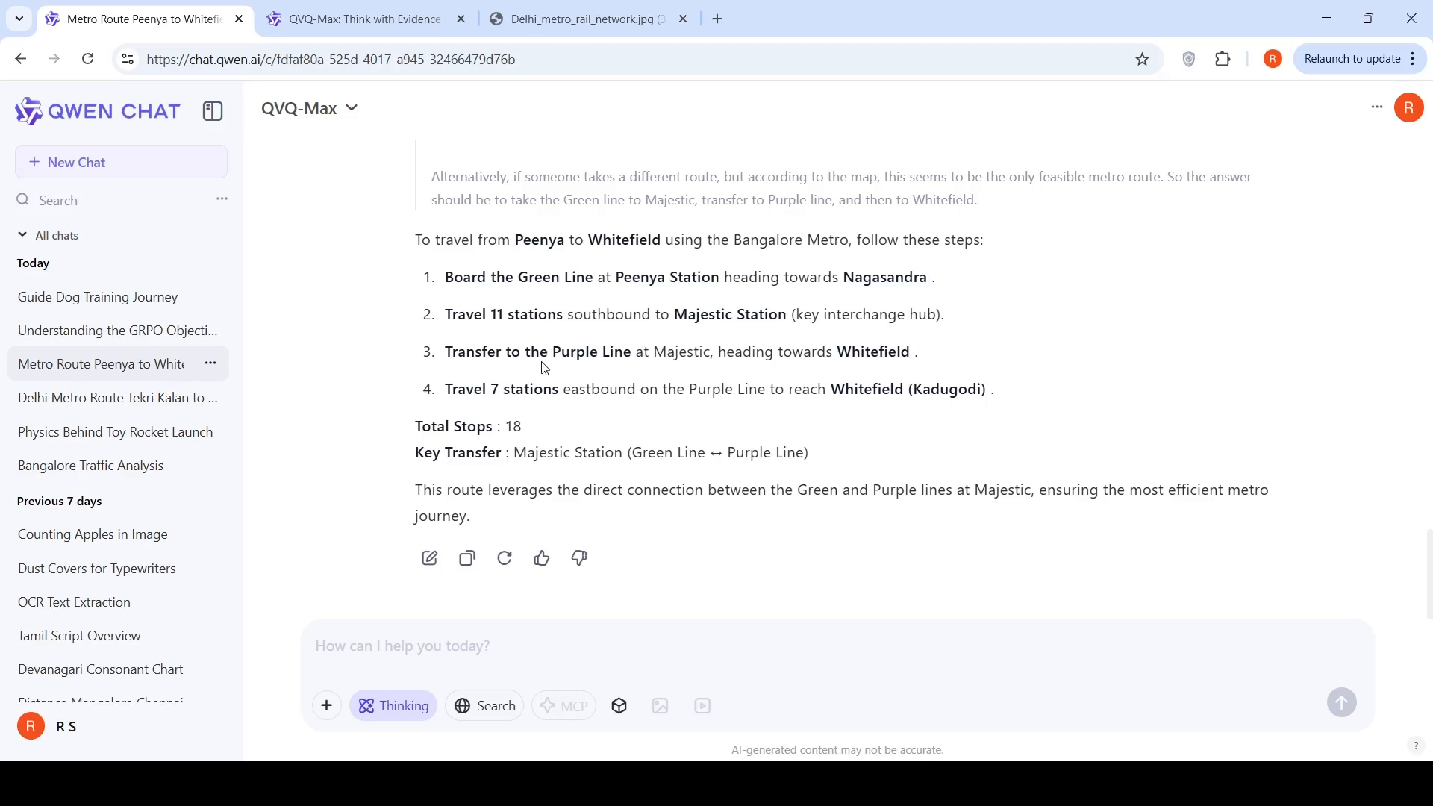
mouse_move(605, 288)
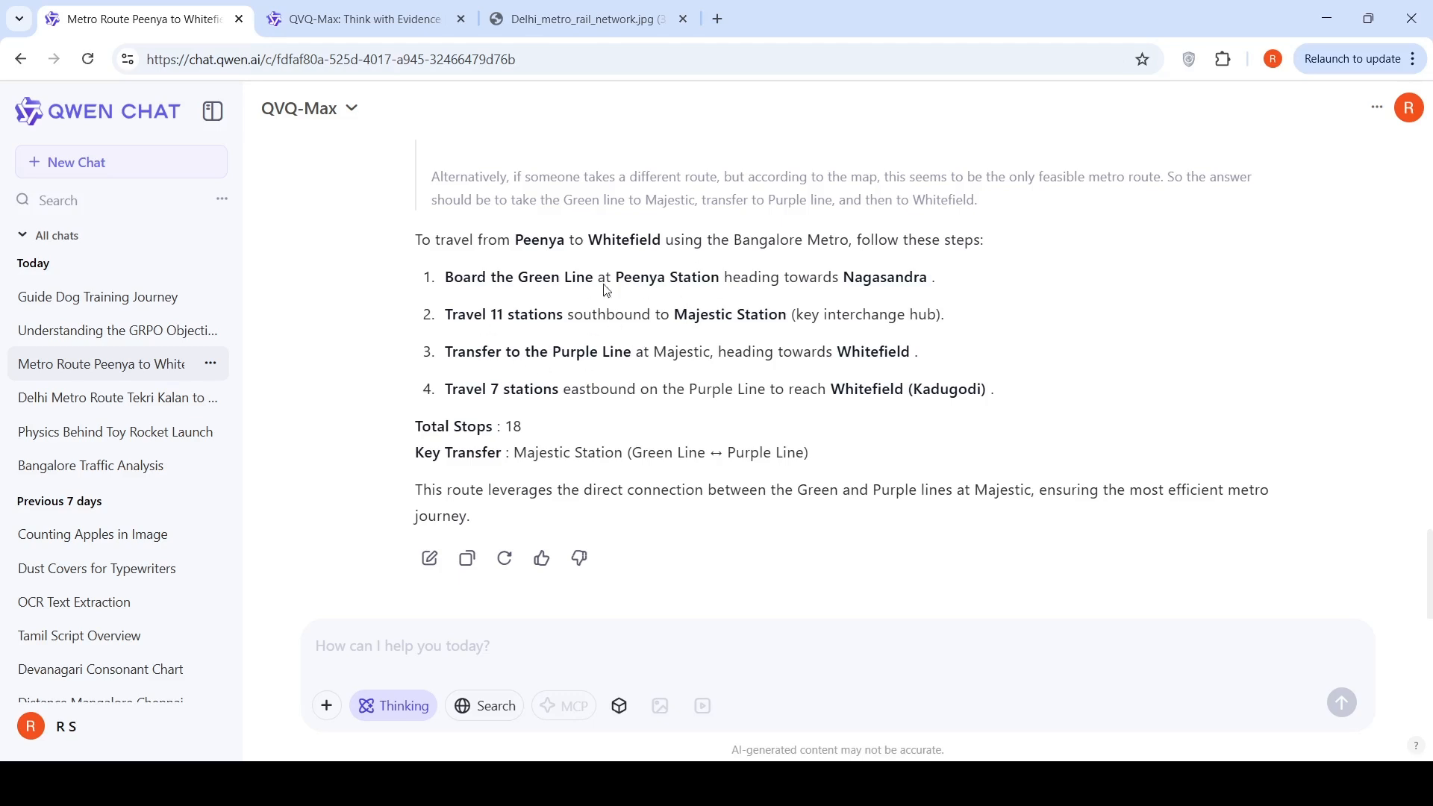
mouse_move(530, 419)
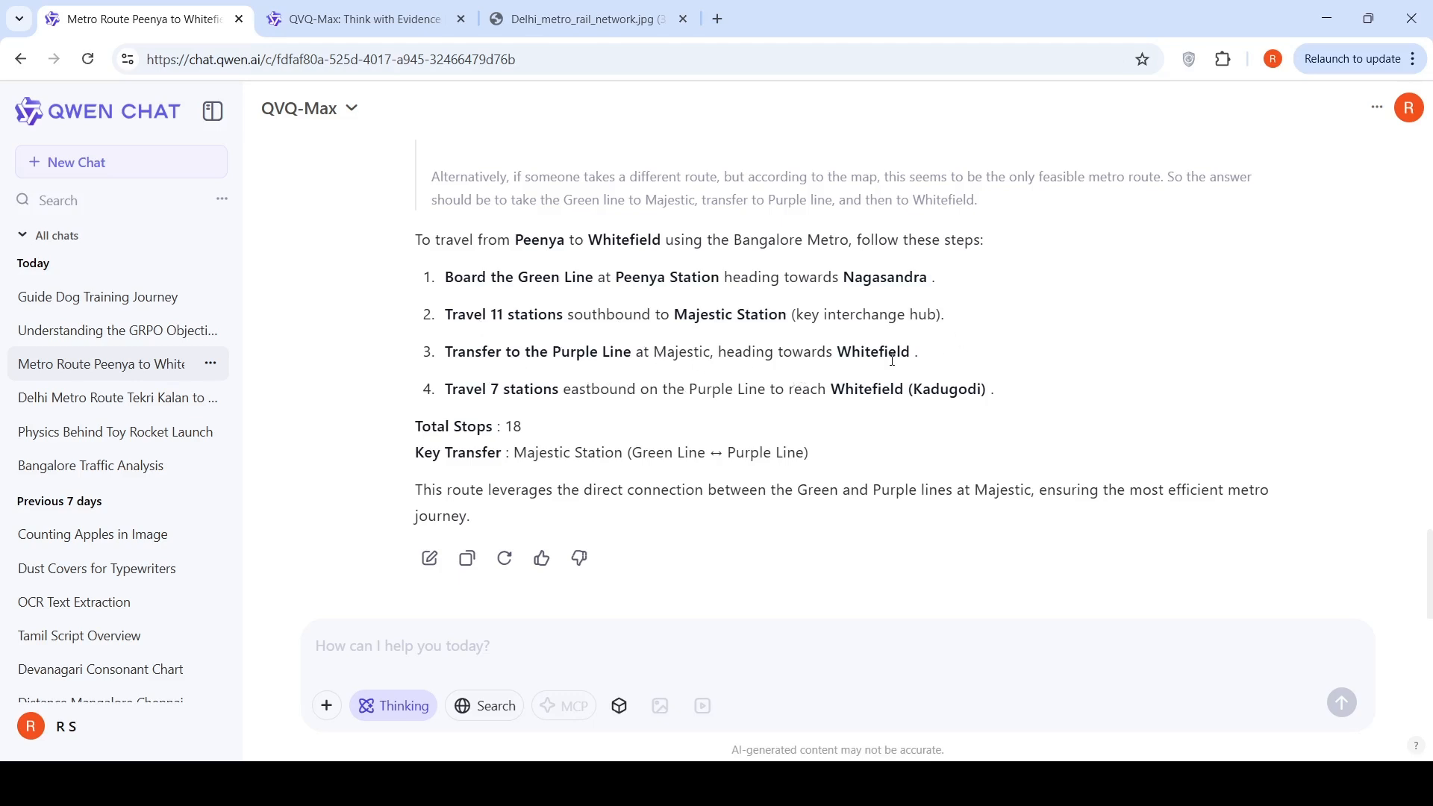
mouse_move(778, 424)
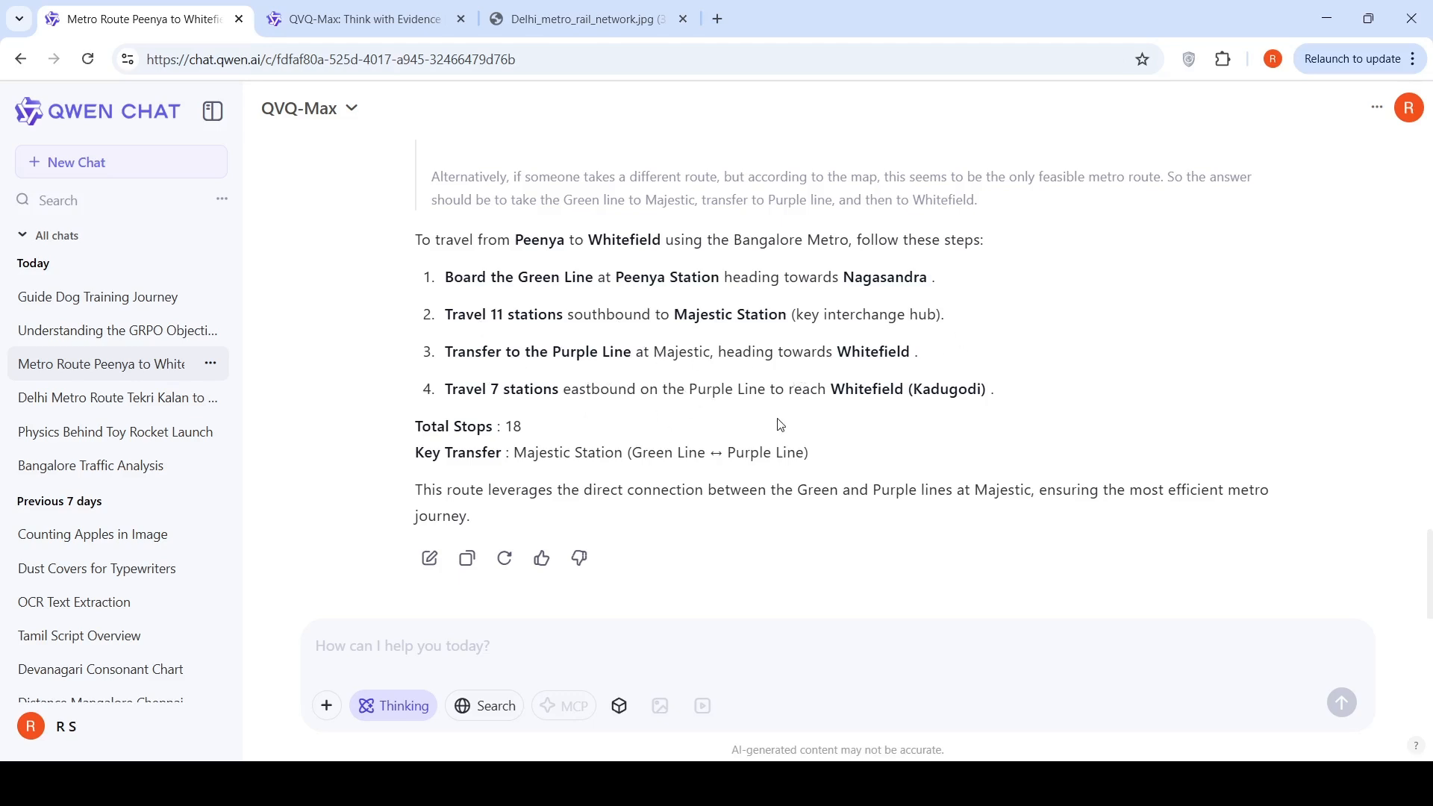
mouse_move(659, 297)
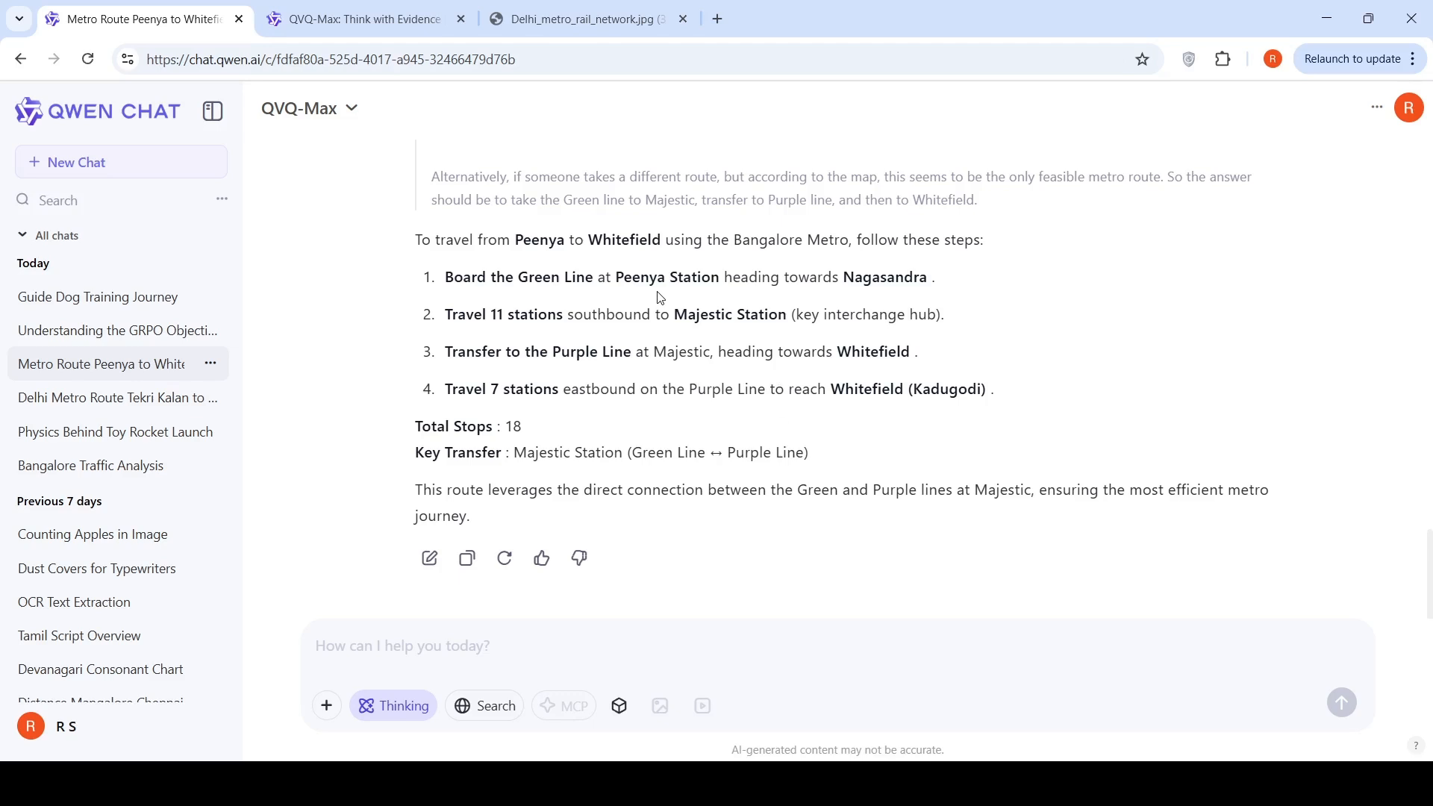
mouse_move(644, 298)
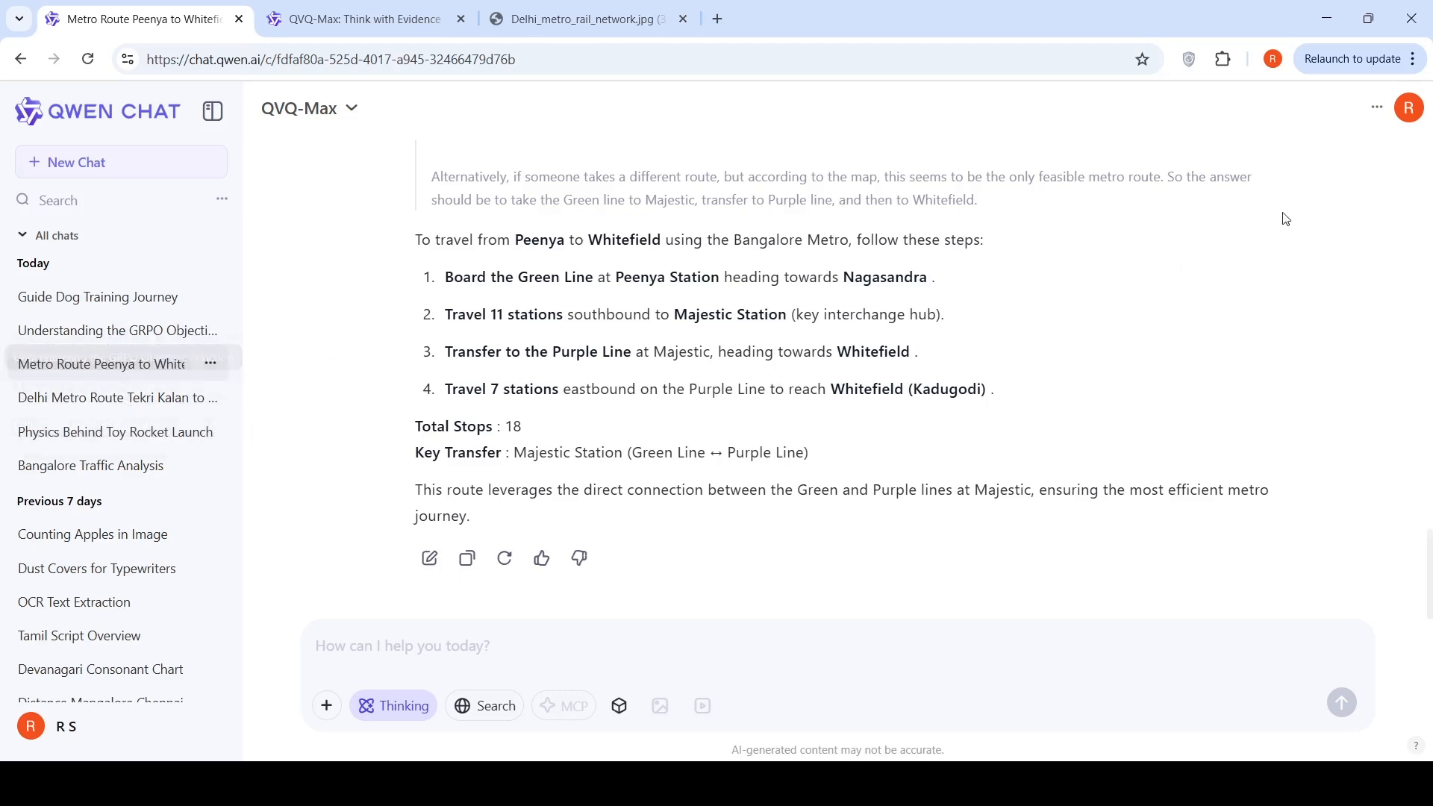
- Select the Guide Dog Training Journey chat from the sidebar
left_click(97, 296)
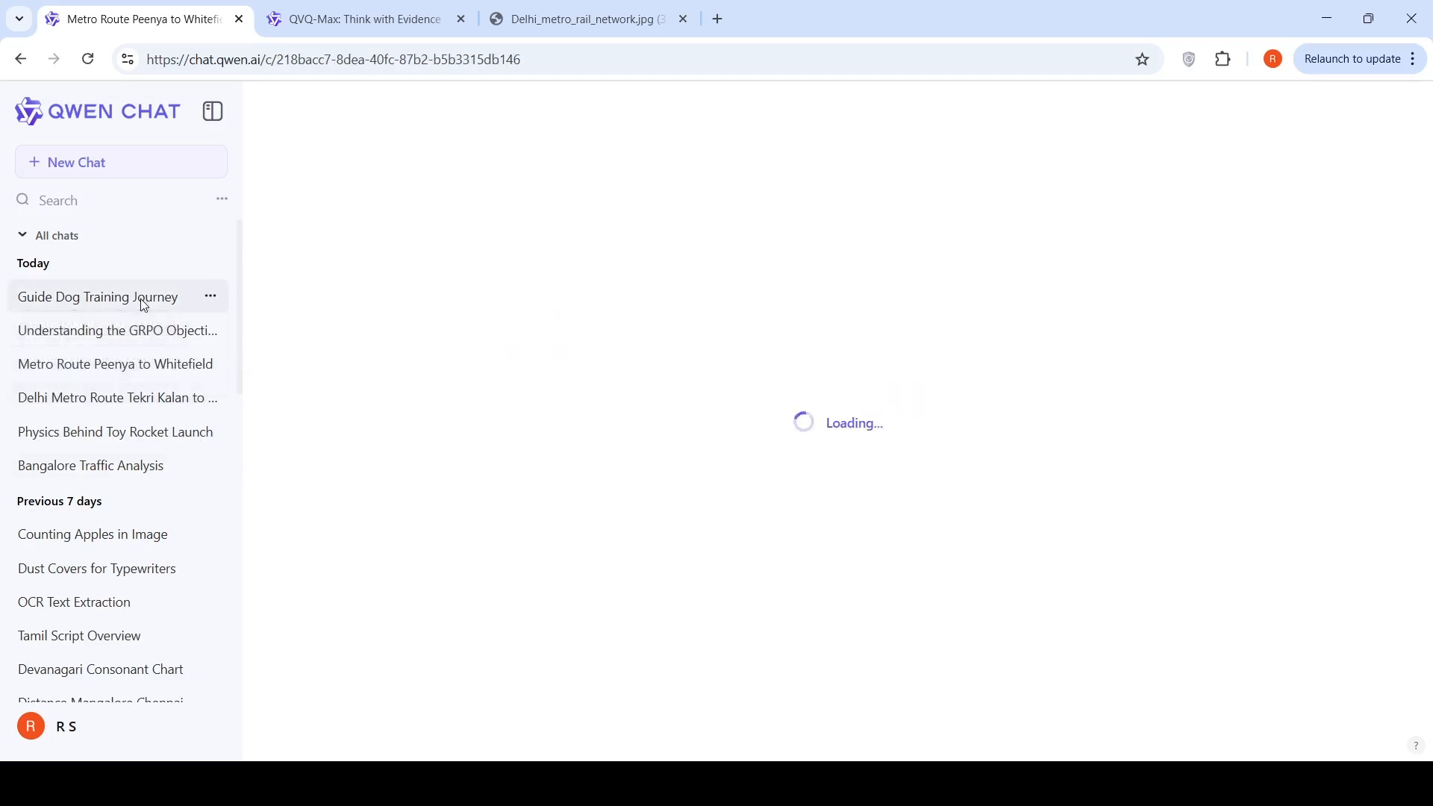
- Play the attached guide dog video and scrub forward in steps past the two-minute mark
left_click(97, 297)
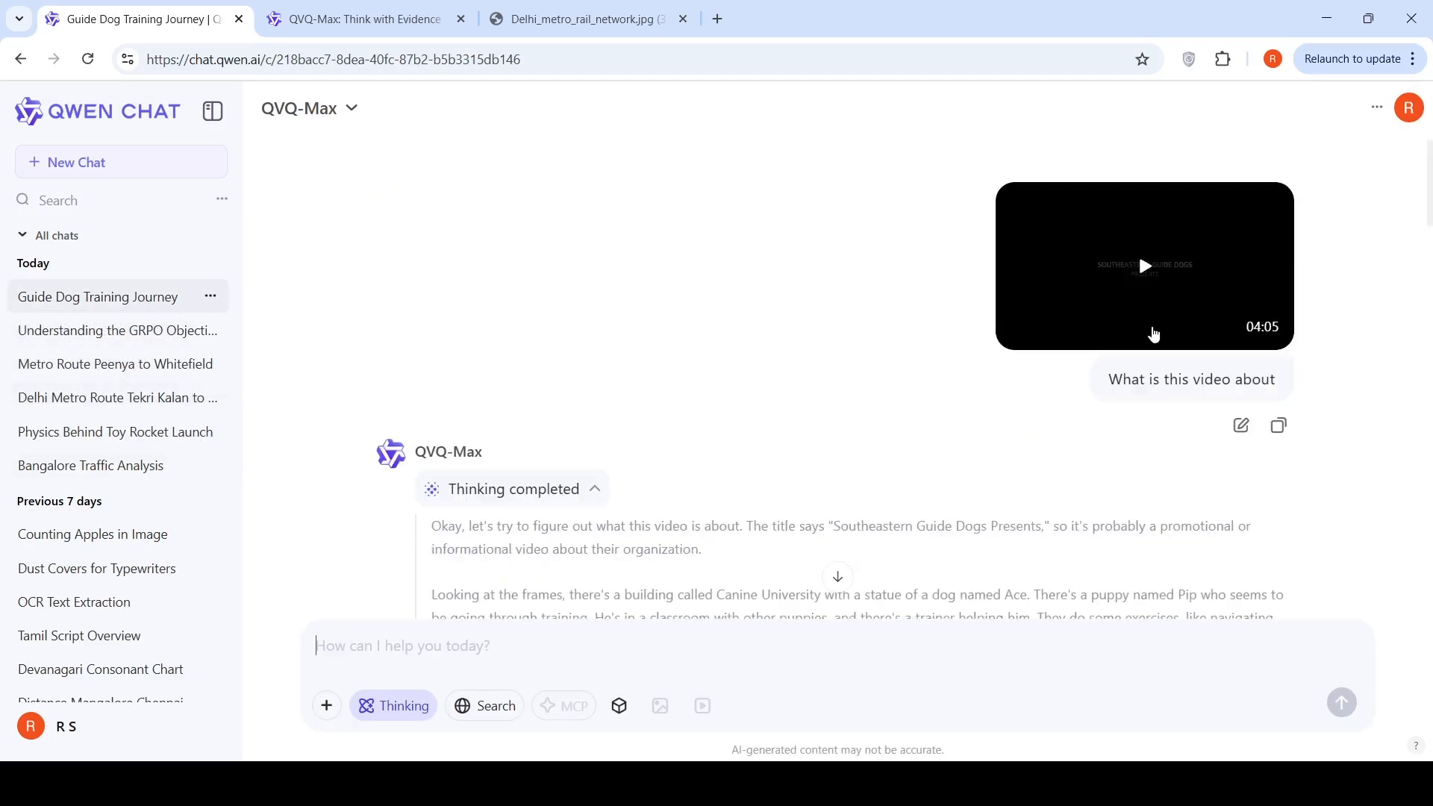
left_click(1142, 266)
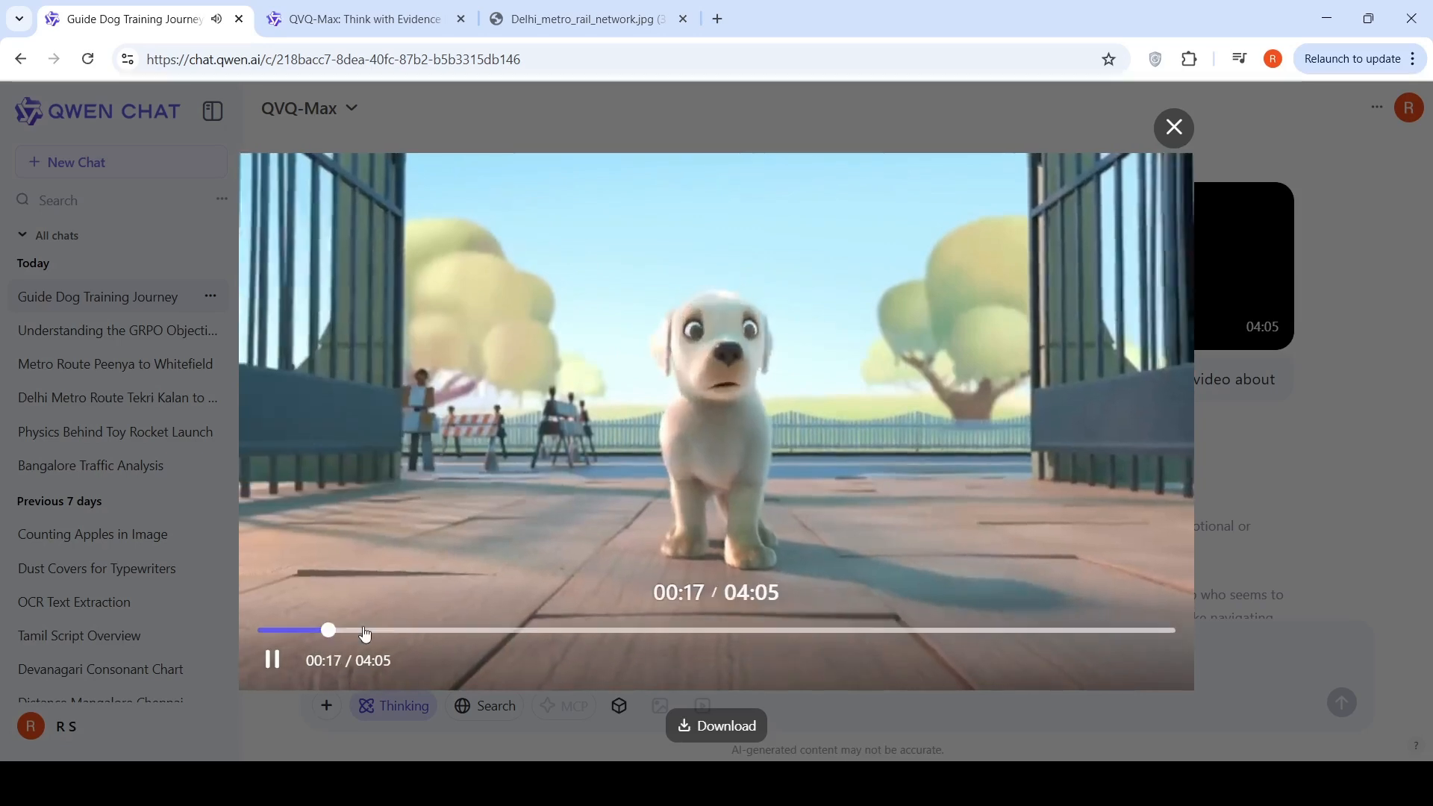
left_click_drag(328, 630, 534, 630)
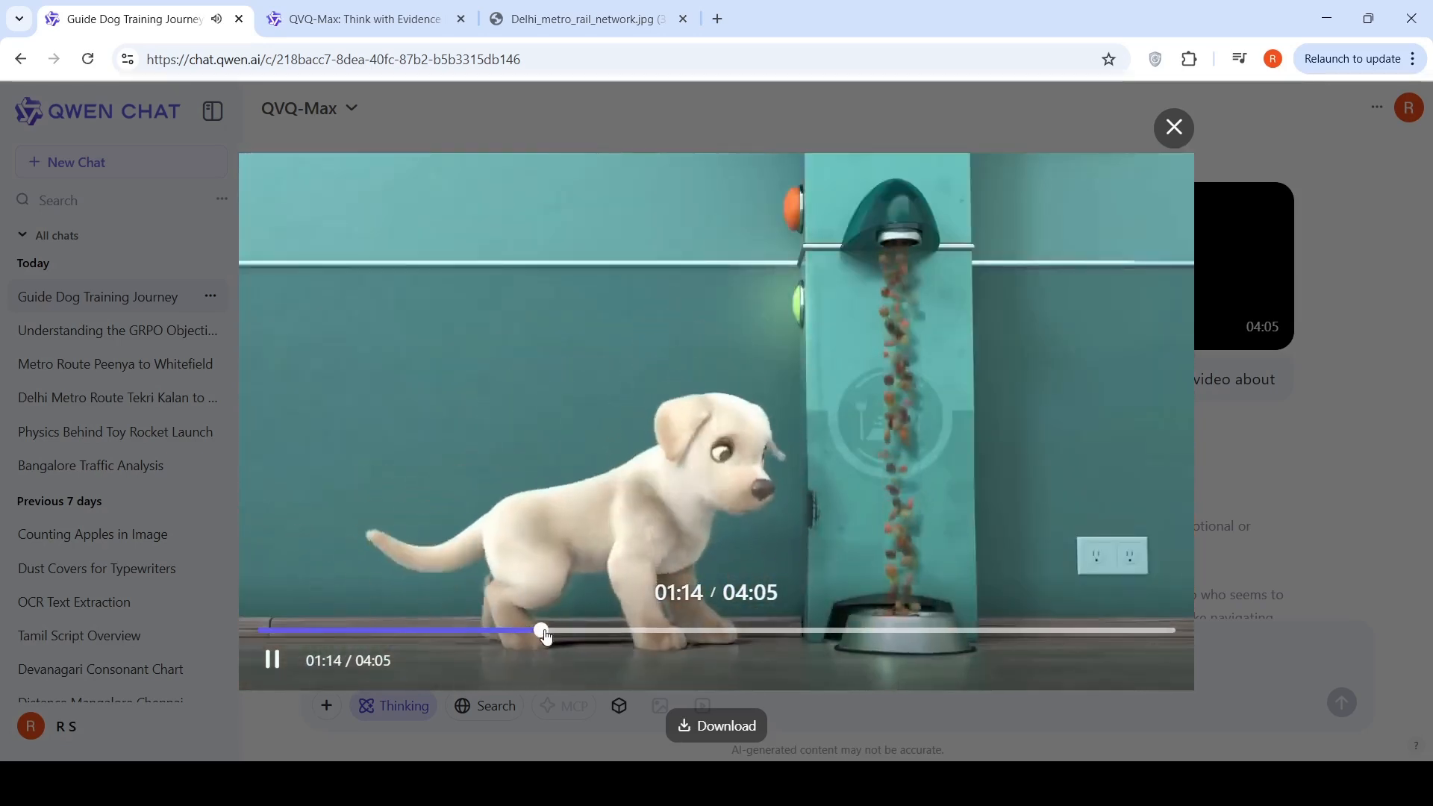
left_click_drag(543, 631, 638, 631)
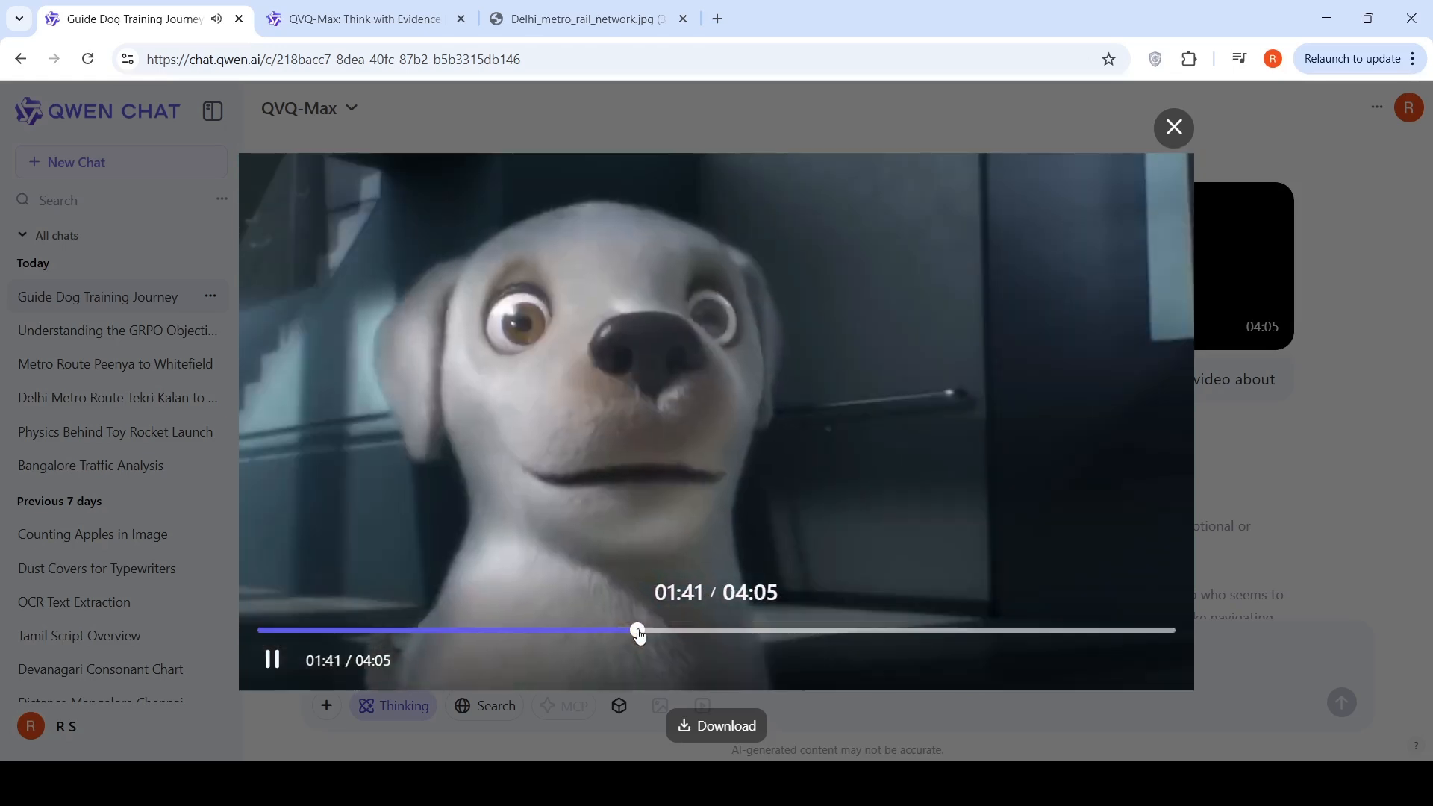
left_click_drag(638, 630, 749, 630)
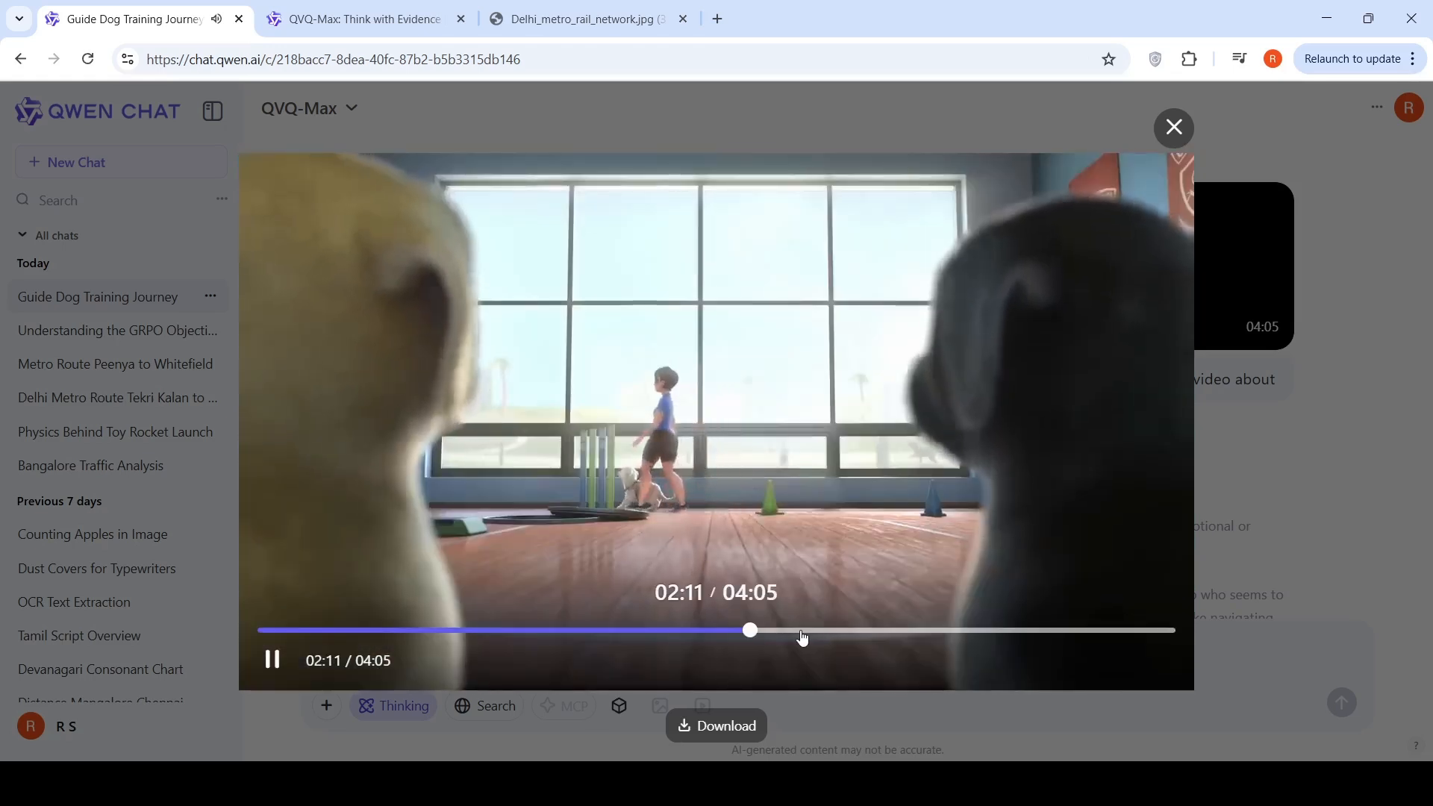
left_click_drag(748, 630, 783, 629)
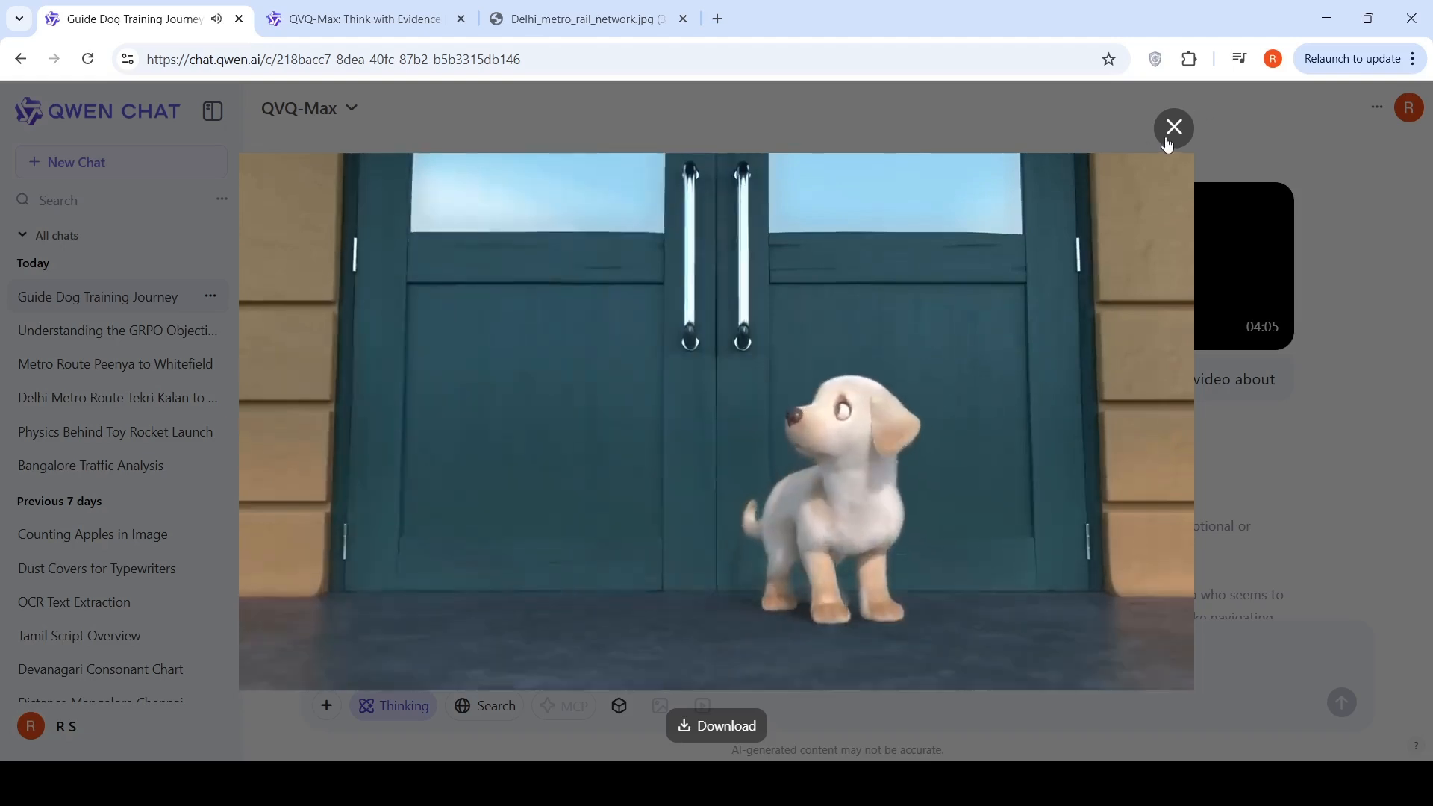
- Dismiss the video player and read QVQ-Max's guide dog summary and the busy-street follow-up
left_click(1173, 126)
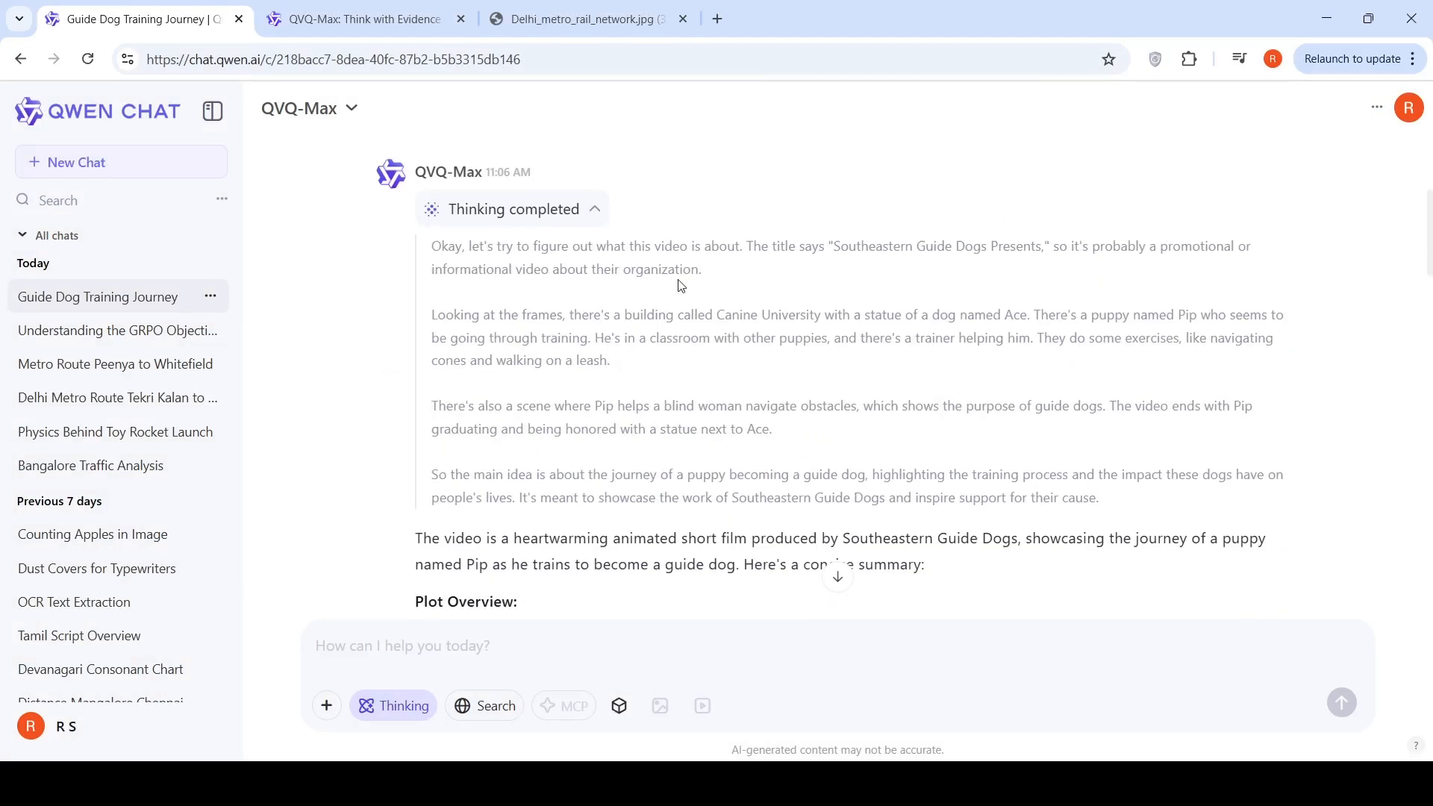
mouse_move(866, 276)
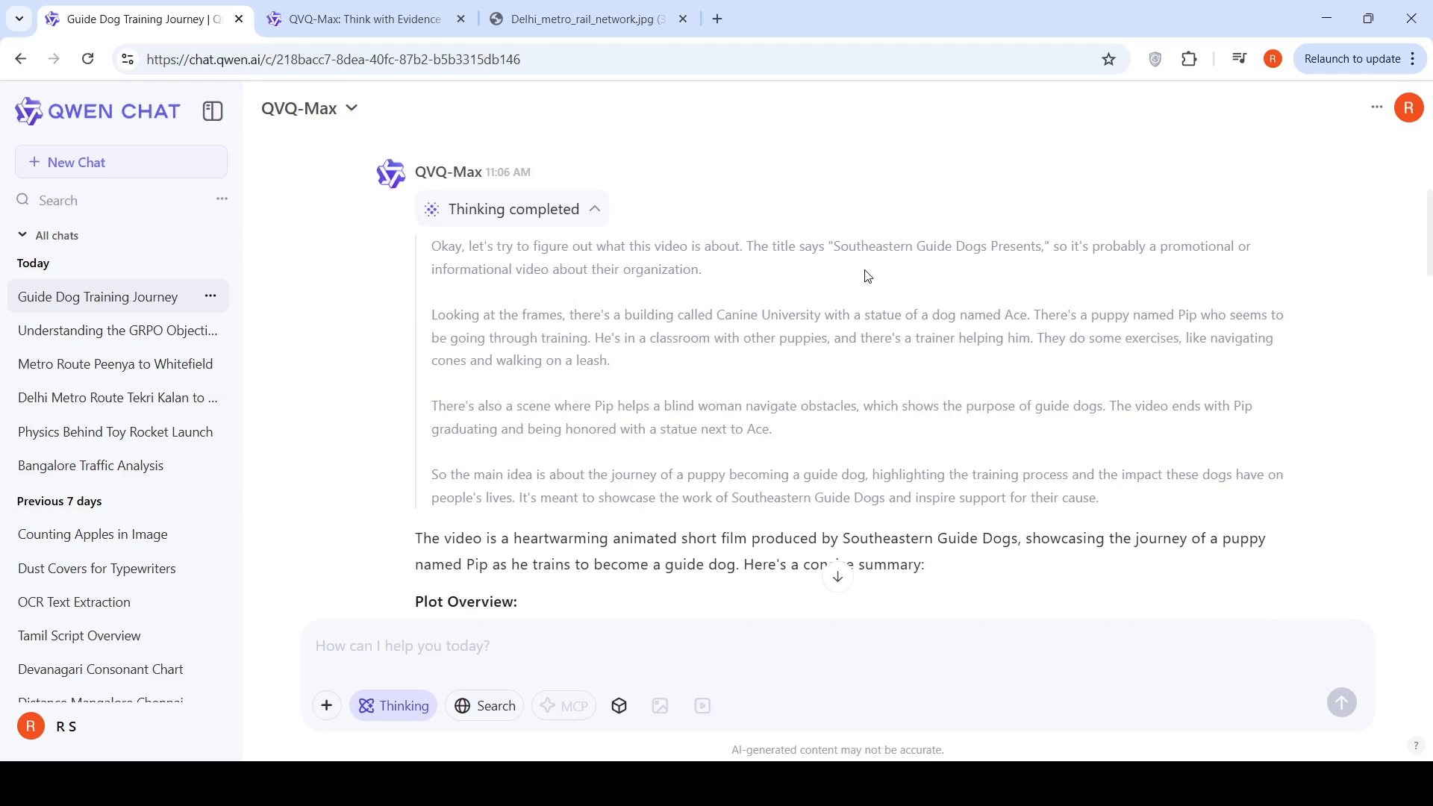
mouse_move(839, 264)
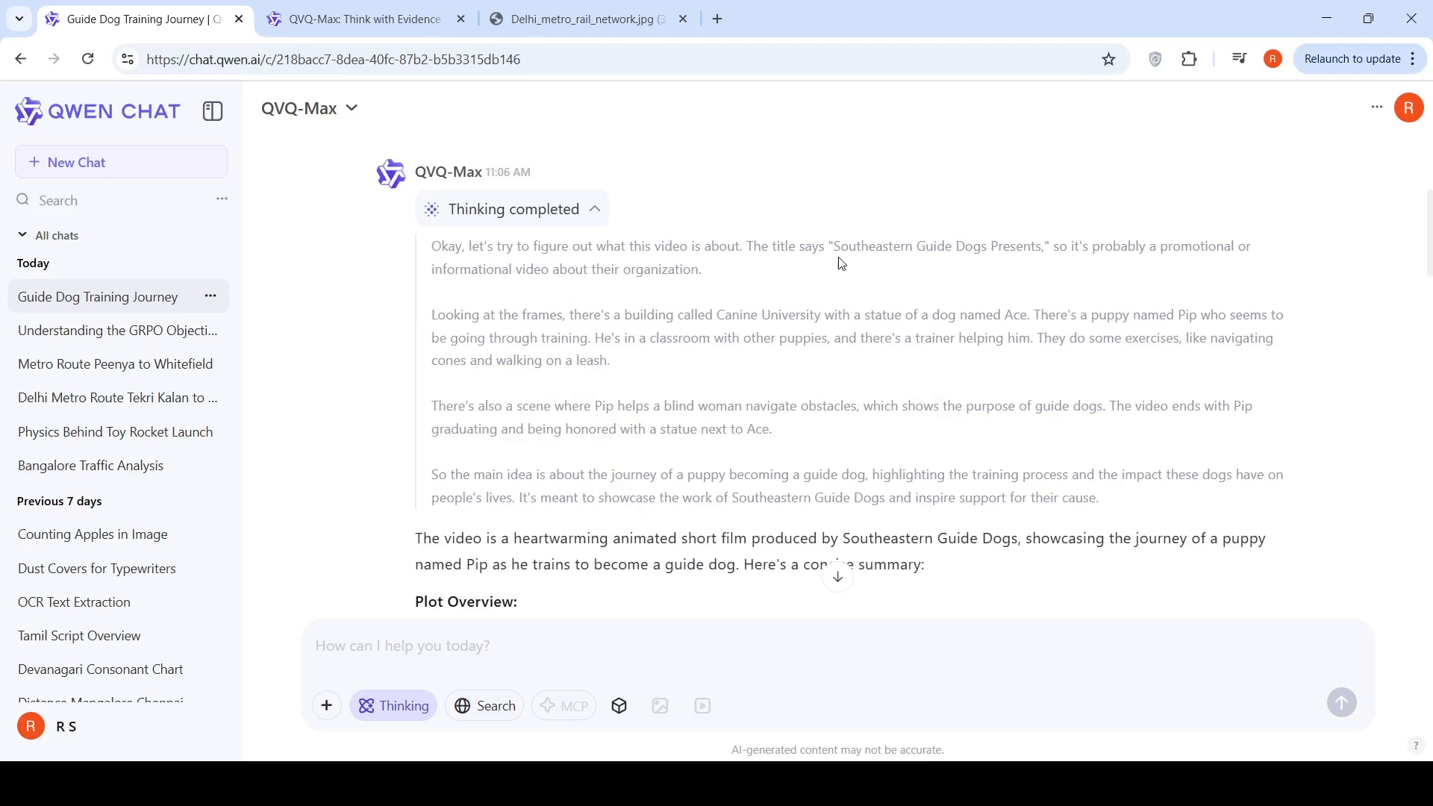
mouse_move(630, 333)
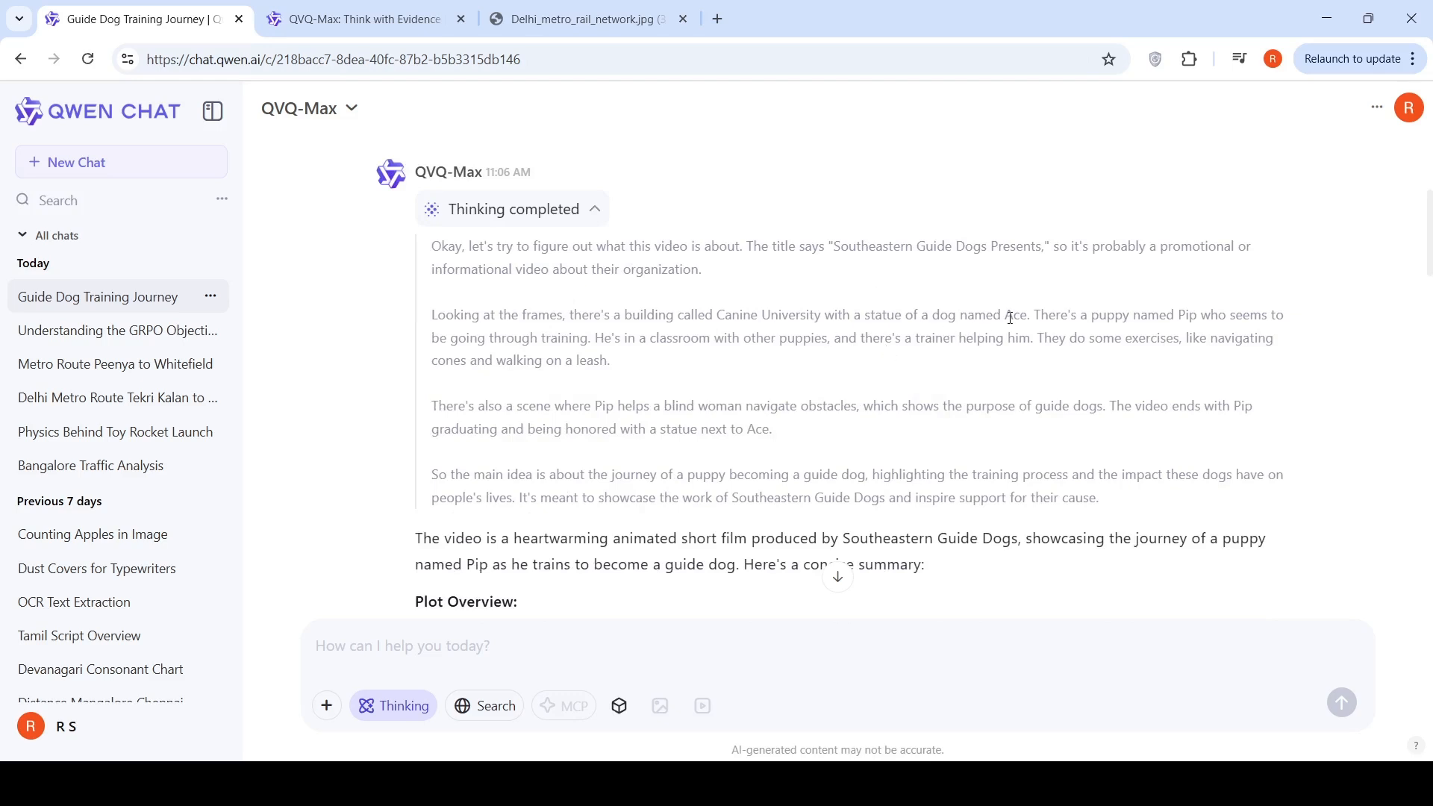
mouse_move(588, 357)
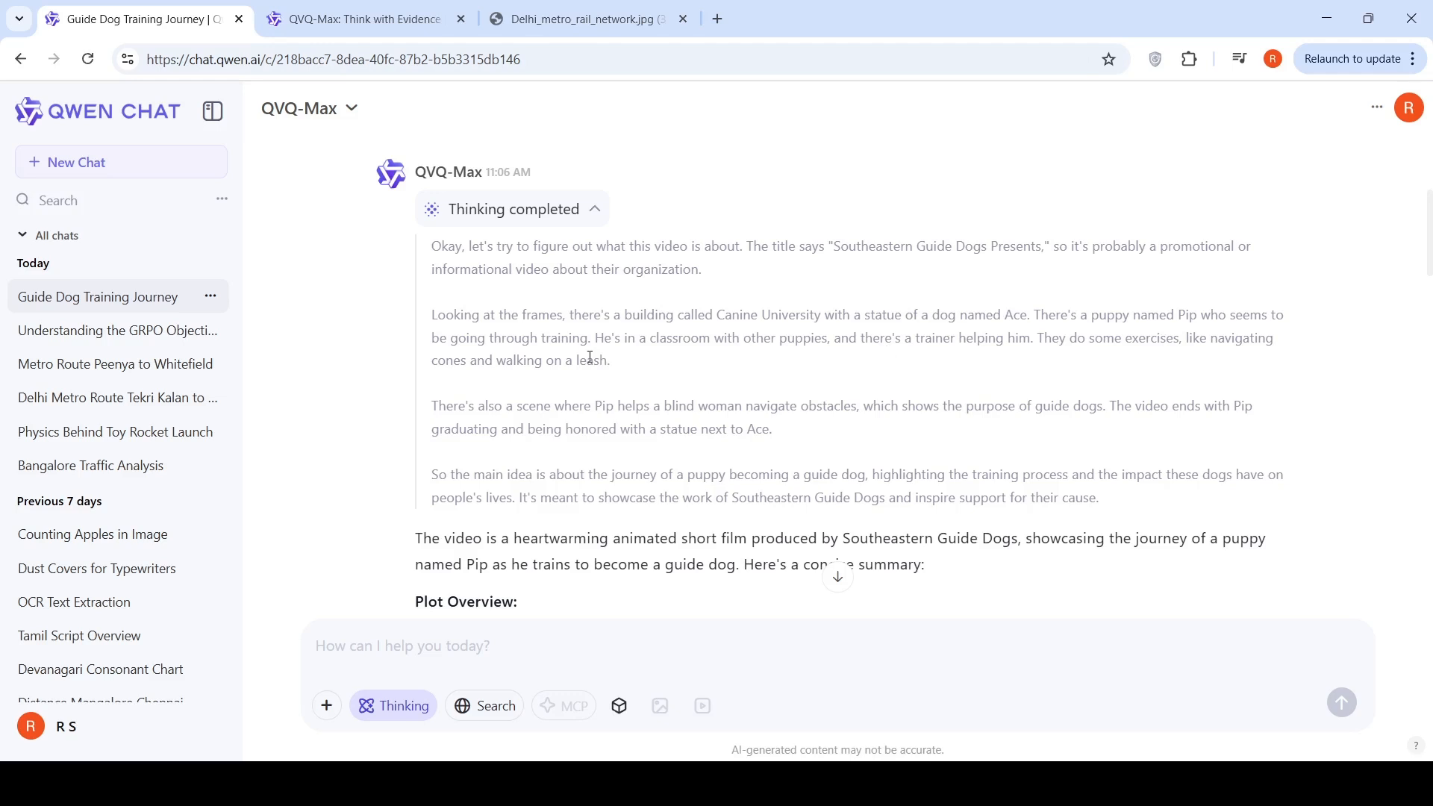
scroll("down", 3)
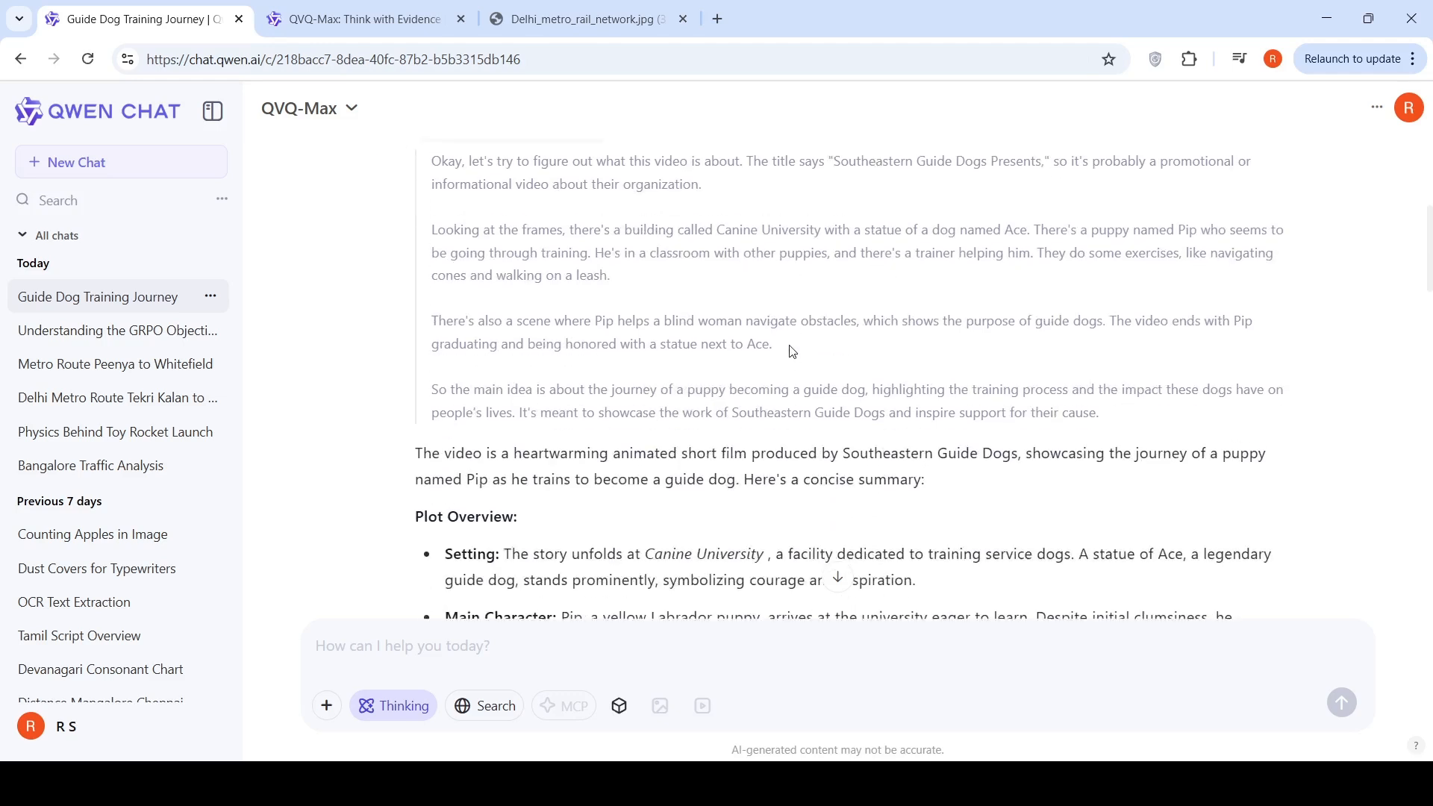
scroll("down", 3)
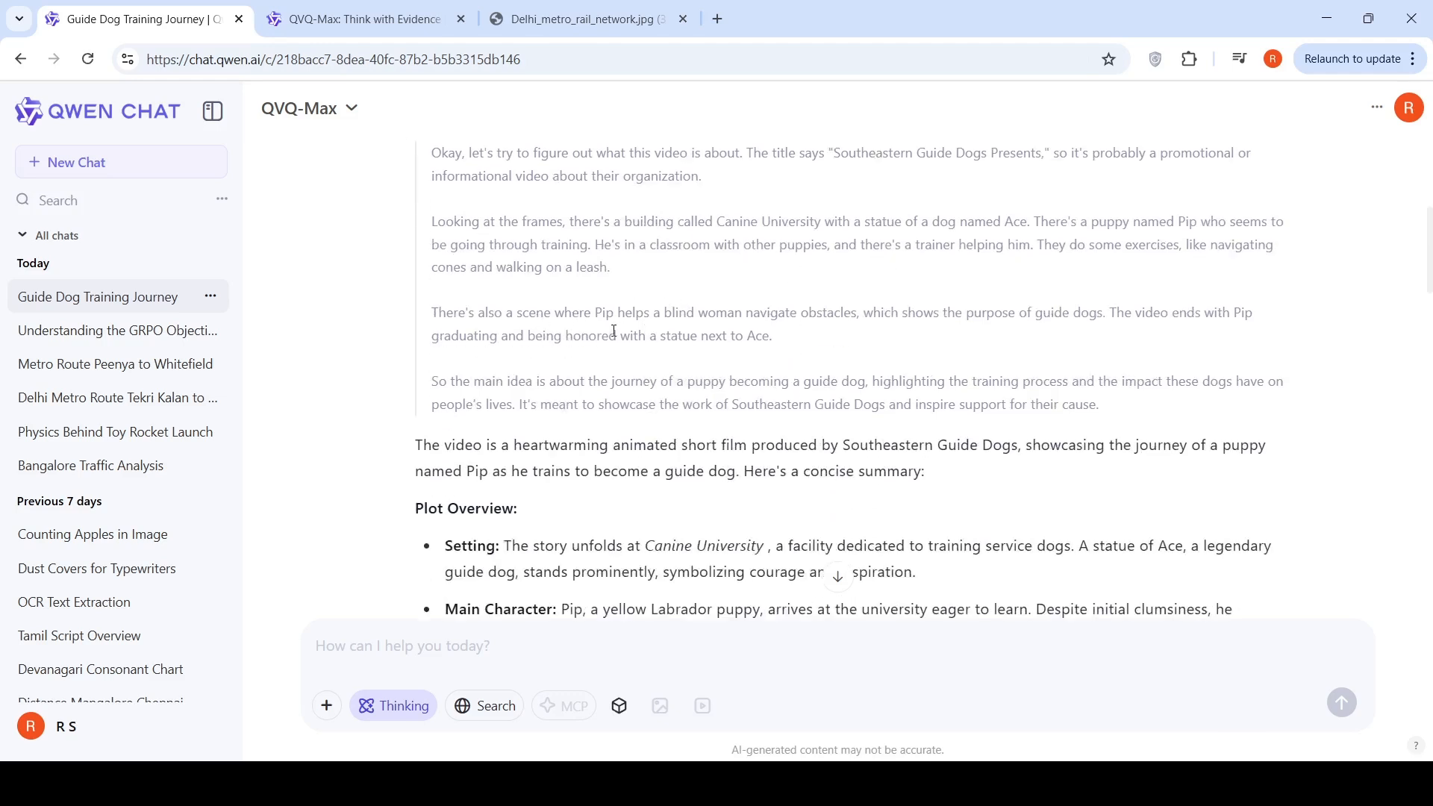
mouse_move(738, 331)
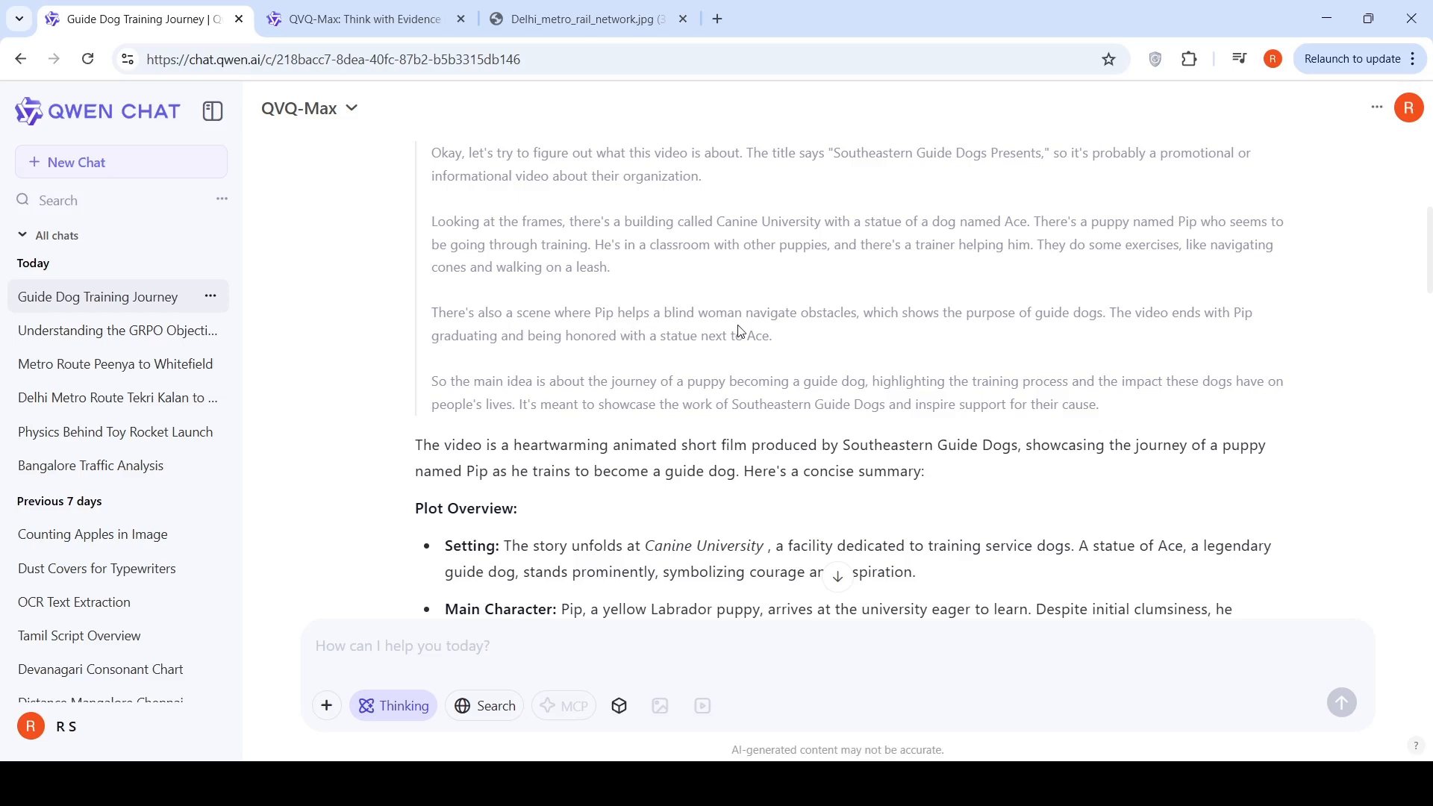
mouse_move(1076, 313)
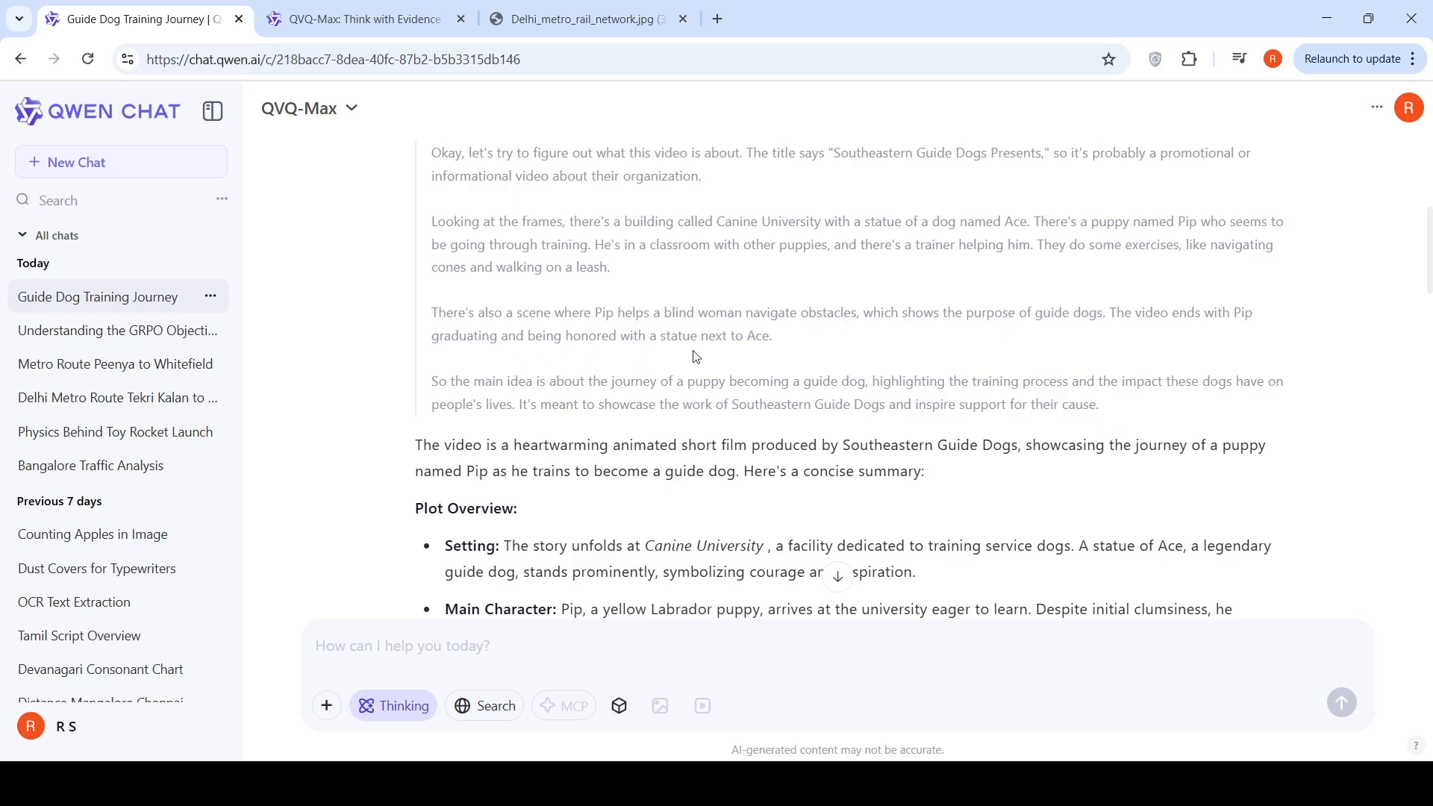
mouse_move(738, 363)
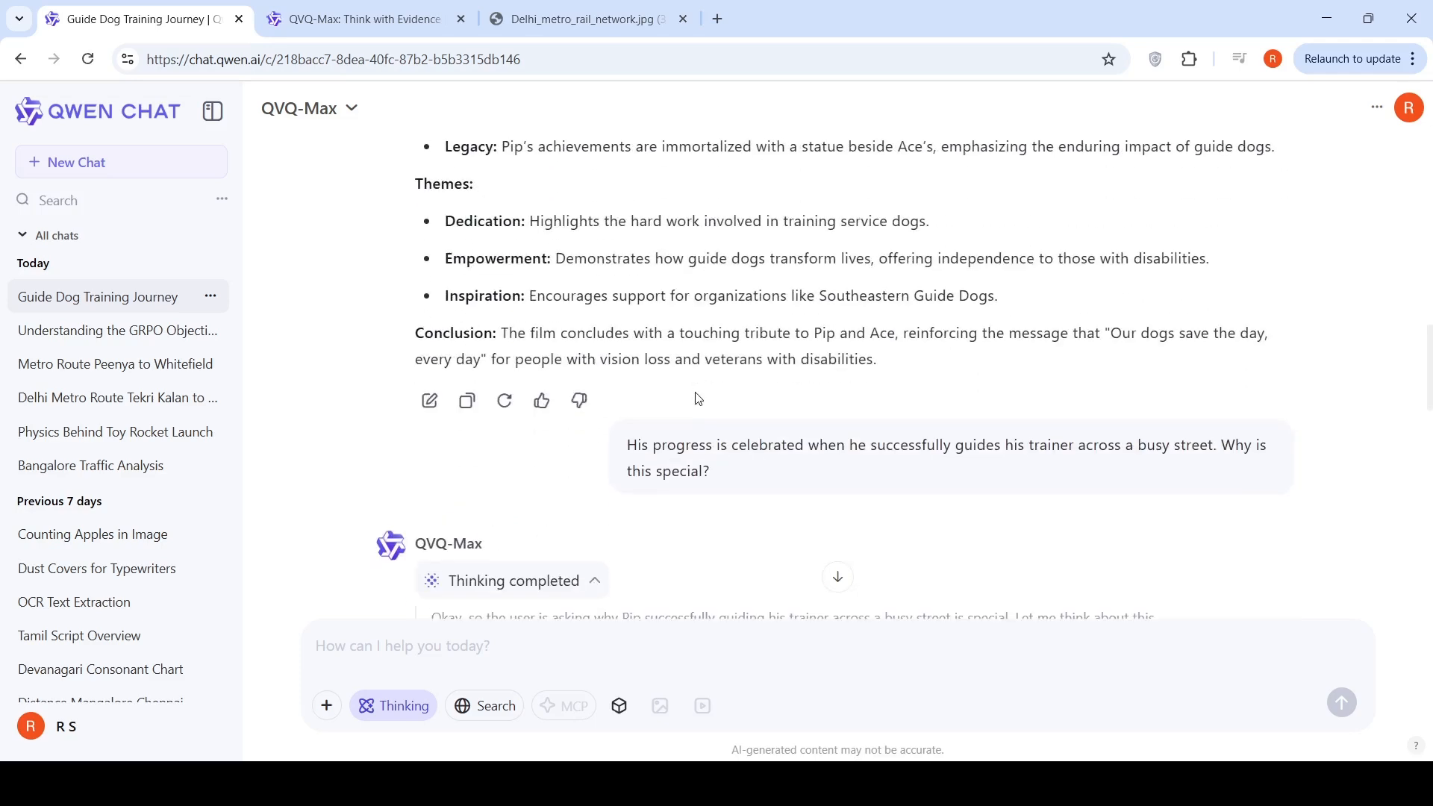
scroll("down", 3)
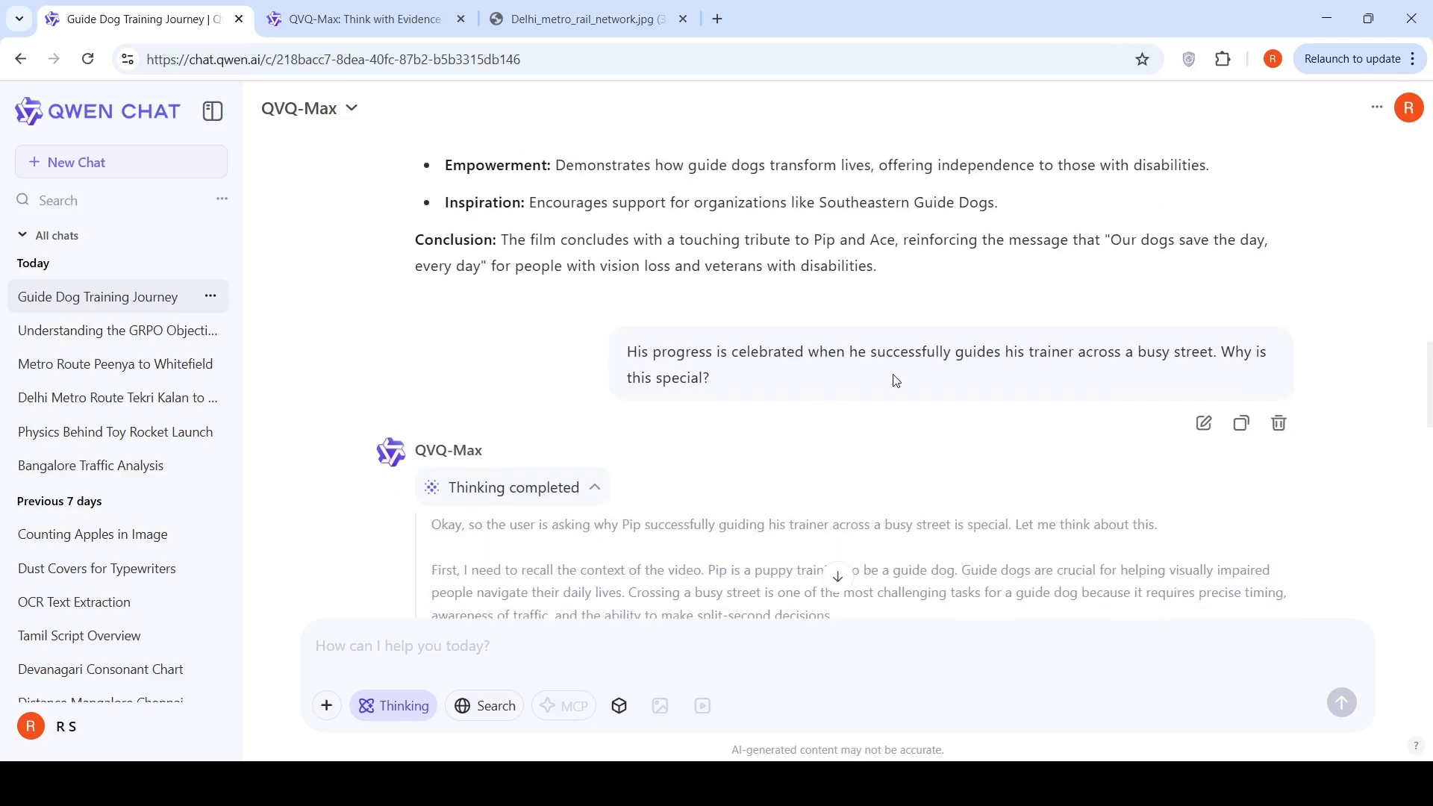
mouse_move(1011, 371)
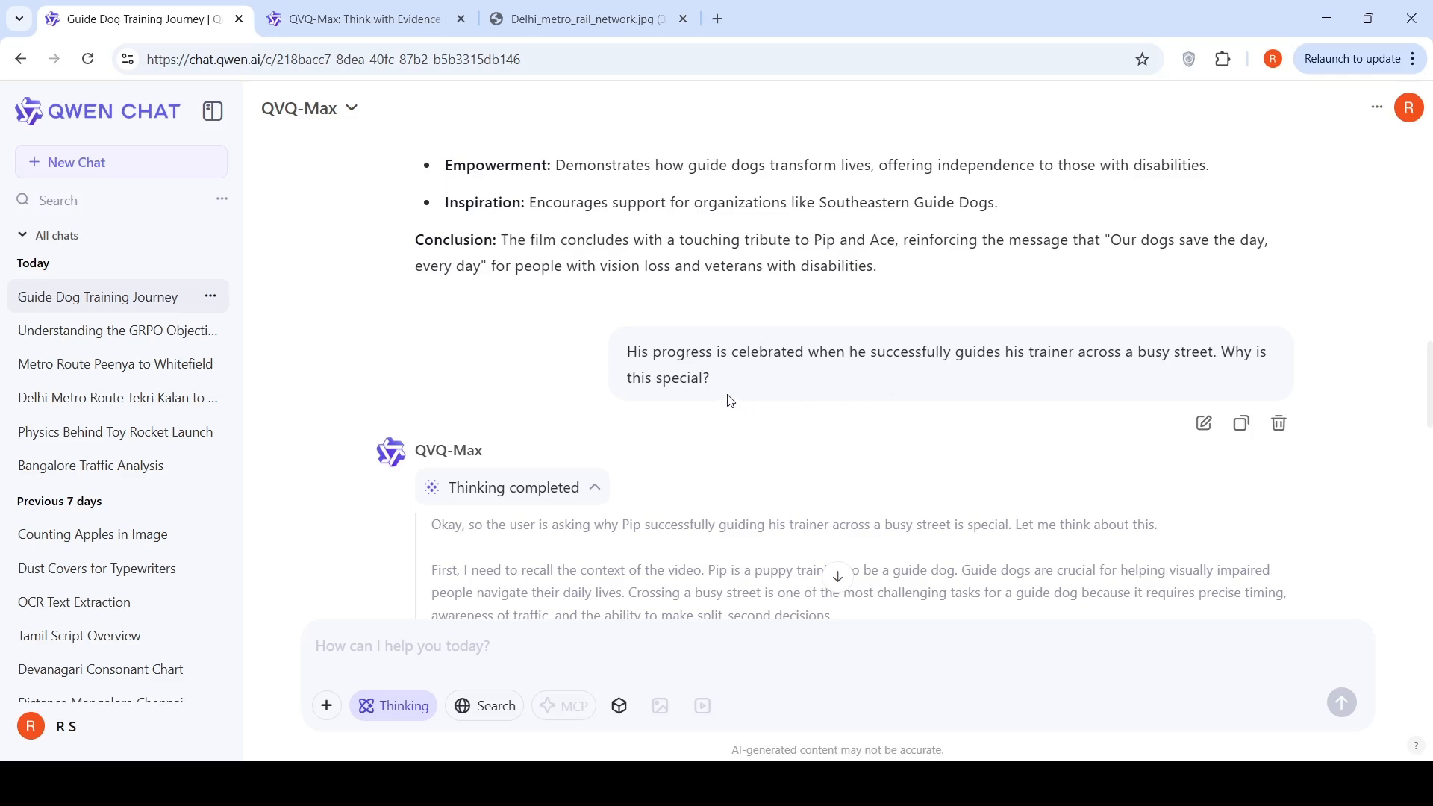
mouse_move(1000, 370)
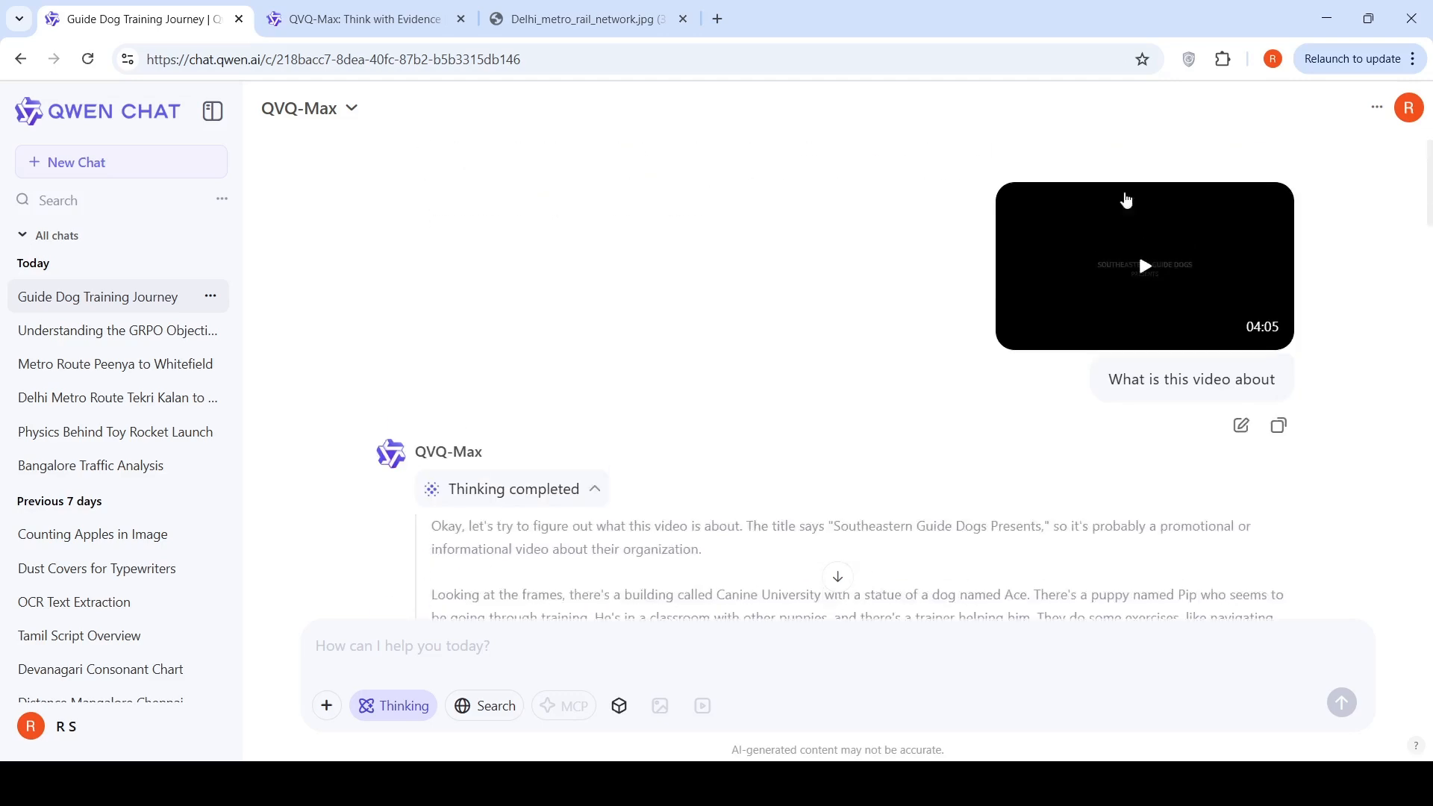
- Reopen the guide dog video briefly, close it, and continue reading the film summary
left_click(1143, 265)
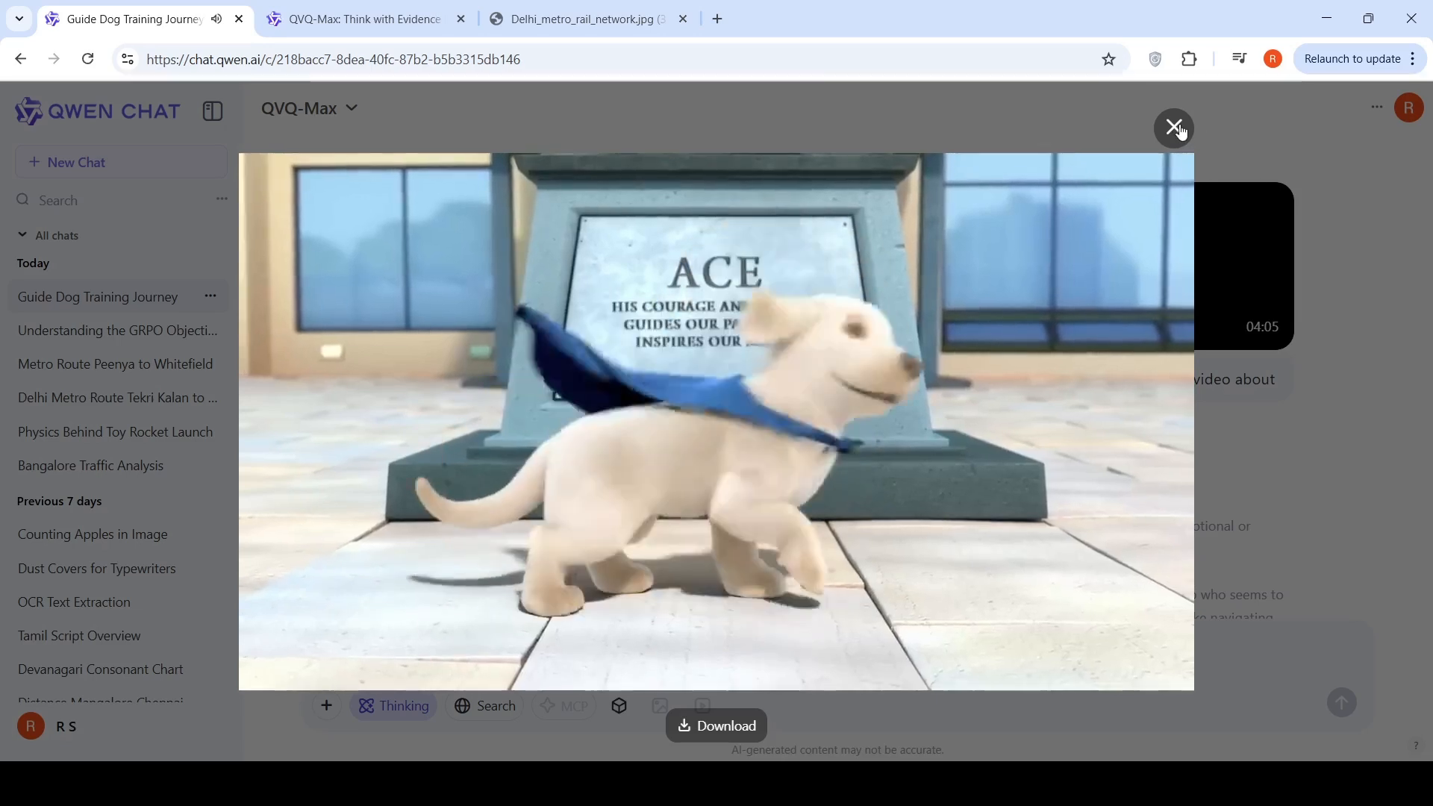
left_click(1174, 127)
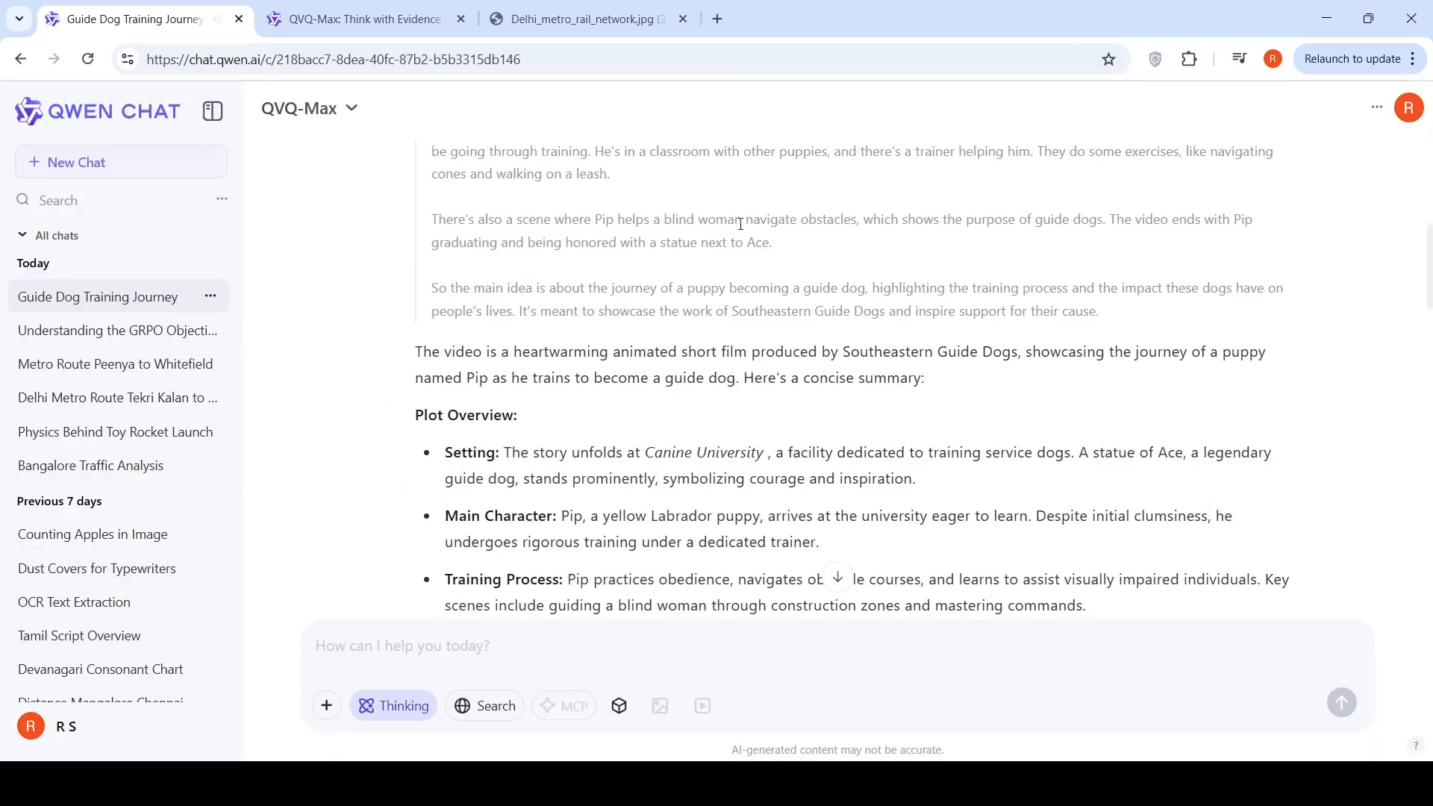
scroll("down", 3)
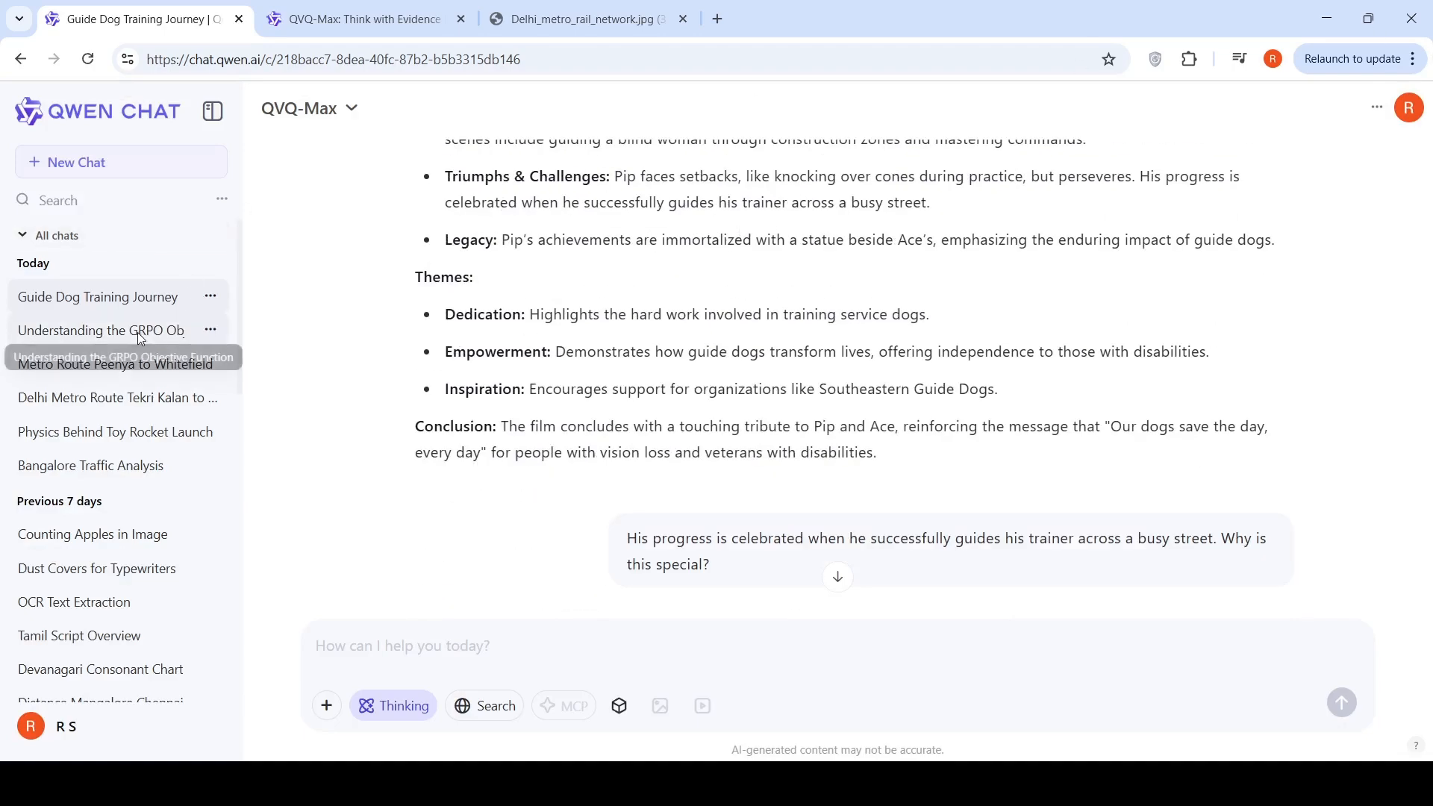
- Load the Understanding the GRPO Objective Function chat and inspect its equation image enlarged
left_click(98, 330)
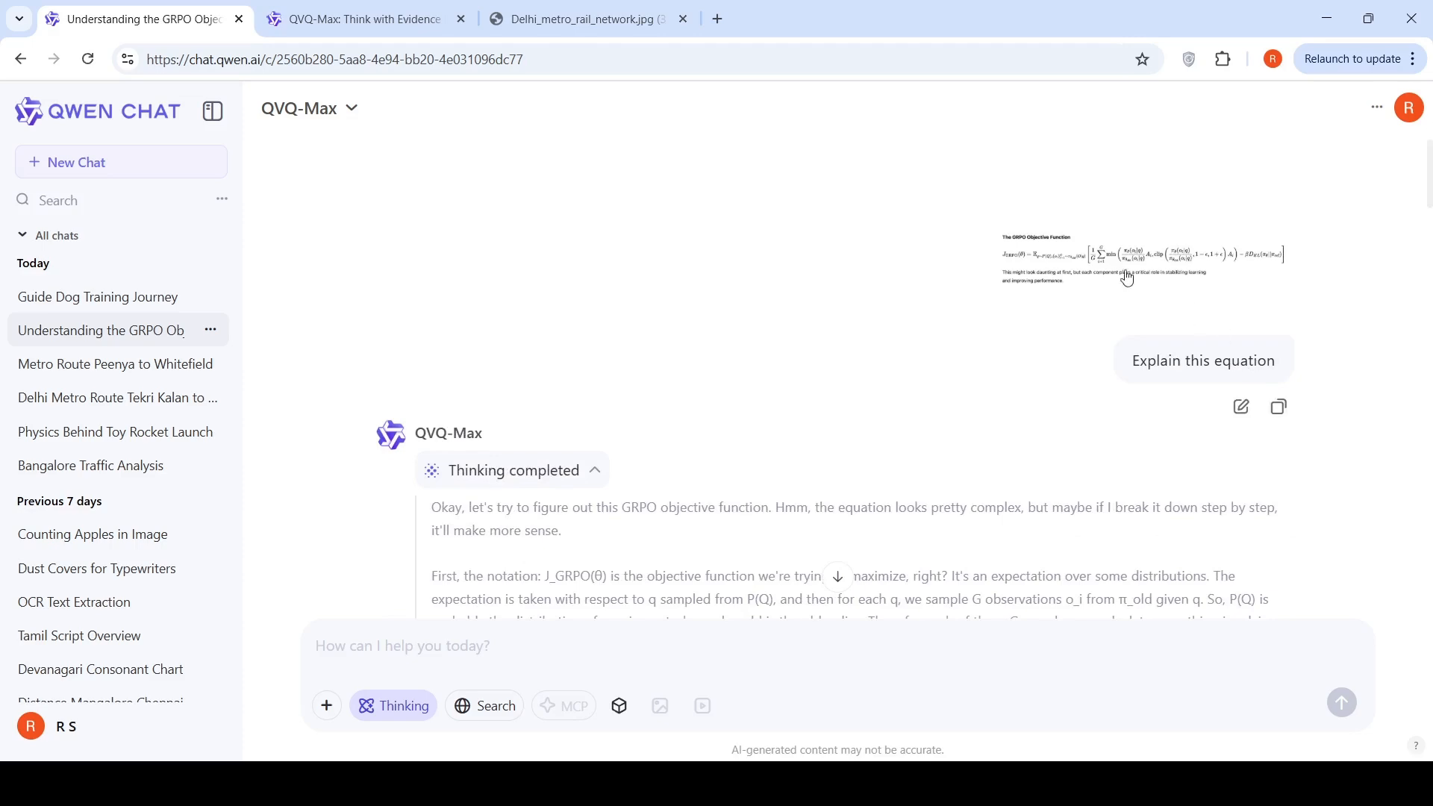
left_click(1137, 253)
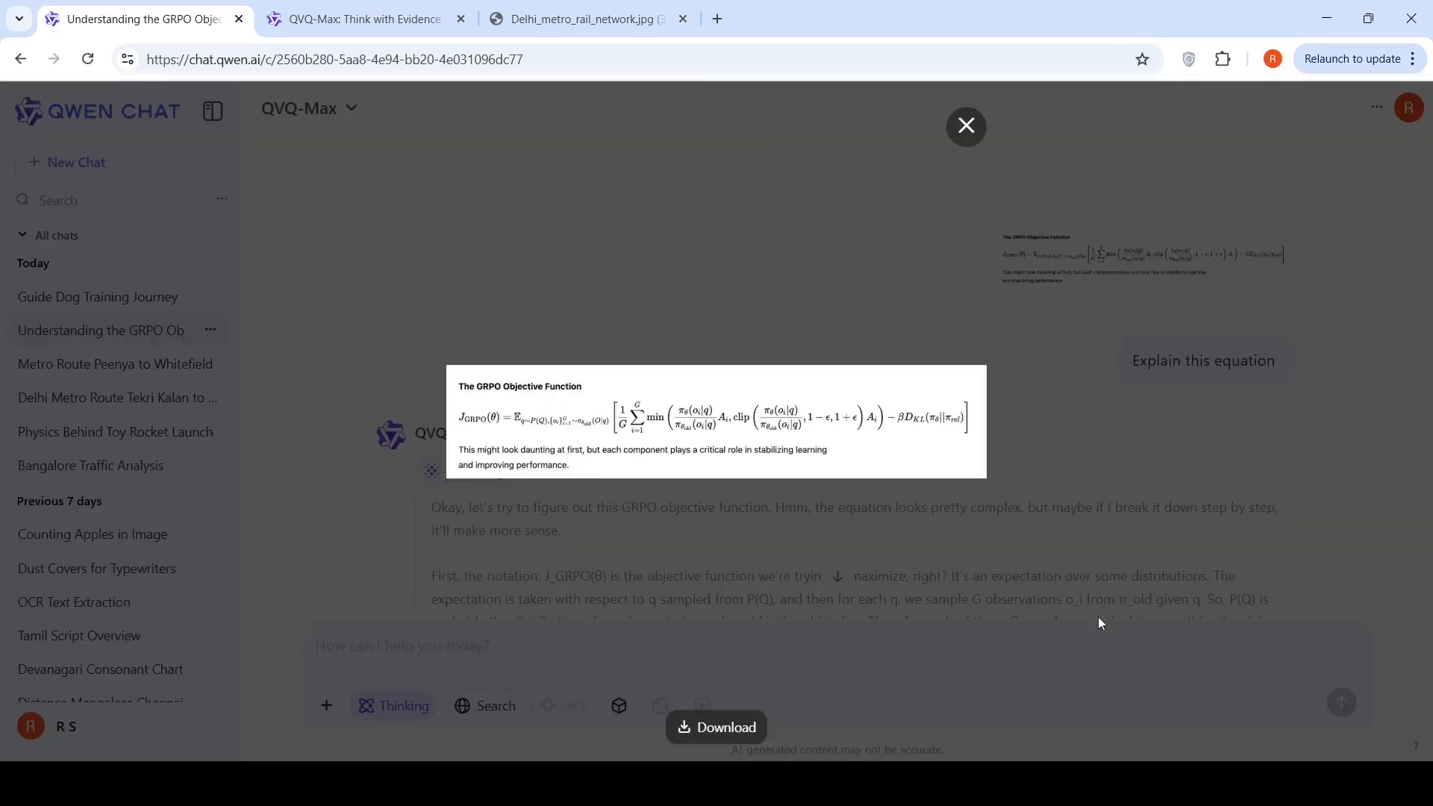
left_click(964, 125)
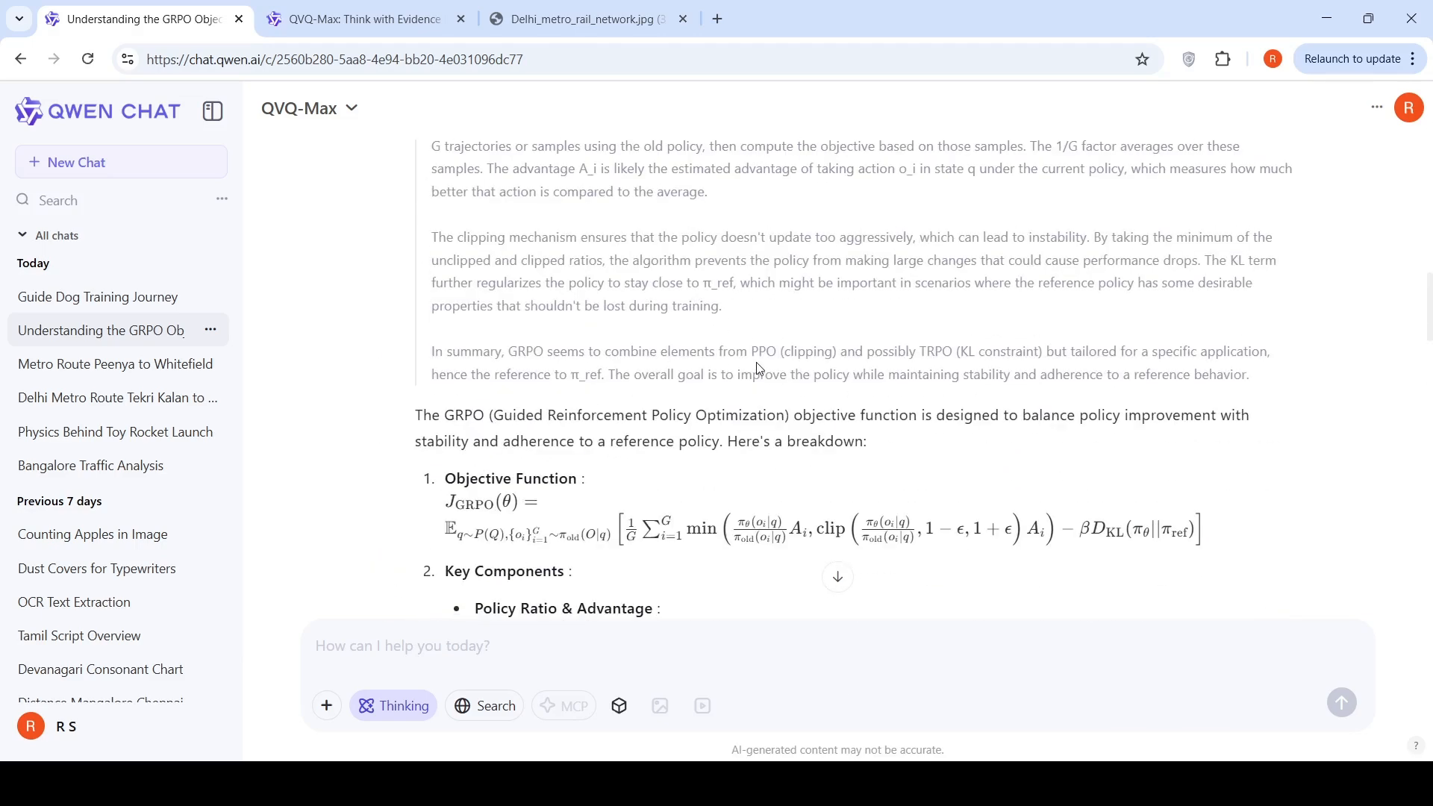
scroll("down", 3)
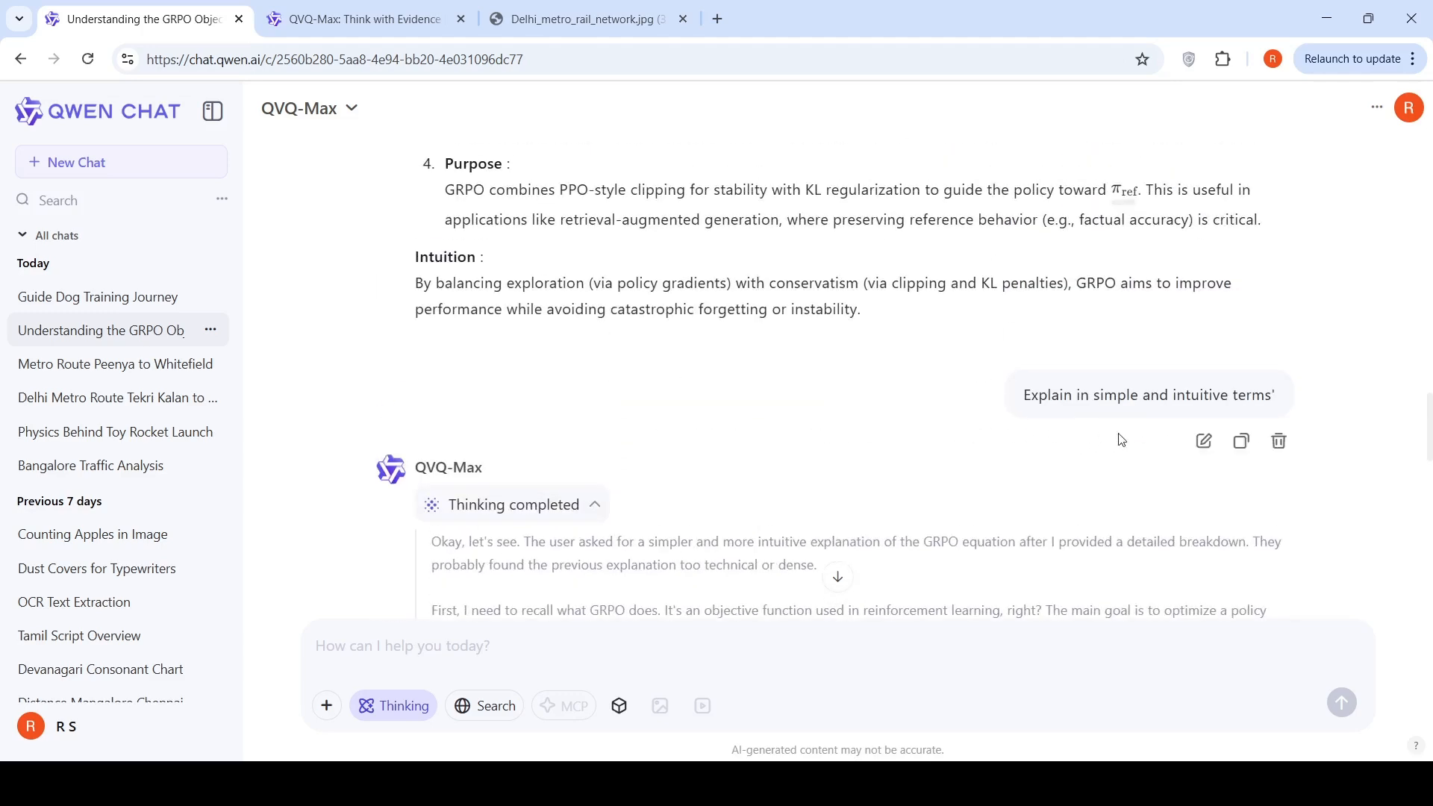
scroll("down", 3)
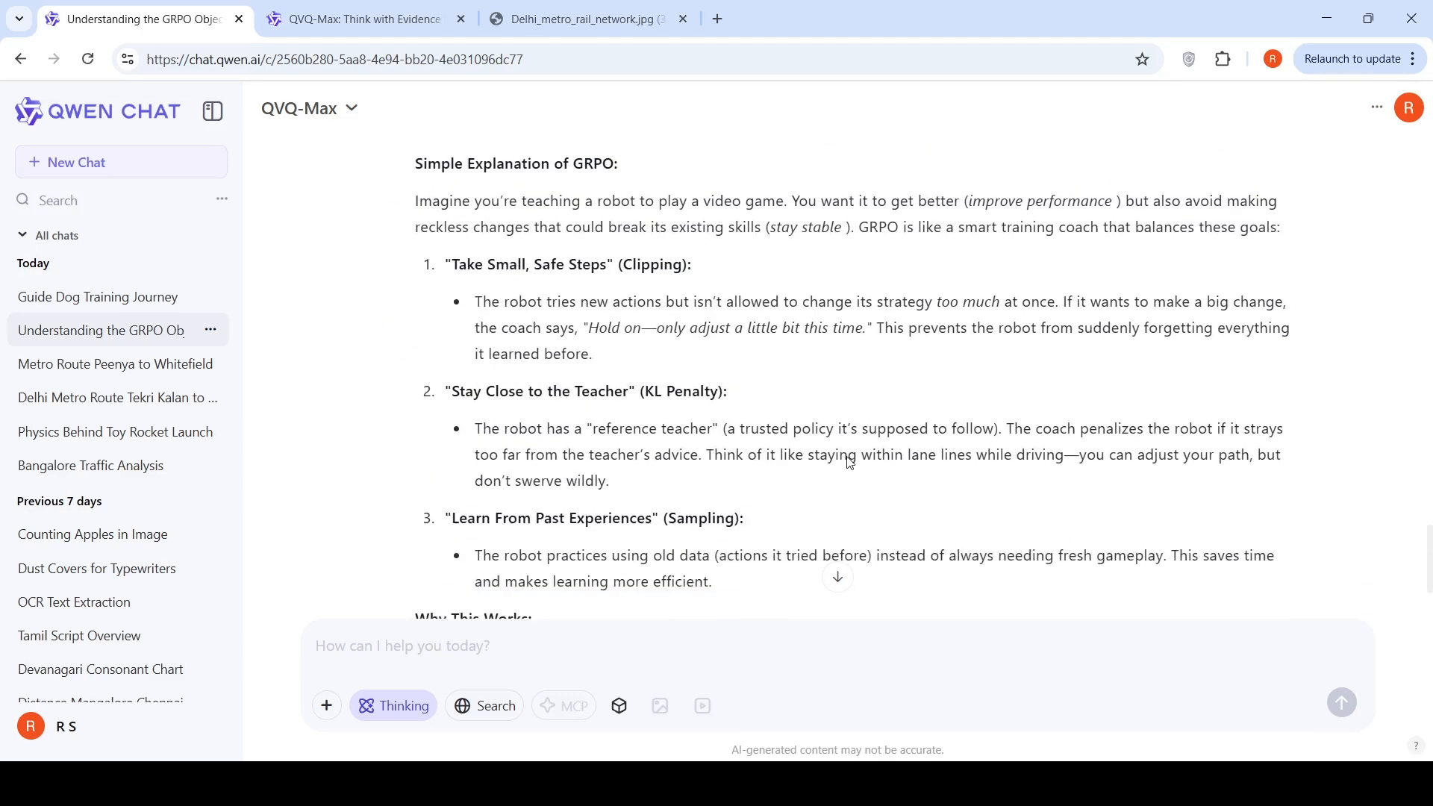
scroll("down", 3)
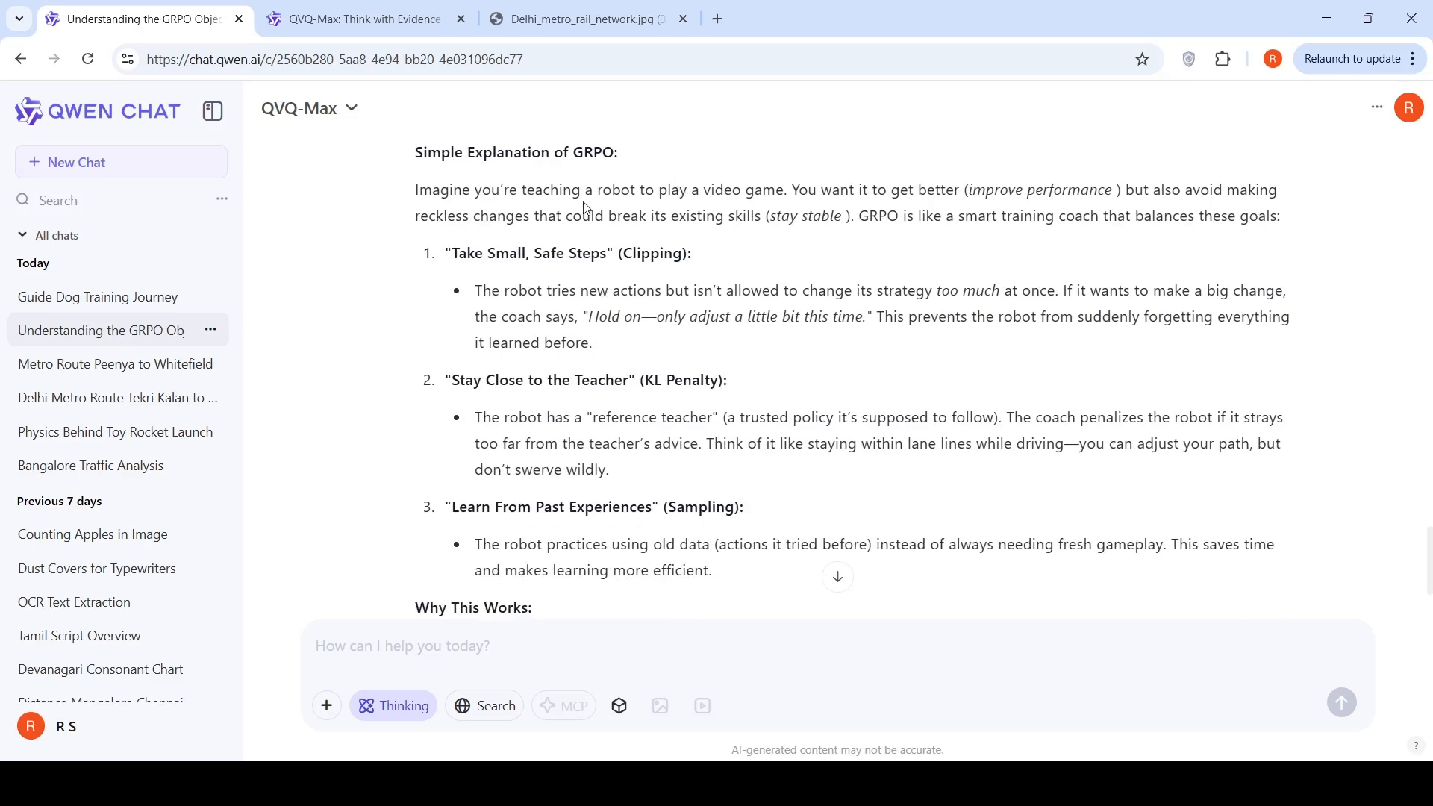
mouse_move(913, 190)
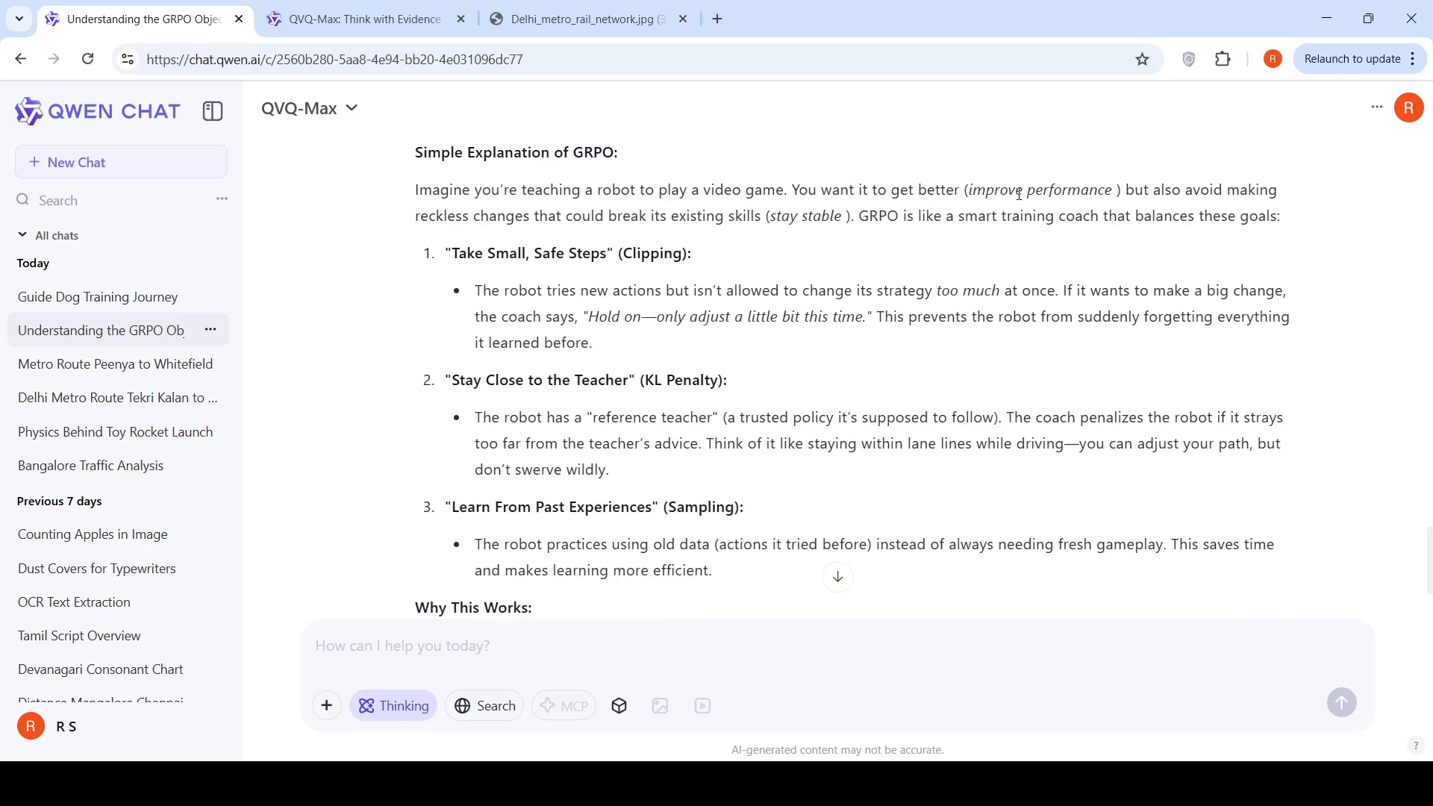
mouse_move(631, 219)
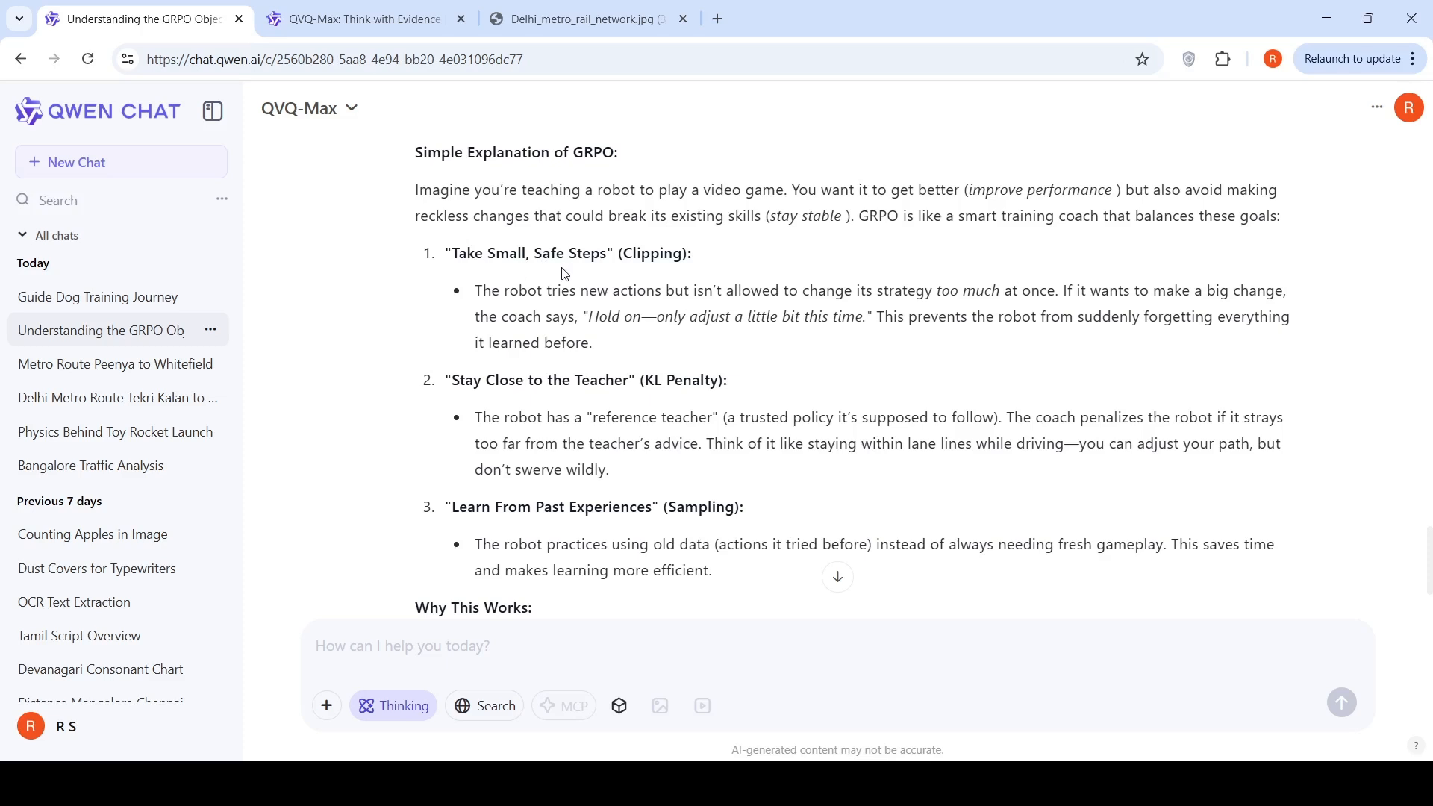
mouse_move(659, 406)
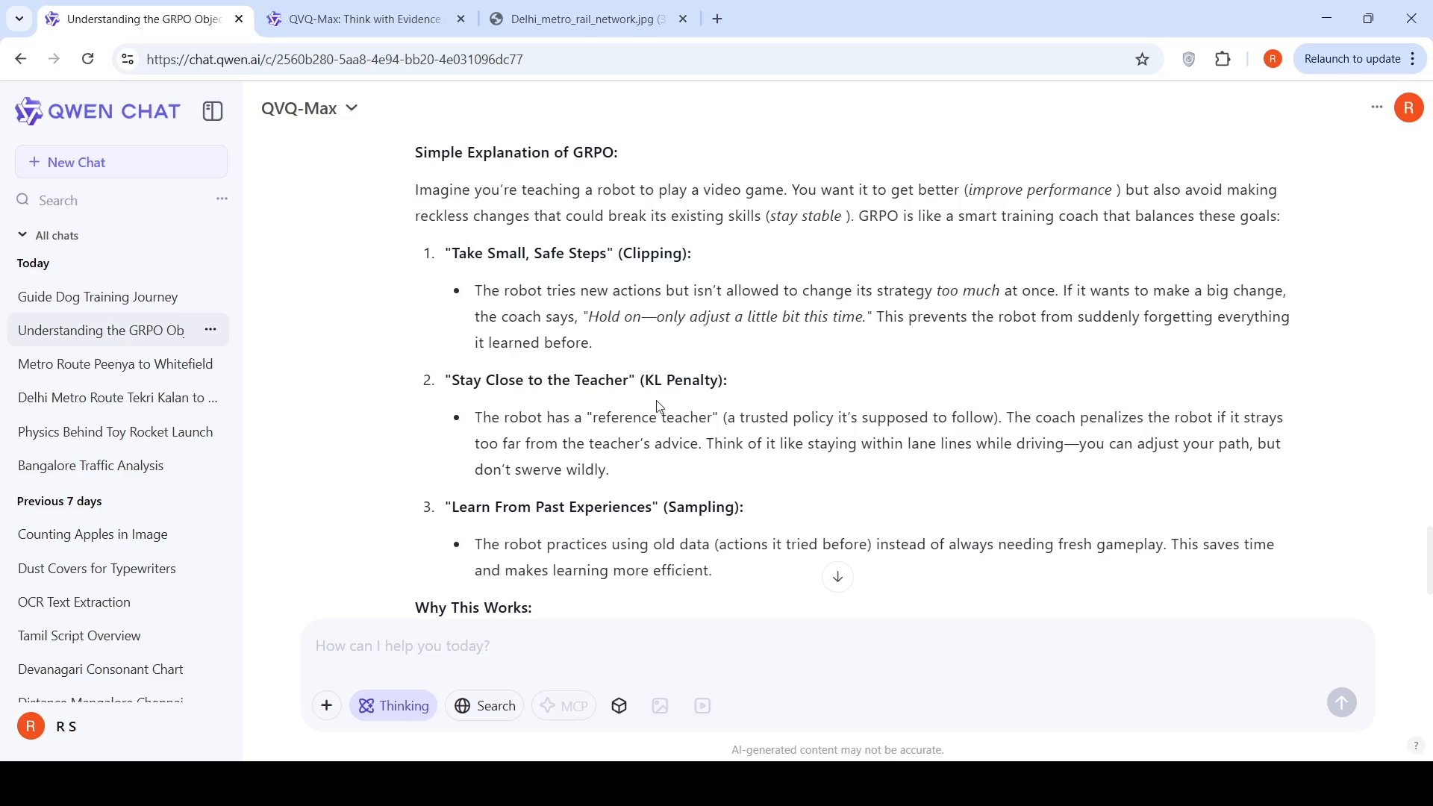
mouse_move(681, 505)
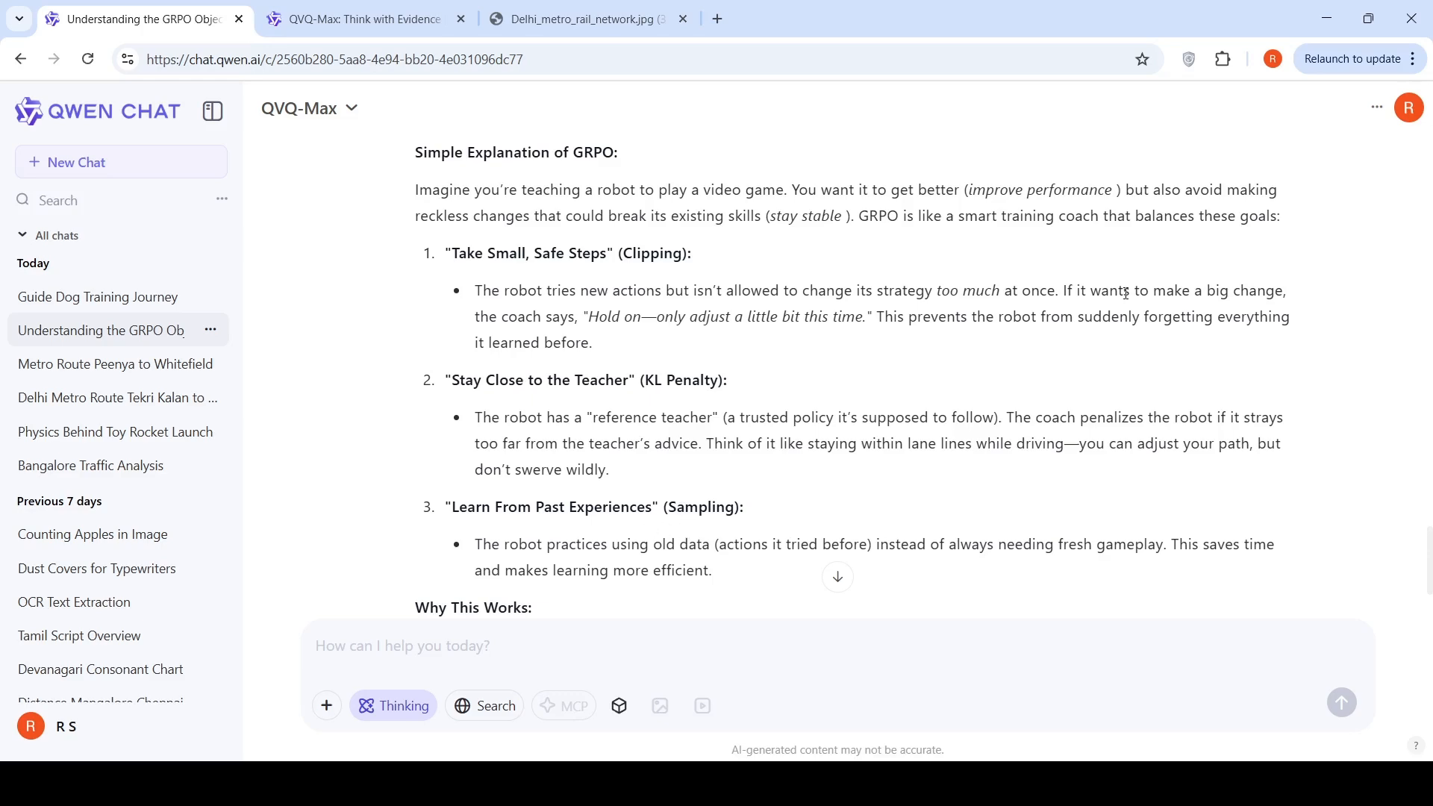
scroll("down", 3)
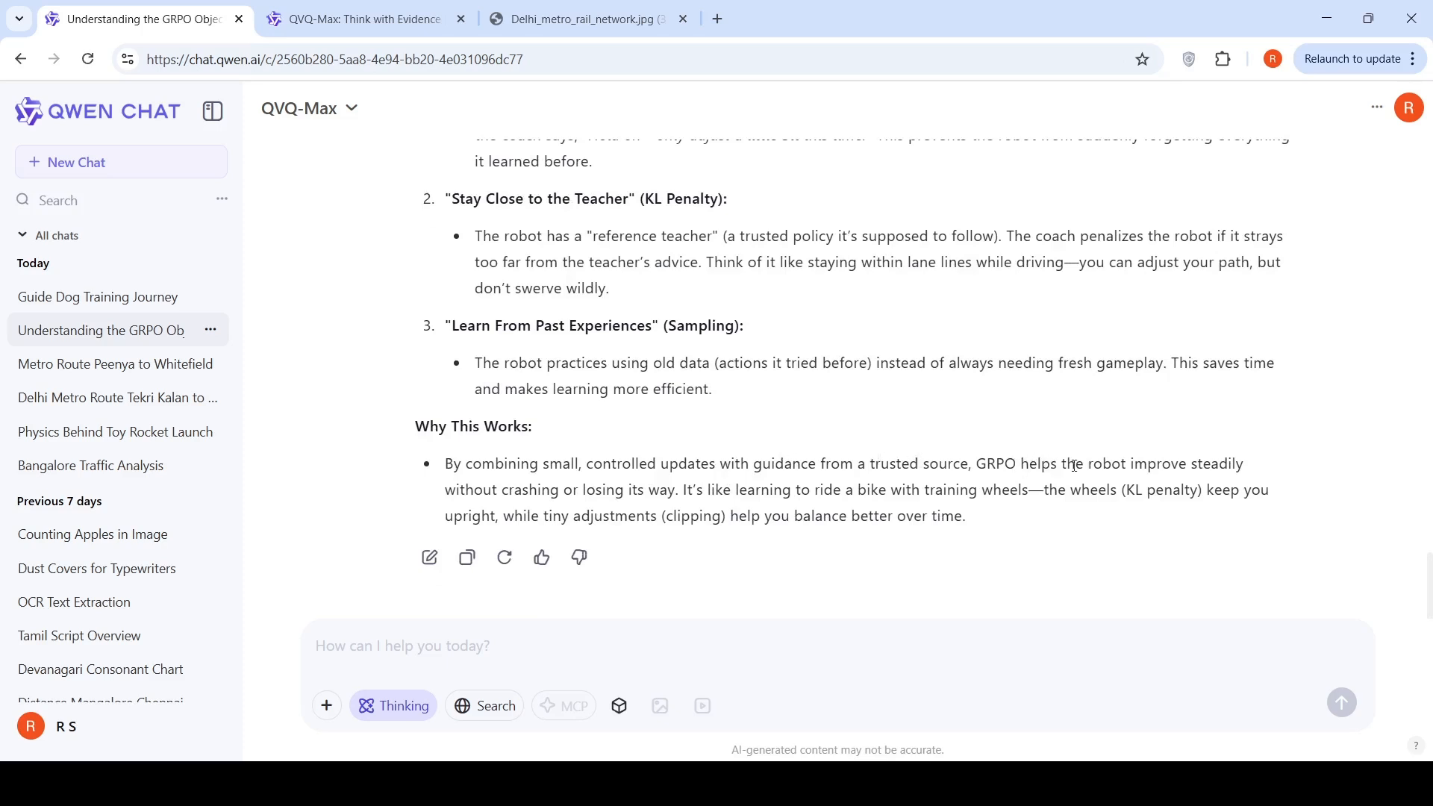
mouse_move(601, 506)
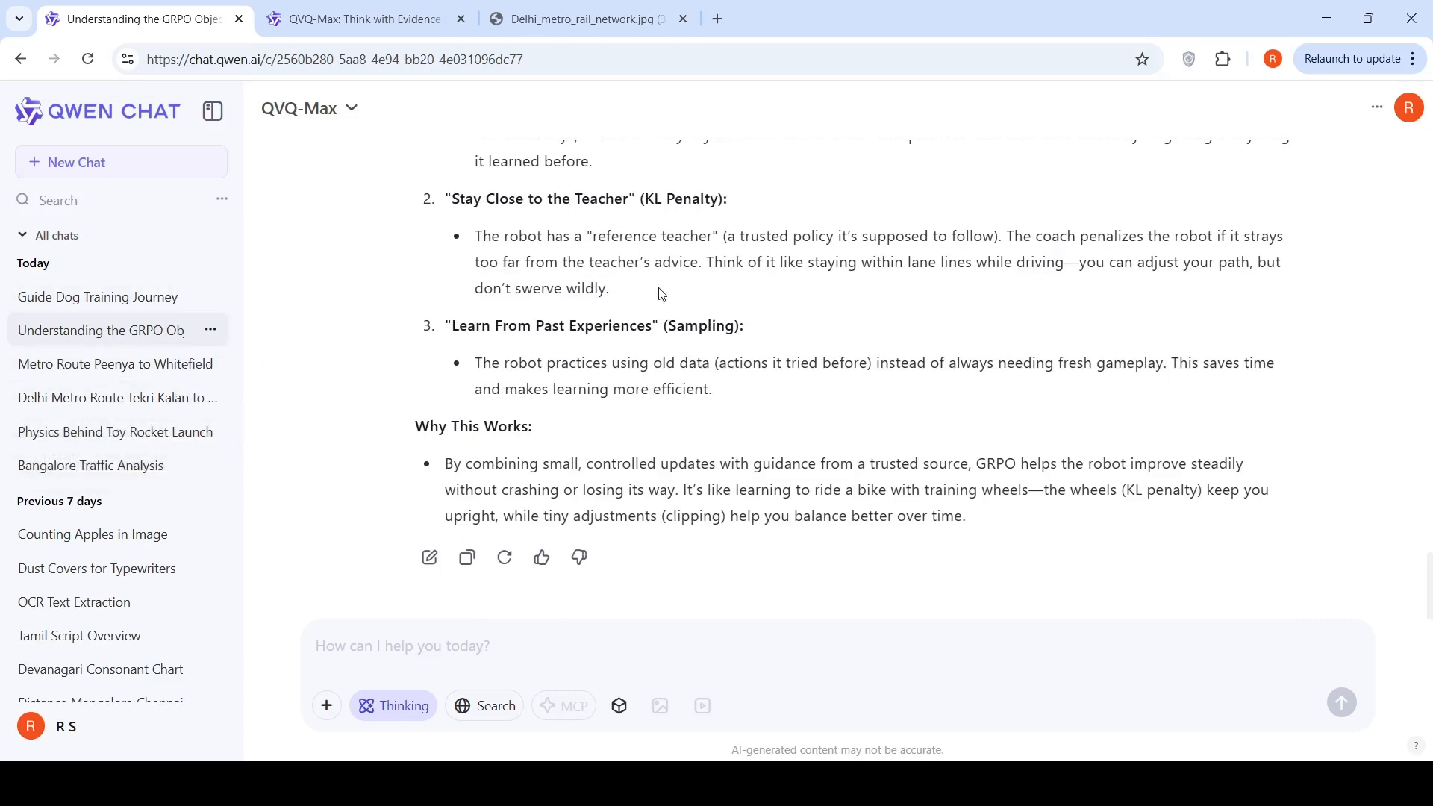
- Switch to the QVQ-Max: Think with Evidence post and read its introduction and MathVision chart
left_click(357, 18)
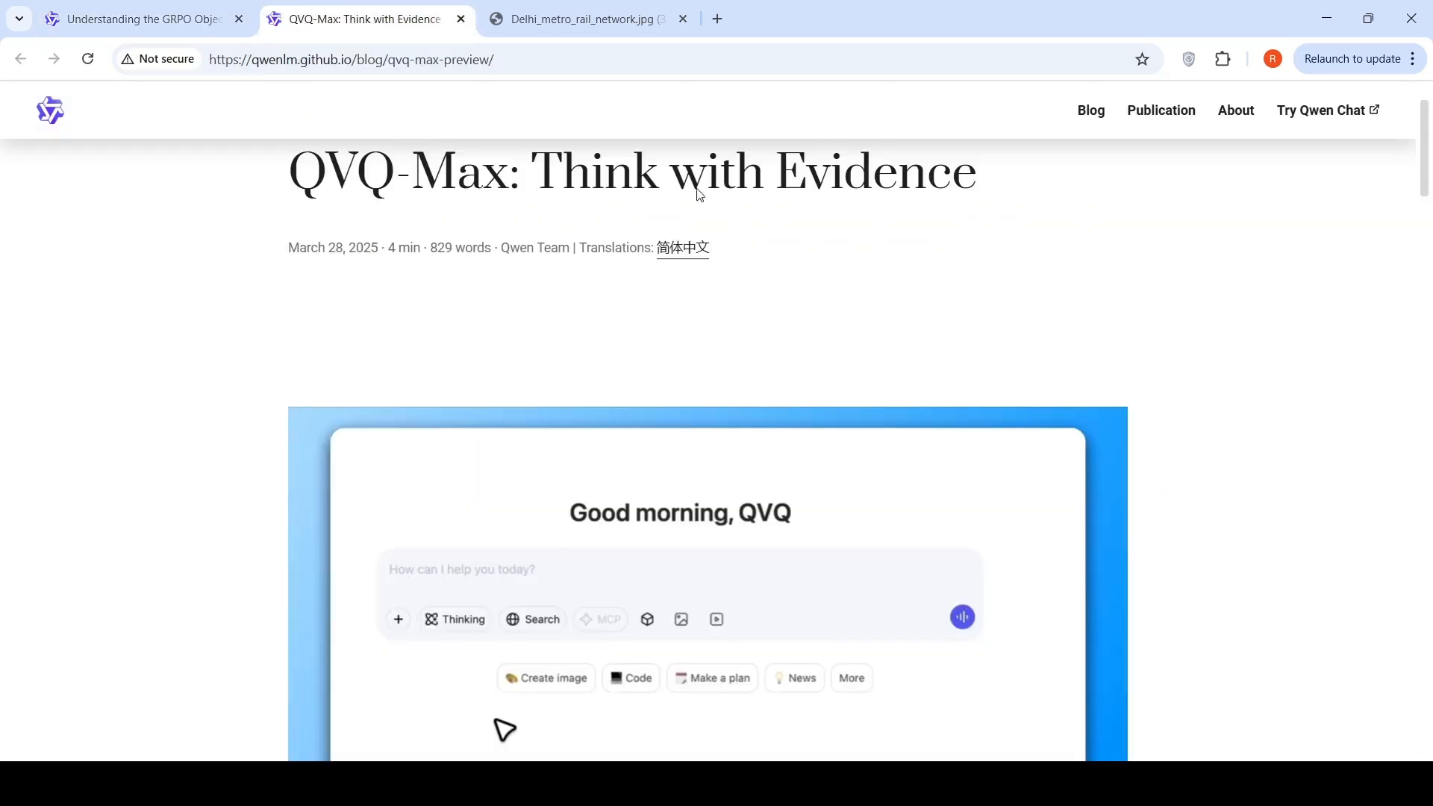
scroll("down", 3)
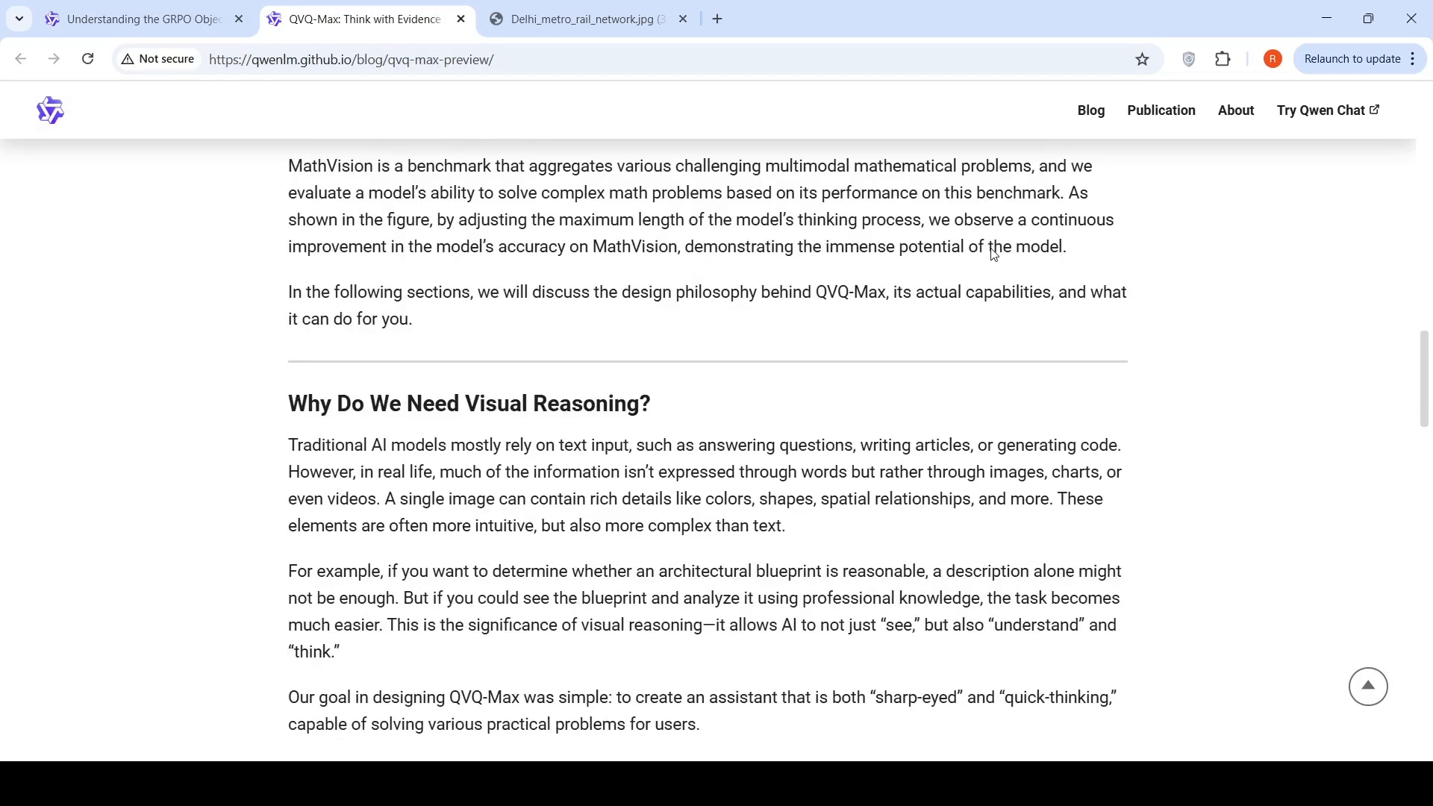
scroll("down", 3)
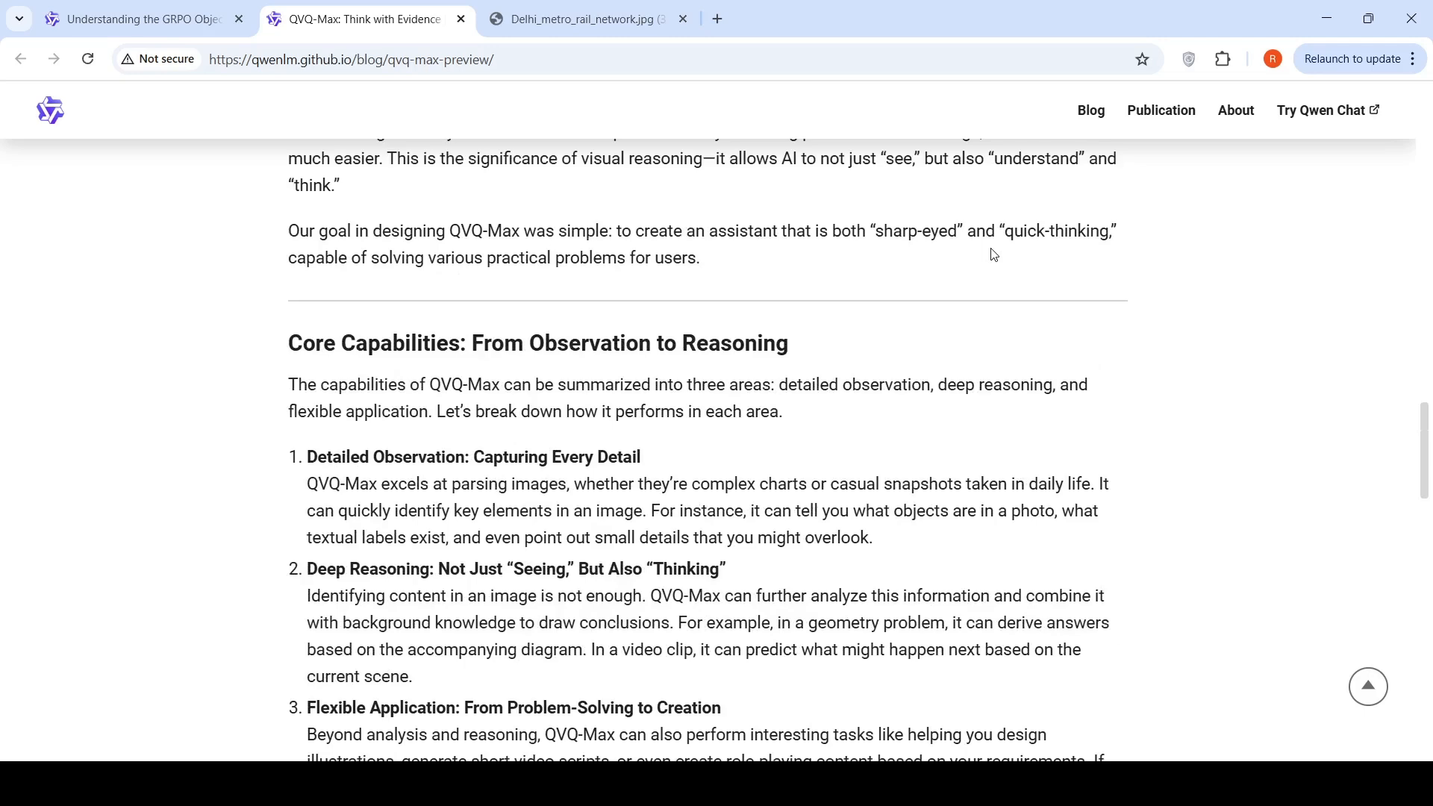
scroll("up", 3)
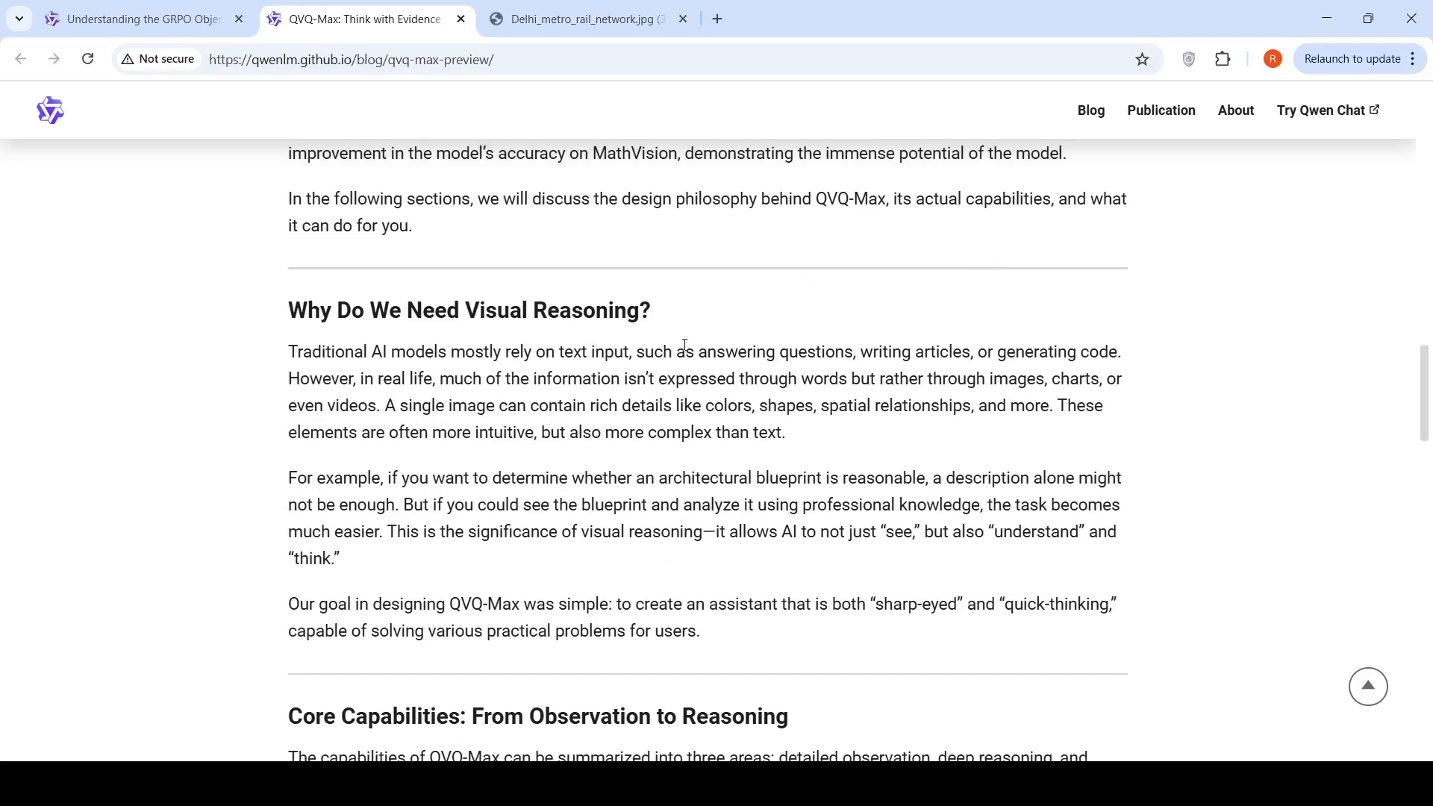
scroll("down", 3)
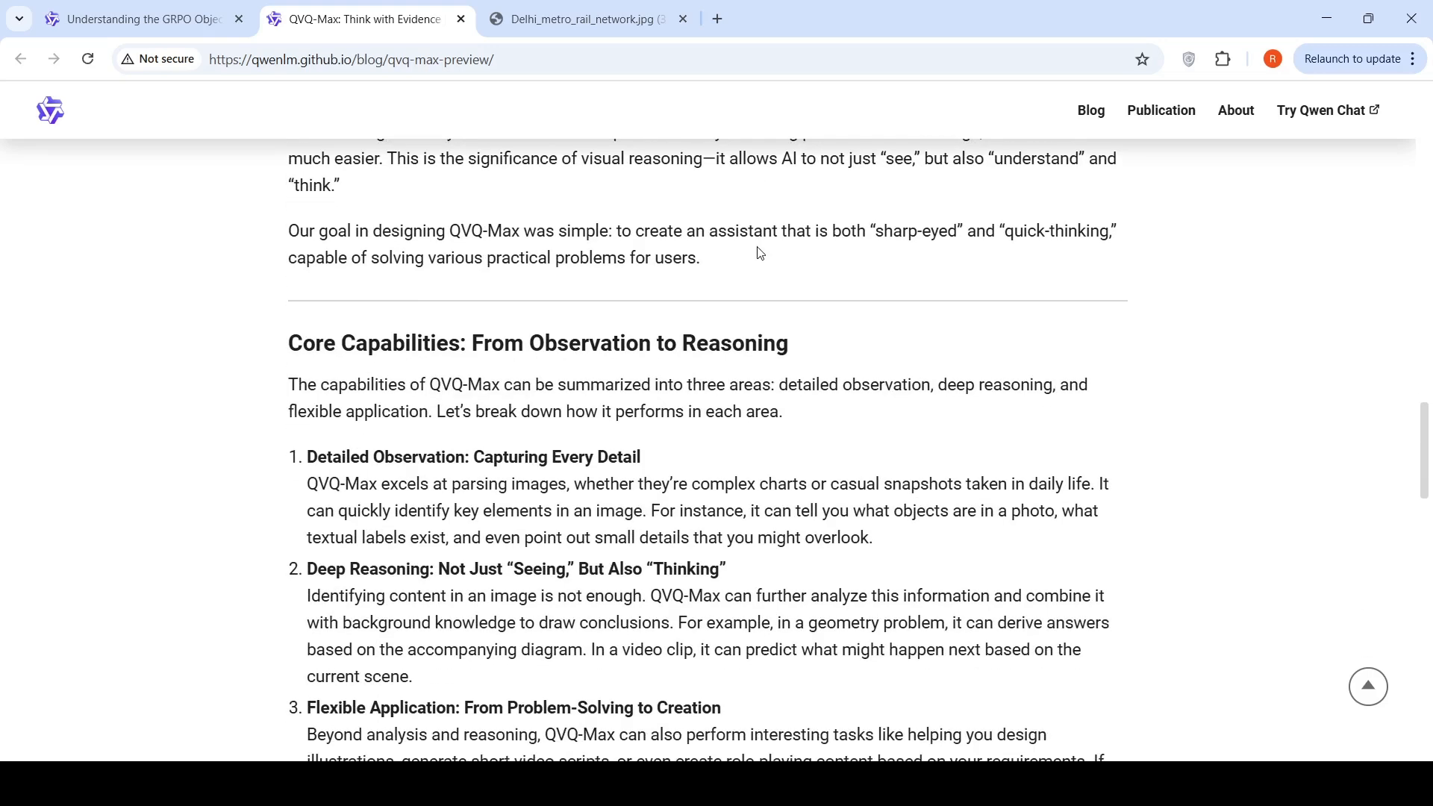
scroll("down", 3)
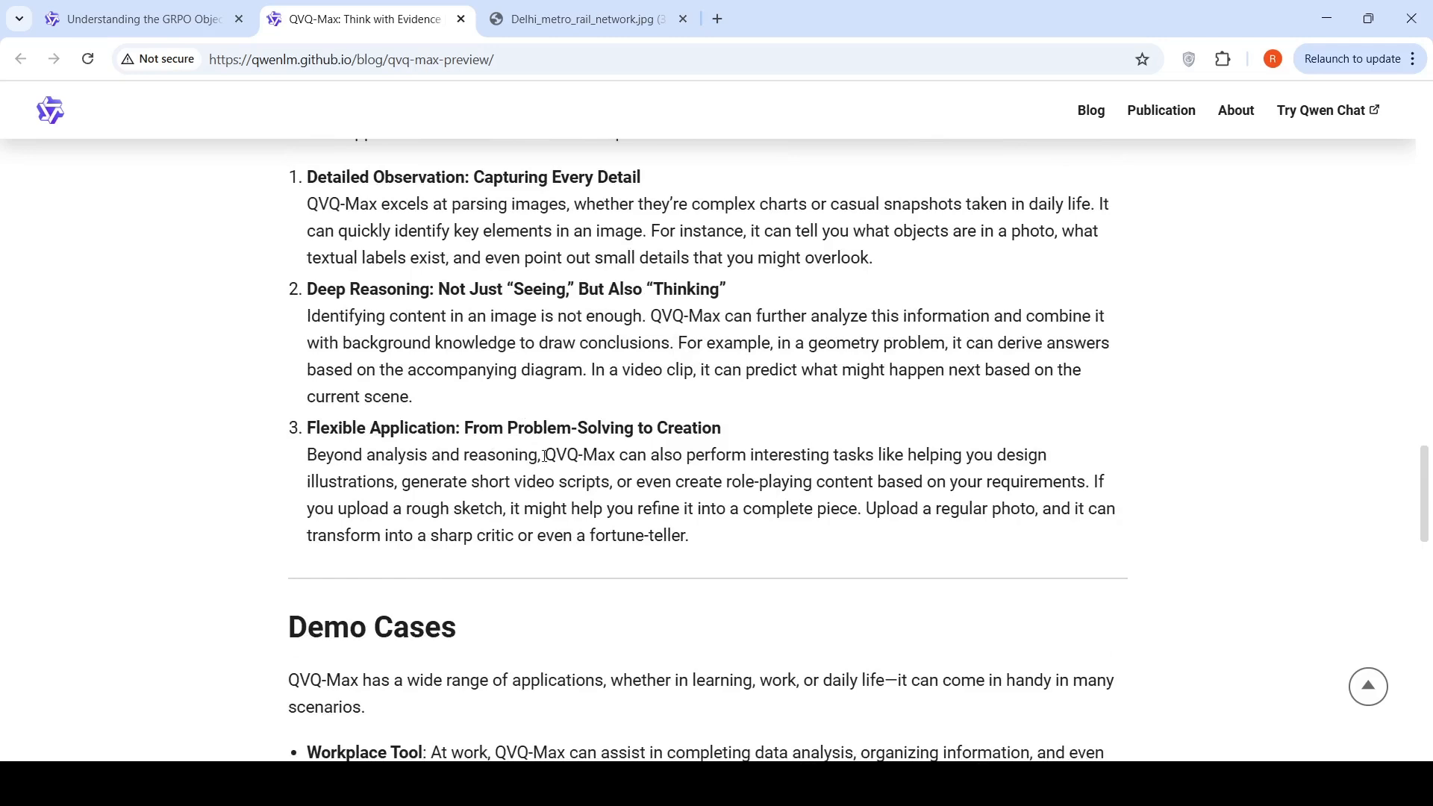
- Continue through the post down to its Core Capabilities list
scroll("down", 3)
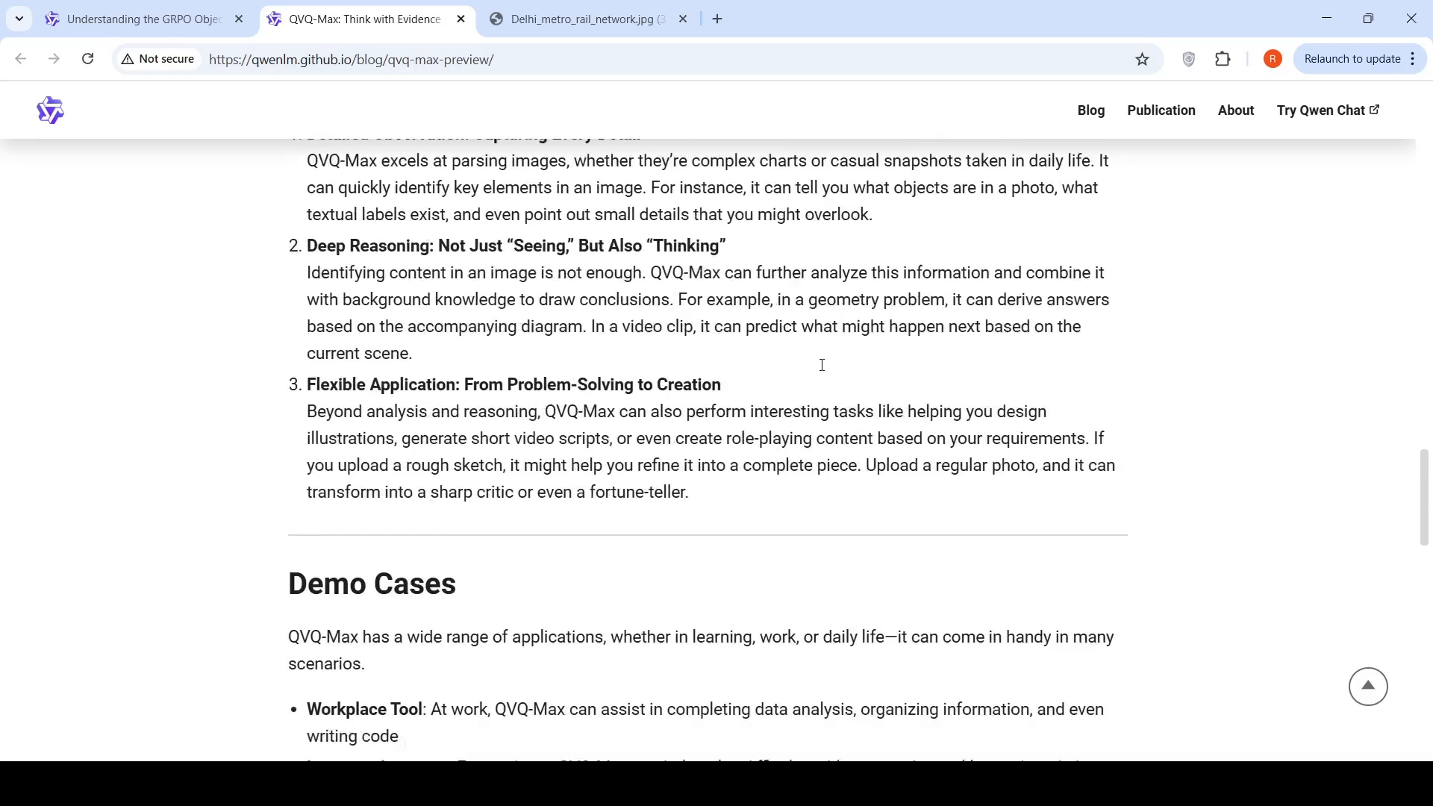
scroll("down", 3)
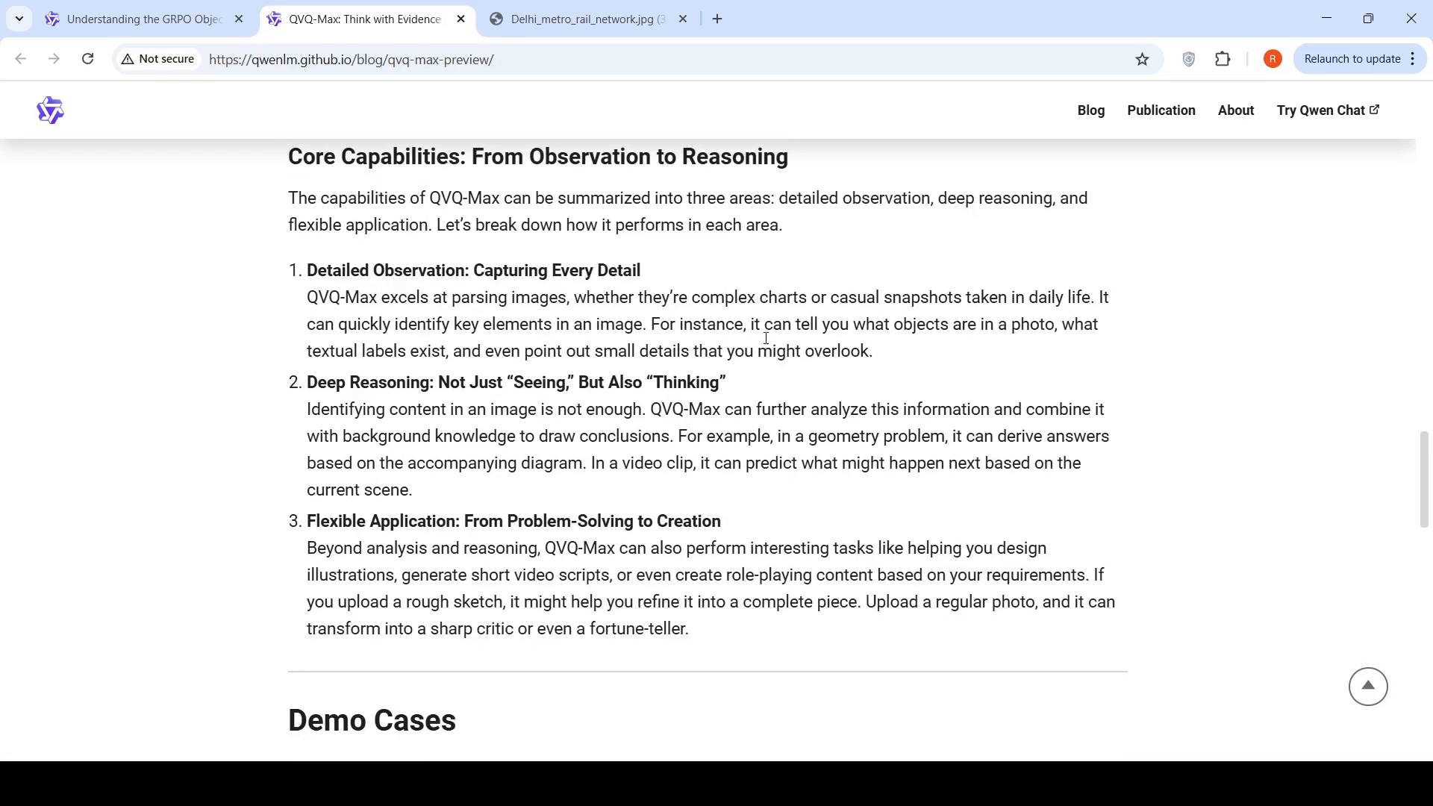
scroll("up", 3)
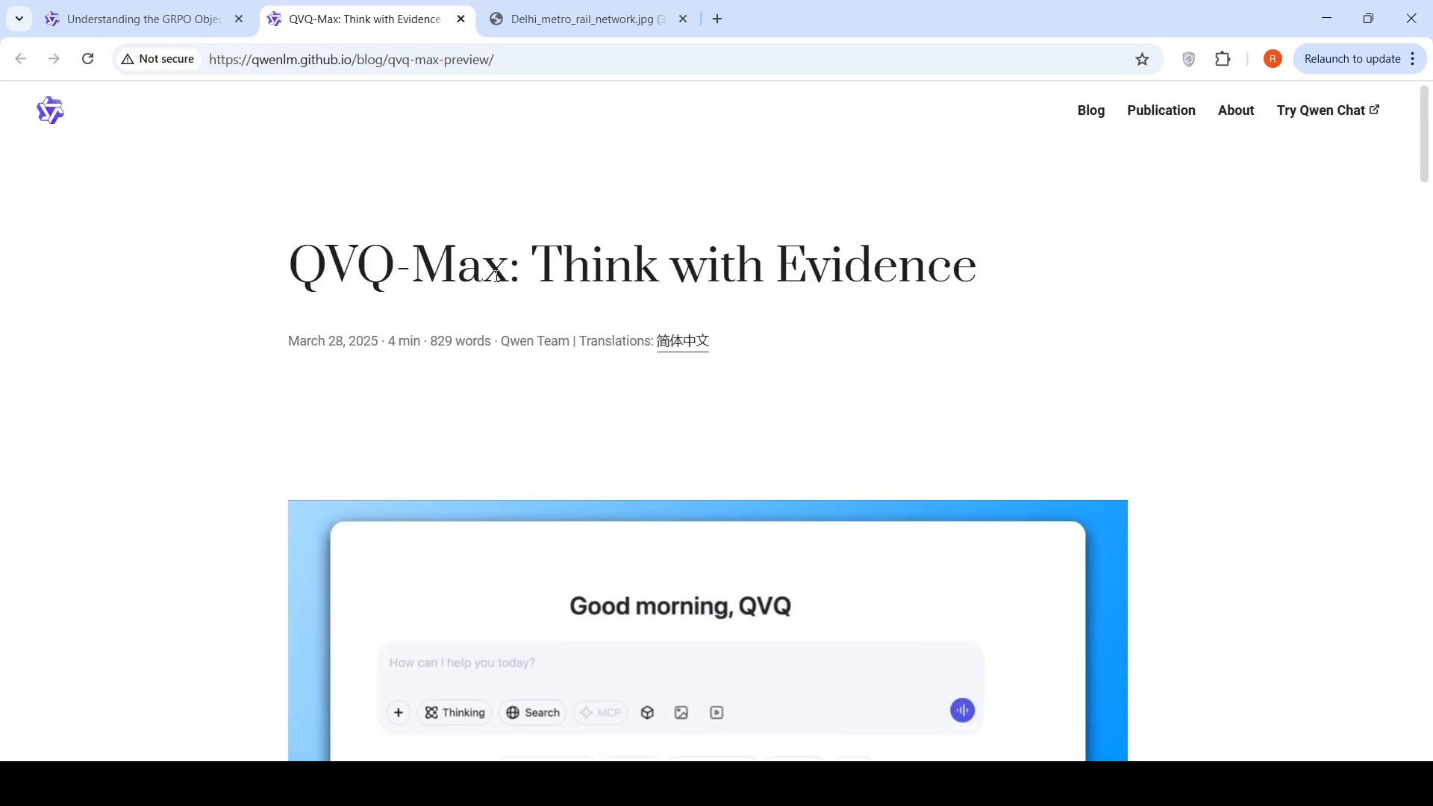
scroll("down", 3)
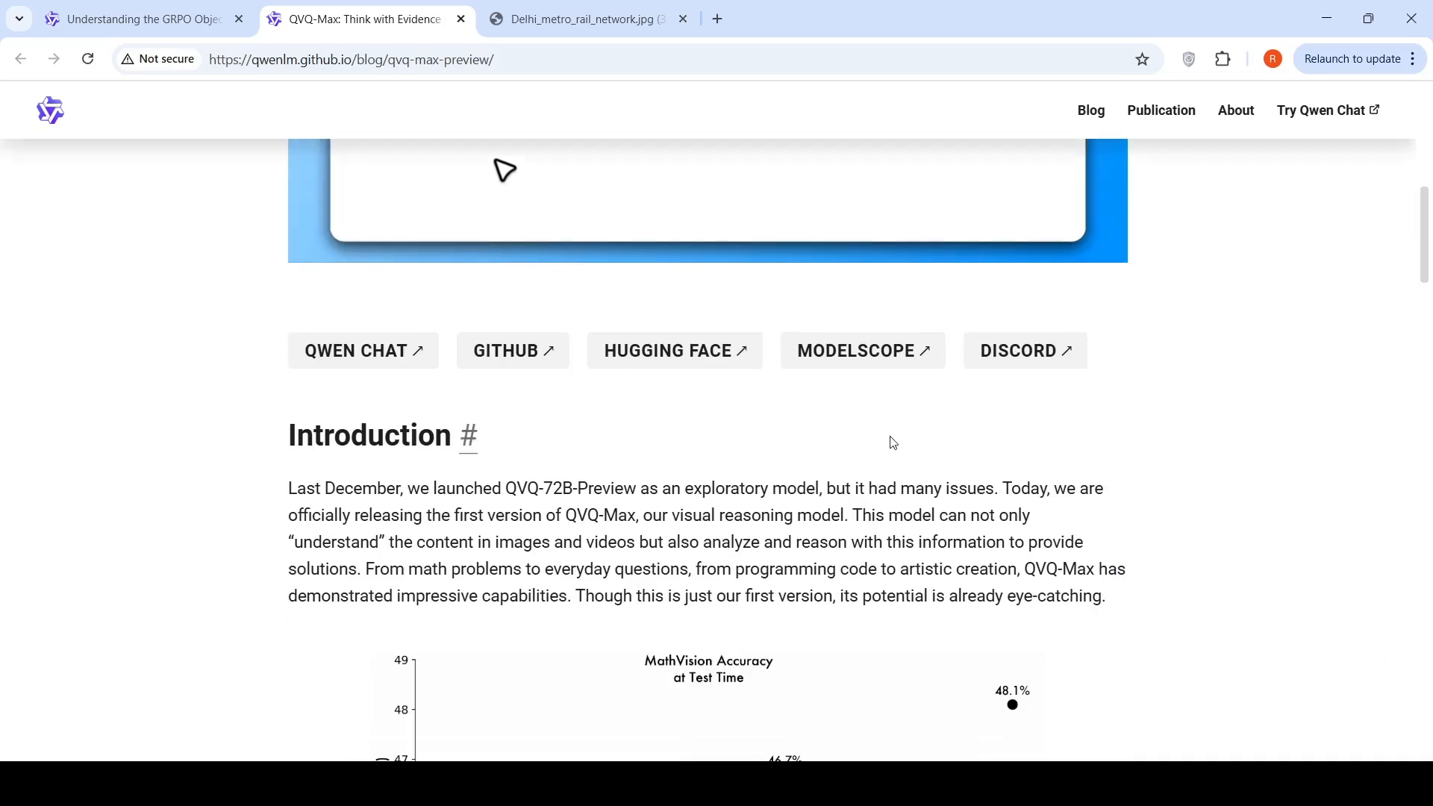
scroll("down", 3)
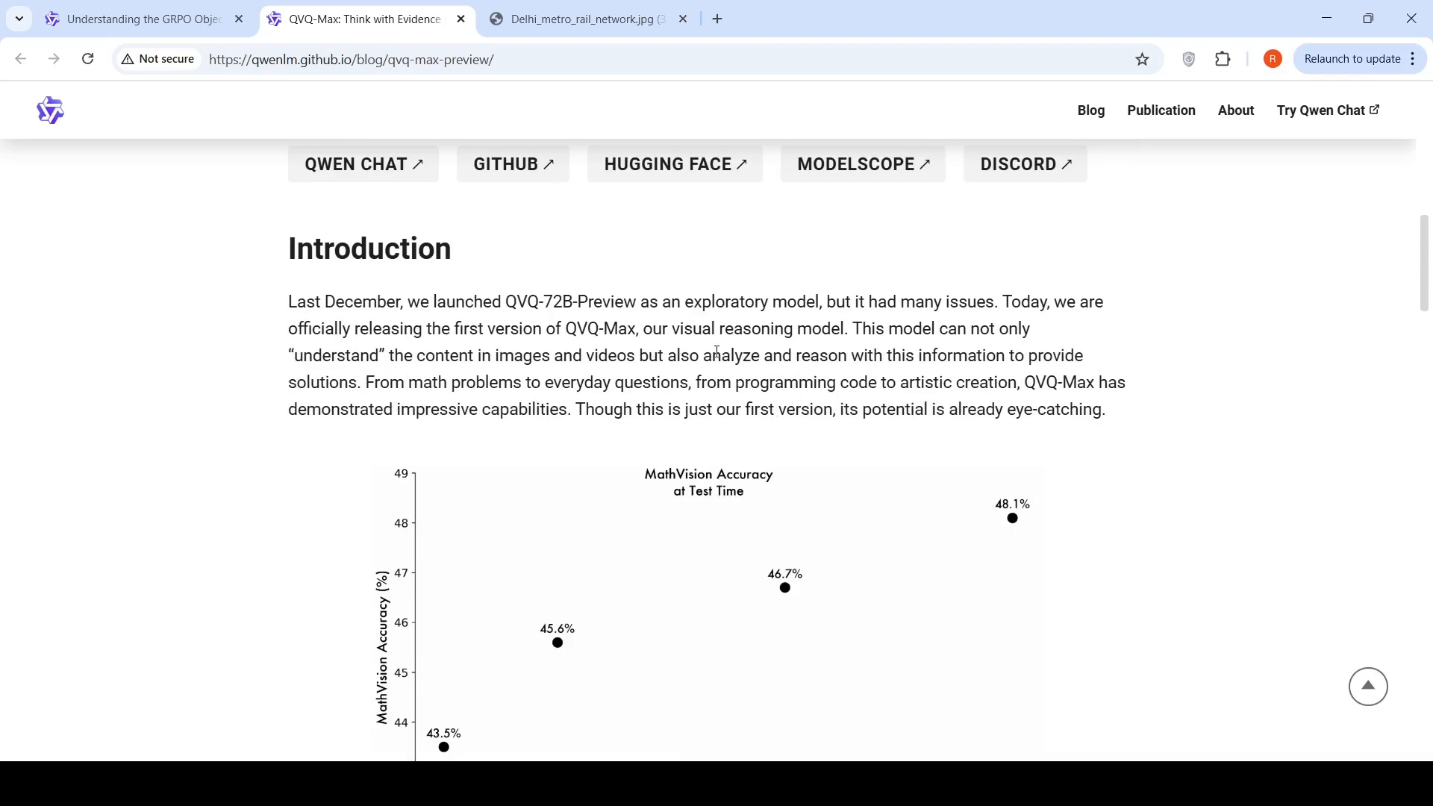
scroll("down", 3)
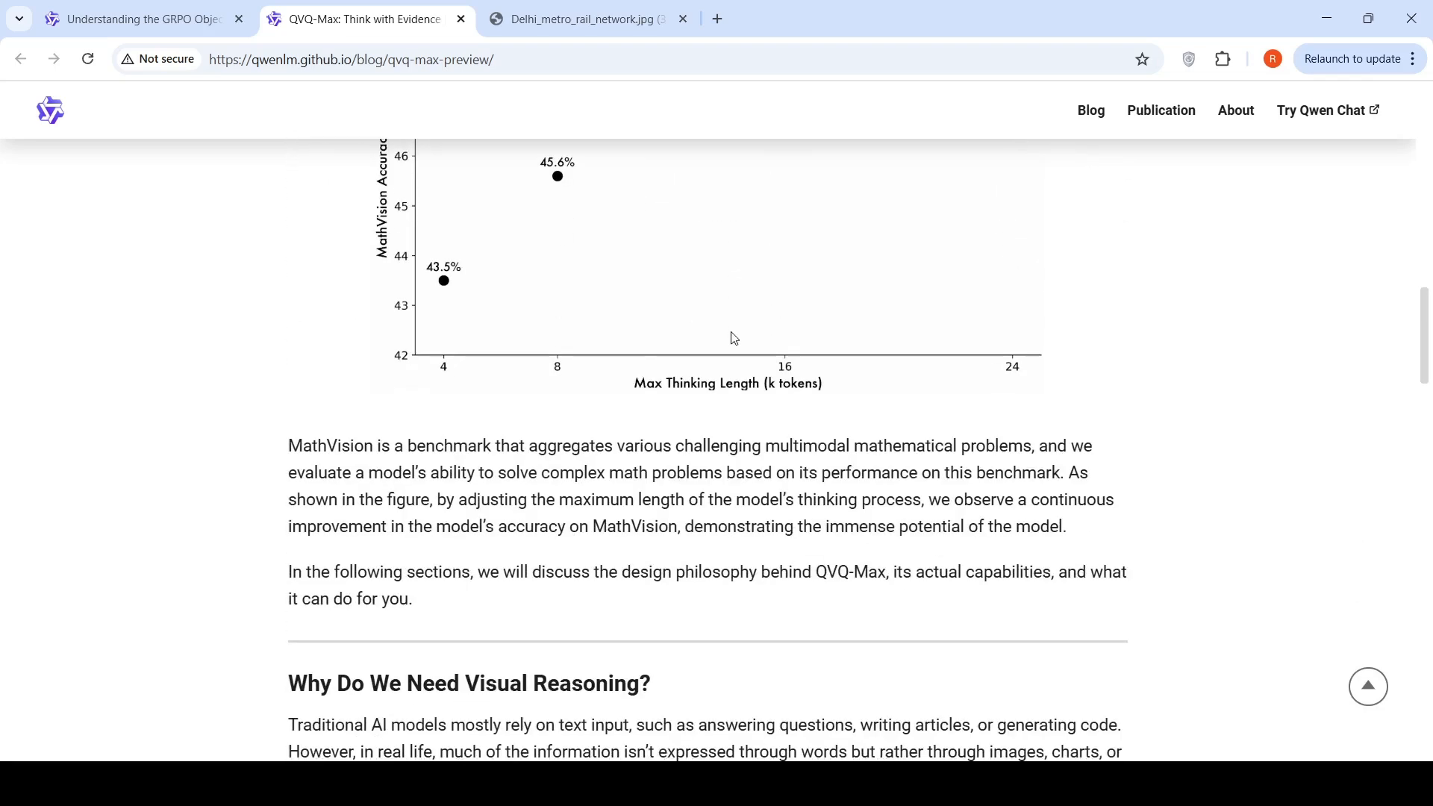
mouse_move(615, 205)
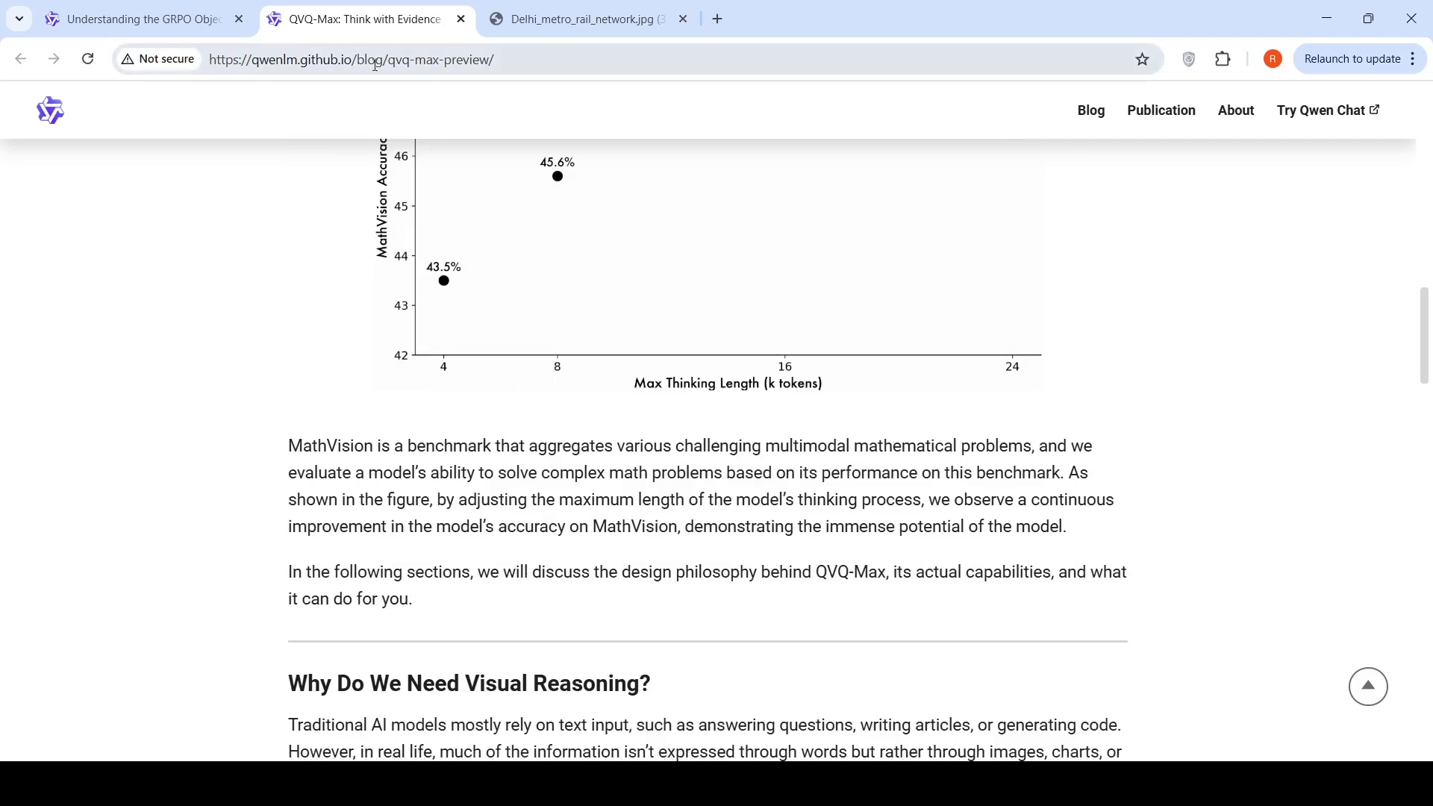
left_click(138, 18)
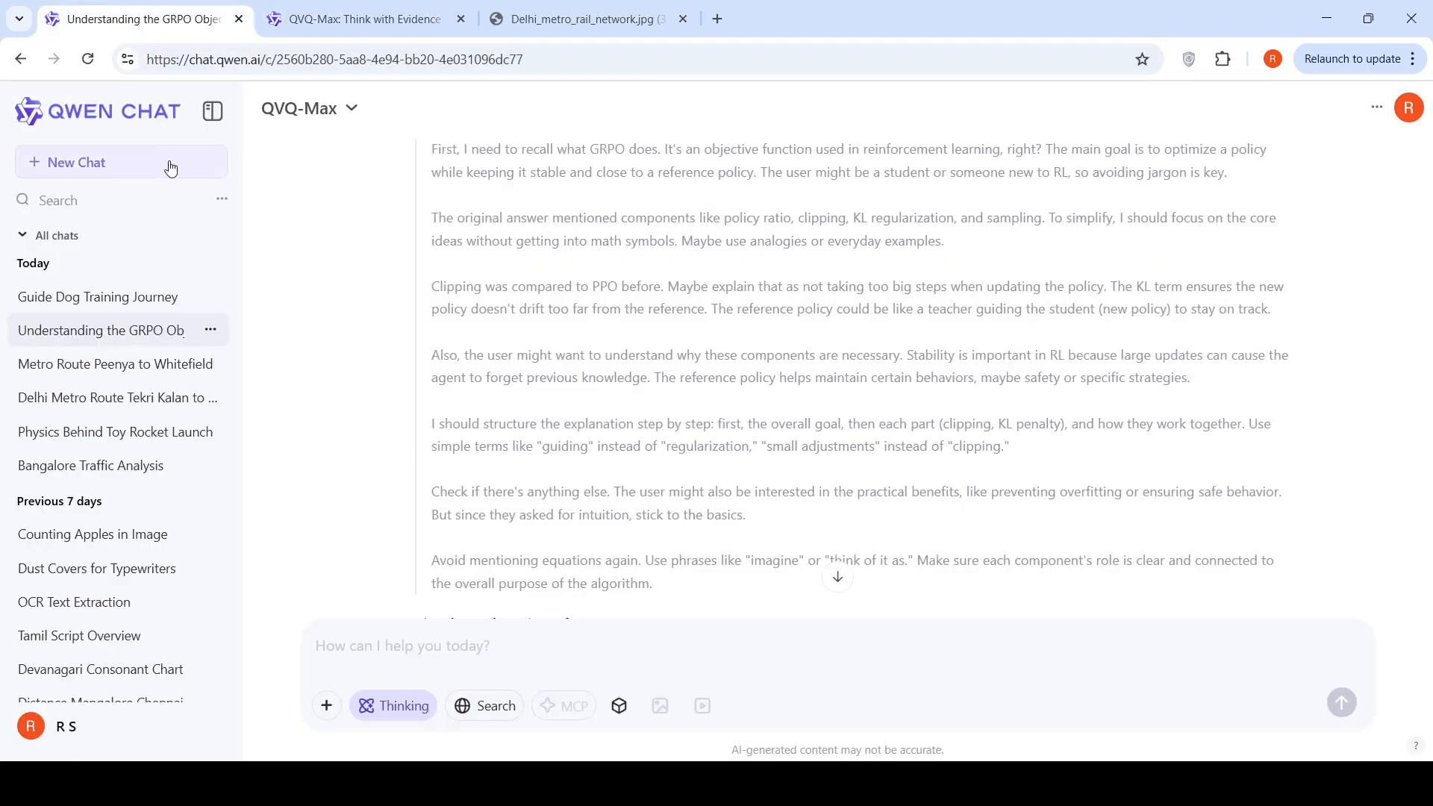
scroll("down", 3)
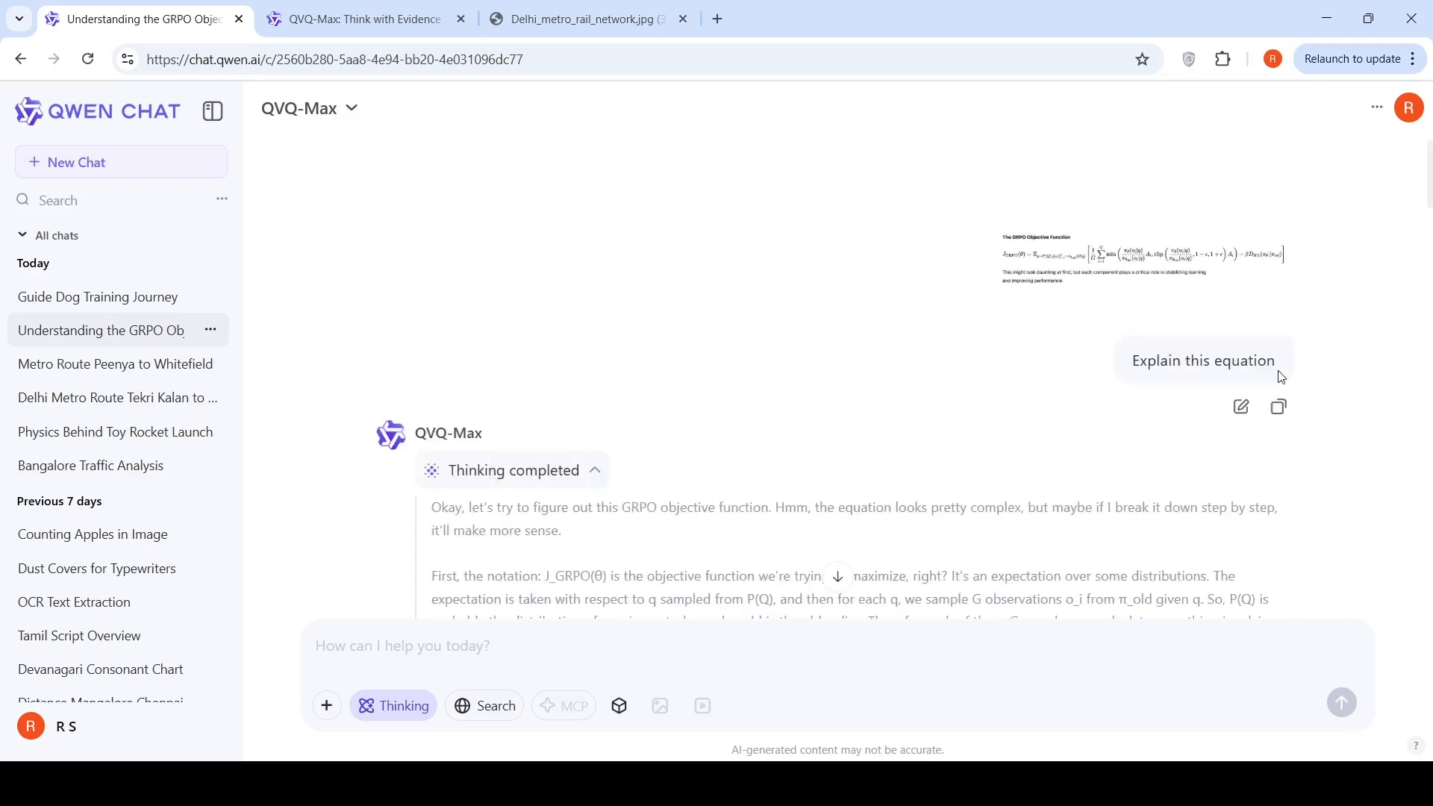
left_click(356, 18)
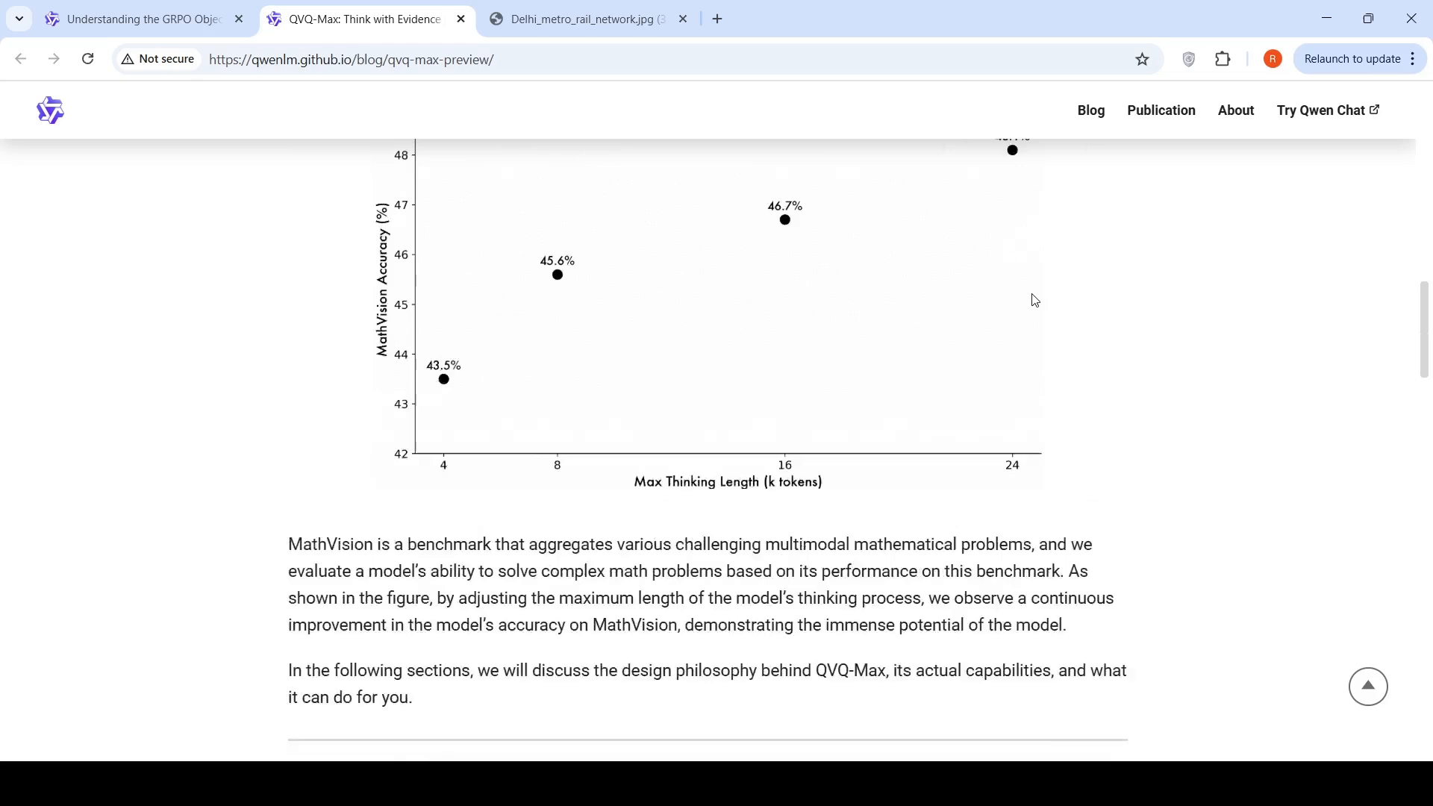
scroll("up", 3)
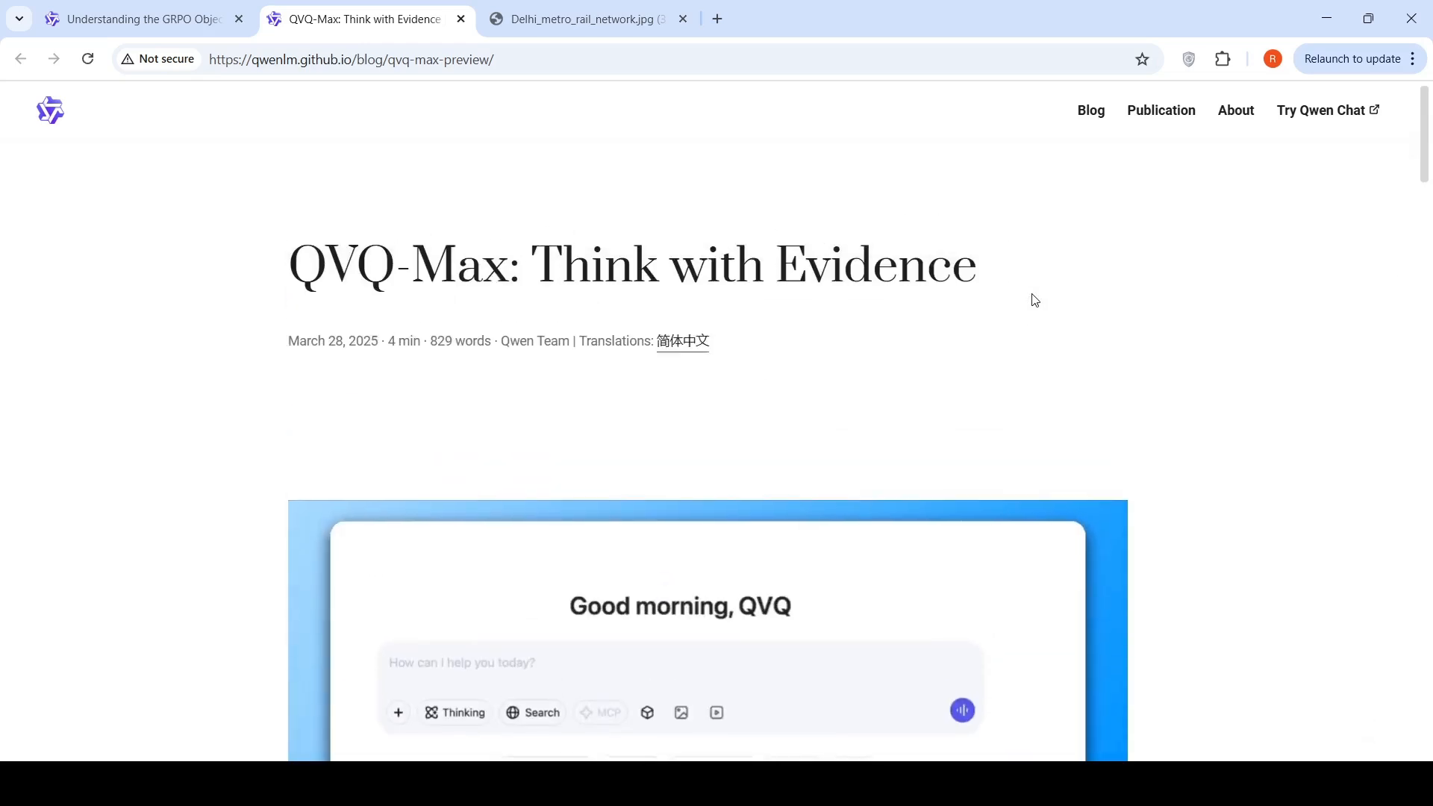